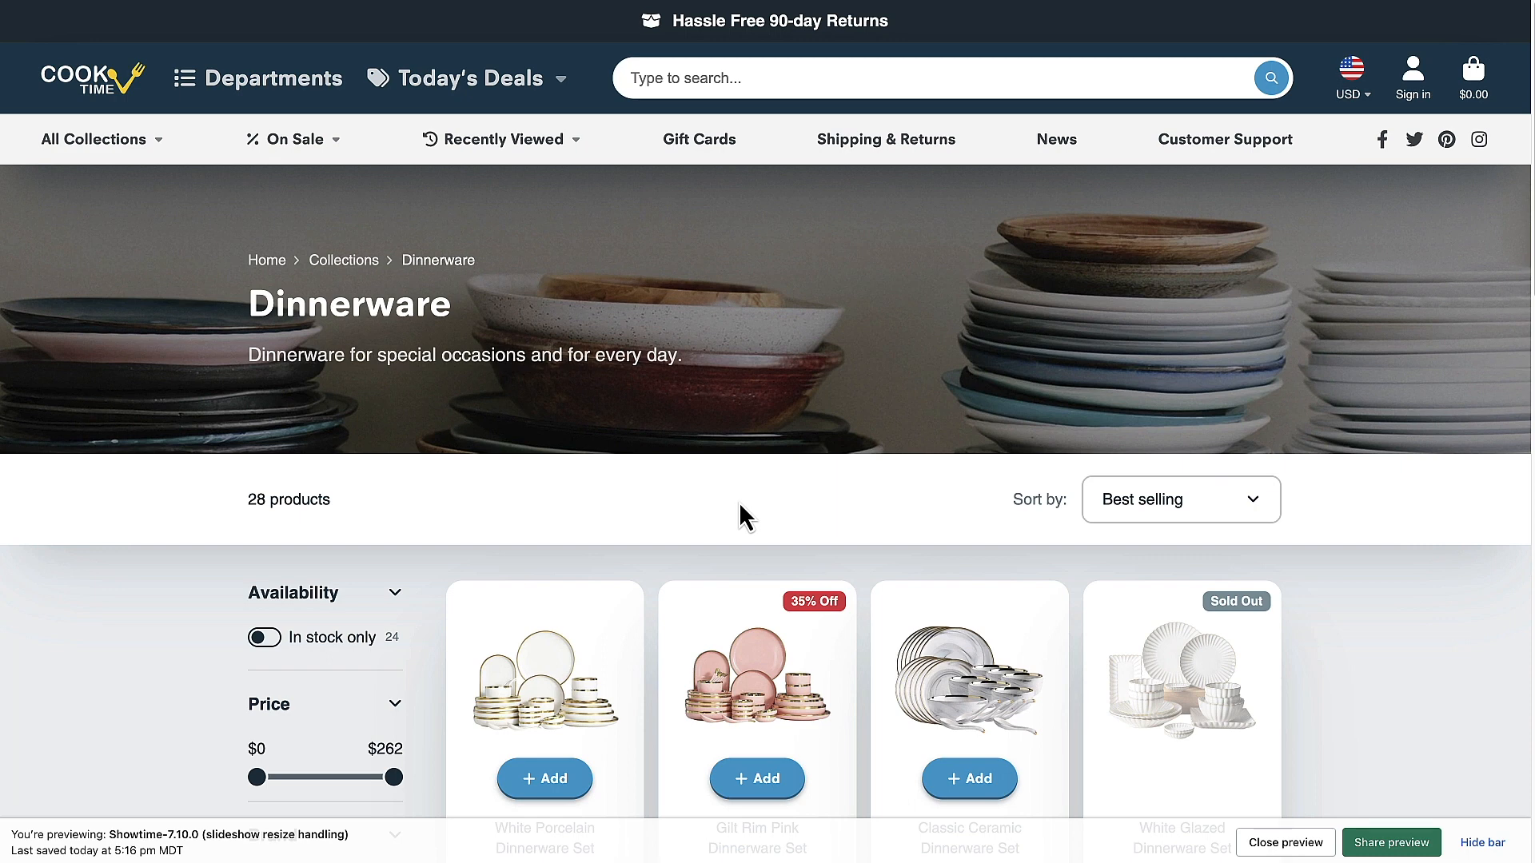
mouse_move(753, 499)
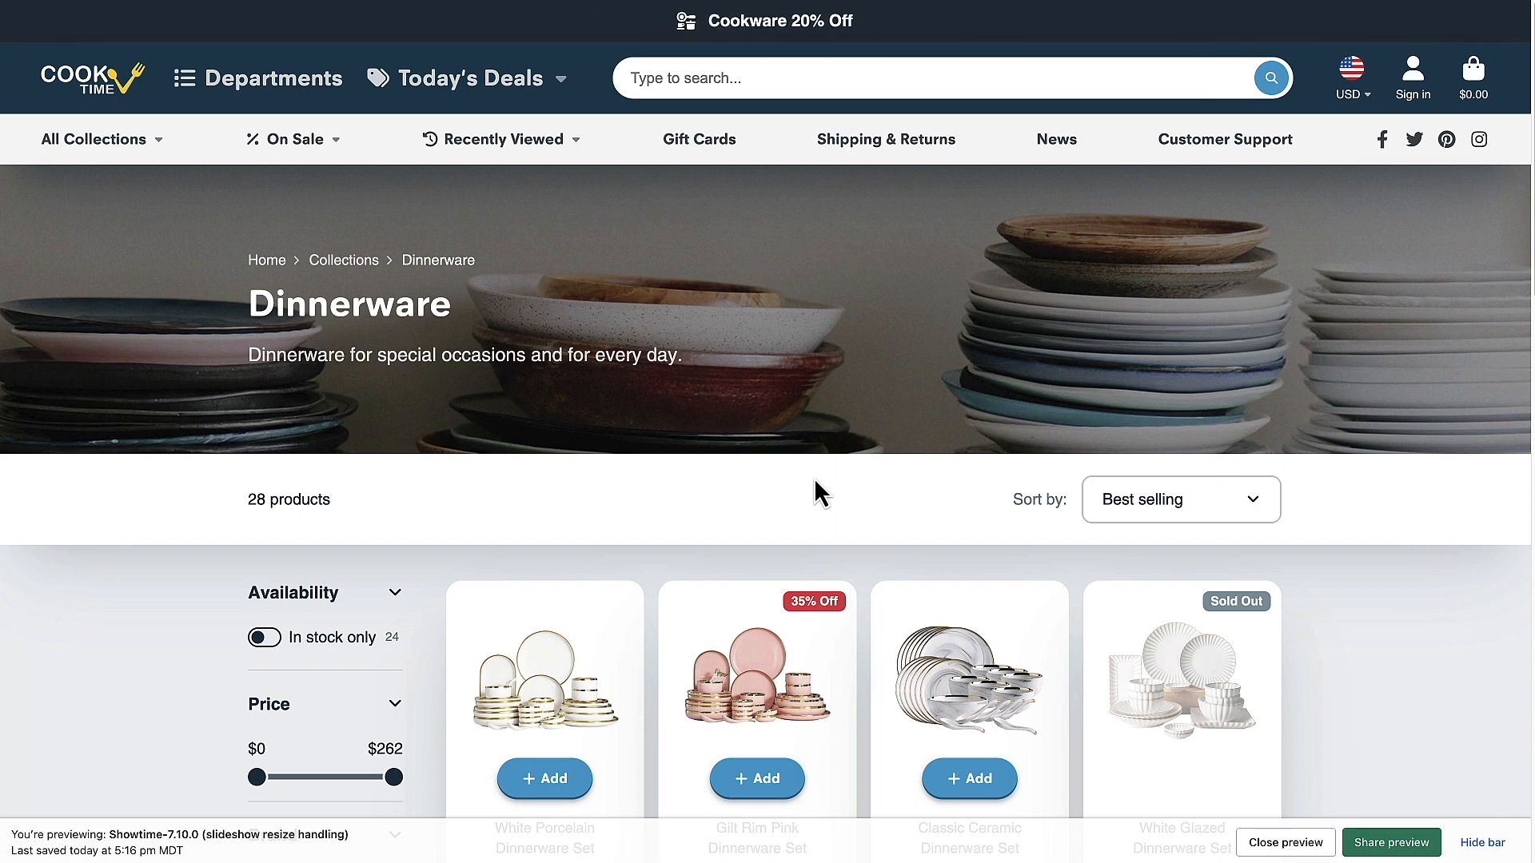
mouse_move(1353, 481)
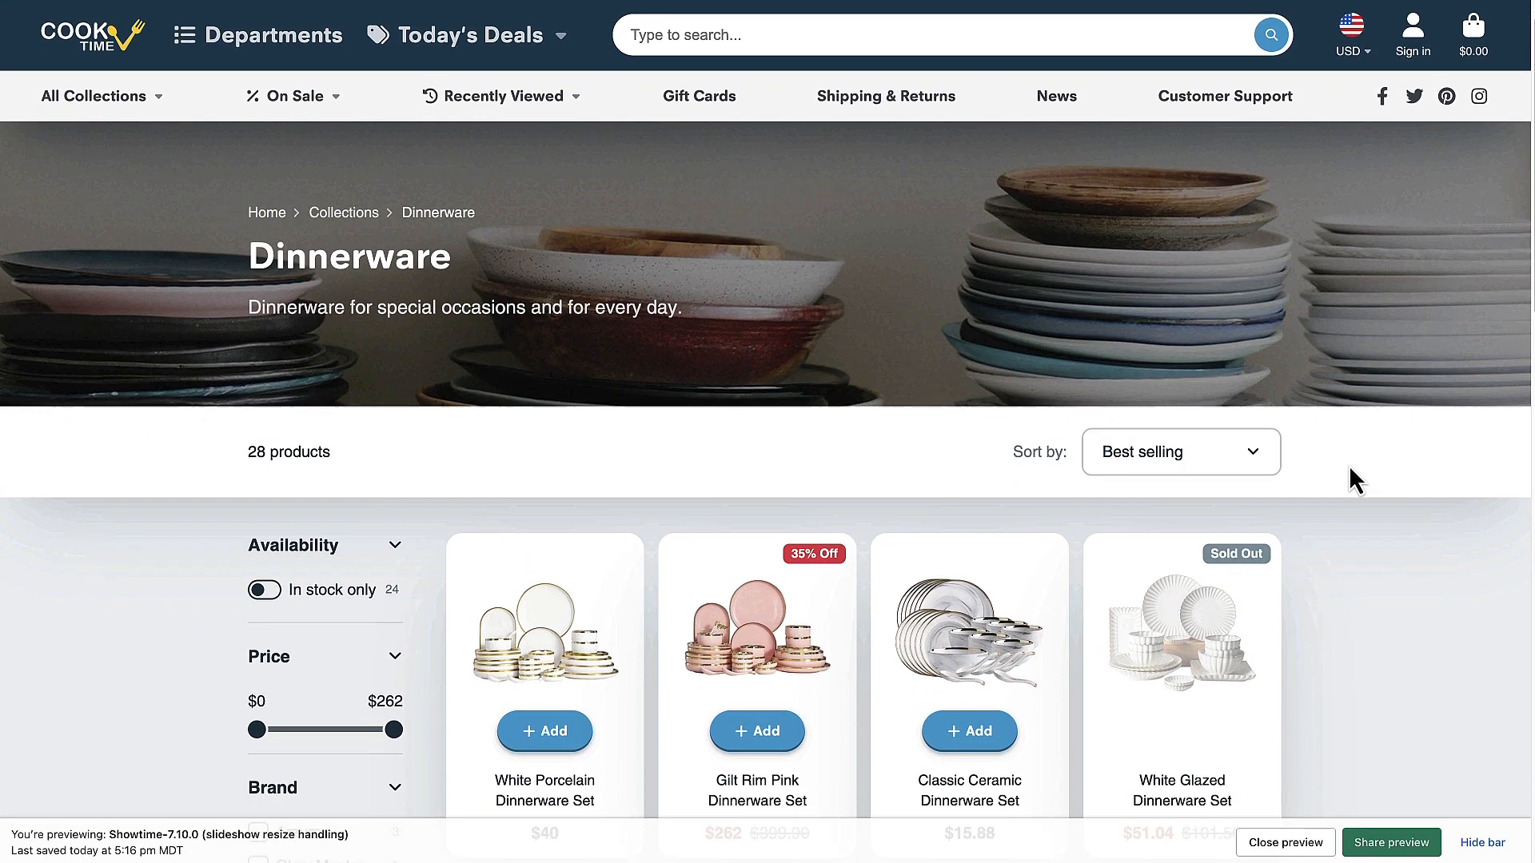
Browse the Dinnerware collection's products in the Showtime storefront preview.
scroll("down", 3)
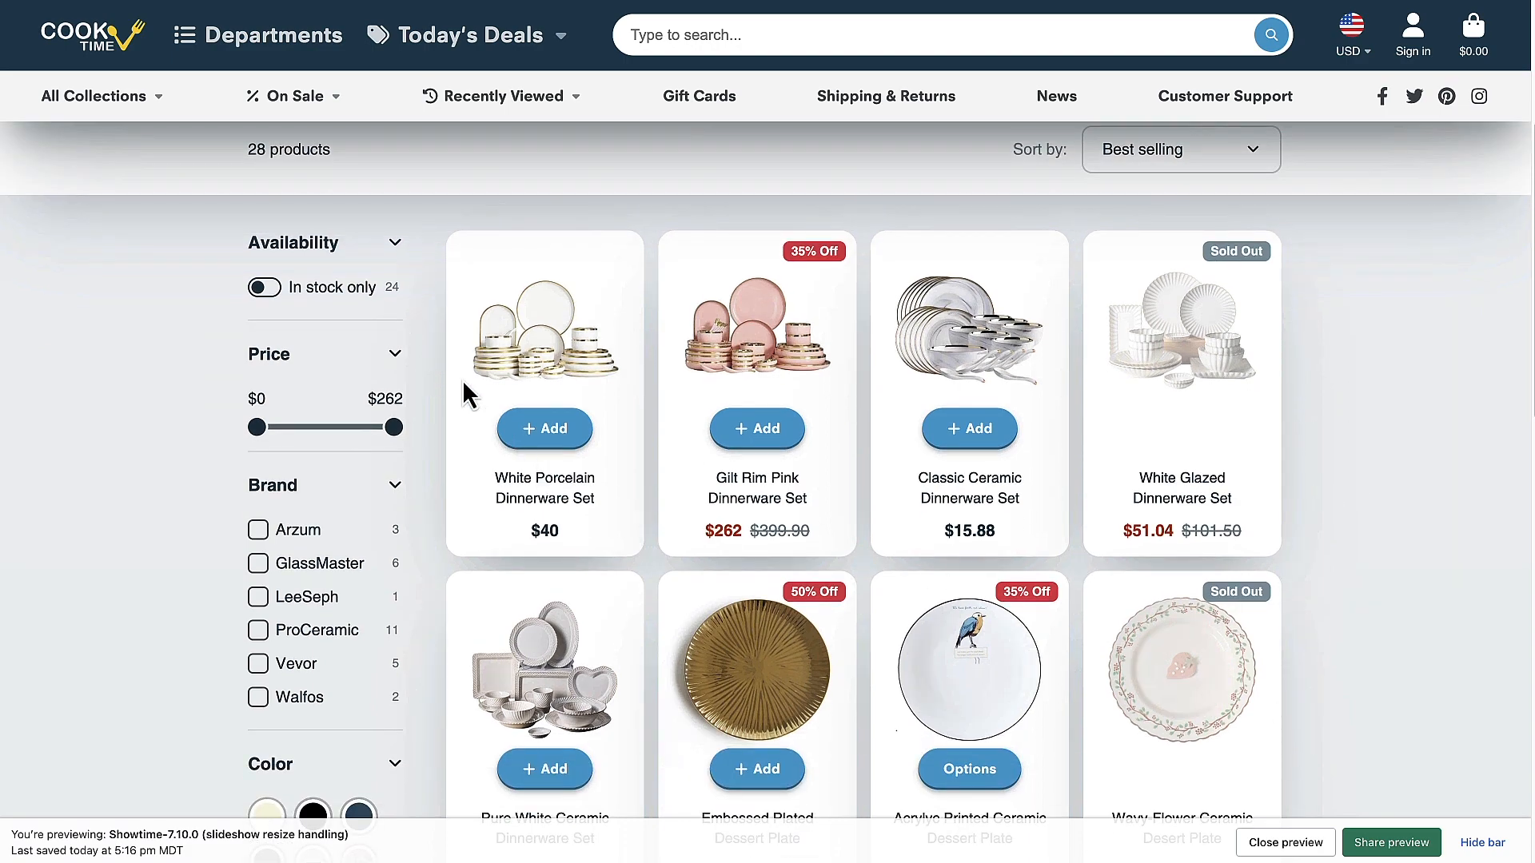
mouse_move(304, 716)
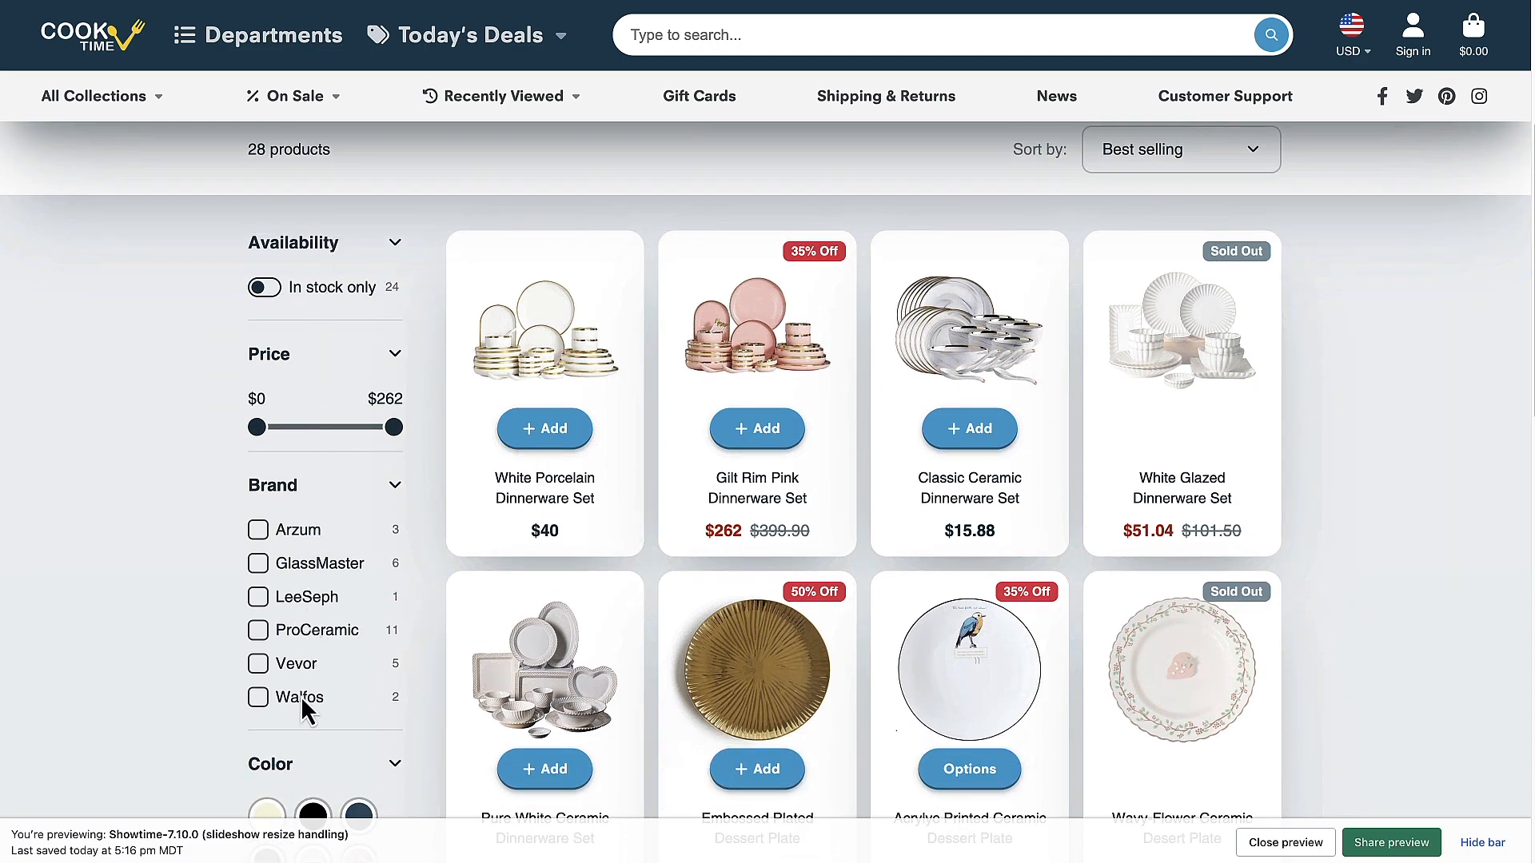
scroll("down", 3)
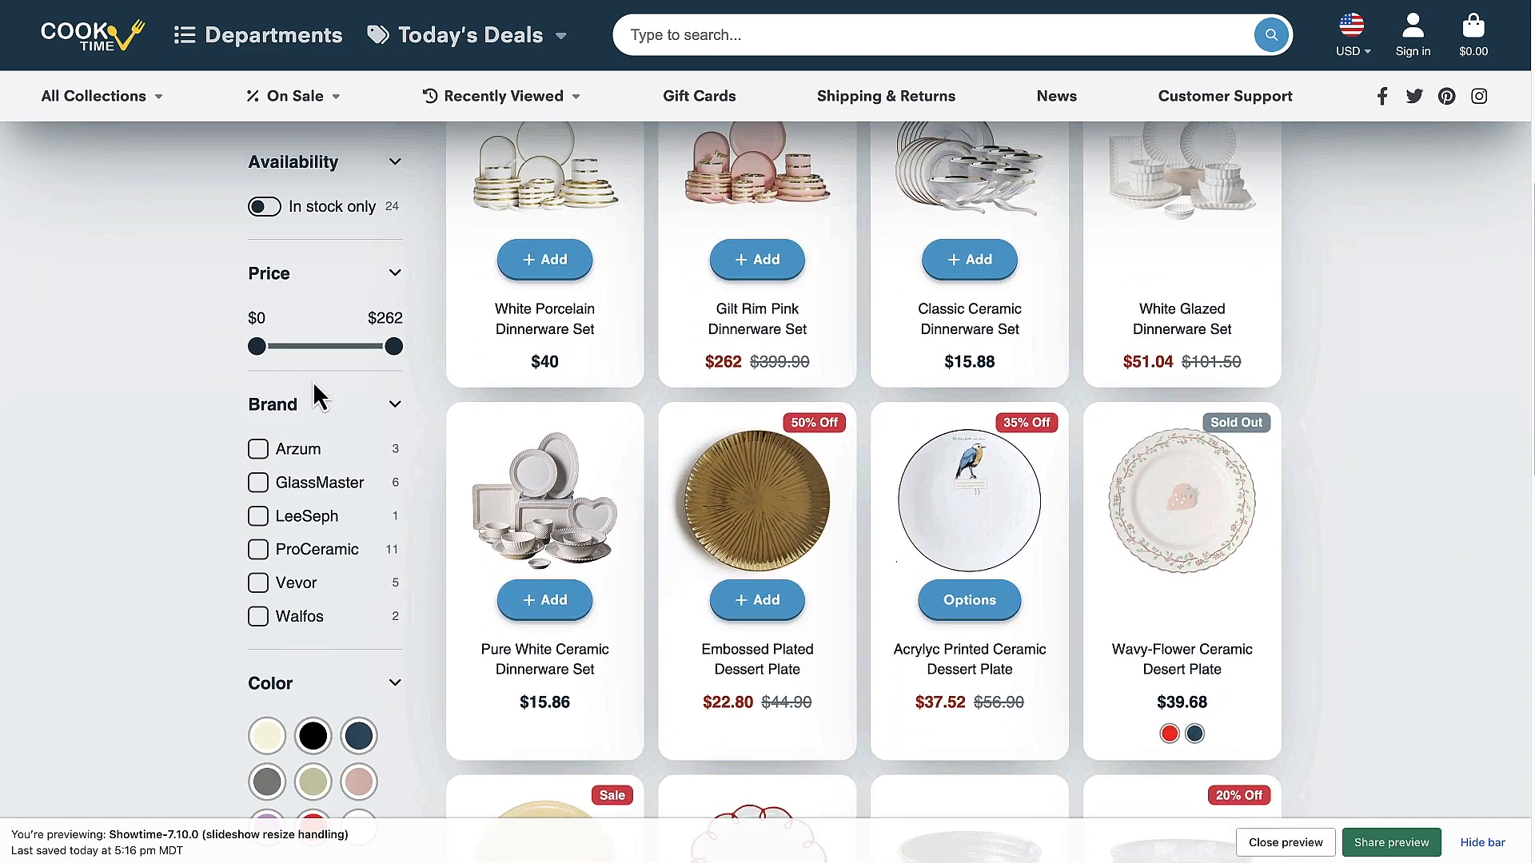
scroll("down", 3)
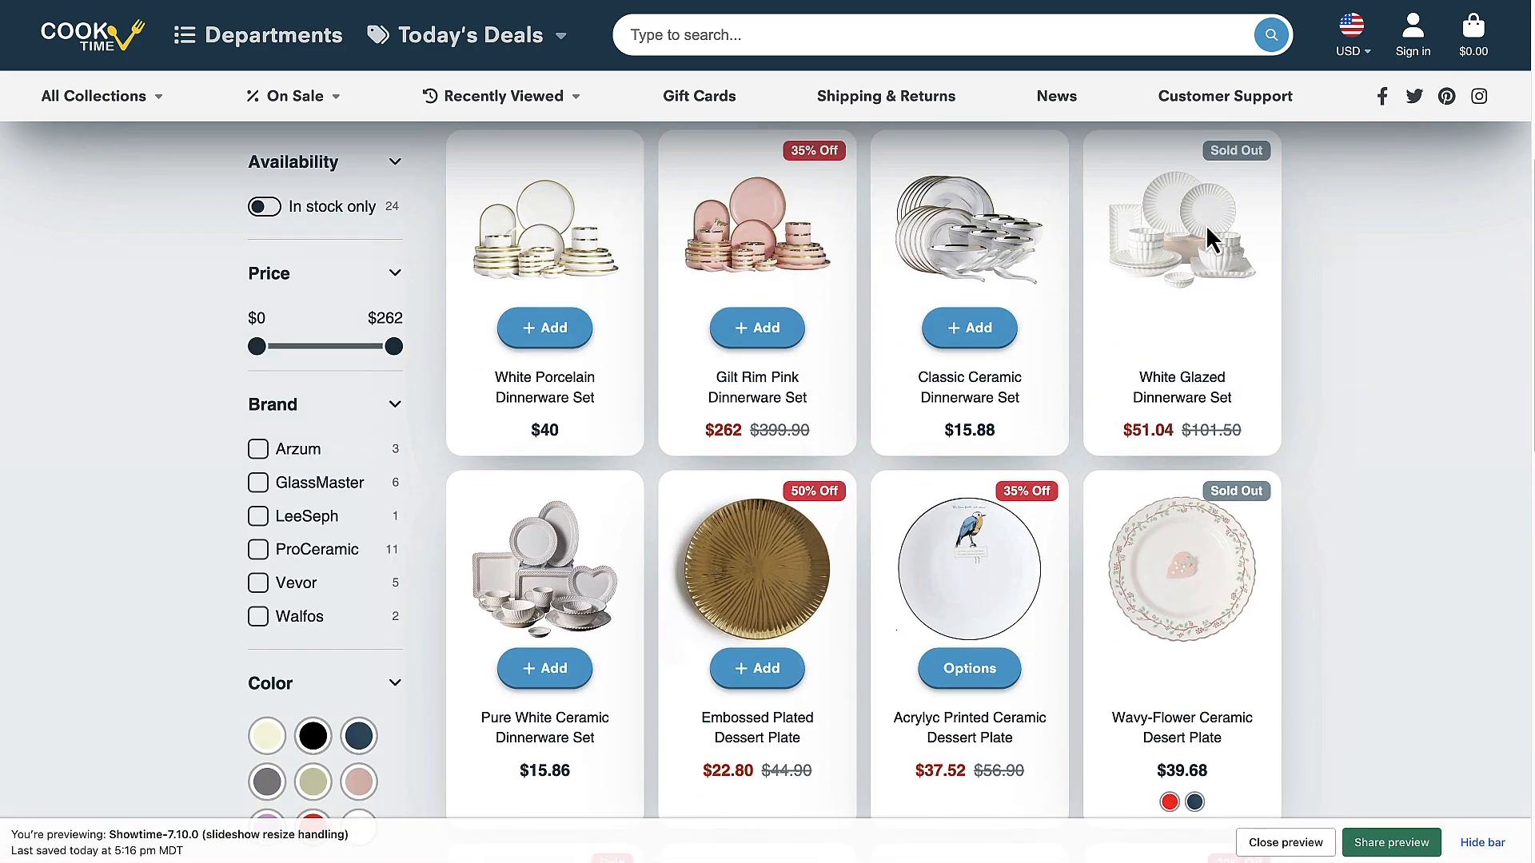
scroll("down", 3)
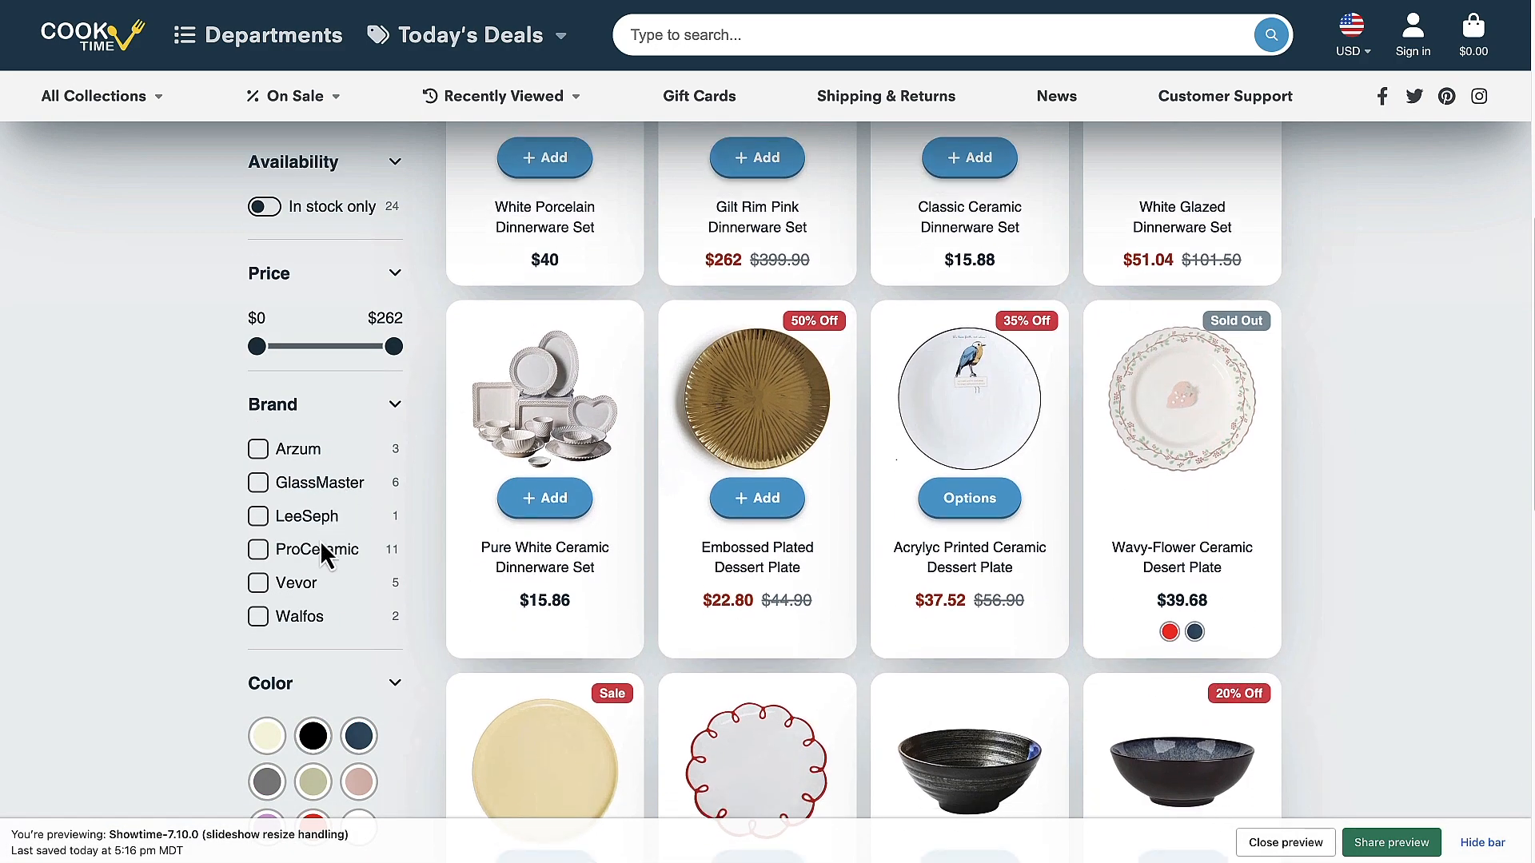
mouse_move(275, 336)
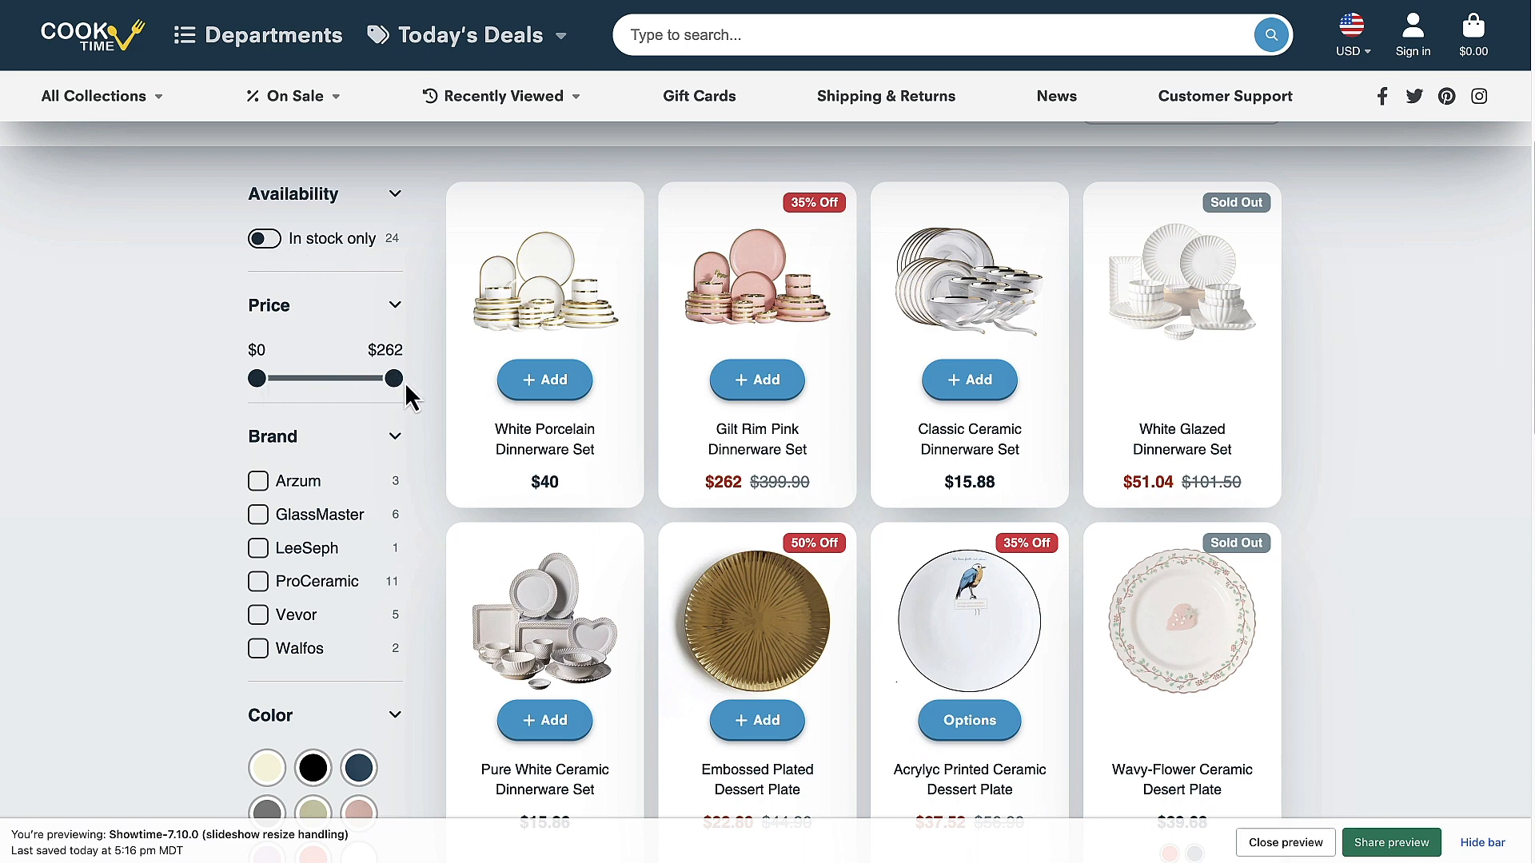
scroll("down", 3)
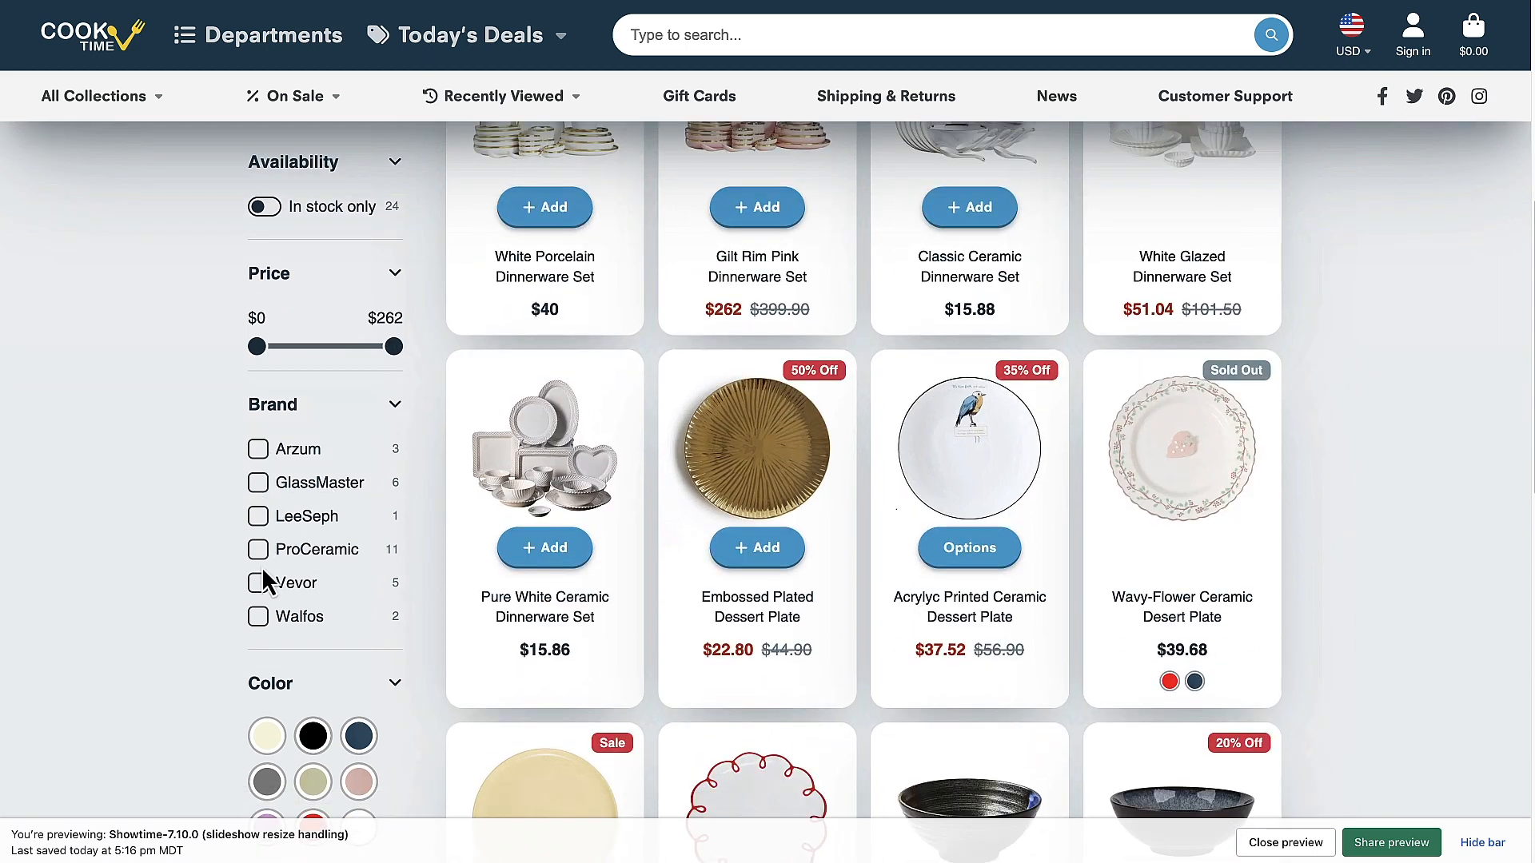
scroll("down", 3)
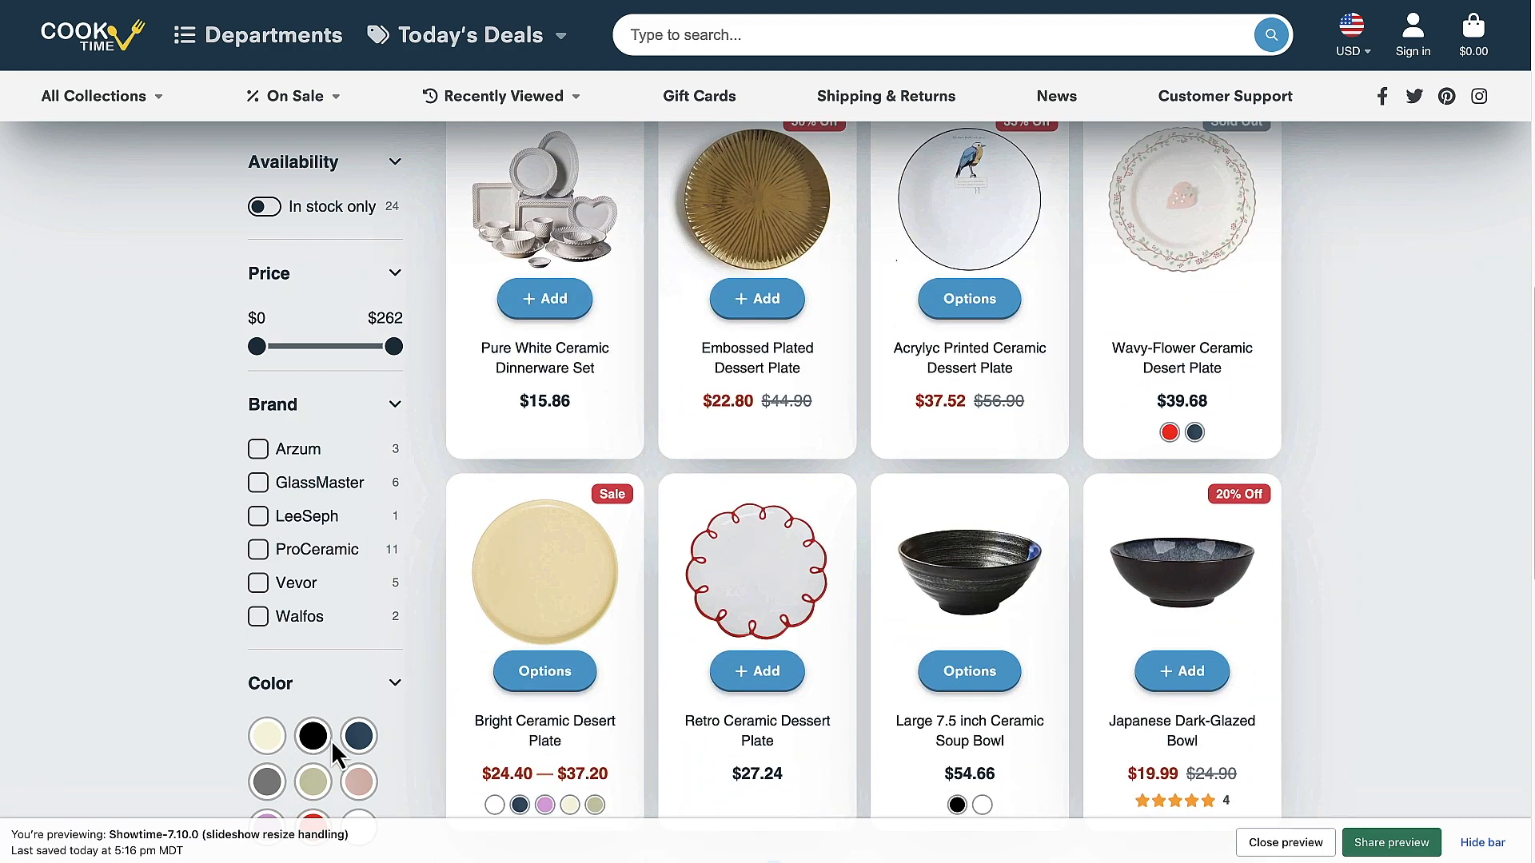
scroll("down", 3)
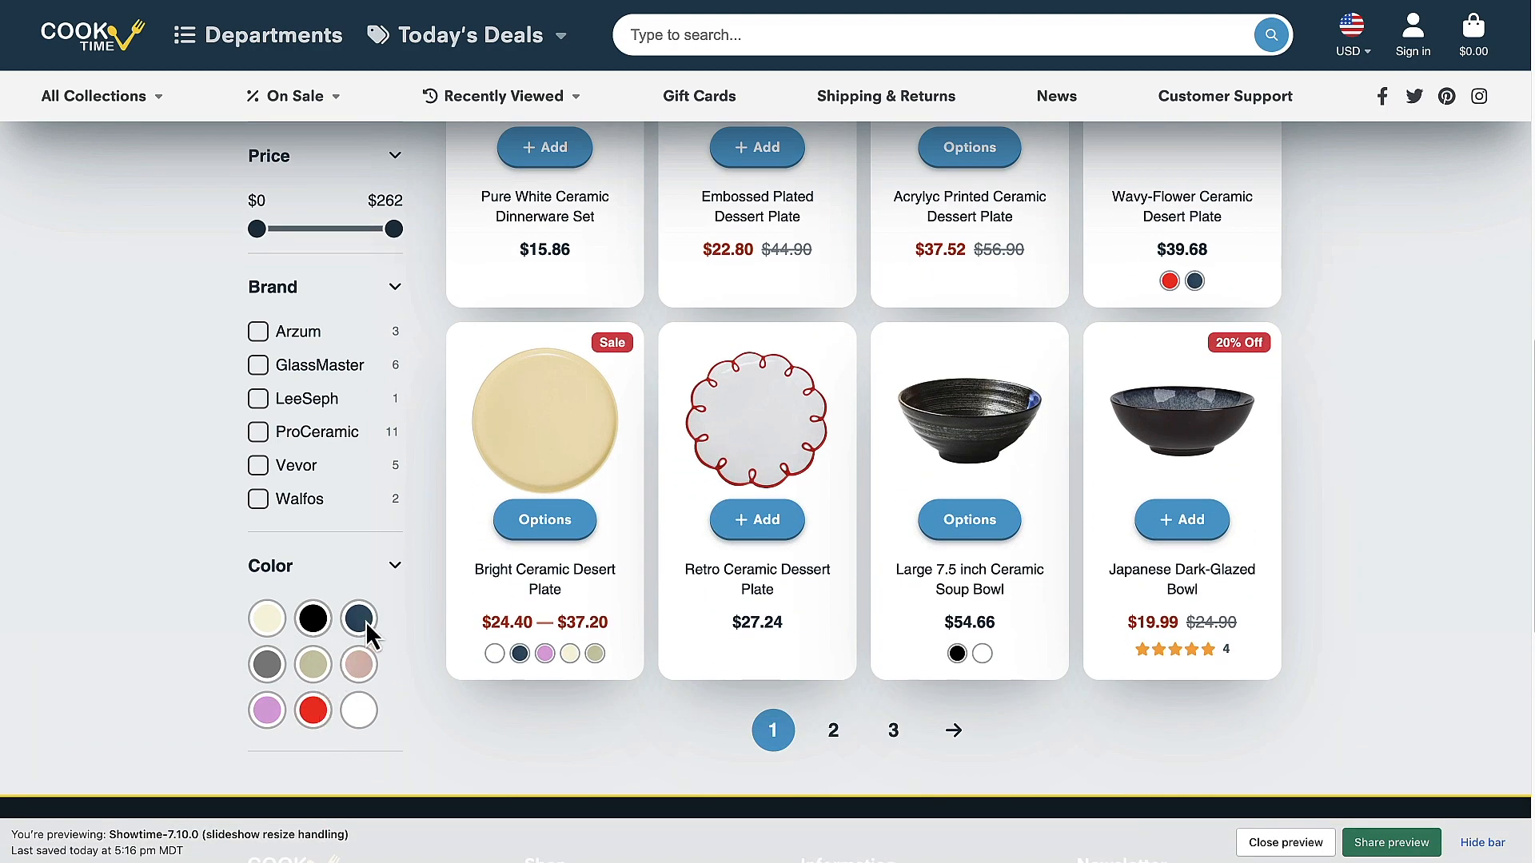
Filter Dinnerware to the Blue color and review the 3 matching products.
left_click(359, 618)
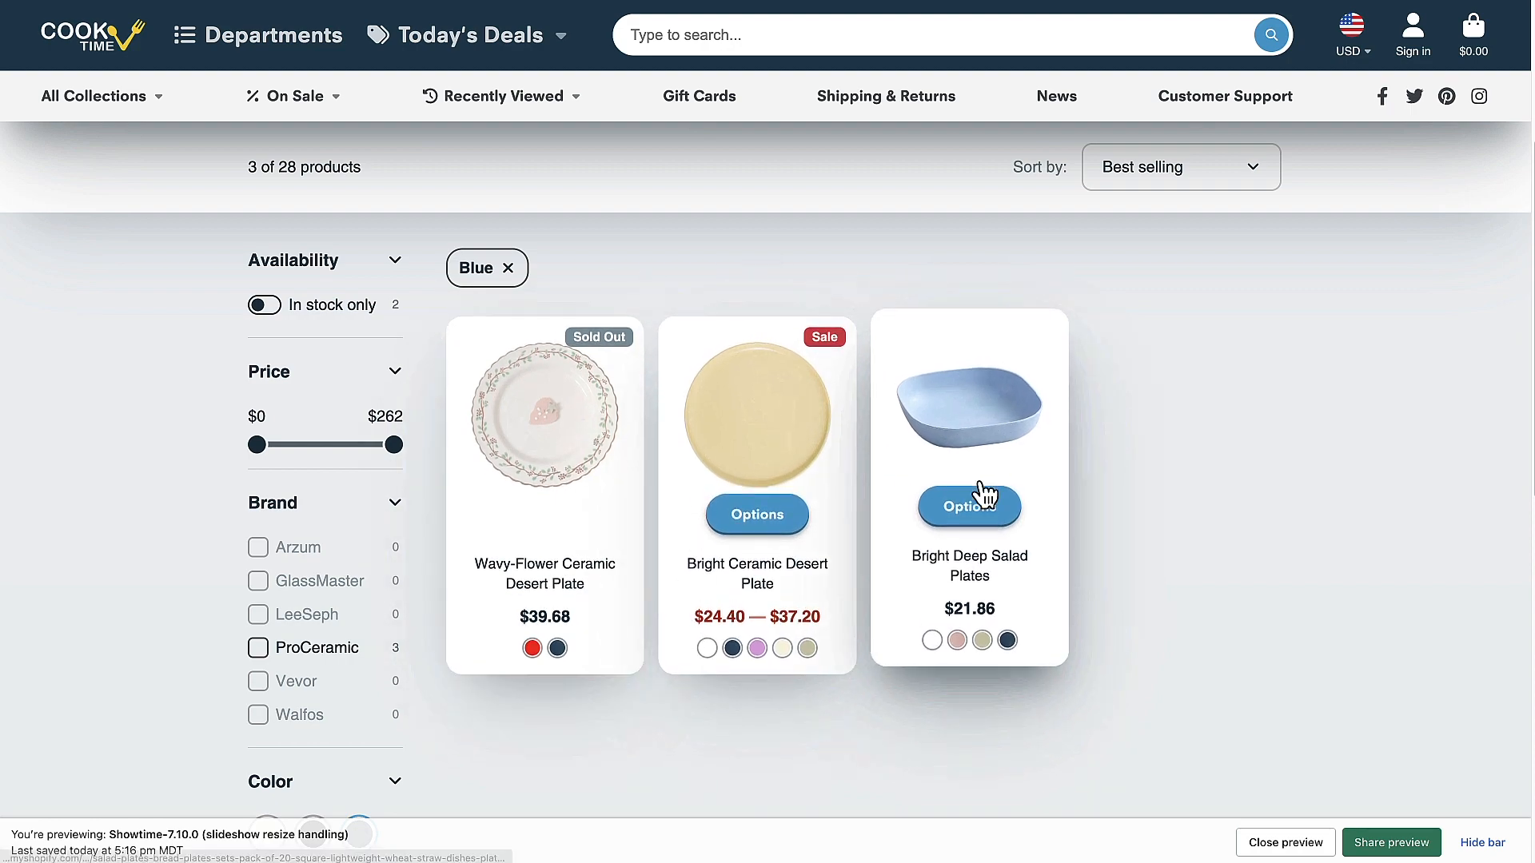
scroll("down", 3)
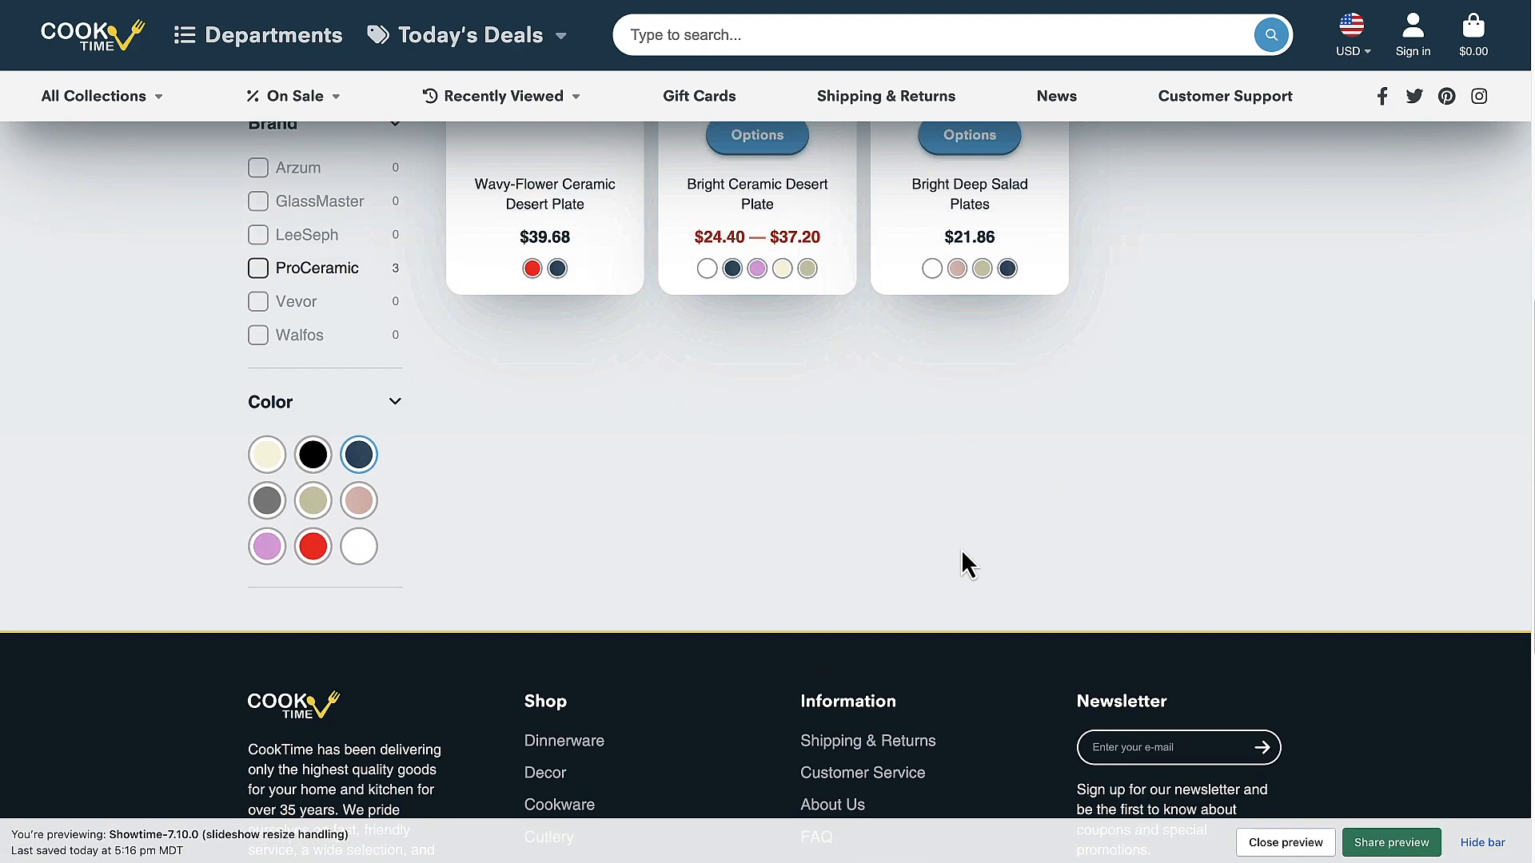
scroll("up", 3)
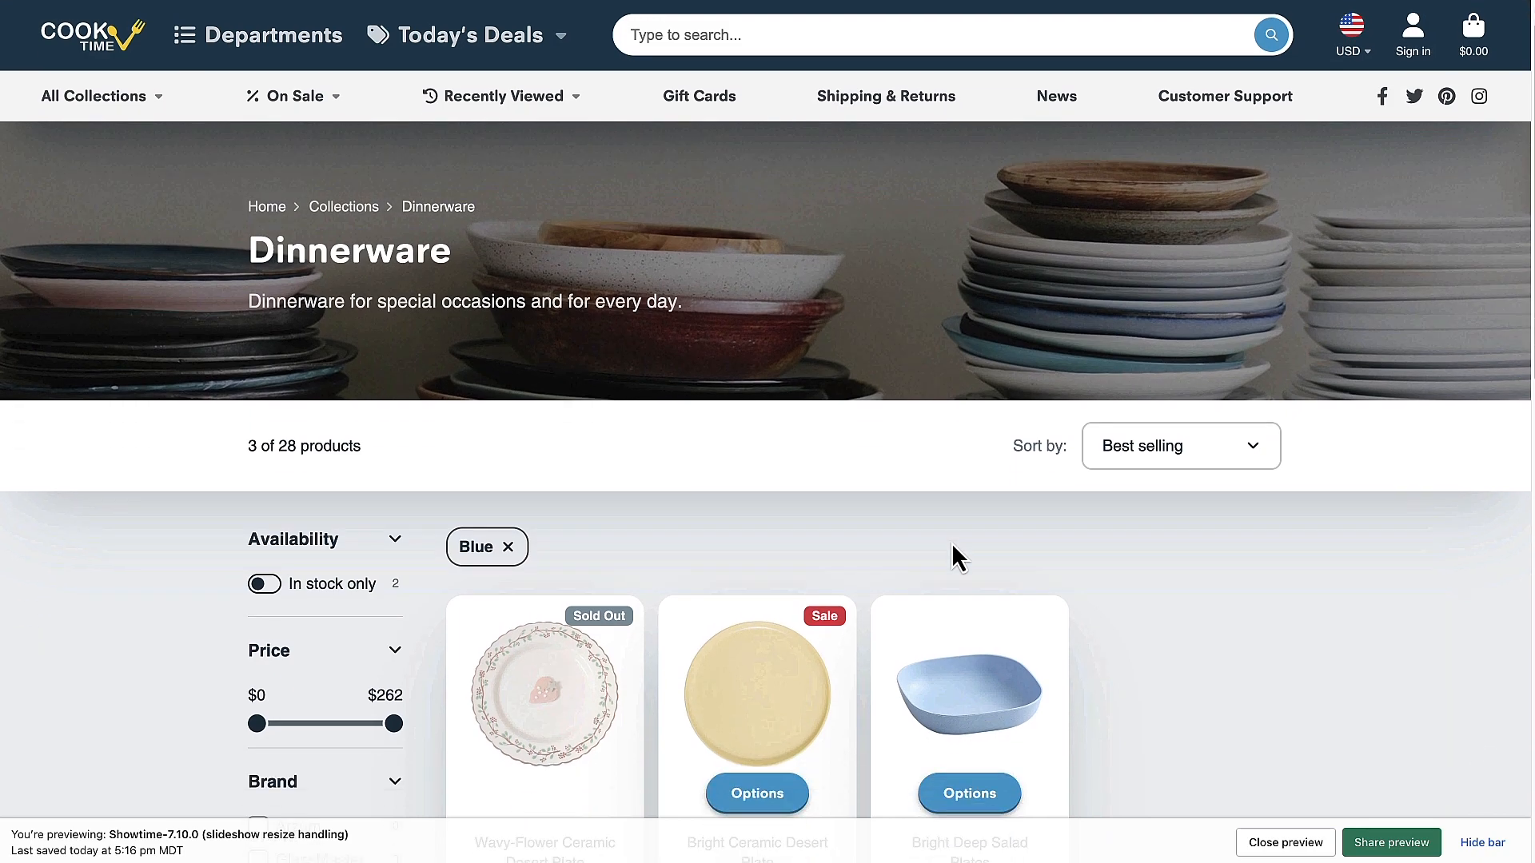
scroll("down", 3)
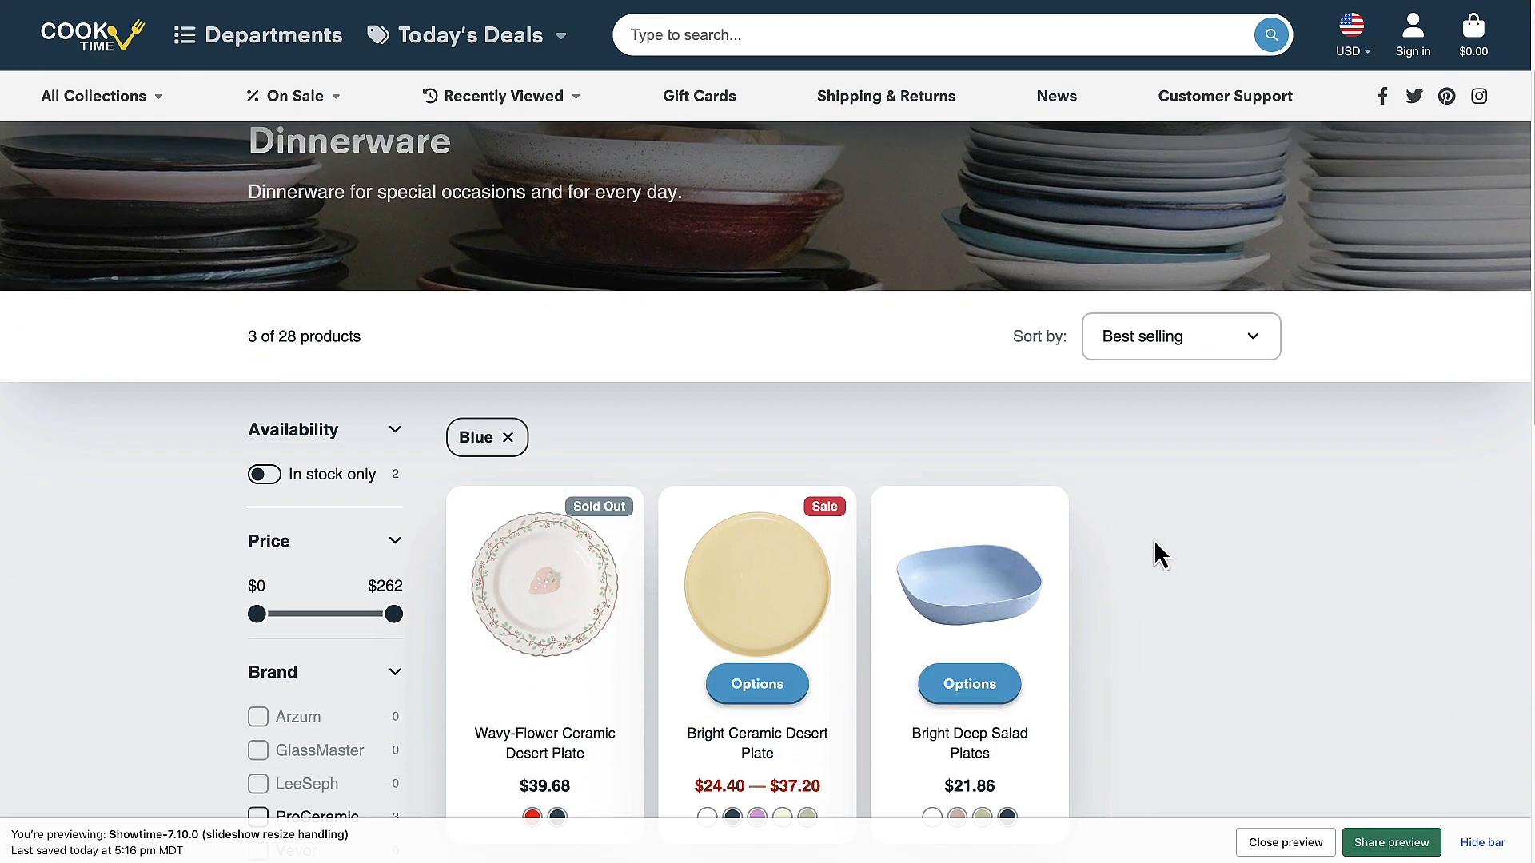
mouse_move(1149, 525)
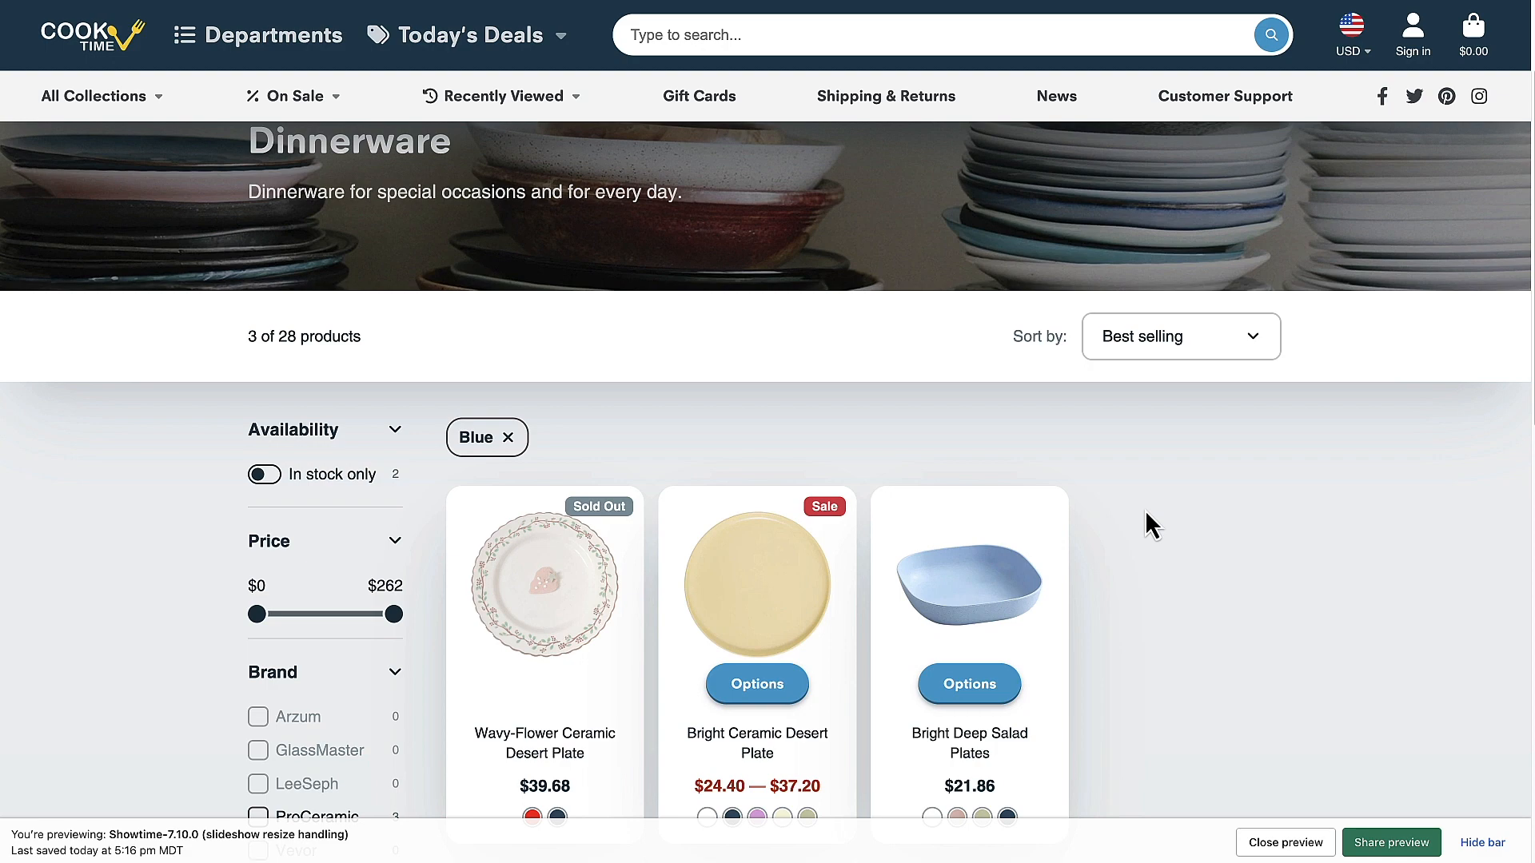
scroll("down", 3)
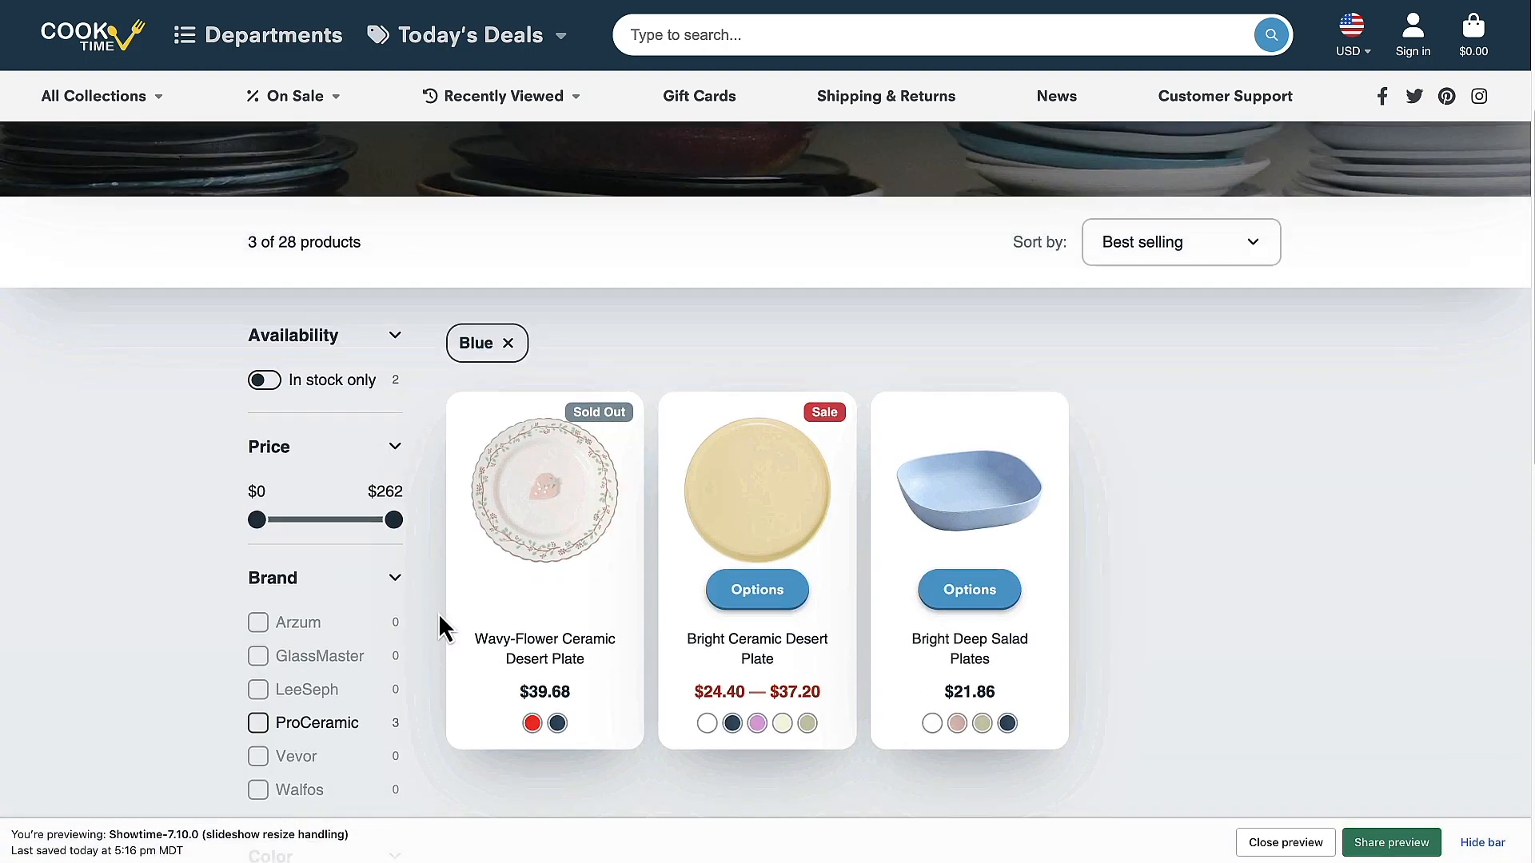
scroll("down", 3)
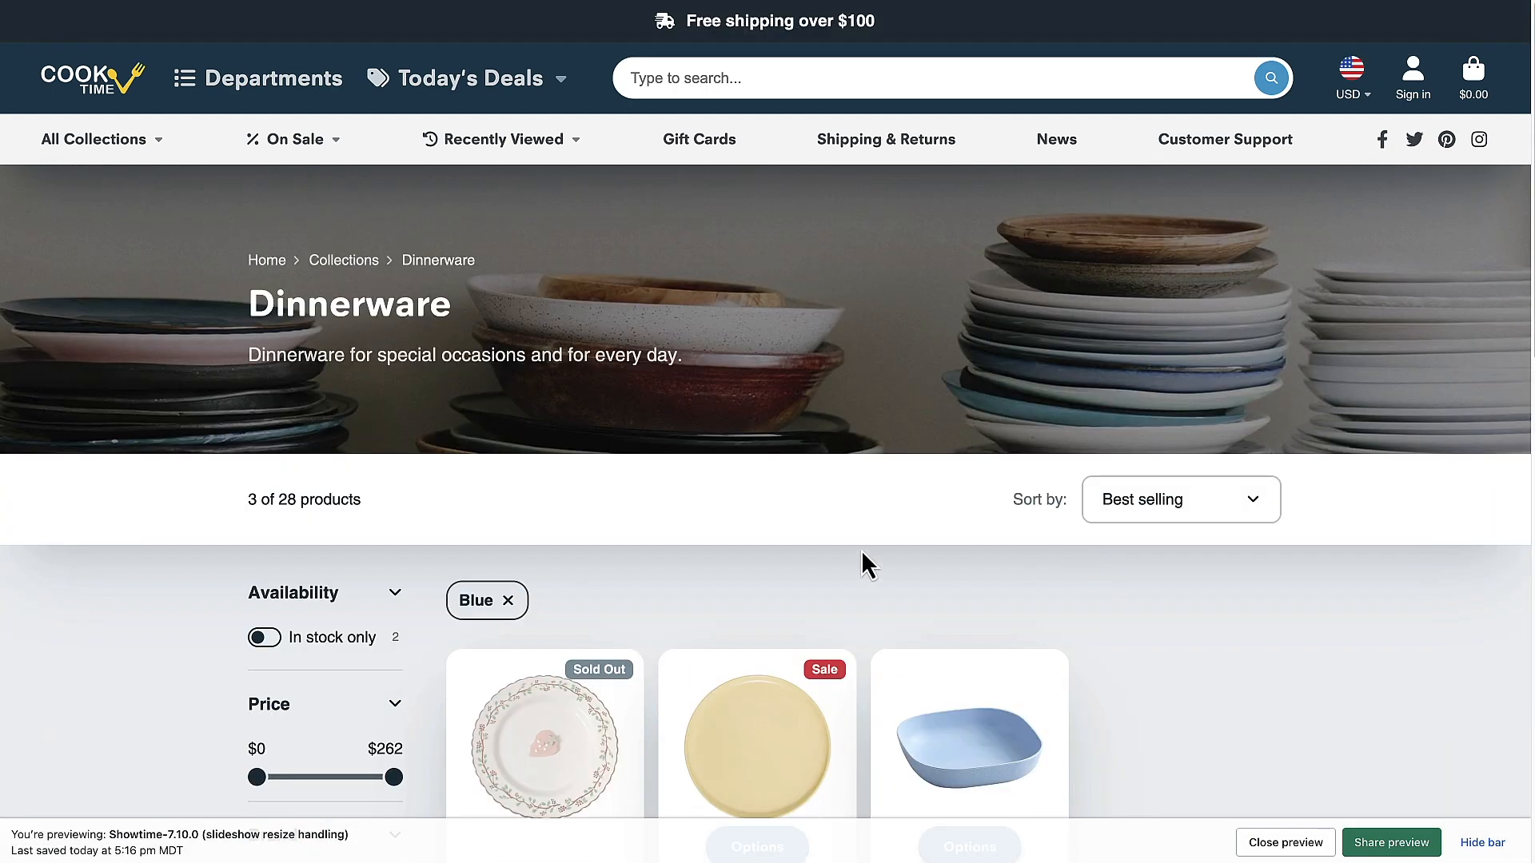
mouse_move(435, 534)
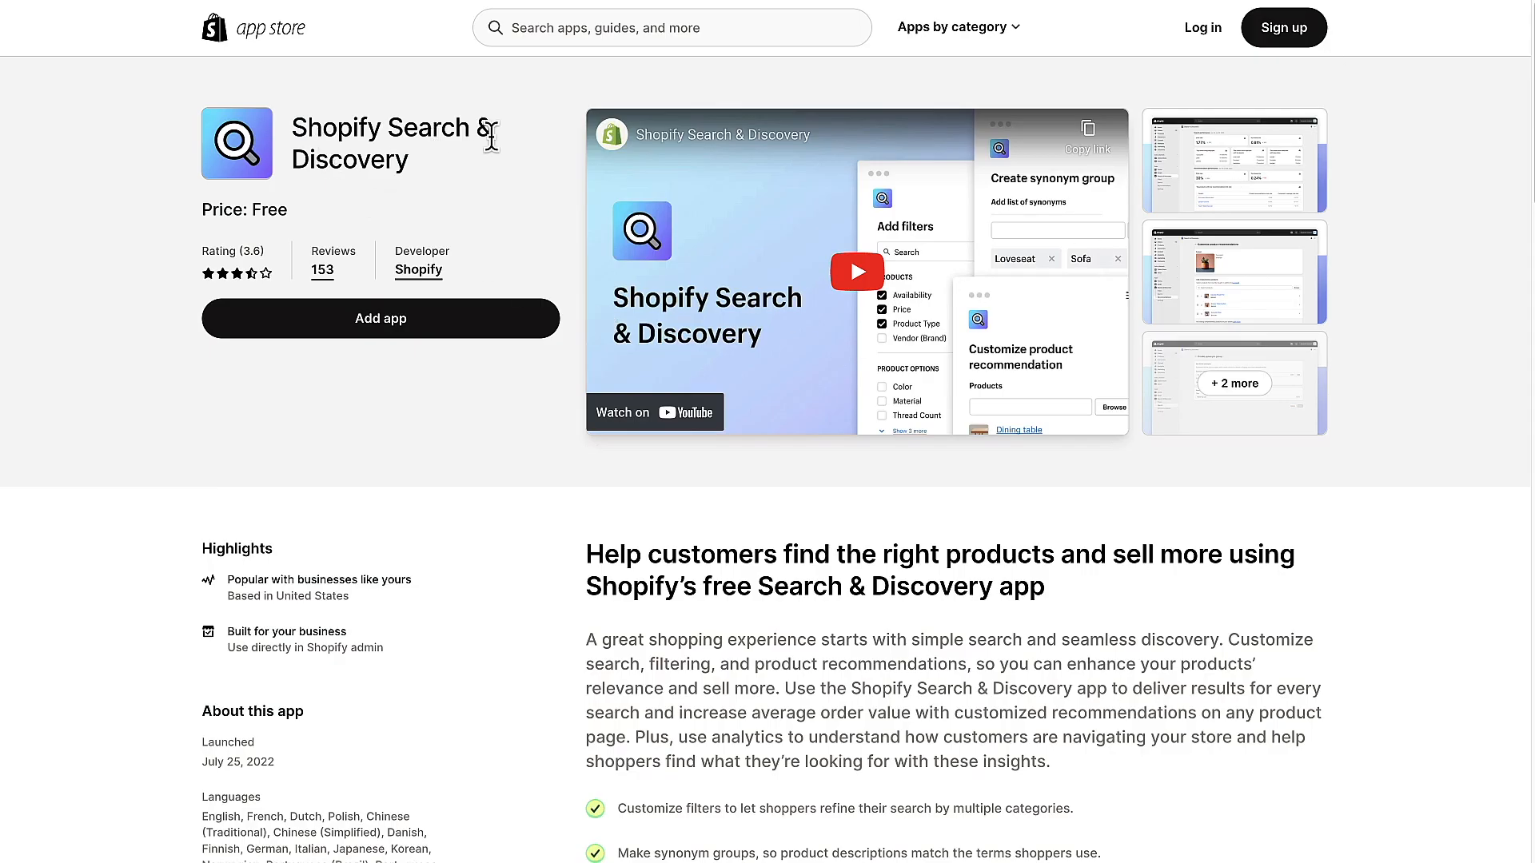
mouse_move(1221, 602)
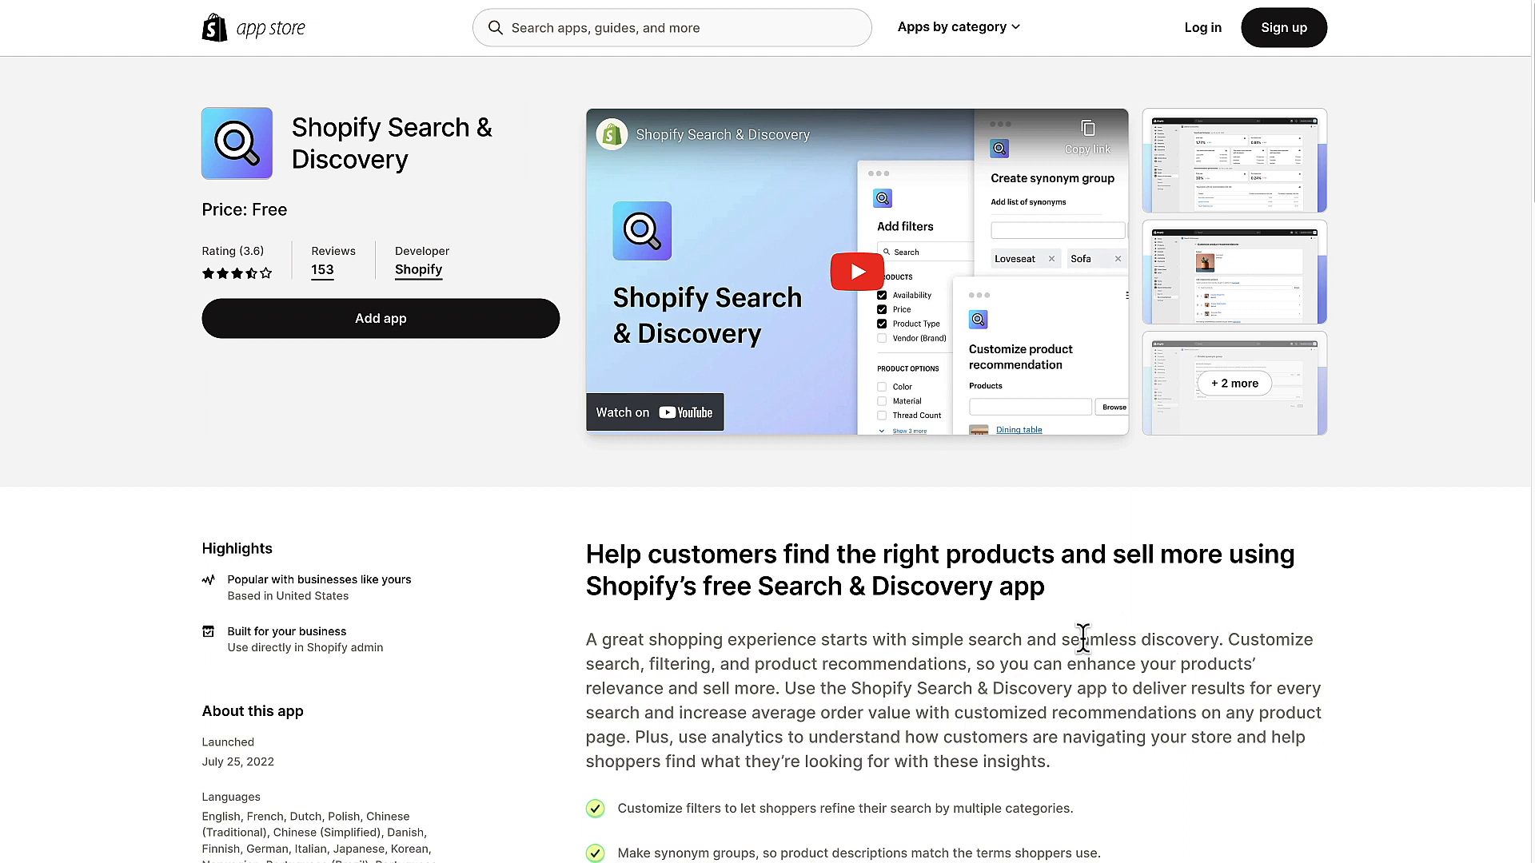
mouse_move(326, 144)
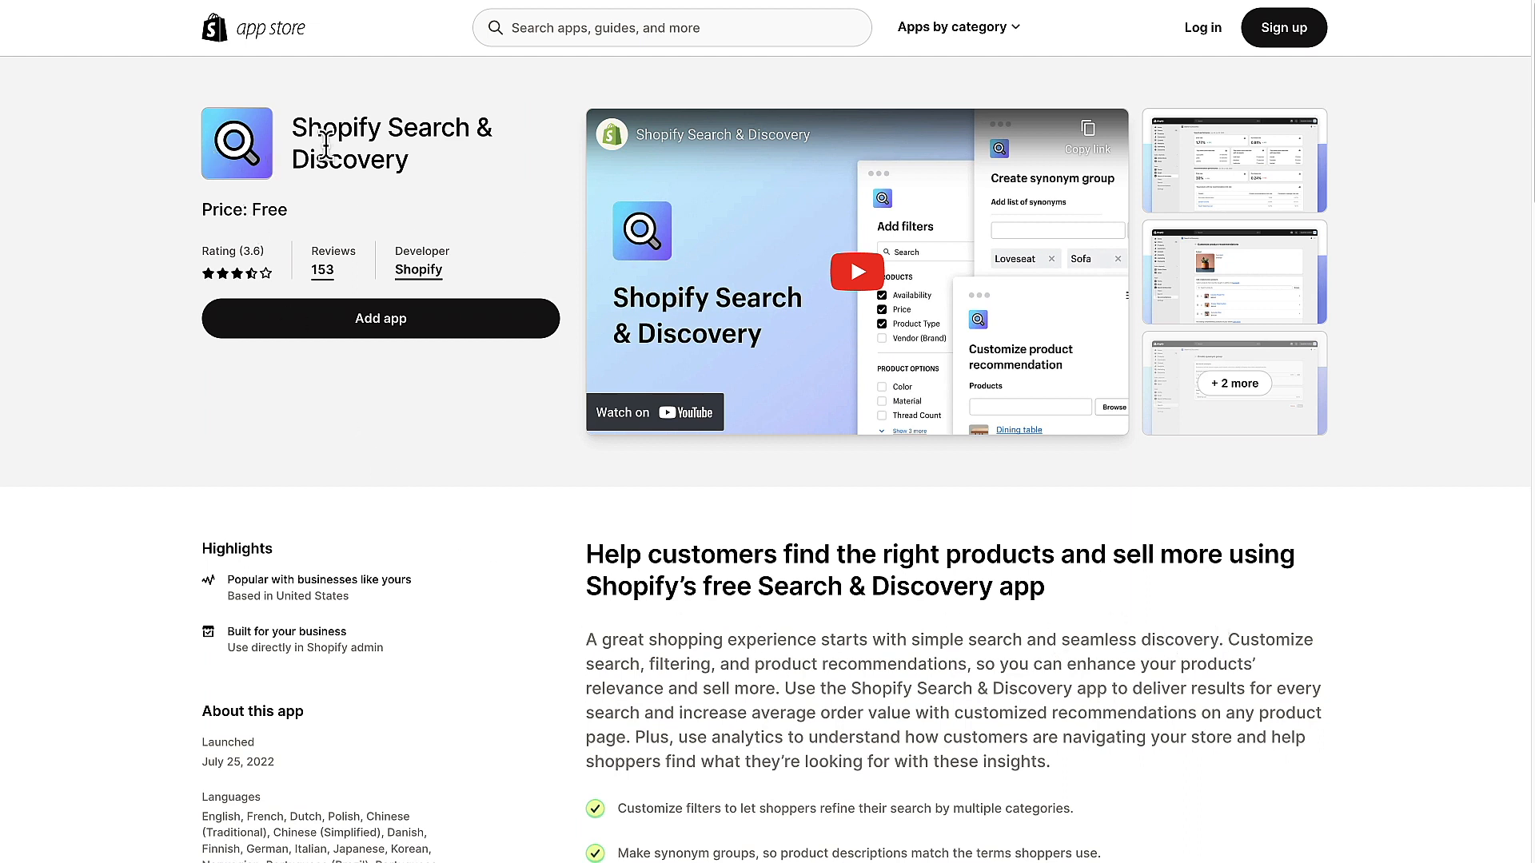
mouse_move(1175, 602)
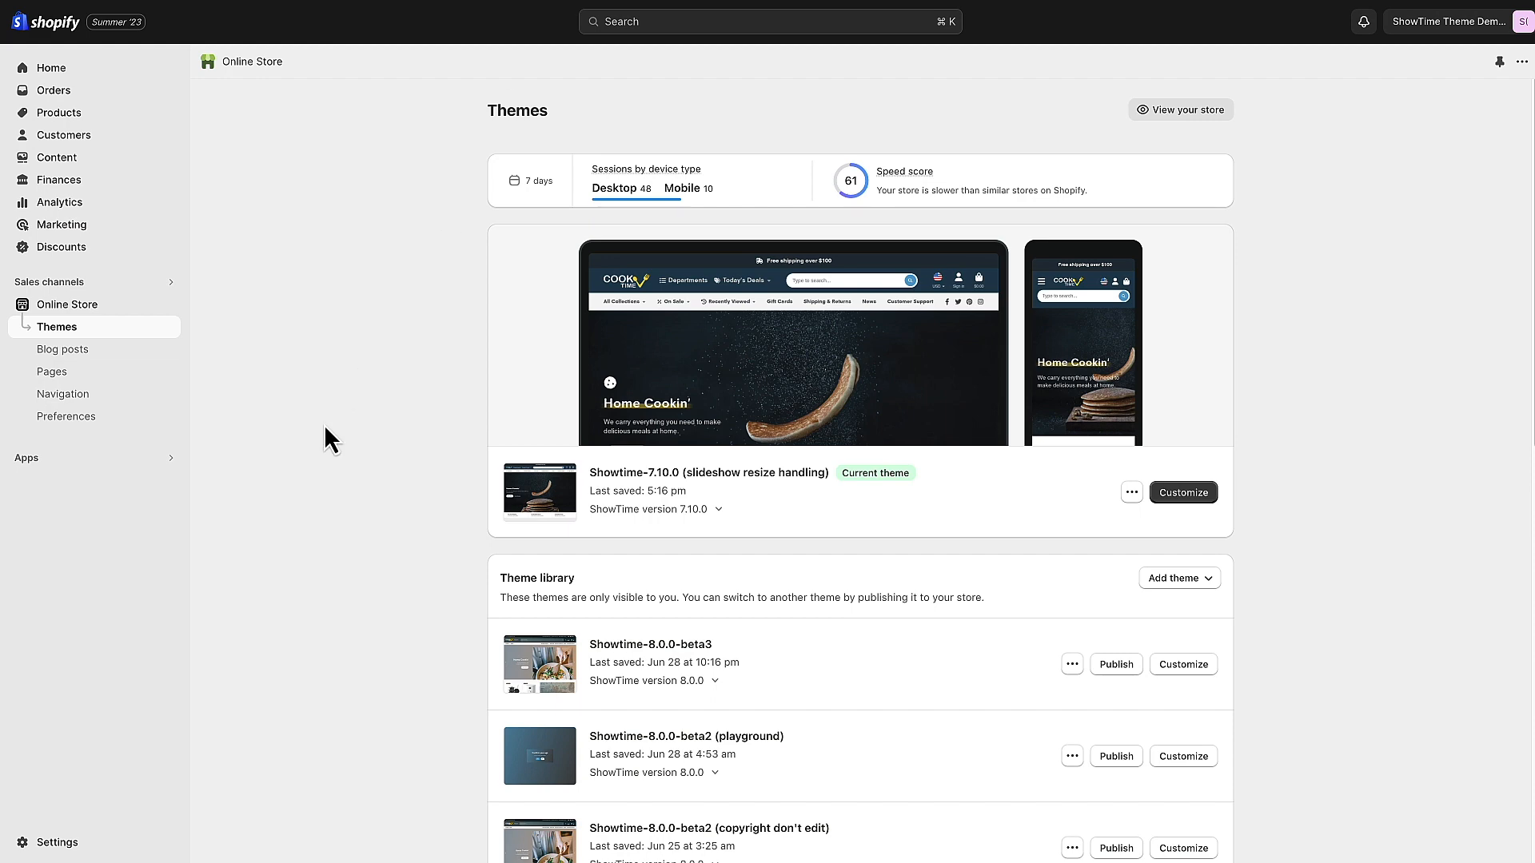
mouse_move(382, 442)
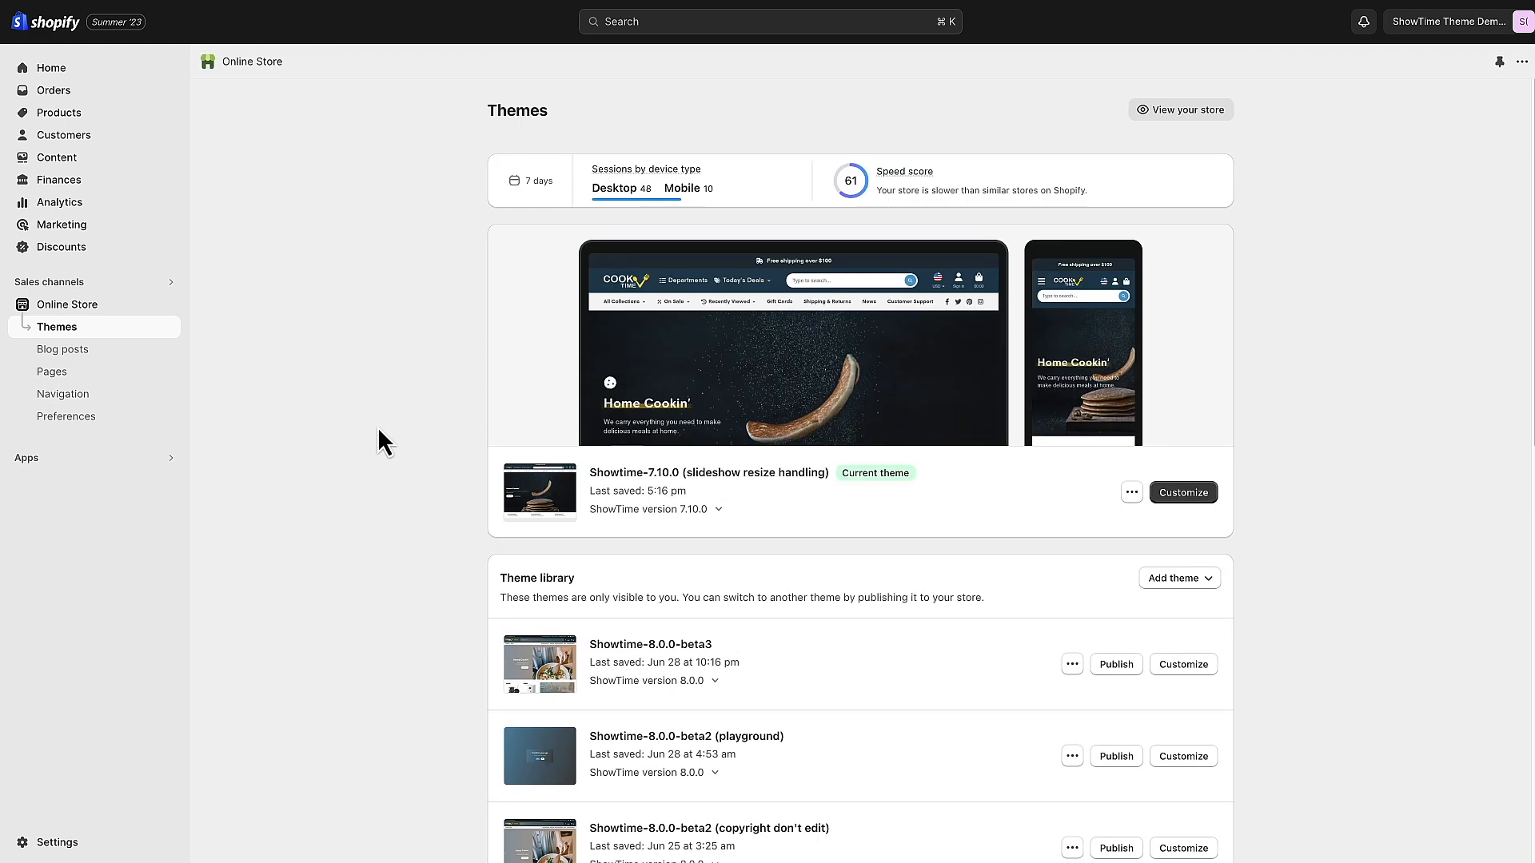
mouse_move(753, 563)
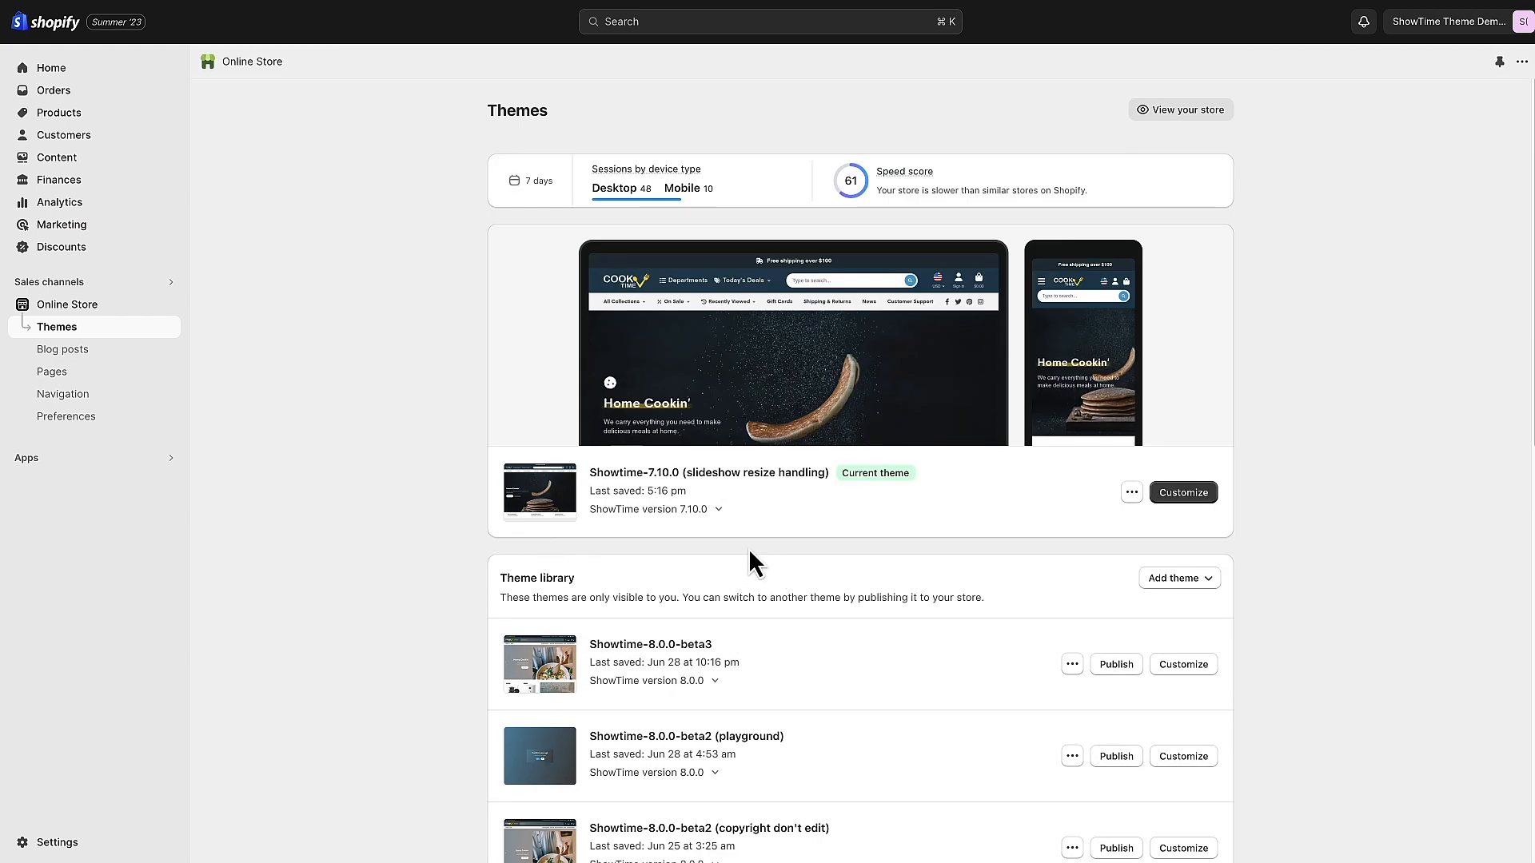
mouse_move(924, 551)
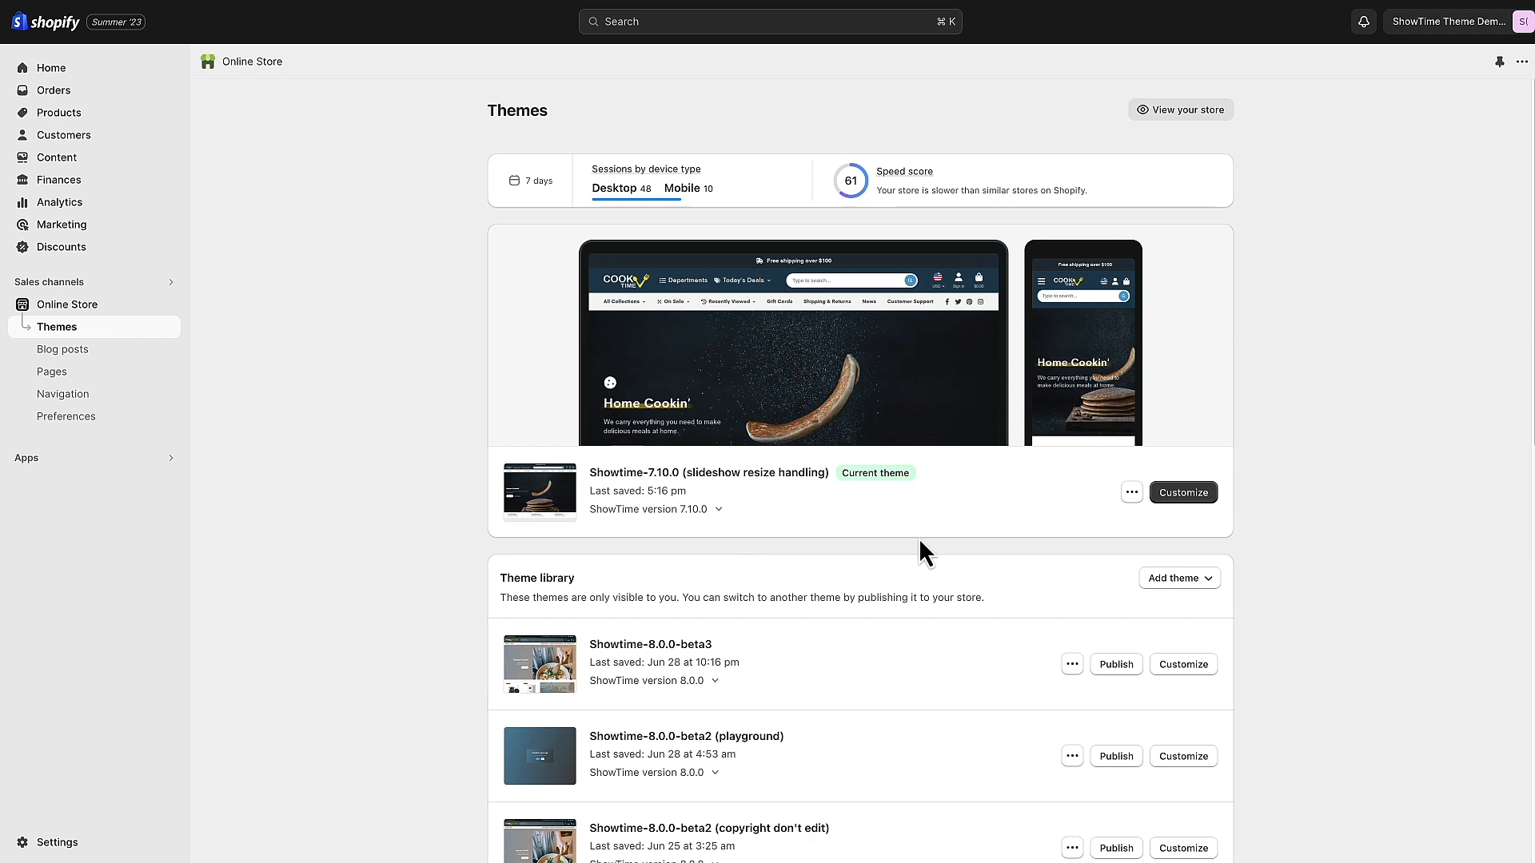
mouse_move(803, 554)
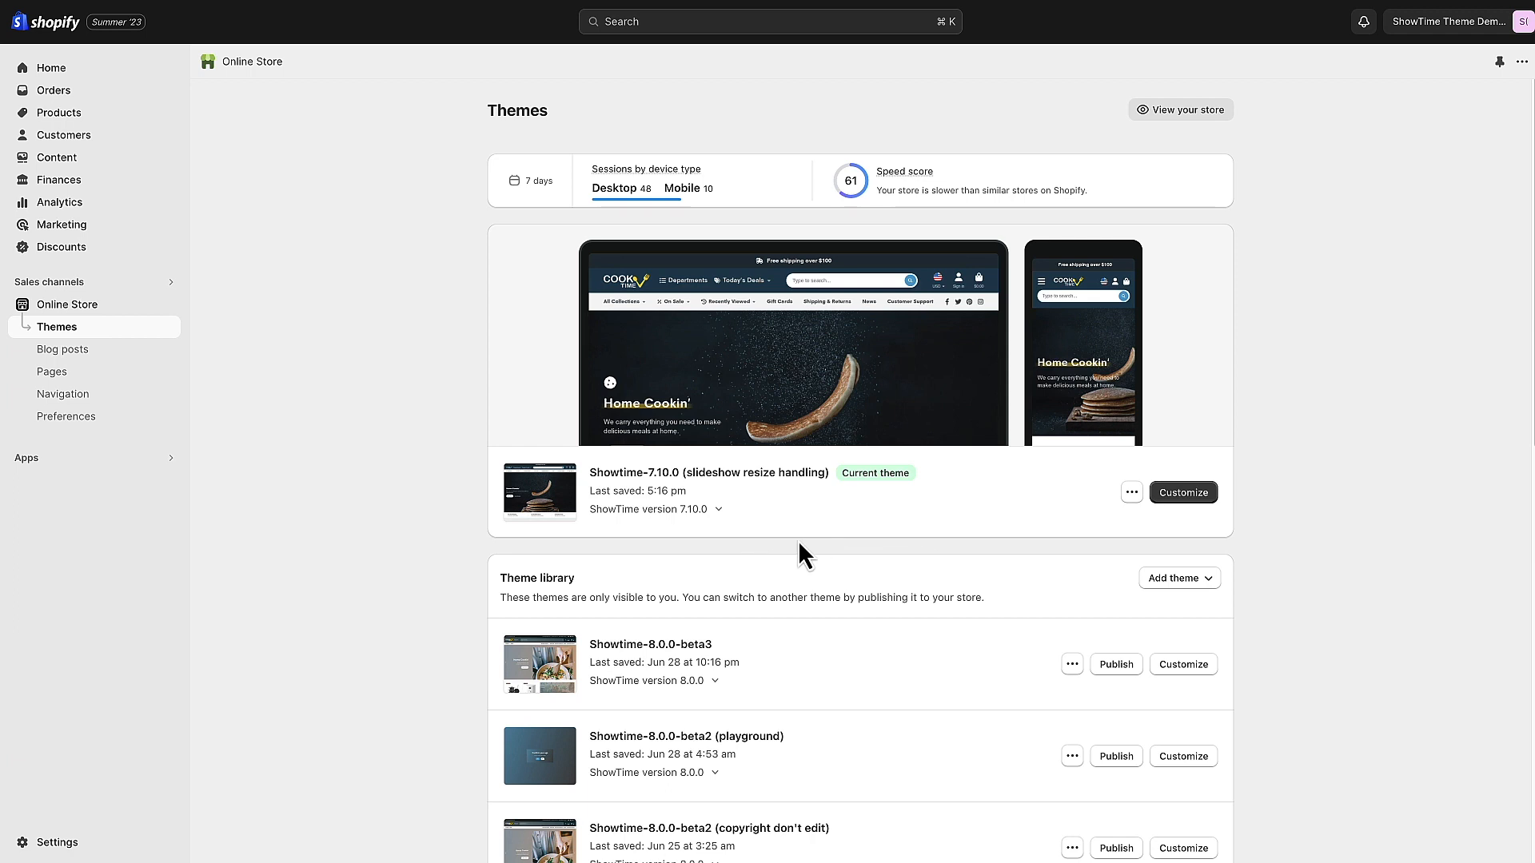
mouse_move(886, 556)
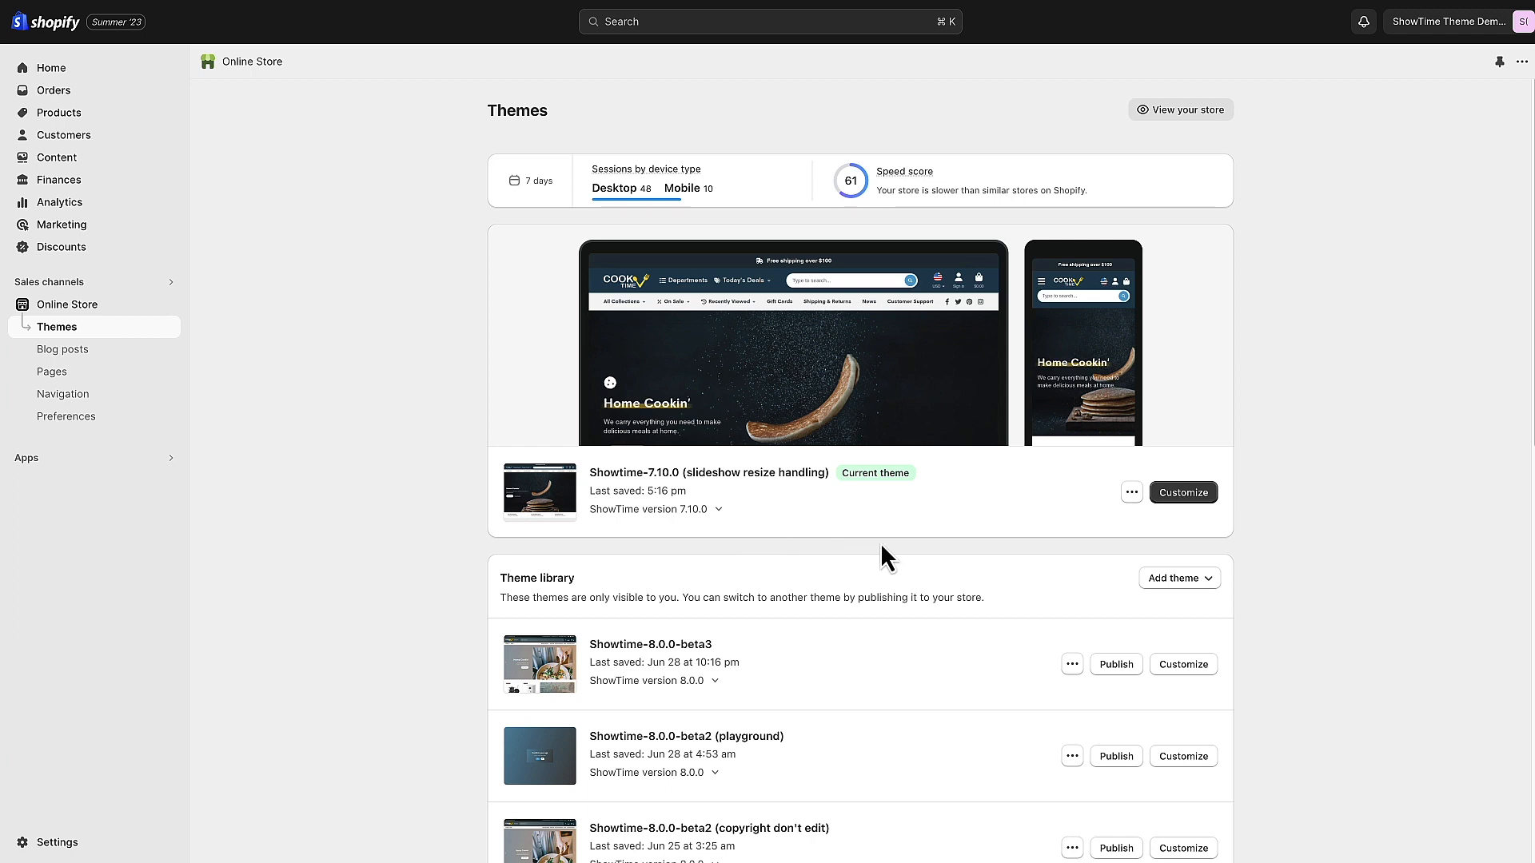
mouse_move(1184, 492)
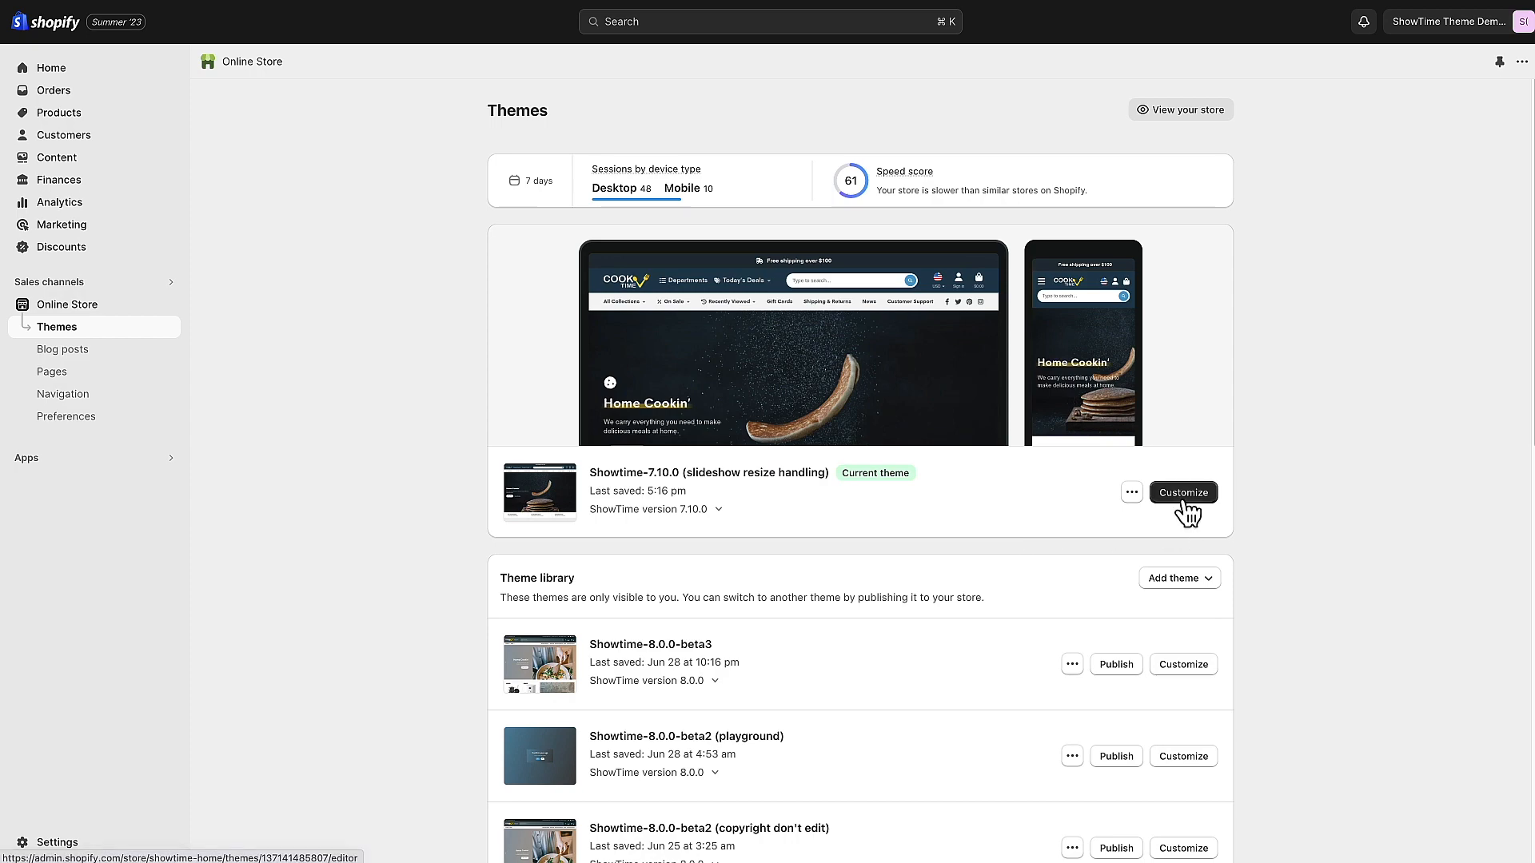
Customize the theme and open Collections > Default collection, previewing Air fryer.
left_click(1183, 493)
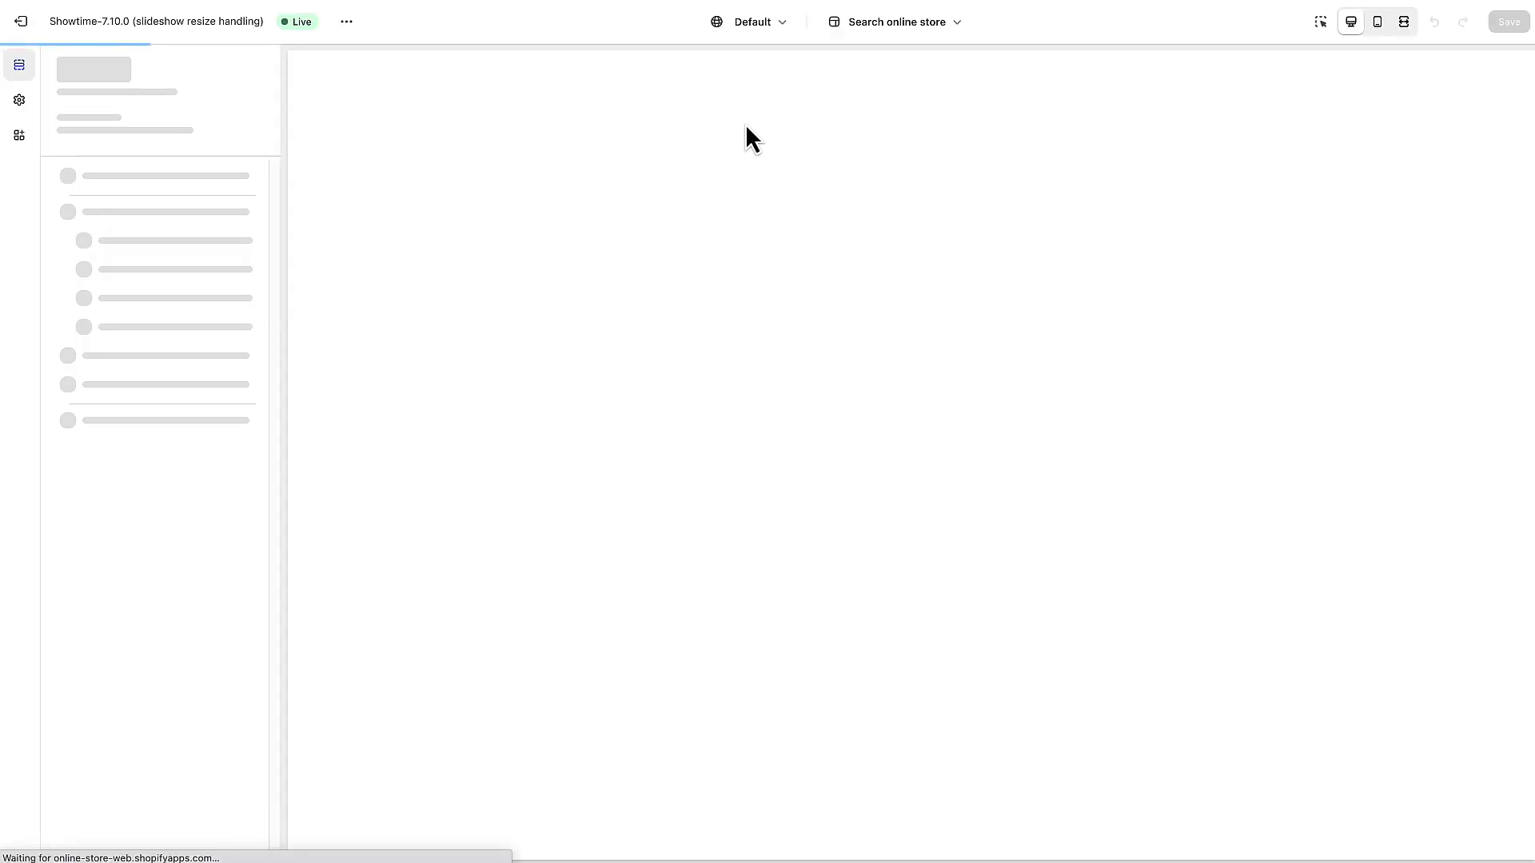
left_click(896, 21)
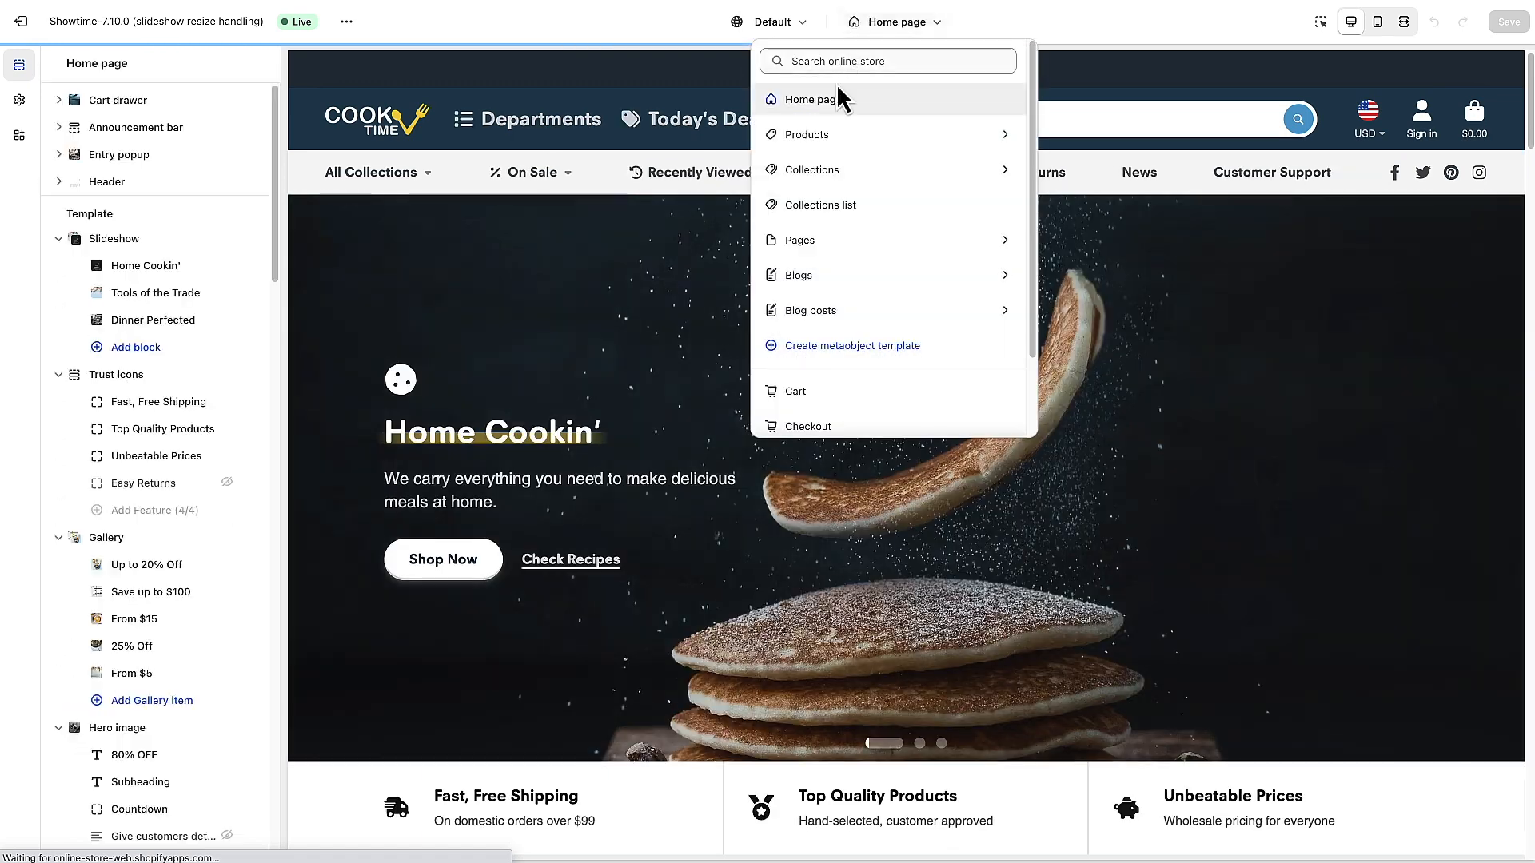
left_click(812, 169)
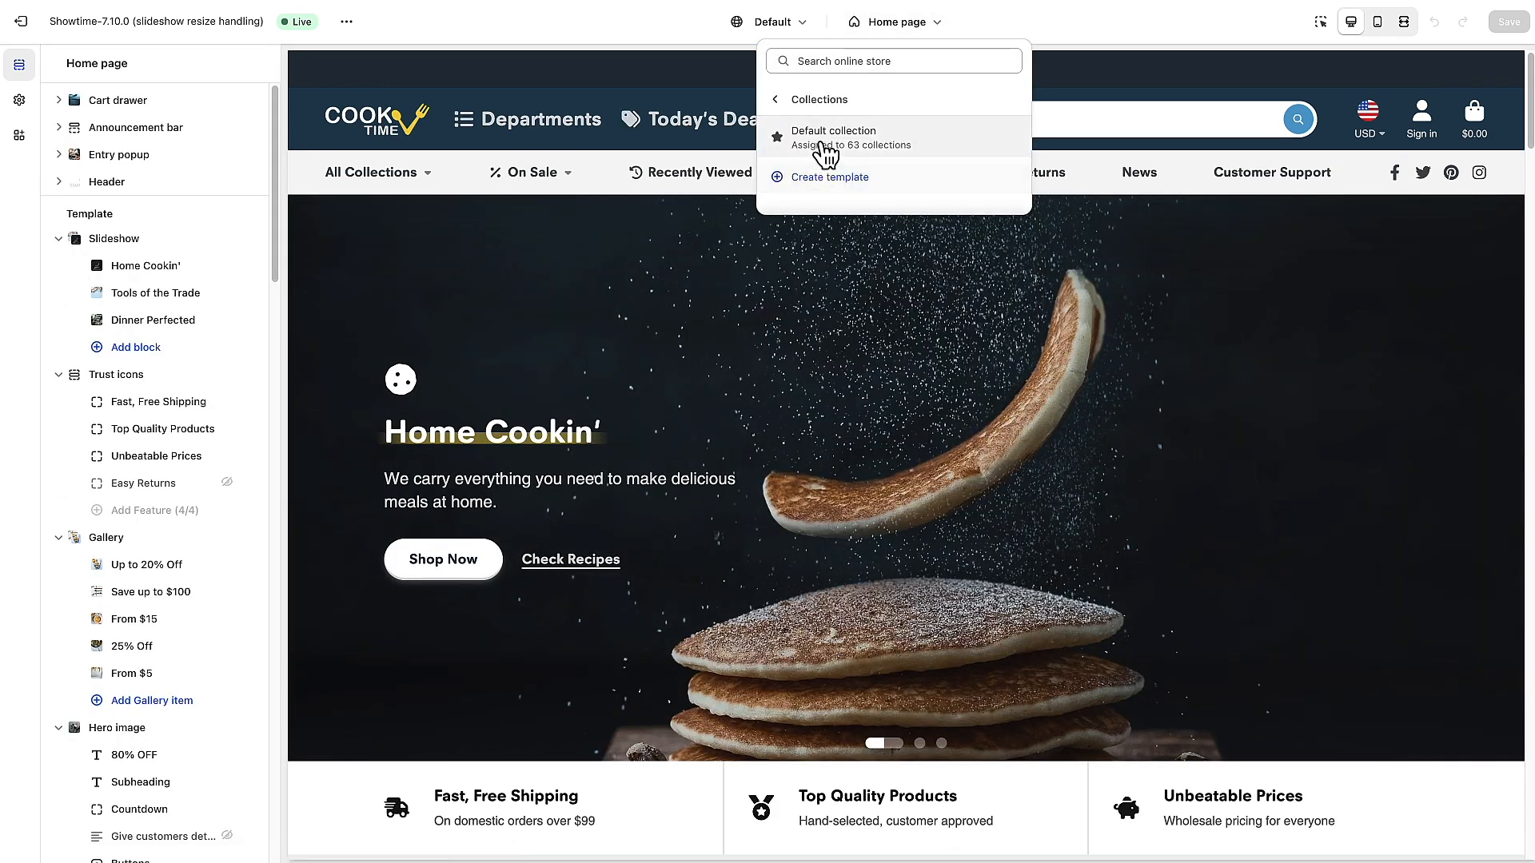
left_click(833, 136)
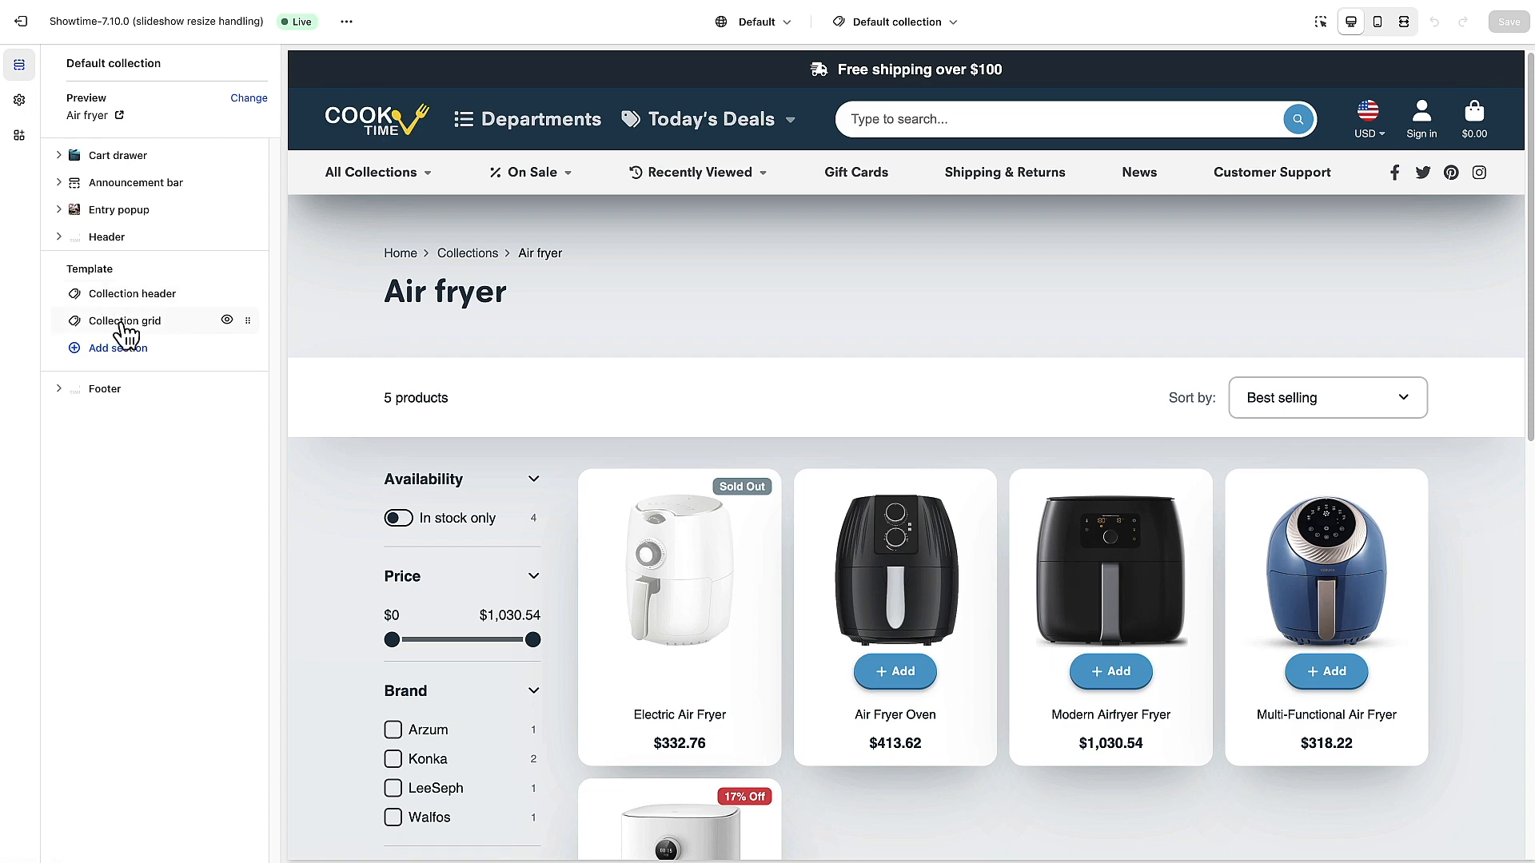
Change the Collection grid's Filter display to Drawer, then switch to Pursuit's Themes page.
left_click(125, 320)
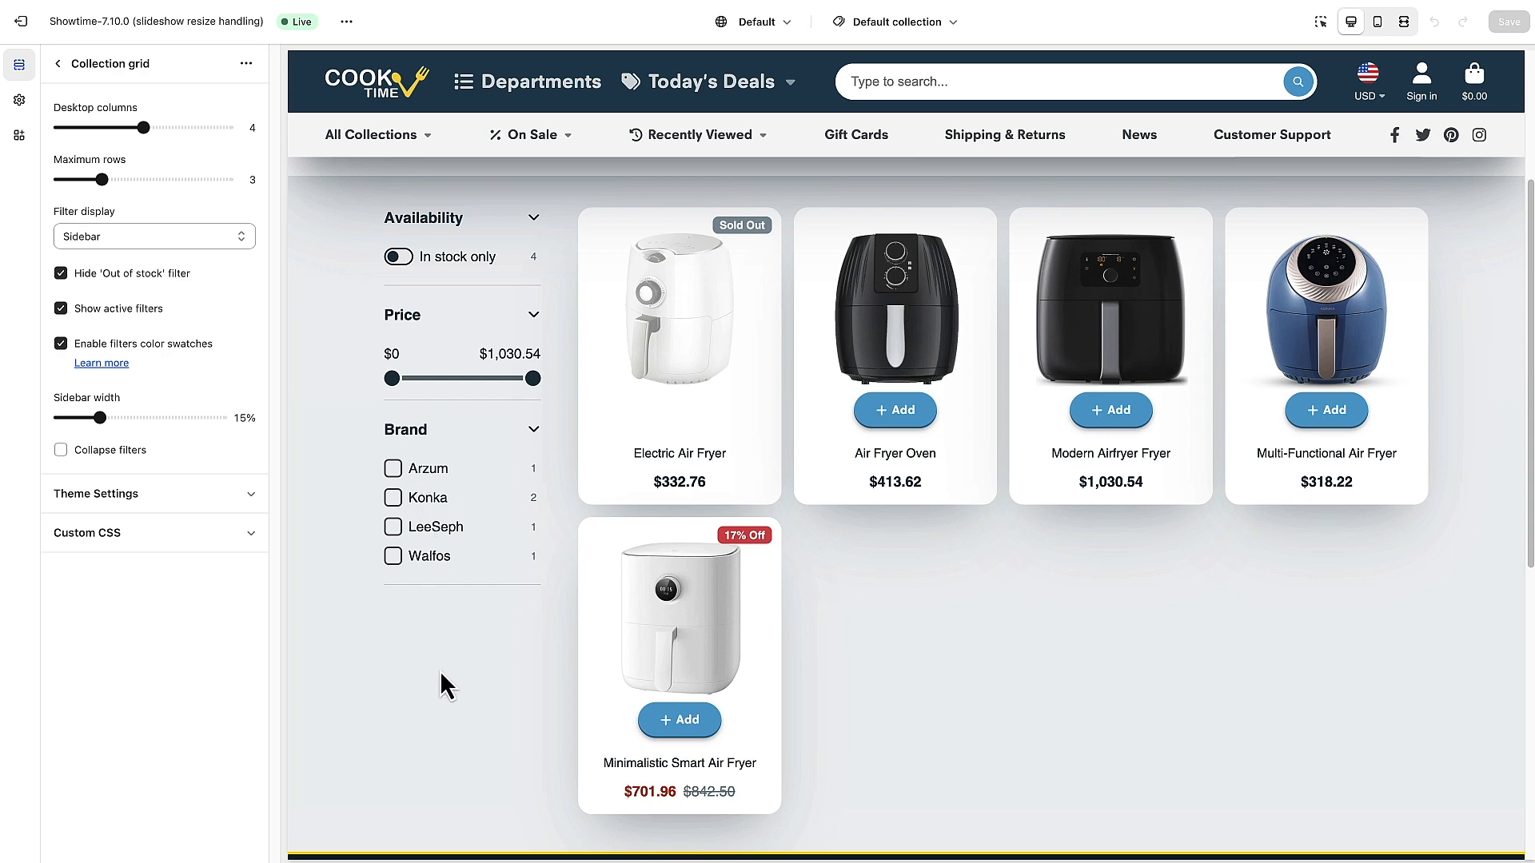
mouse_move(435, 667)
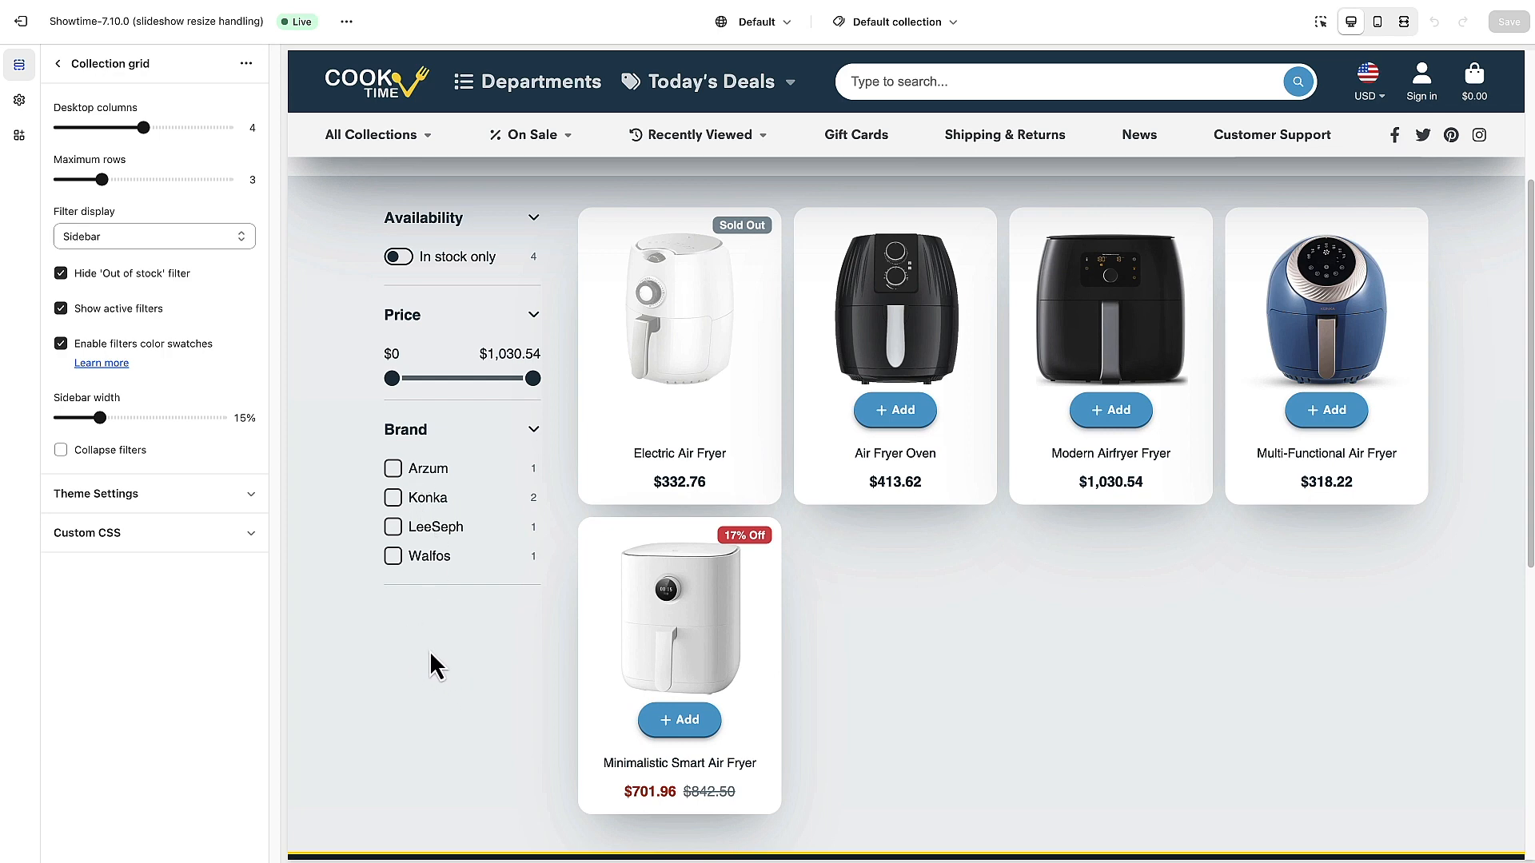
mouse_move(467, 734)
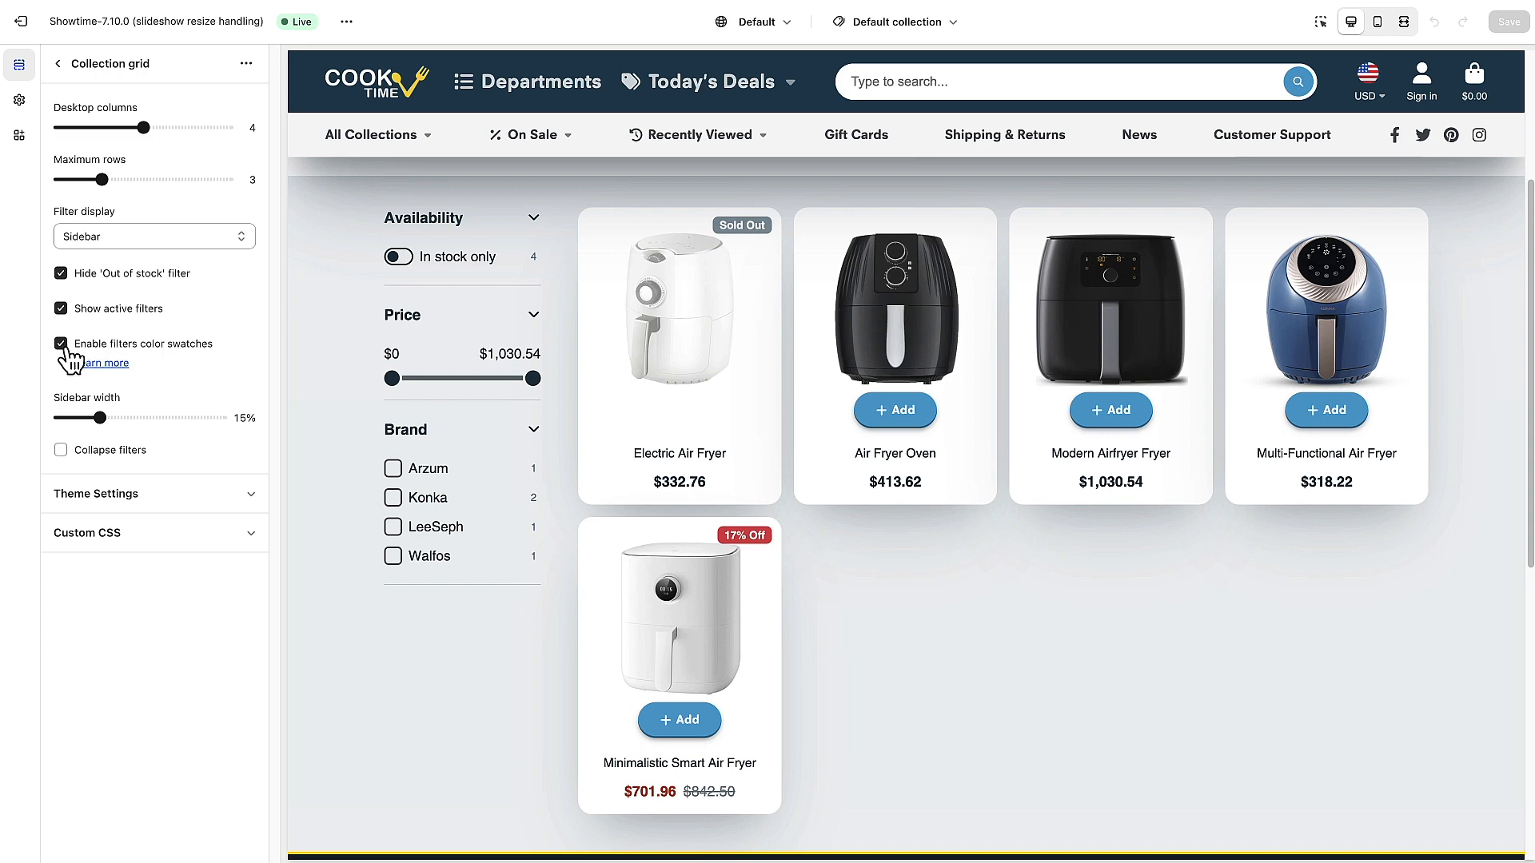
mouse_move(417, 501)
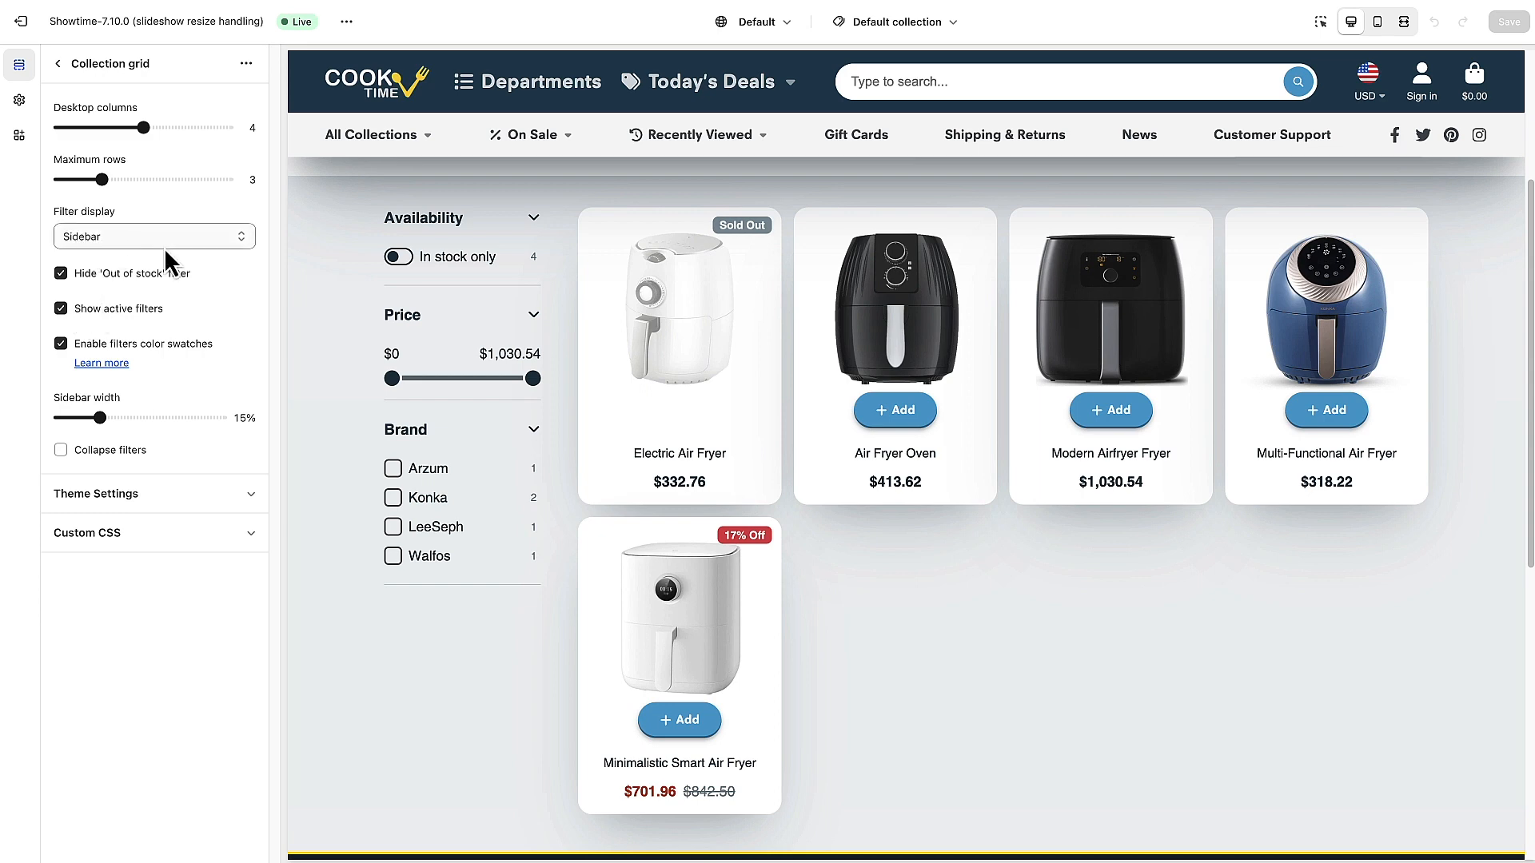
left_click(153, 236)
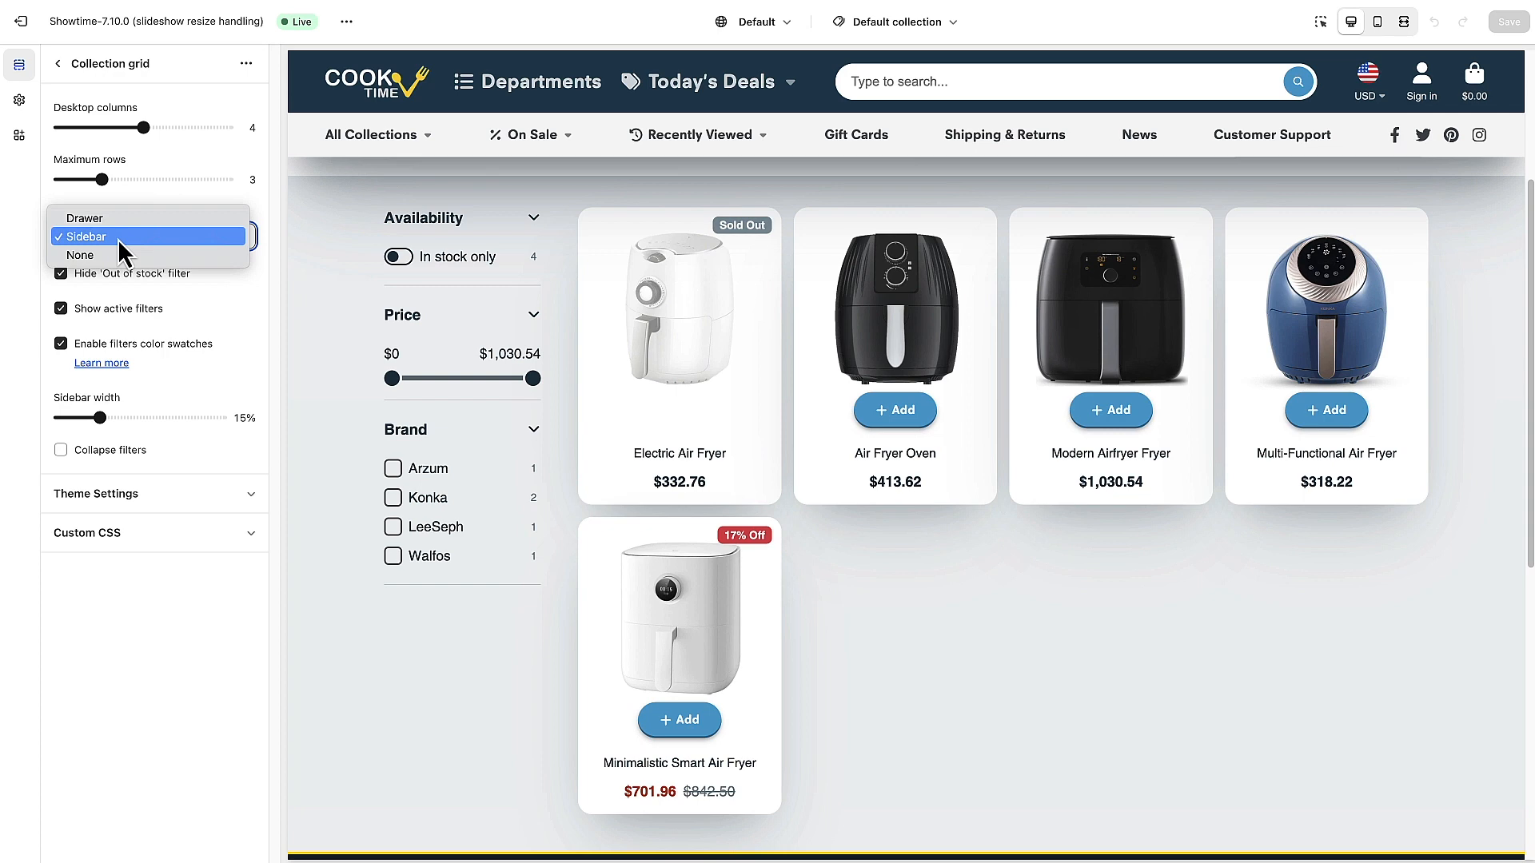
left_click(83, 217)
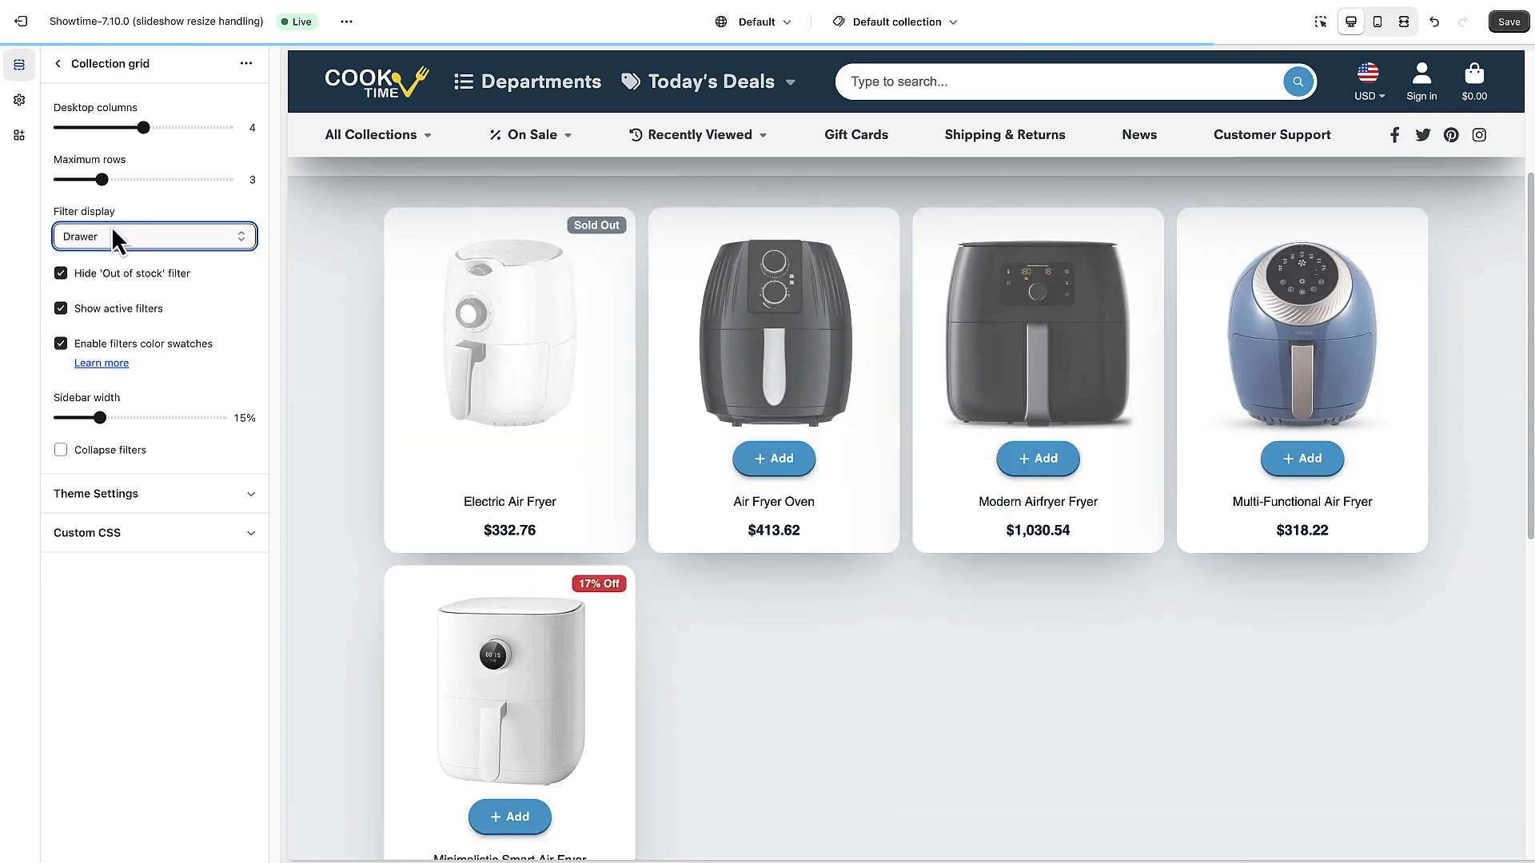
left_click(154, 236)
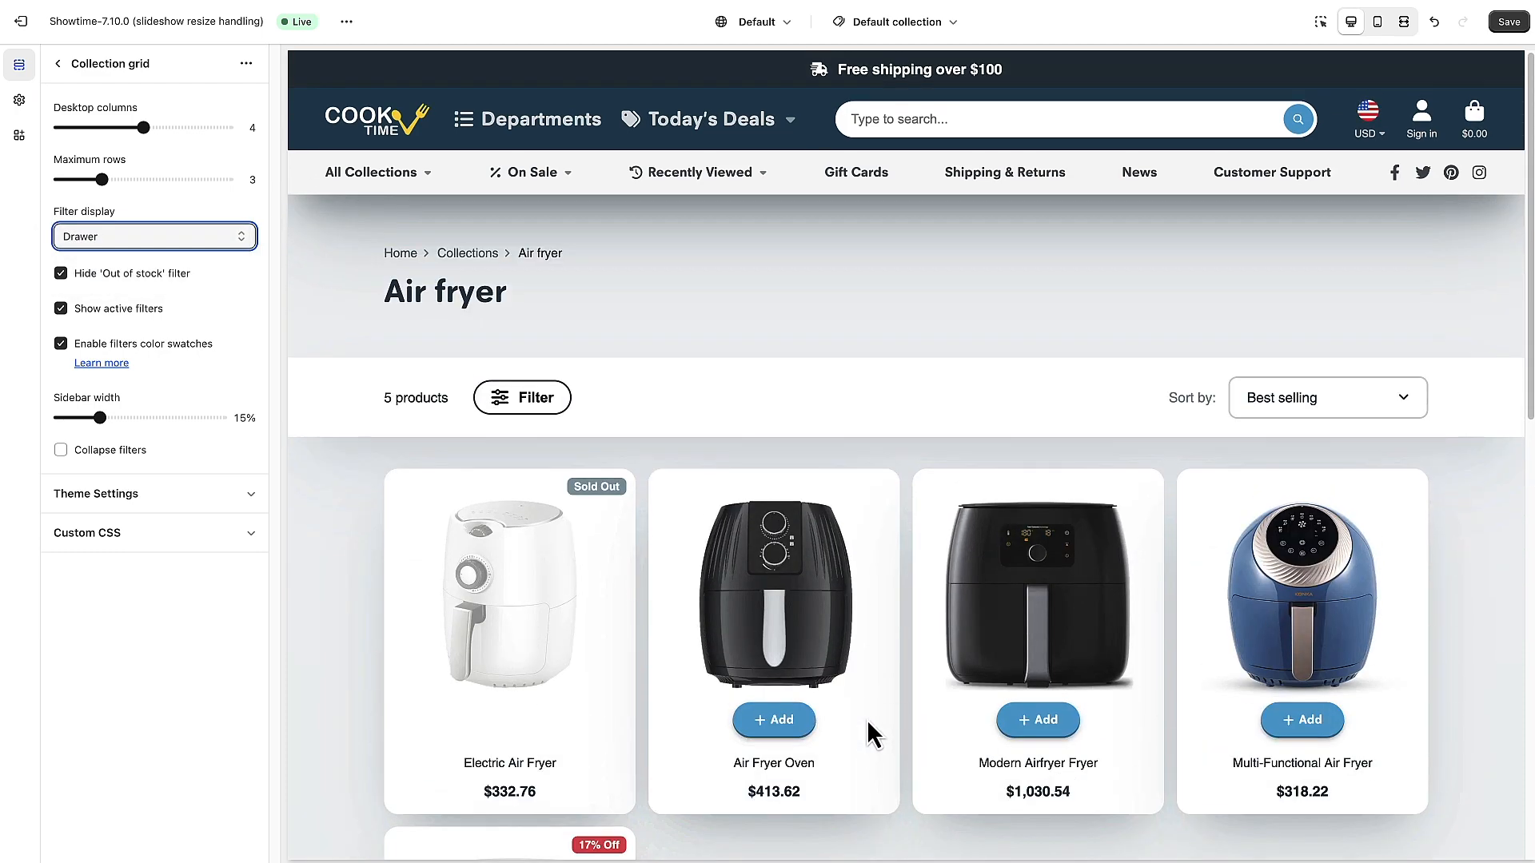
left_click(522, 397)
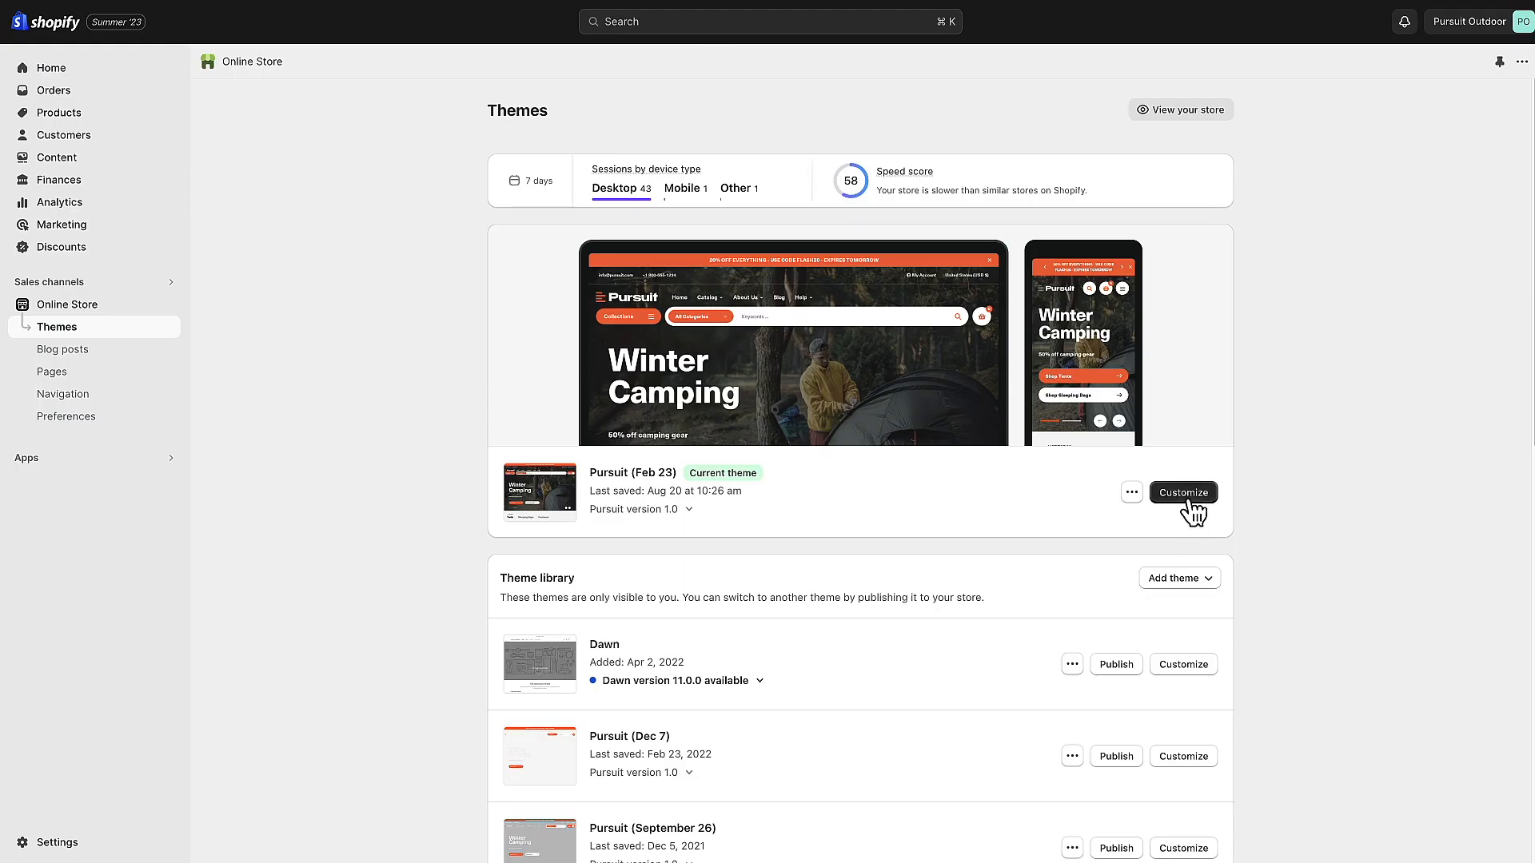
Customize the Pursuit theme and review its Collection pages sidebar filtering settings.
left_click(1183, 492)
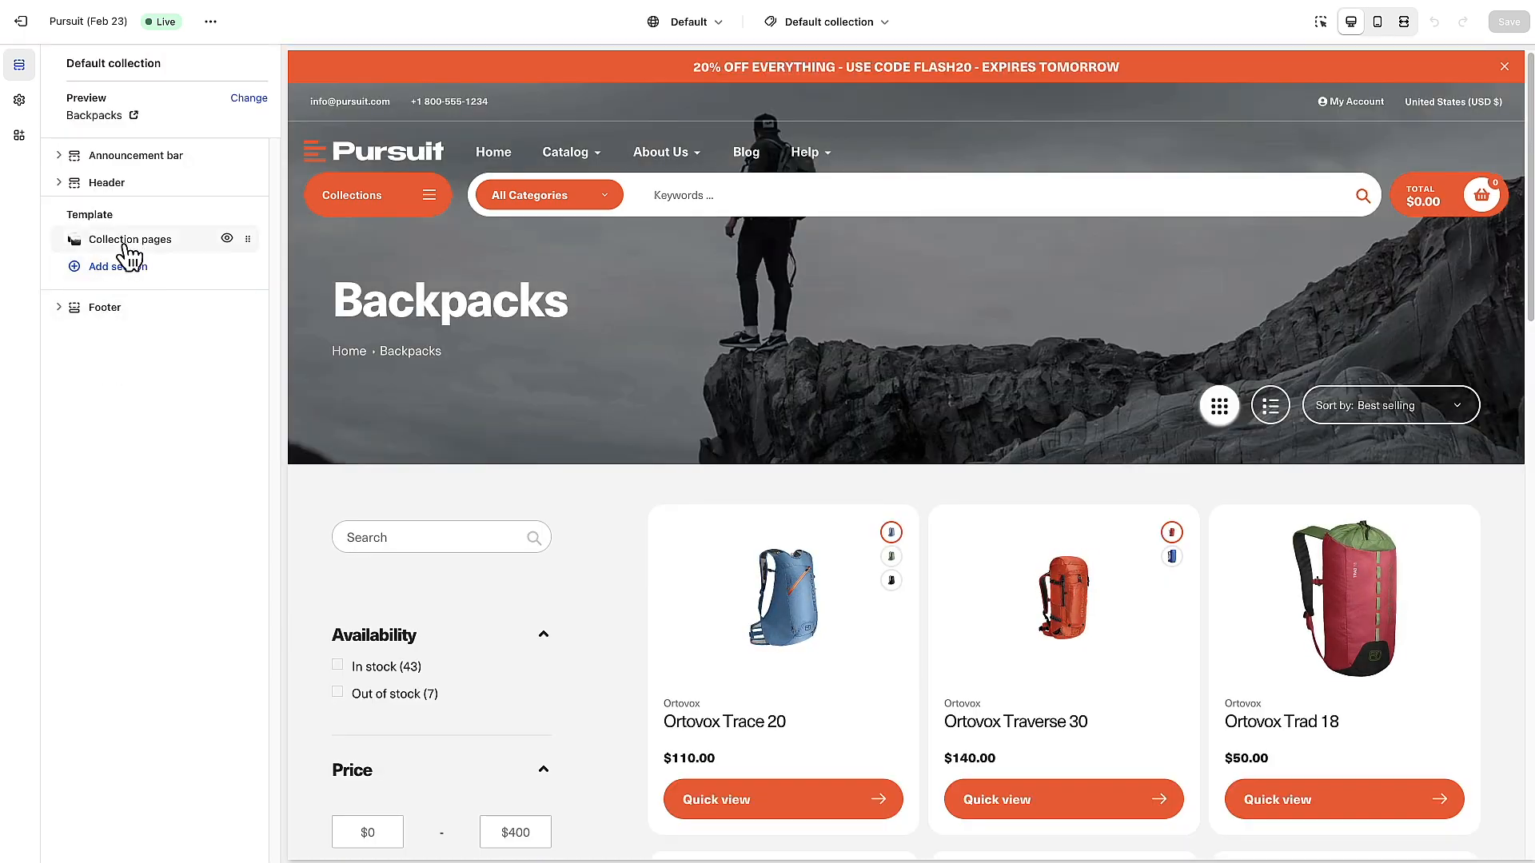
left_click(131, 239)
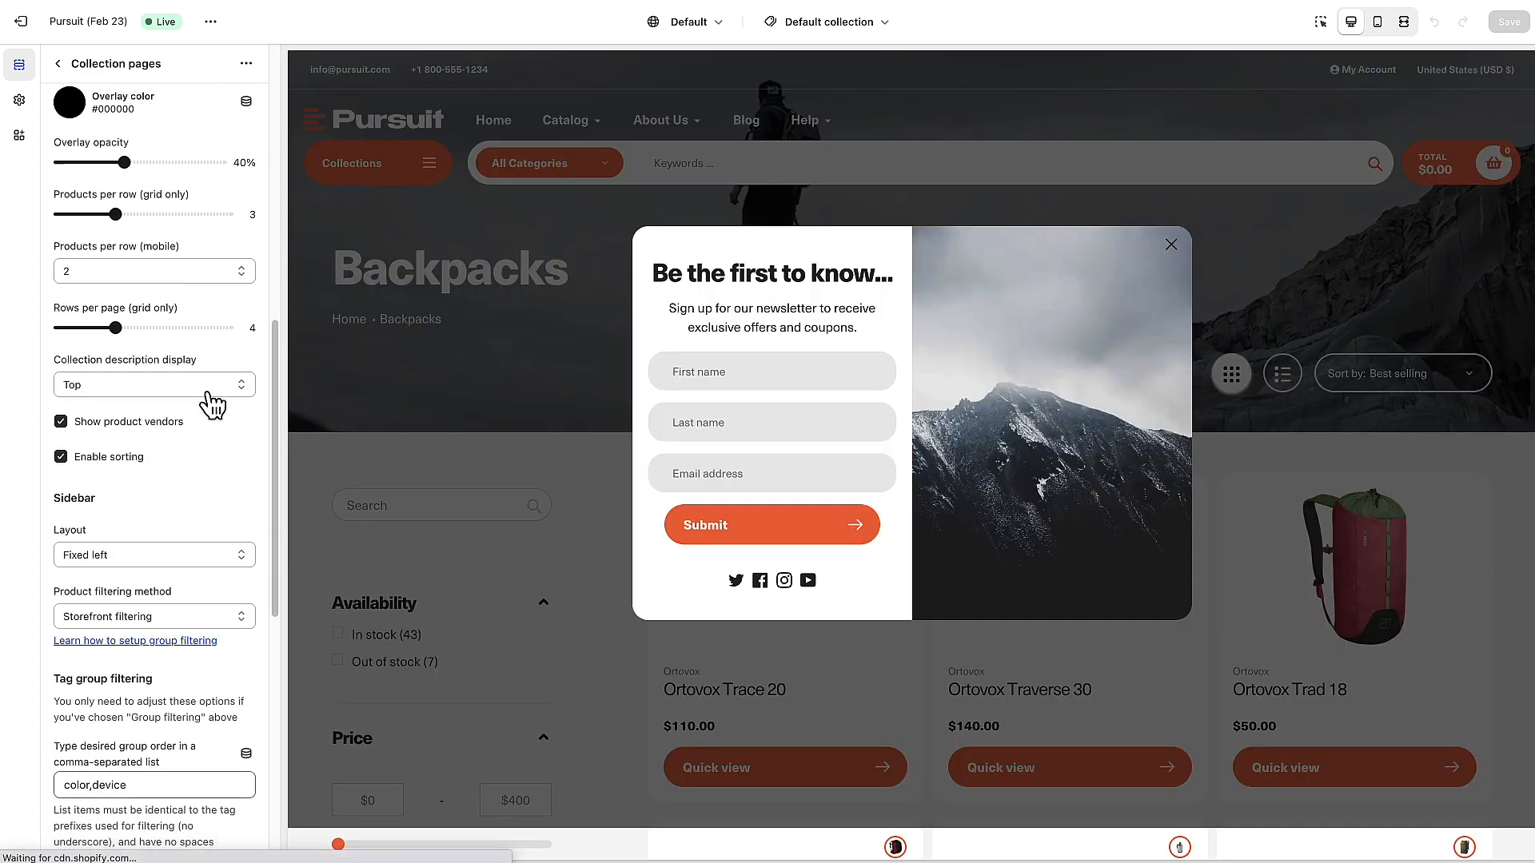
scroll("down", 3)
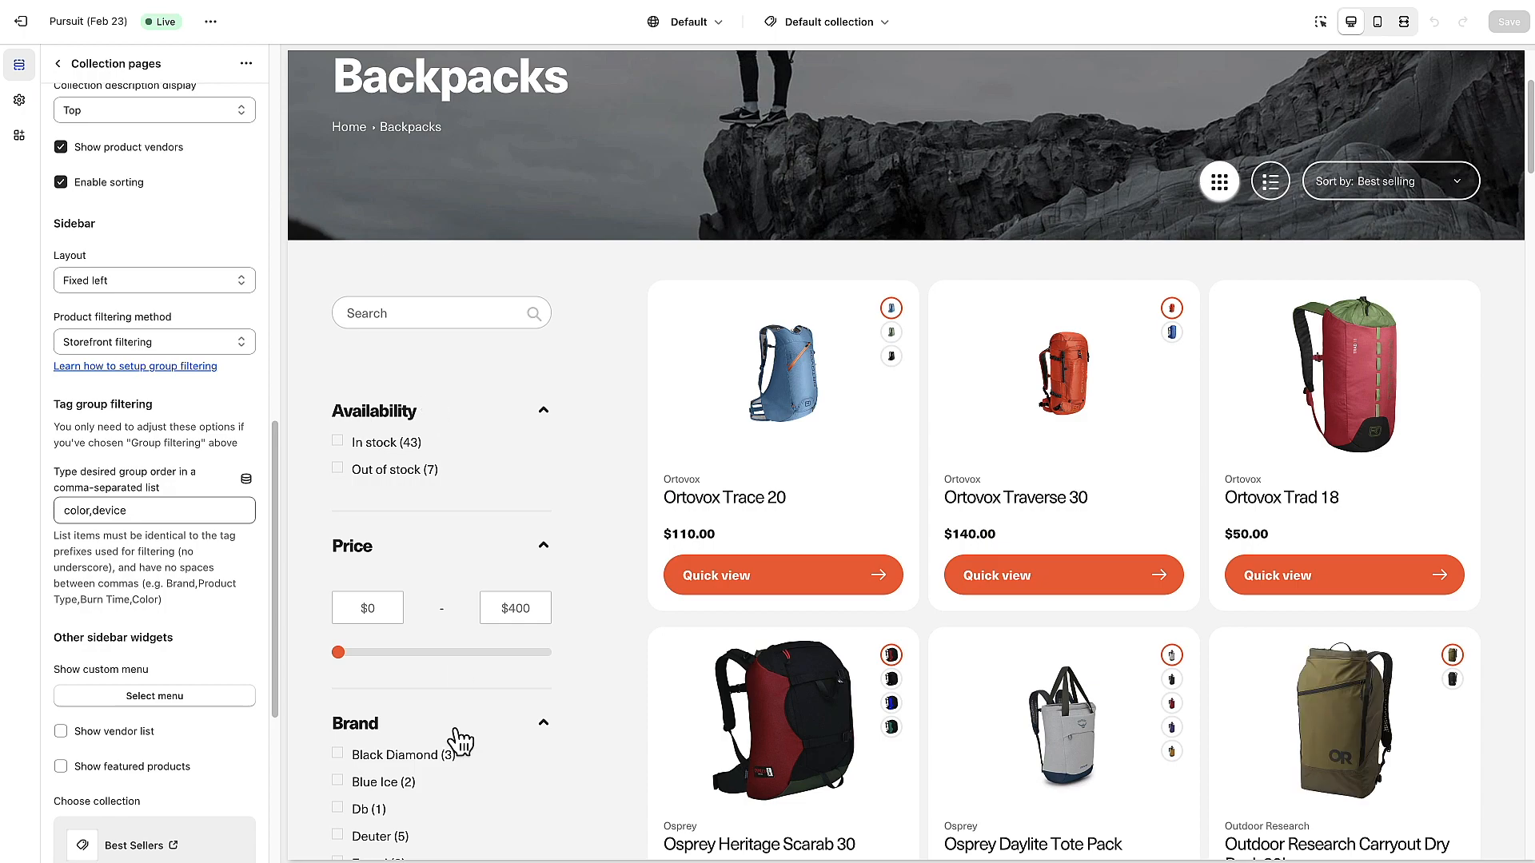
scroll("down", 3)
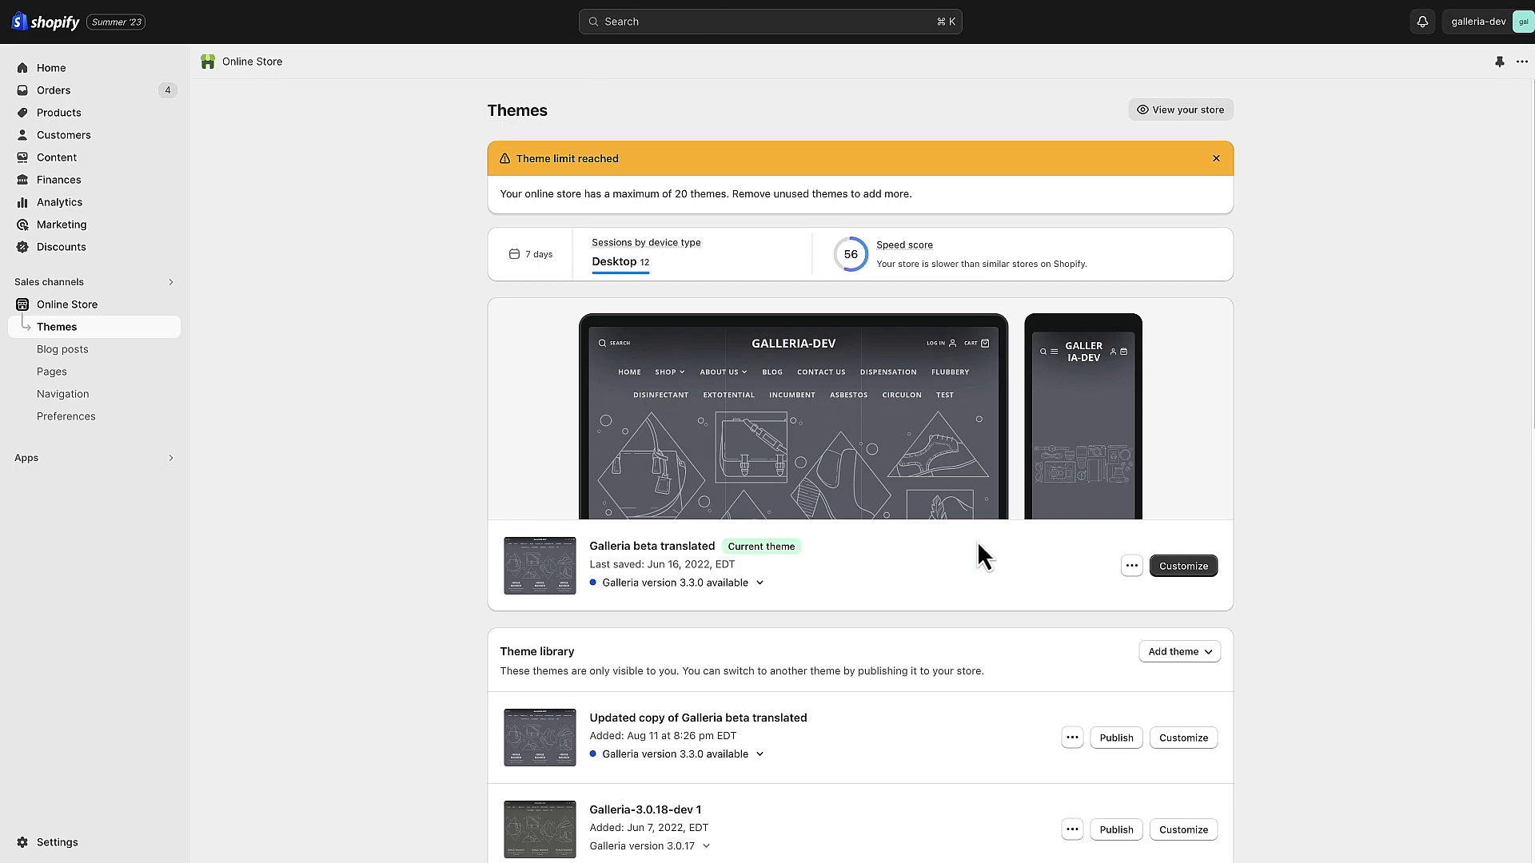
Customize the Galleria theme and review its Products section sorting and filtering settings.
left_click(1183, 566)
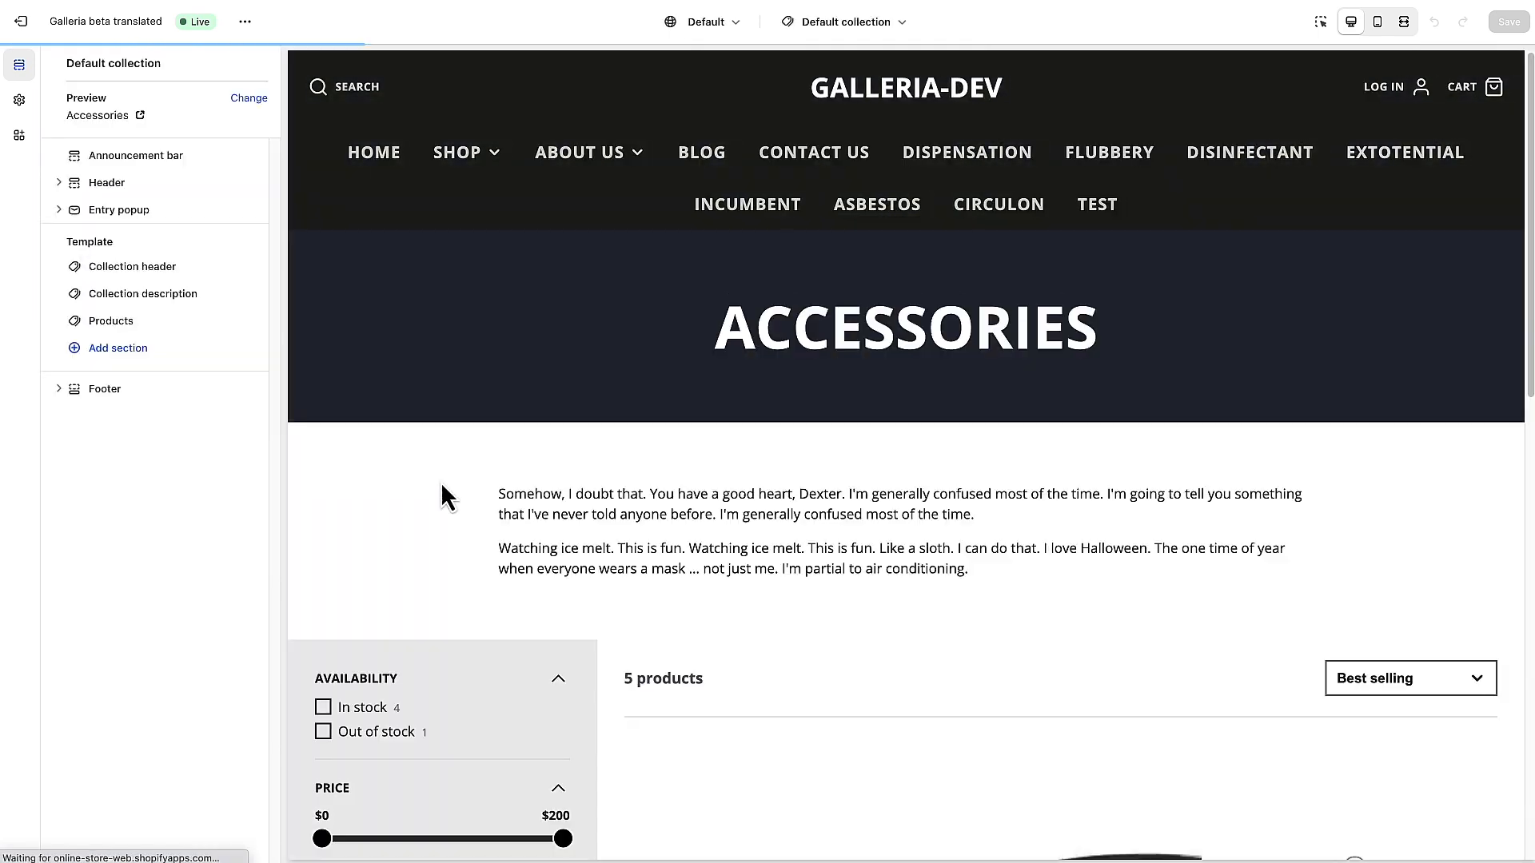
mouse_move(120, 303)
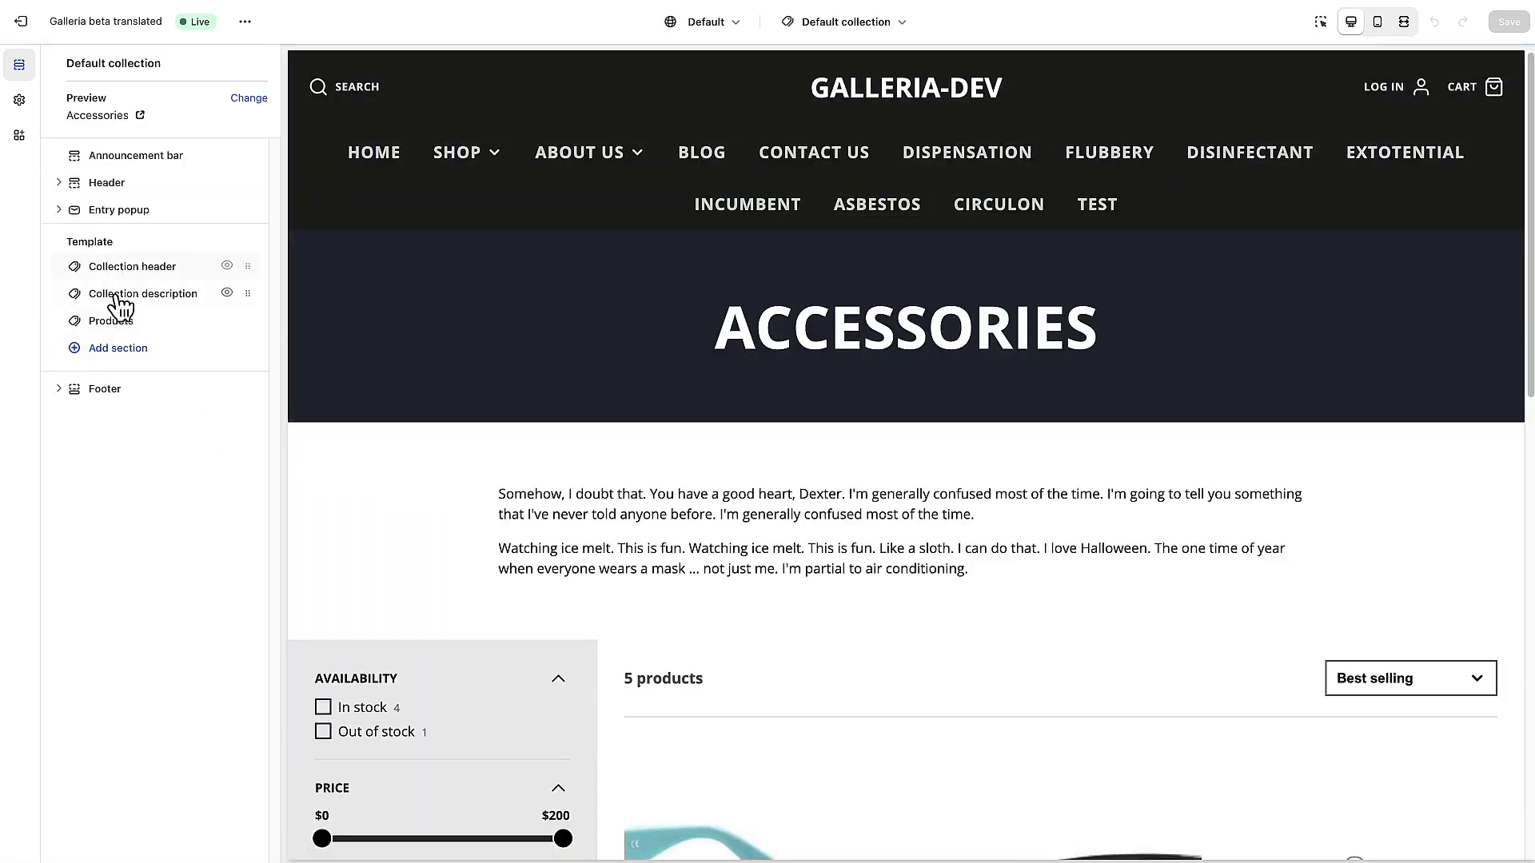
left_click(113, 321)
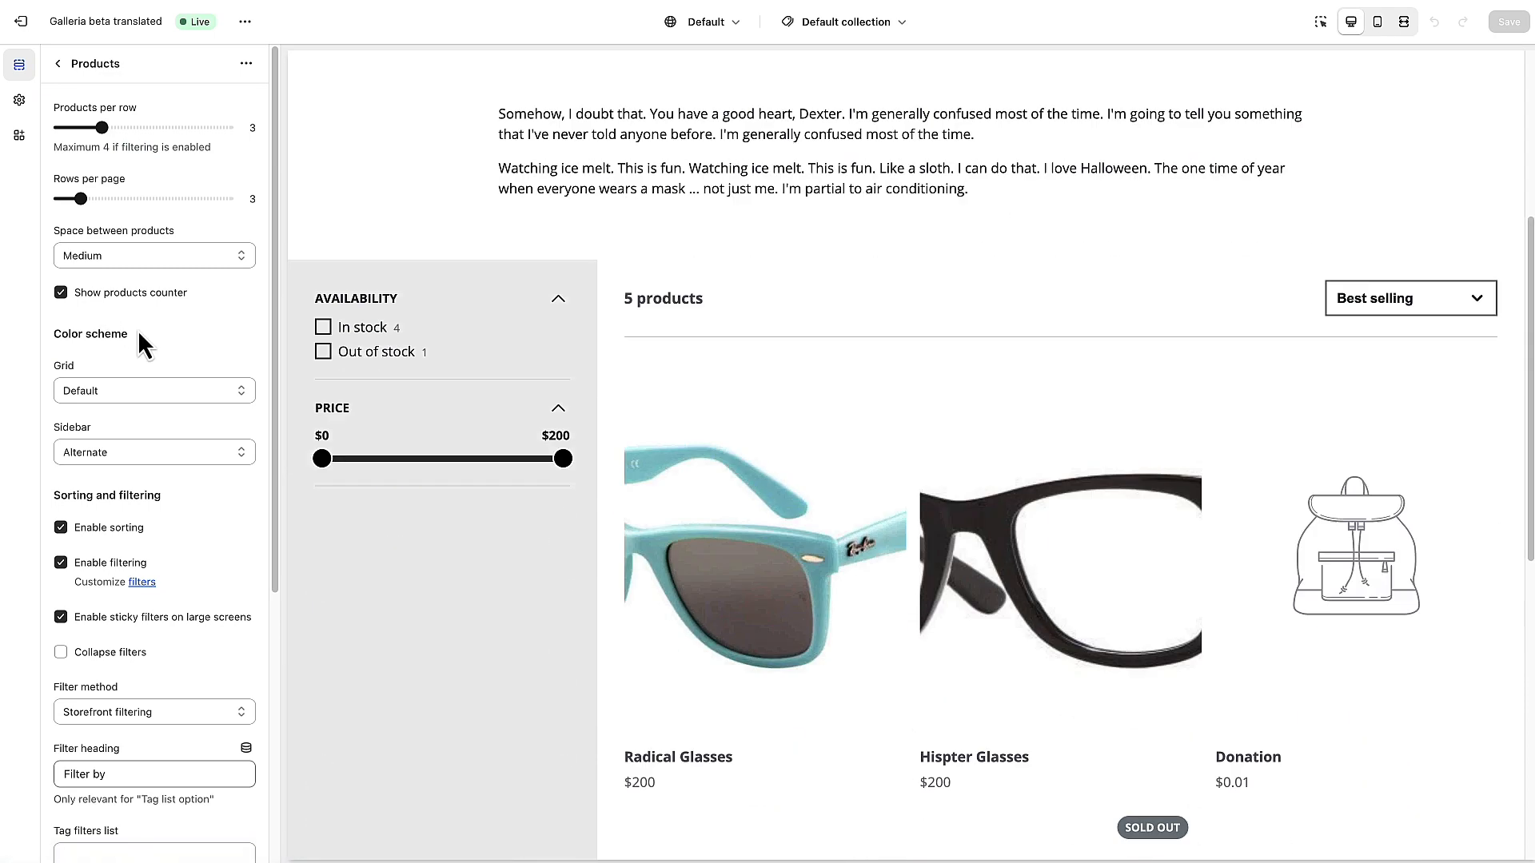
scroll("down", 3)
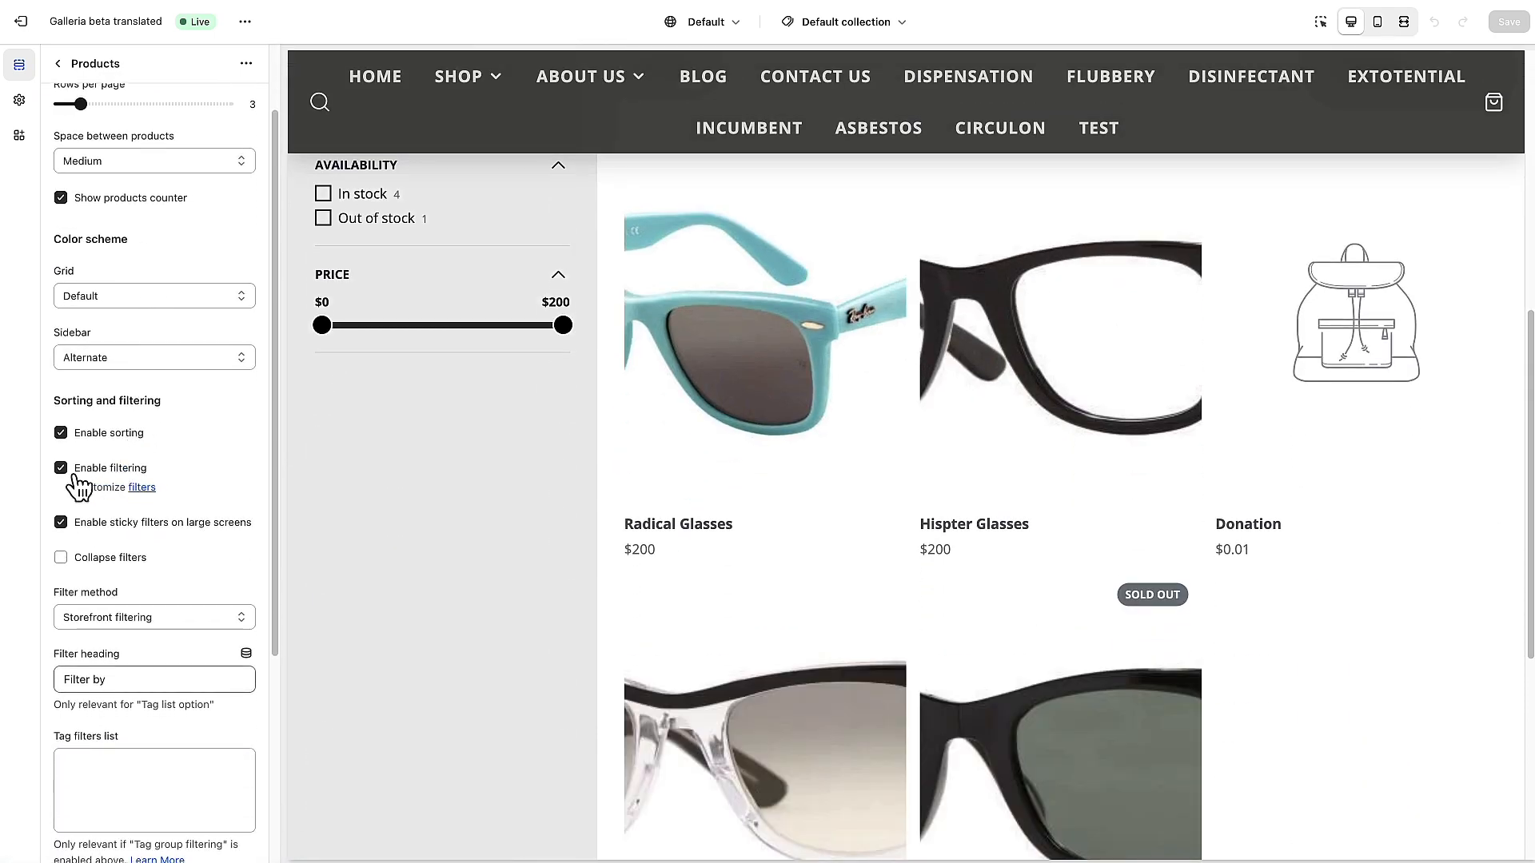
mouse_move(133, 538)
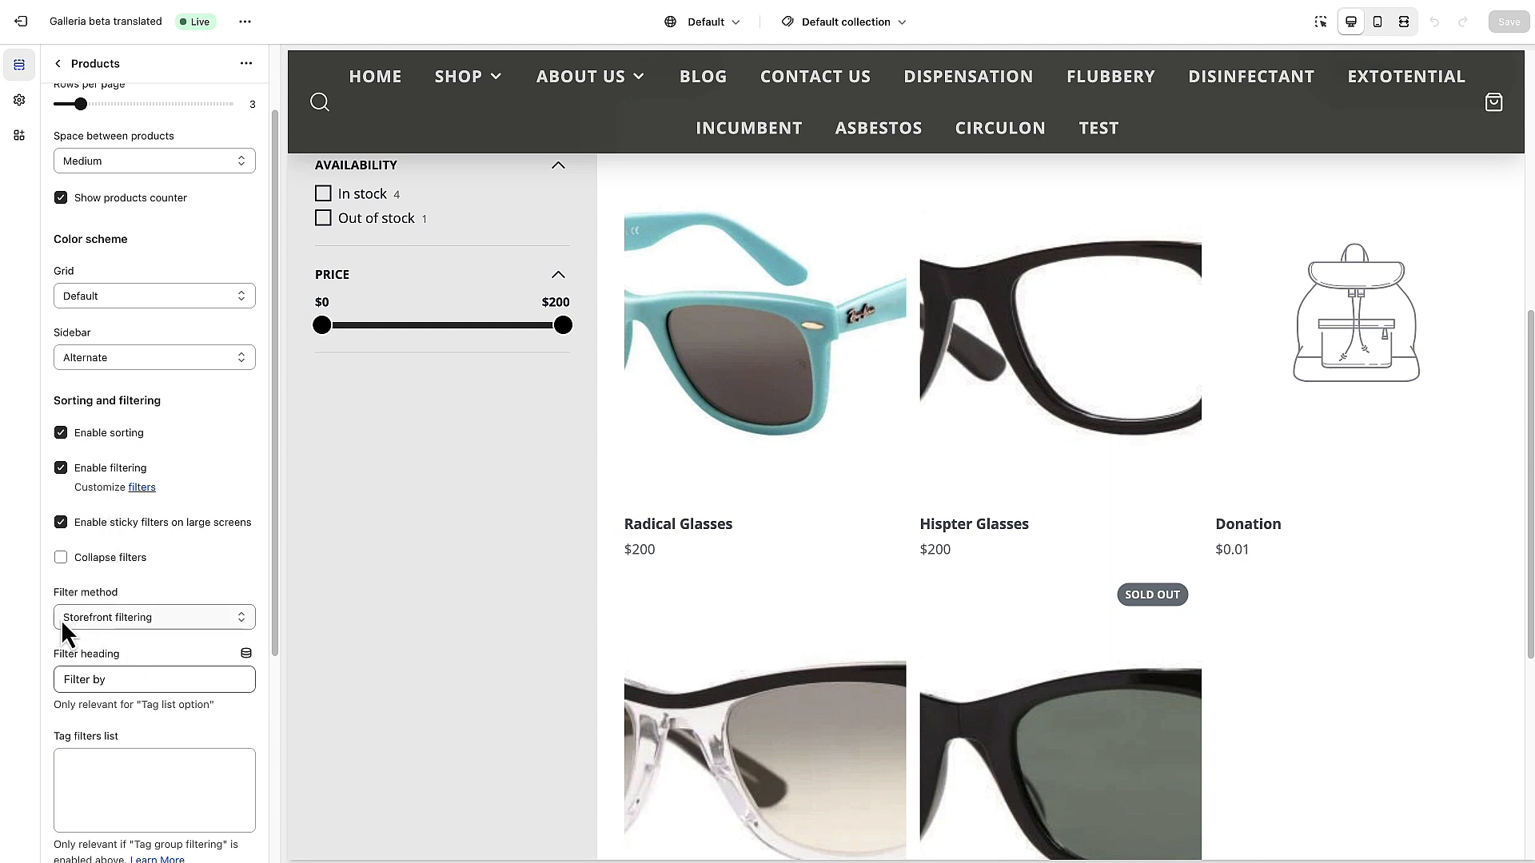
mouse_move(604, 601)
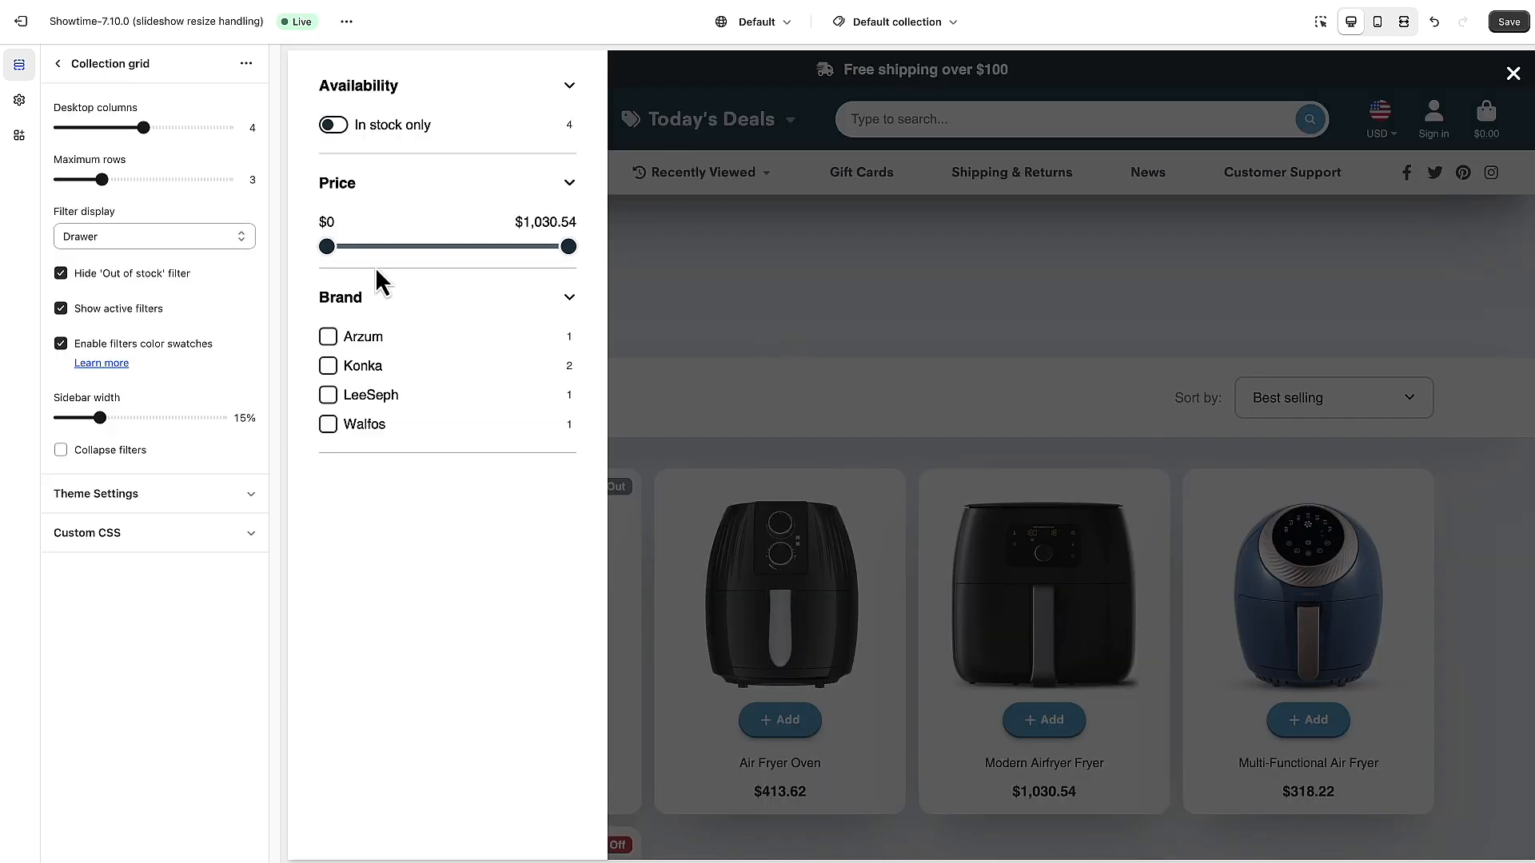
mouse_move(390, 304)
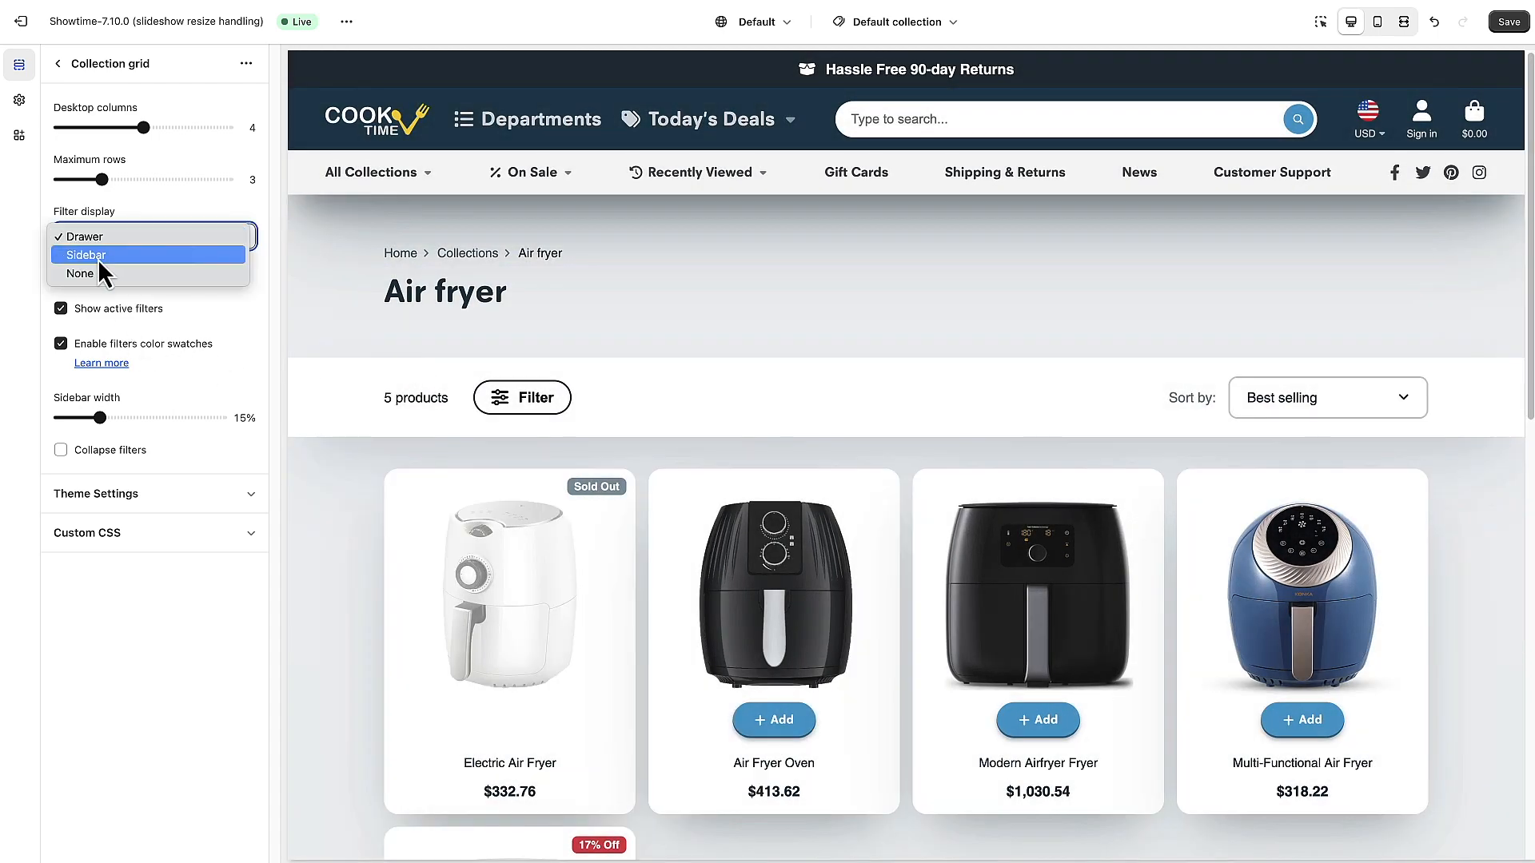
Set the Air fryer Collection grid's Filter display back to Sidebar.
left_click(83, 255)
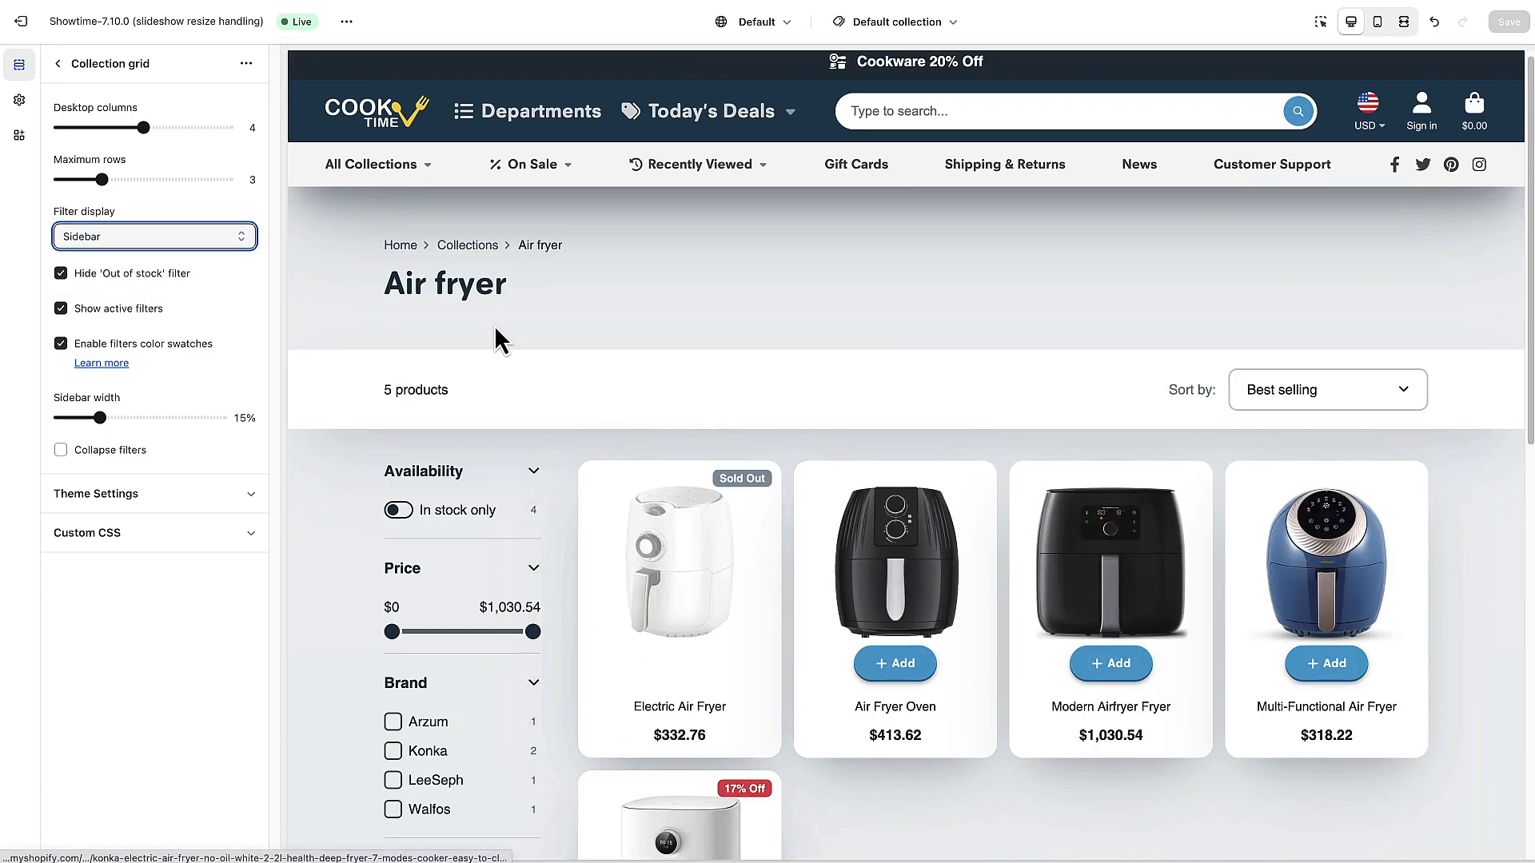
scroll("down", 3)
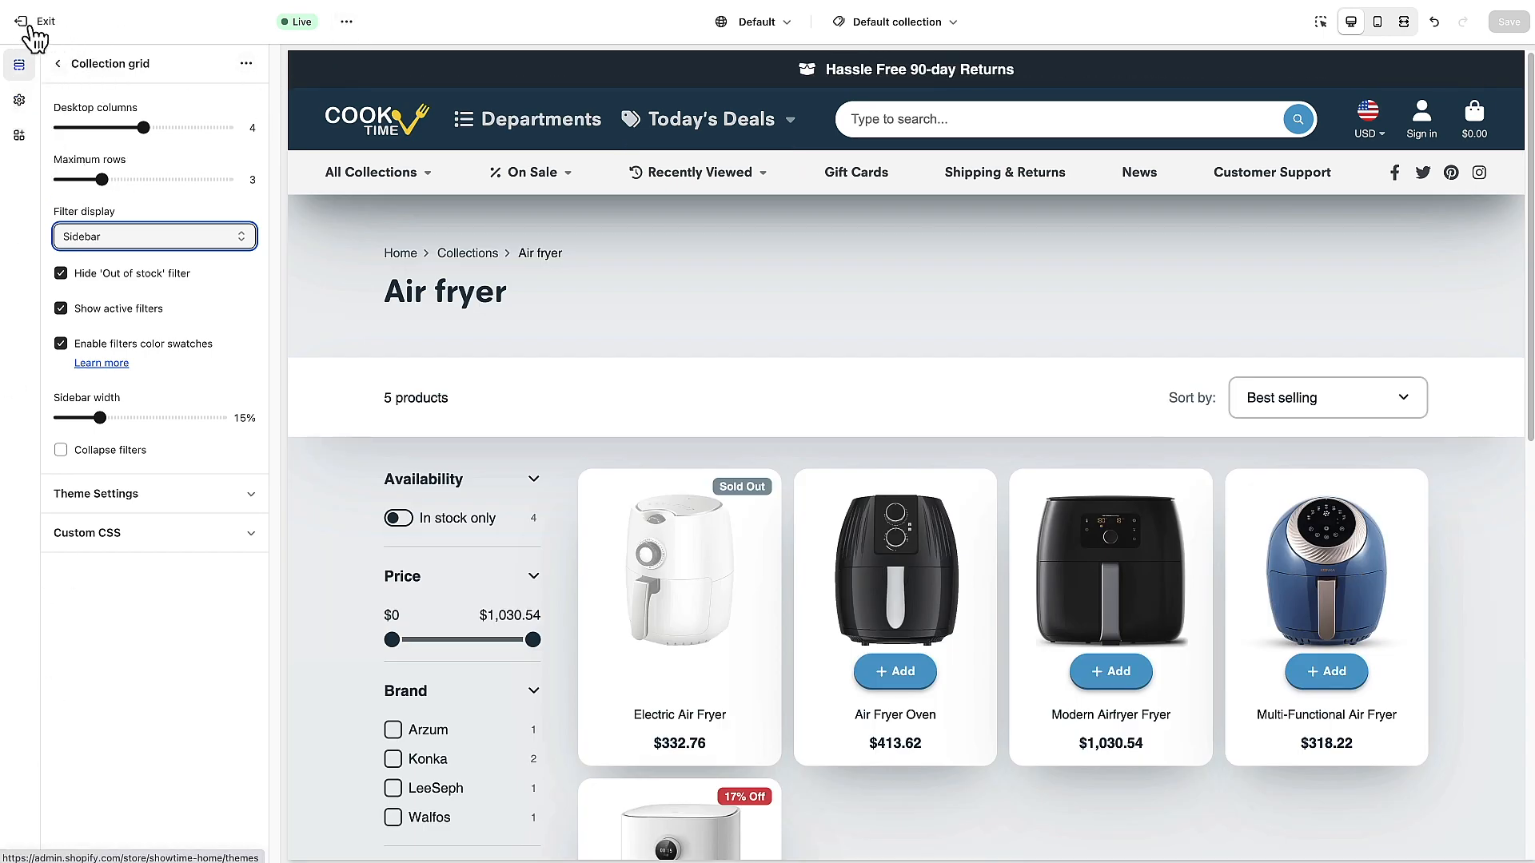
Exit the theme editor, open Search & Discovery, and browse its feature overview.
left_click(17, 18)
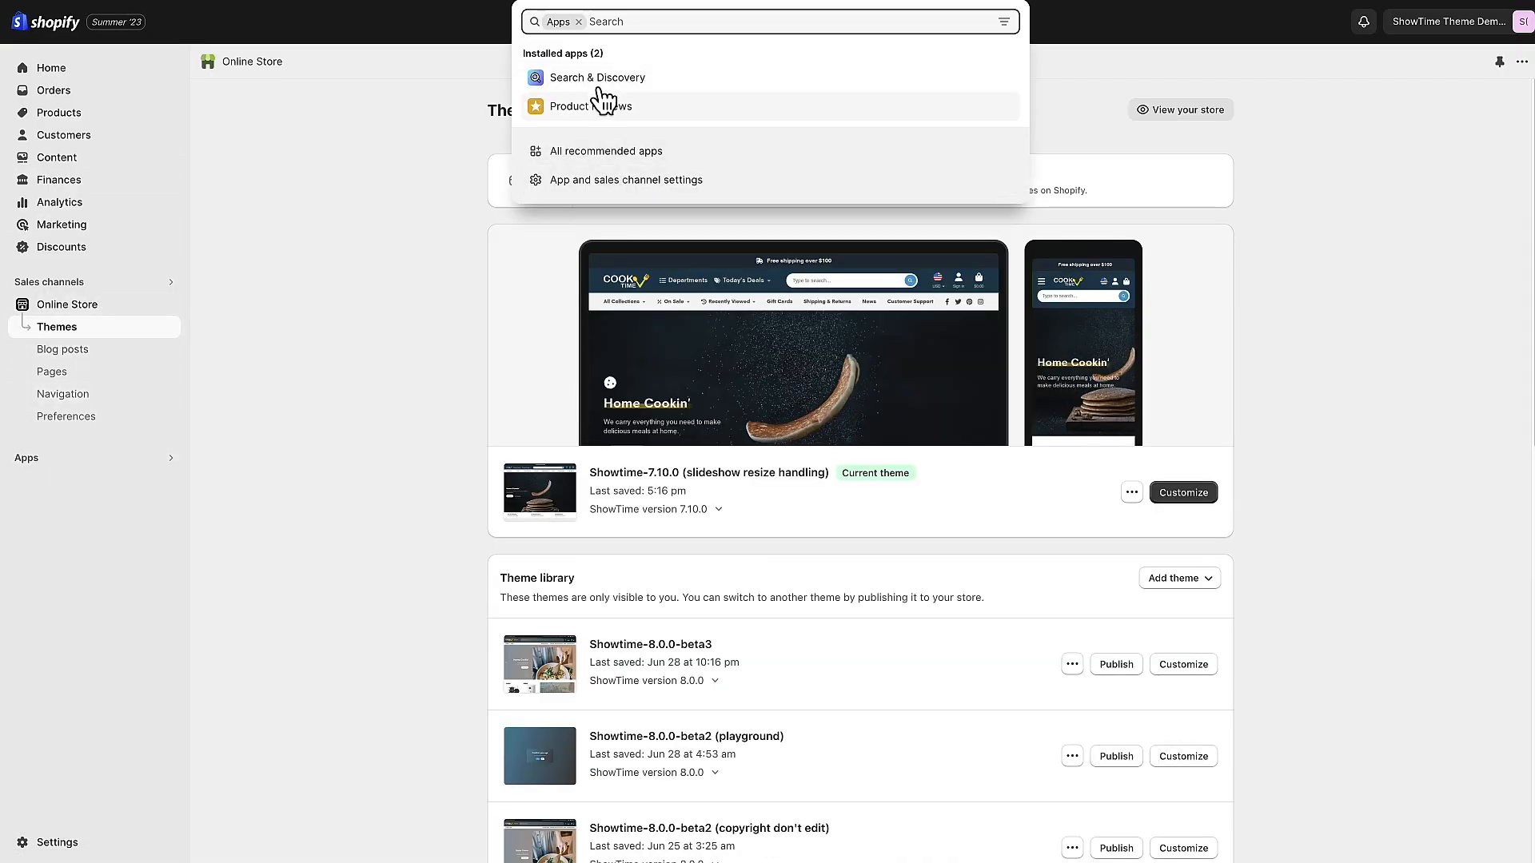
left_click(597, 77)
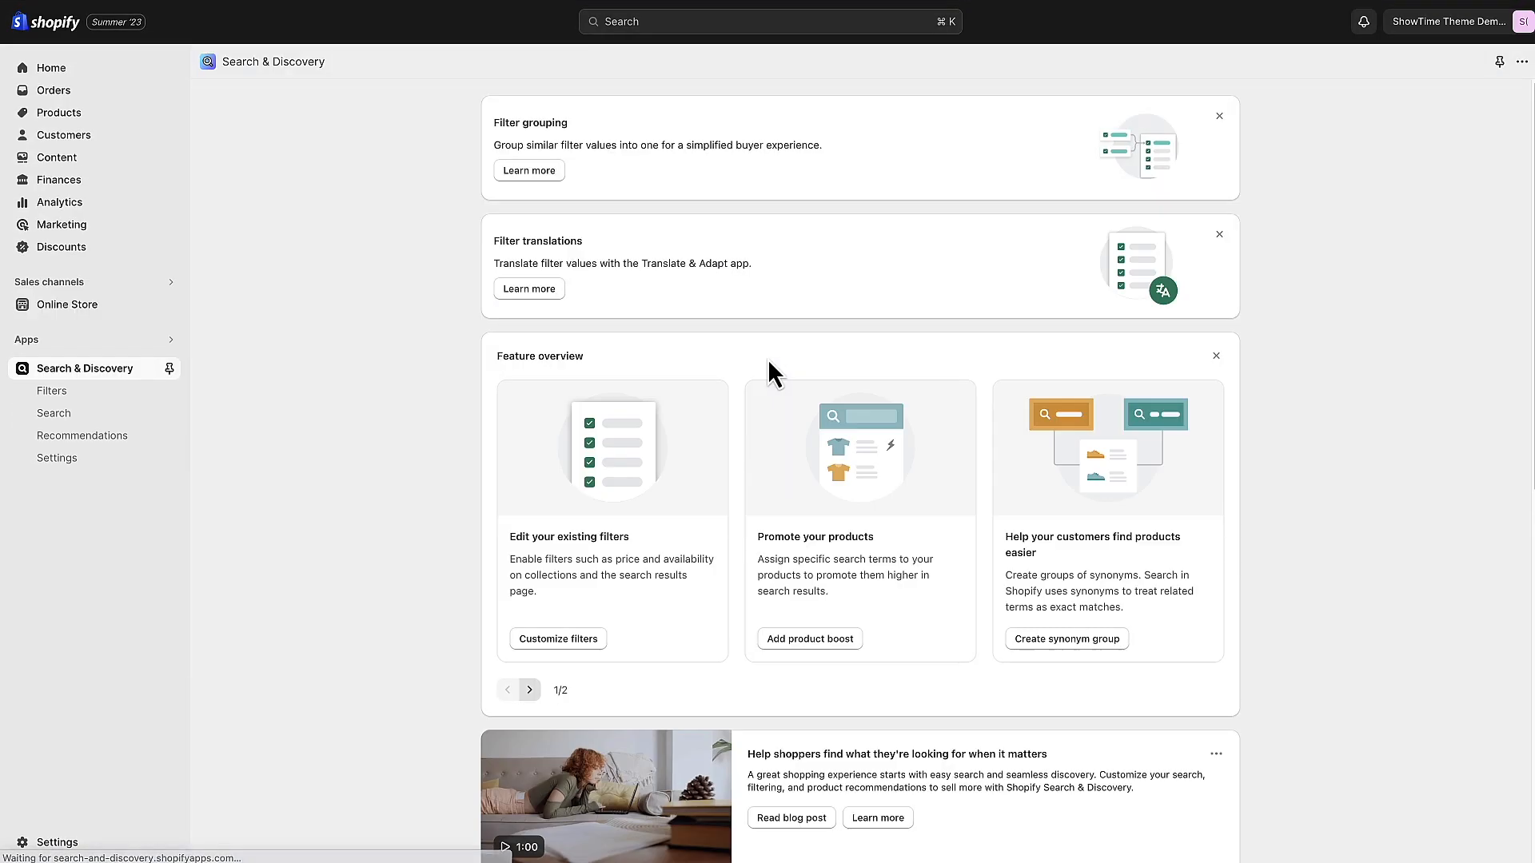
mouse_move(719, 242)
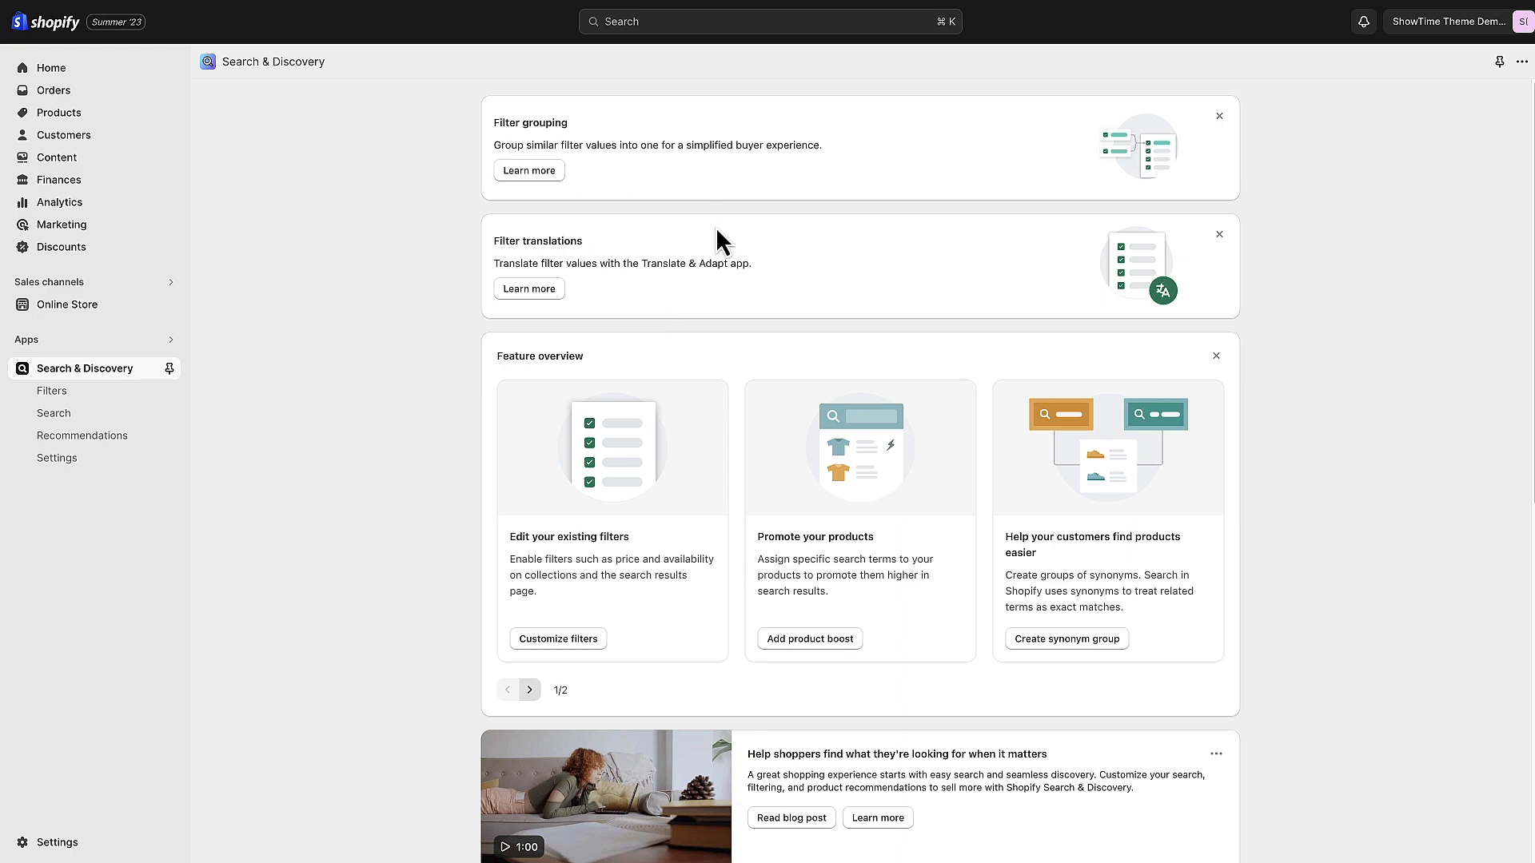
mouse_move(569, 185)
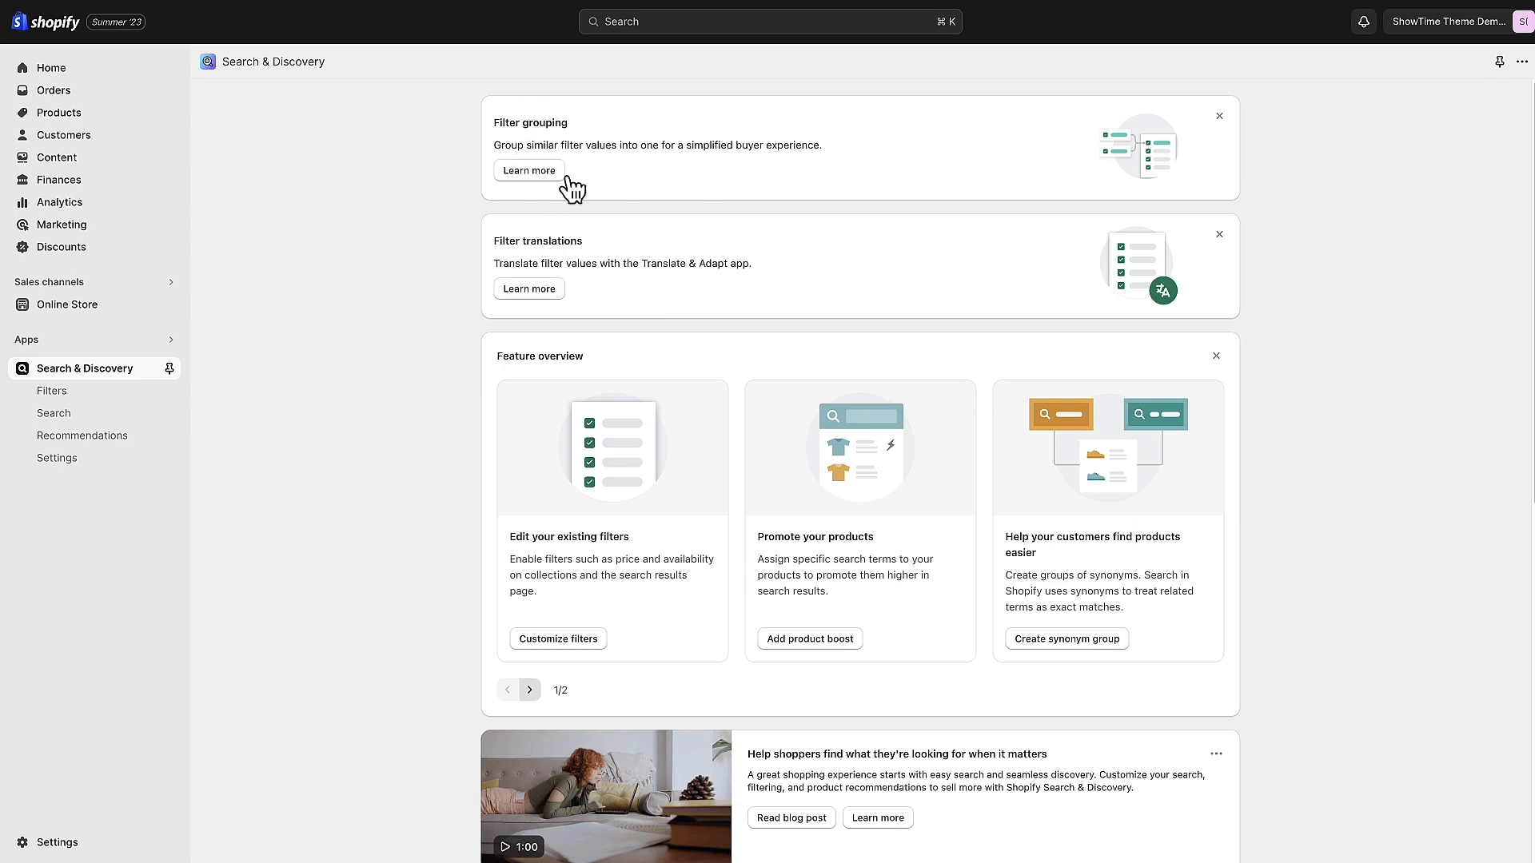
scroll("down", 3)
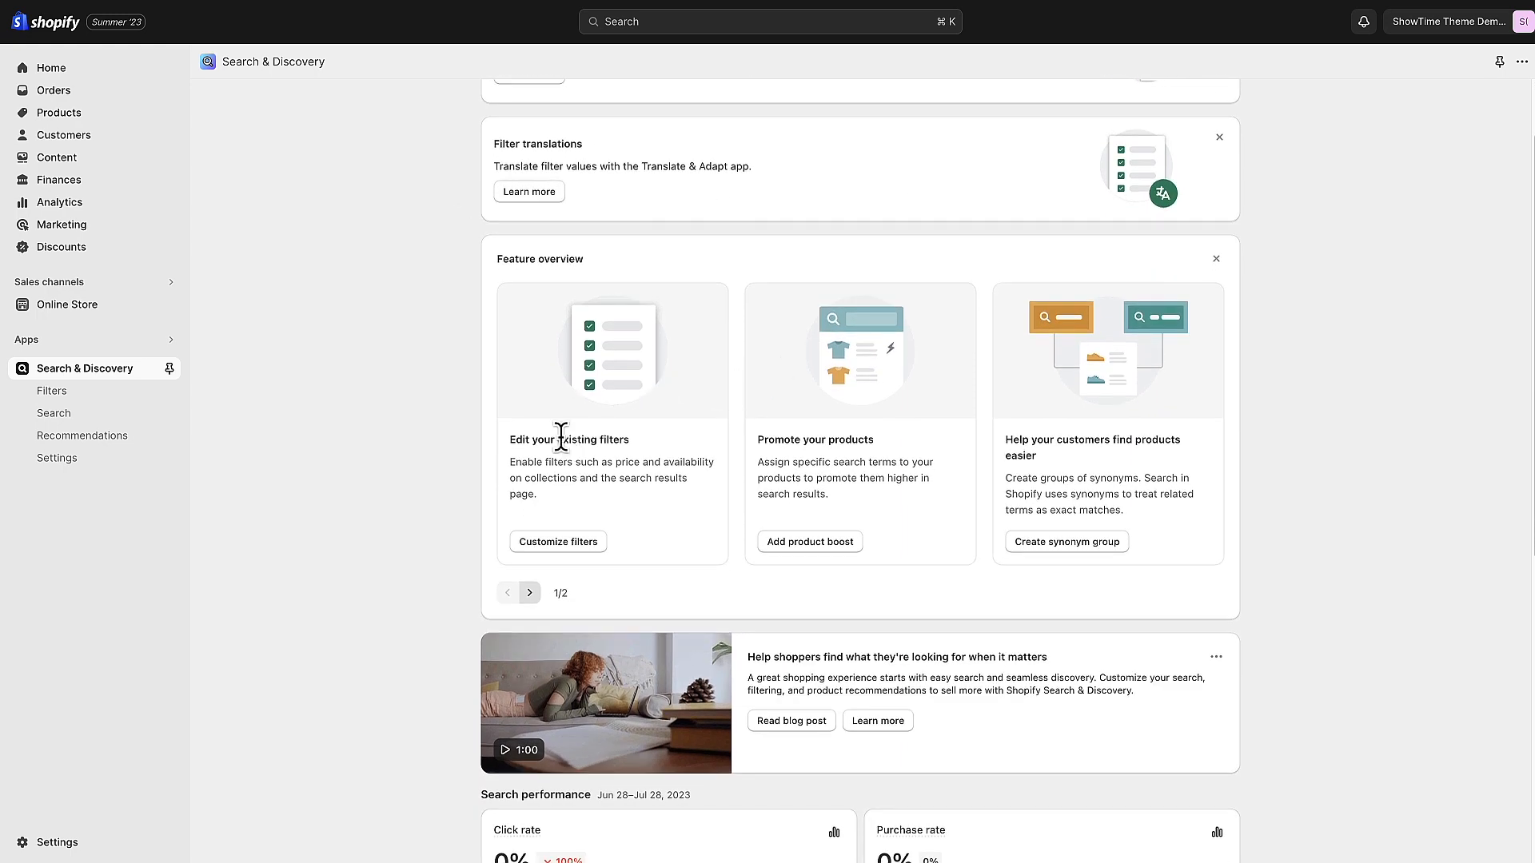
mouse_move(577, 548)
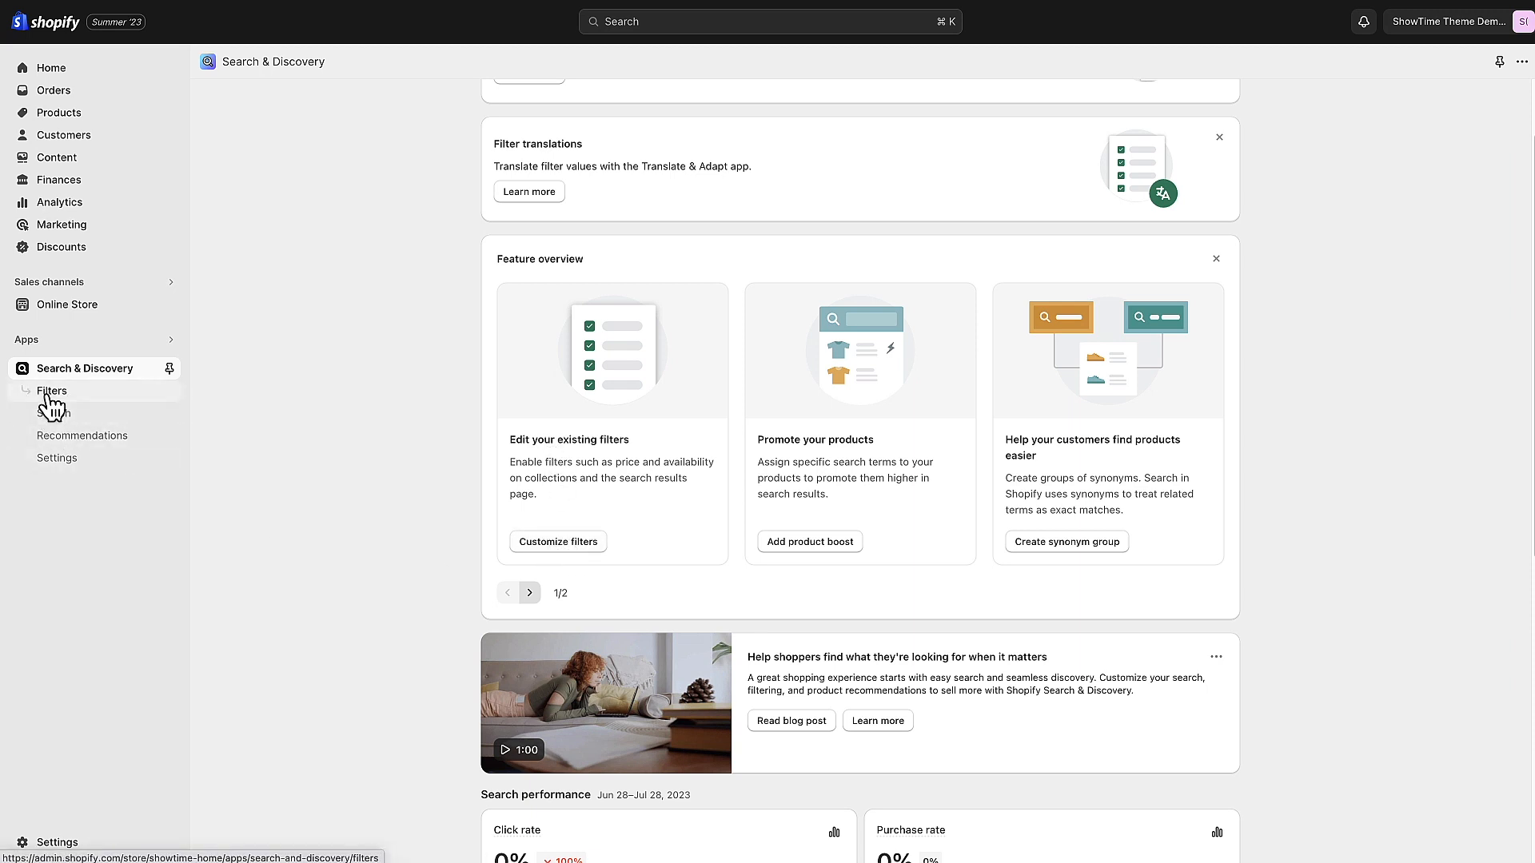
Review the Filters list, dragging Color up and back, and begin adding a filter.
left_click(52, 391)
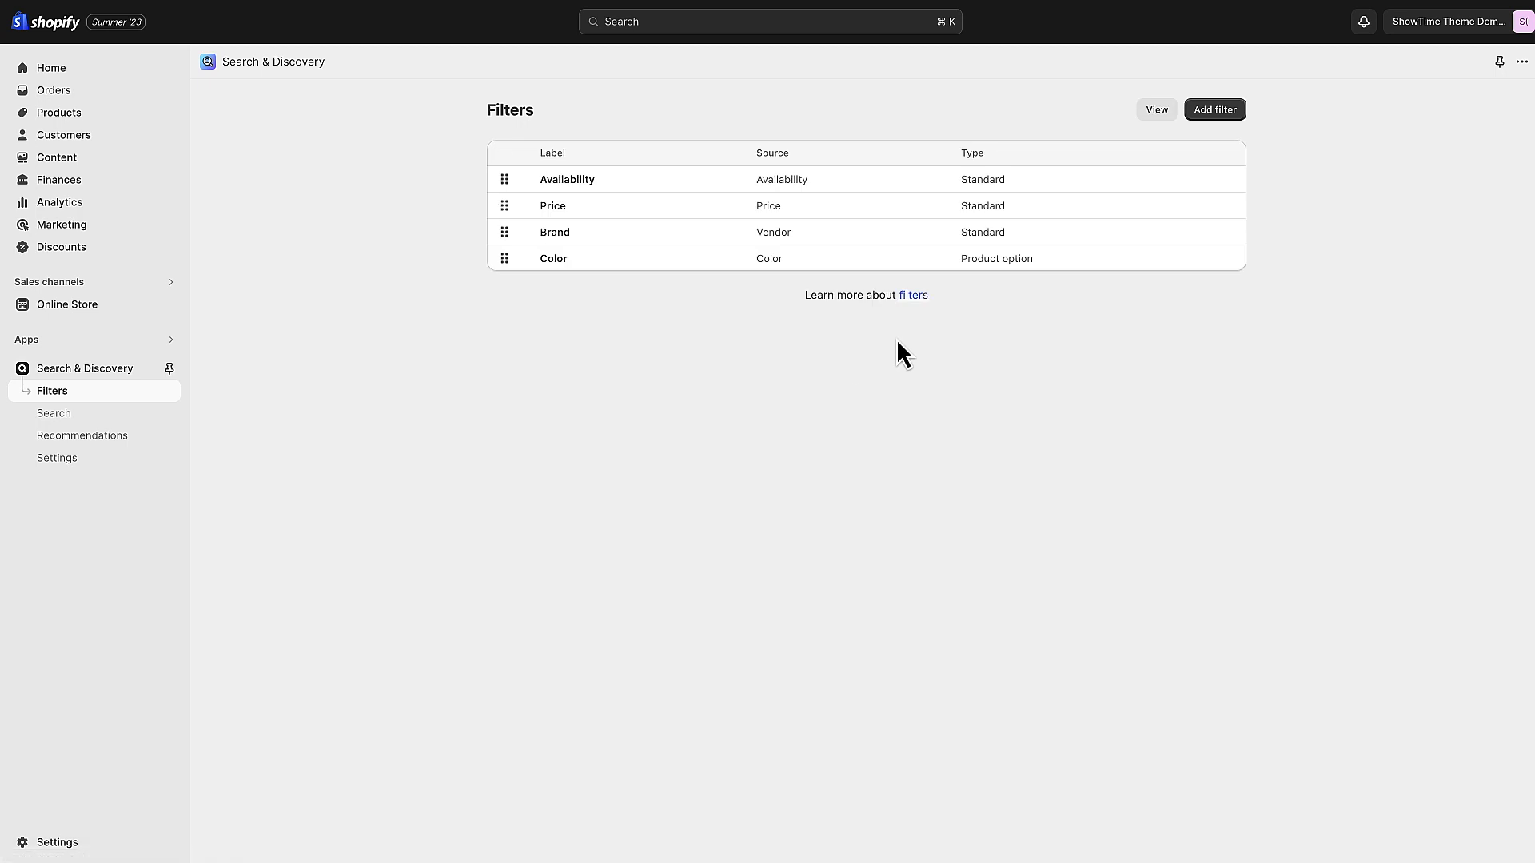
mouse_move(556, 264)
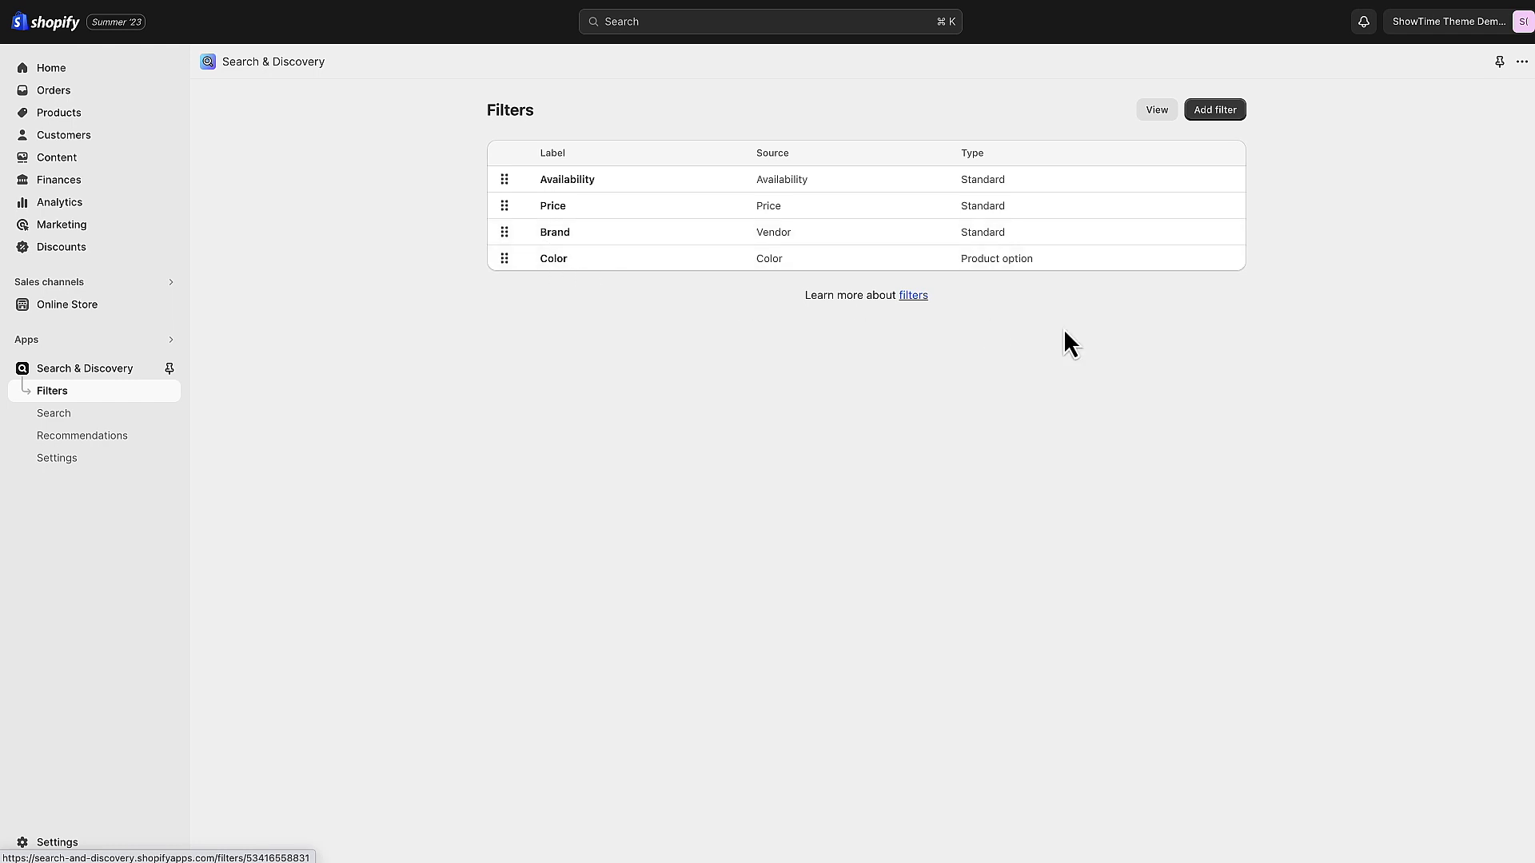
left_click_drag(506, 259, 506, 209)
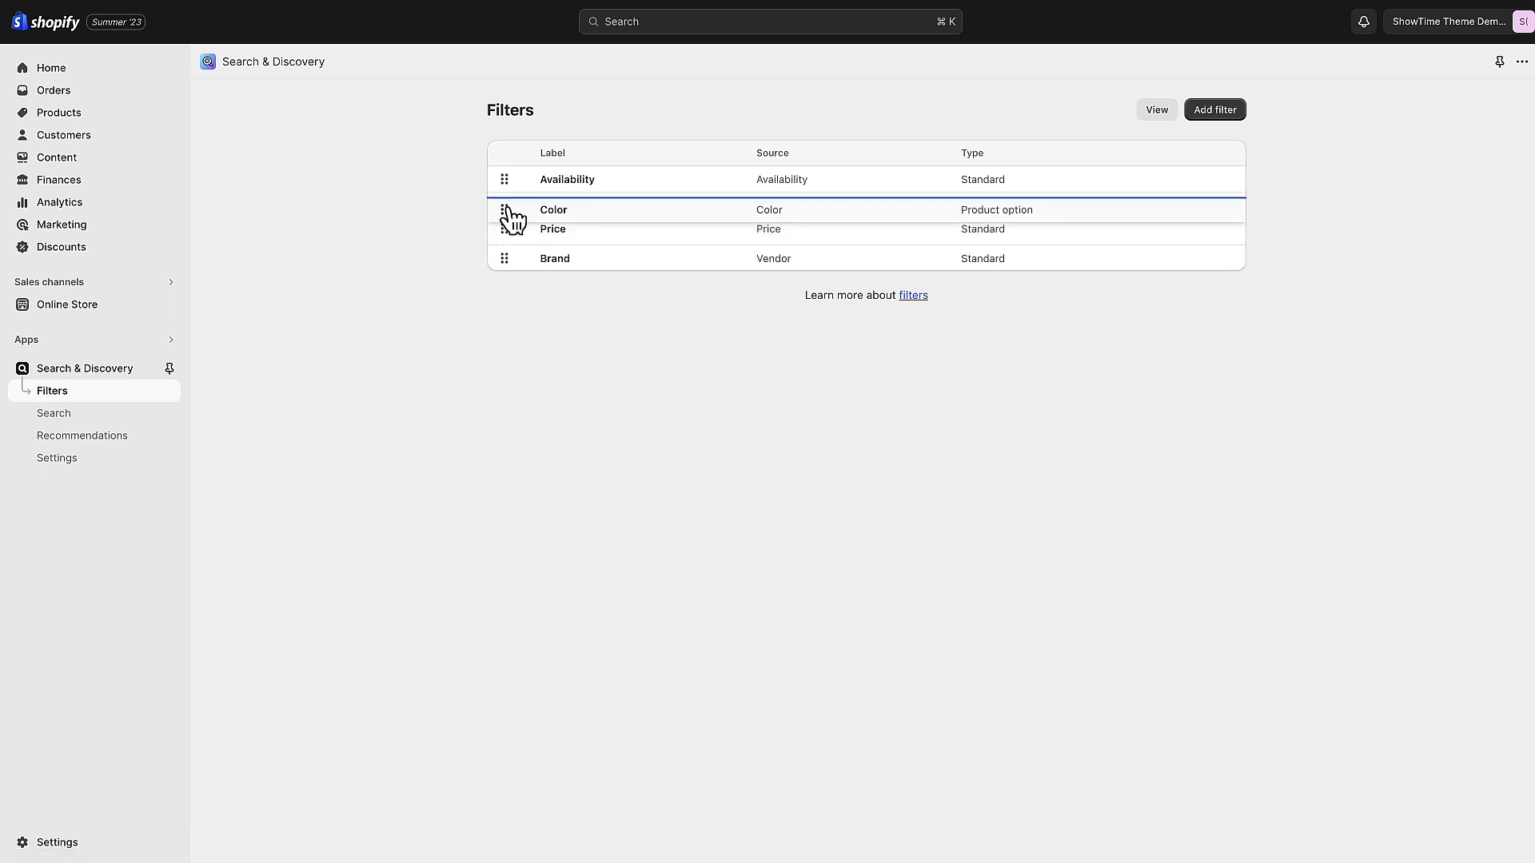
left_click_drag(506, 210, 506, 258)
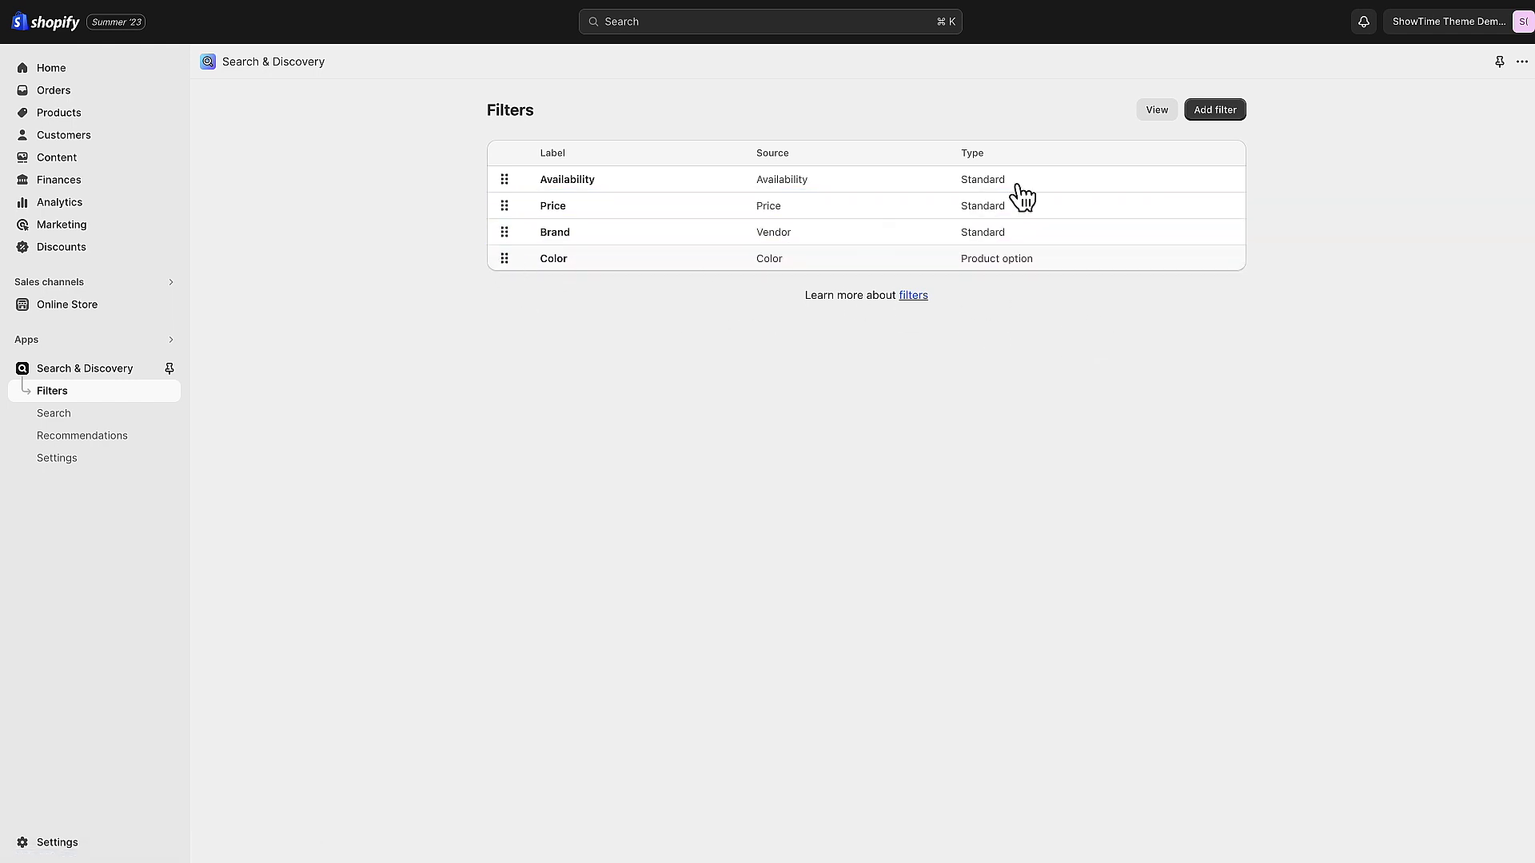
left_click(1216, 110)
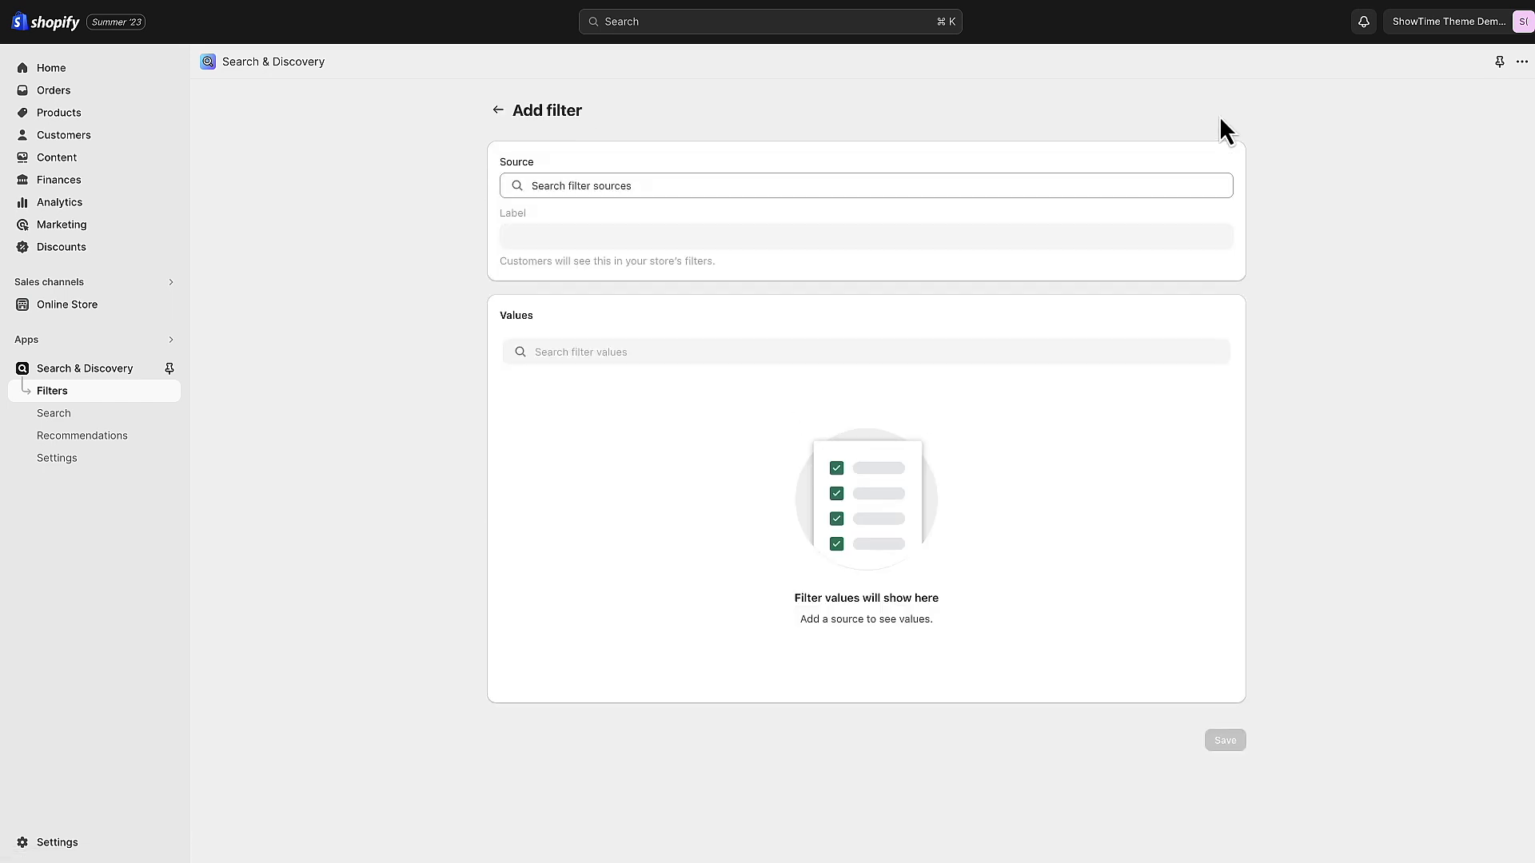
mouse_move(787, 376)
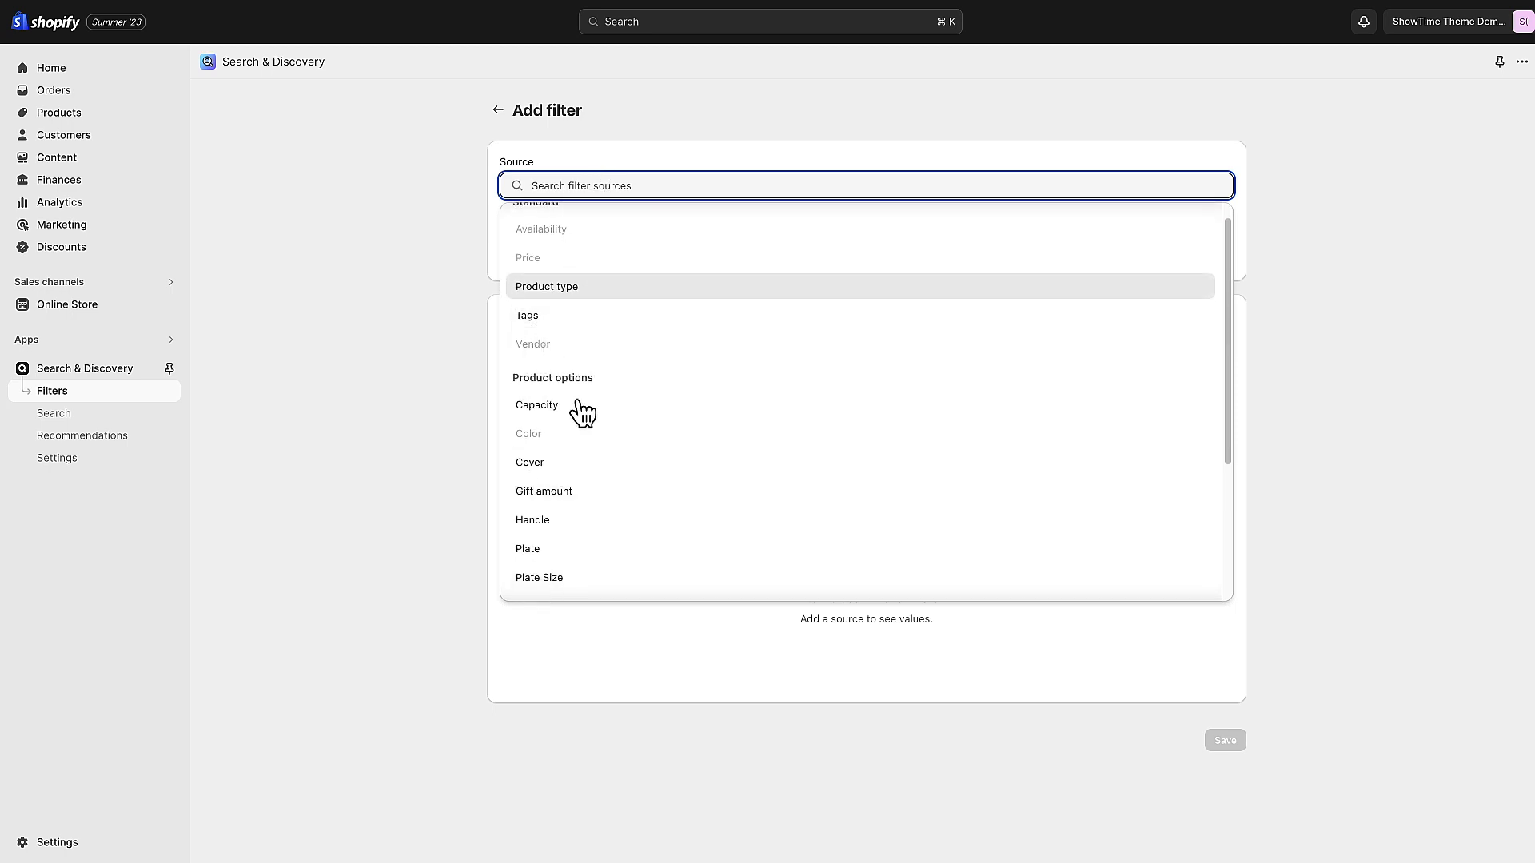
scroll("down", 3)
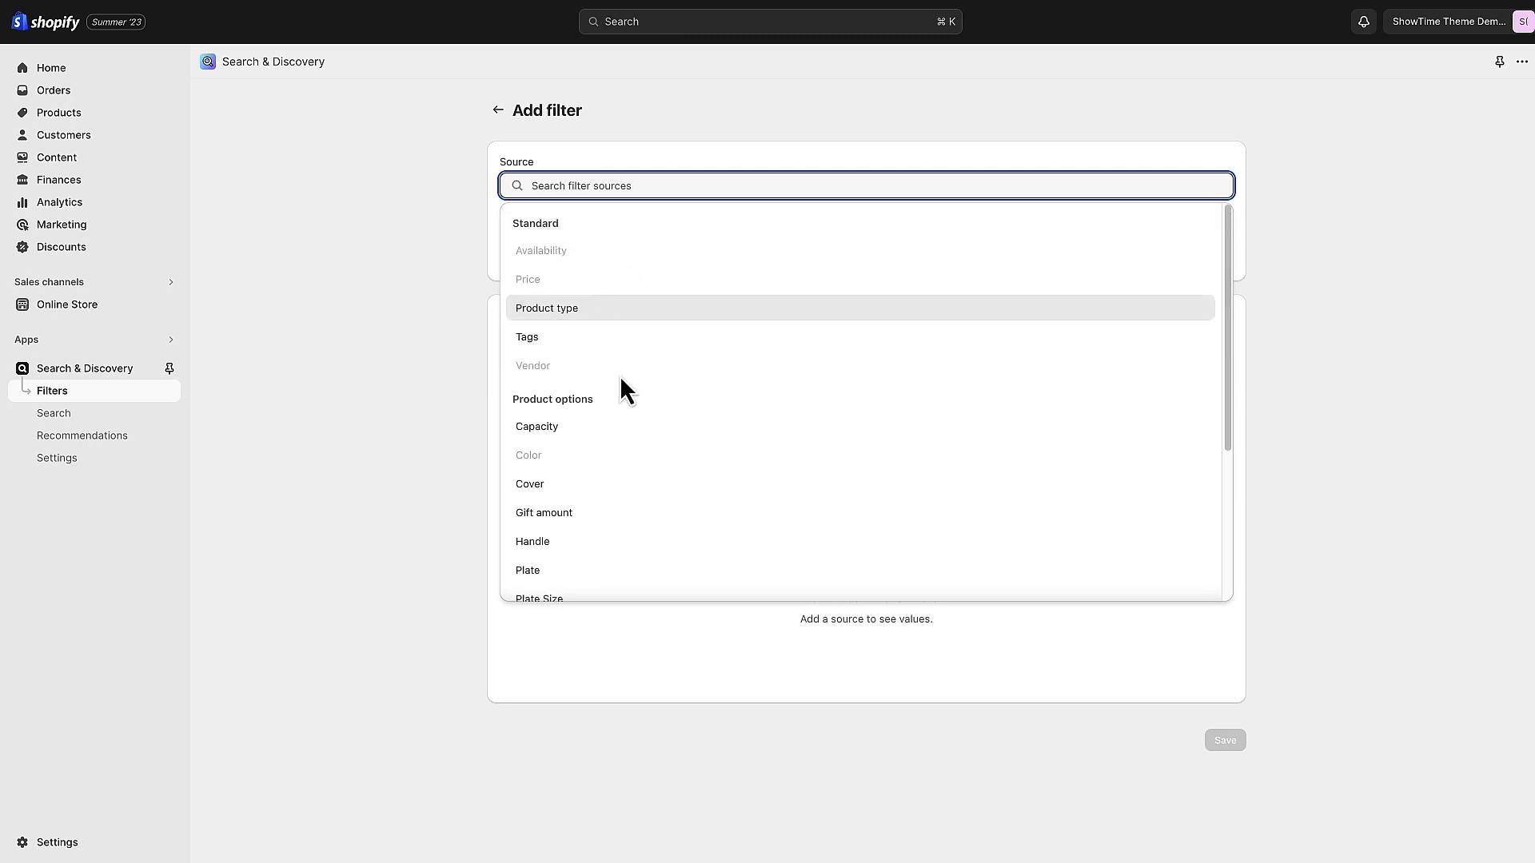
scroll("down", 3)
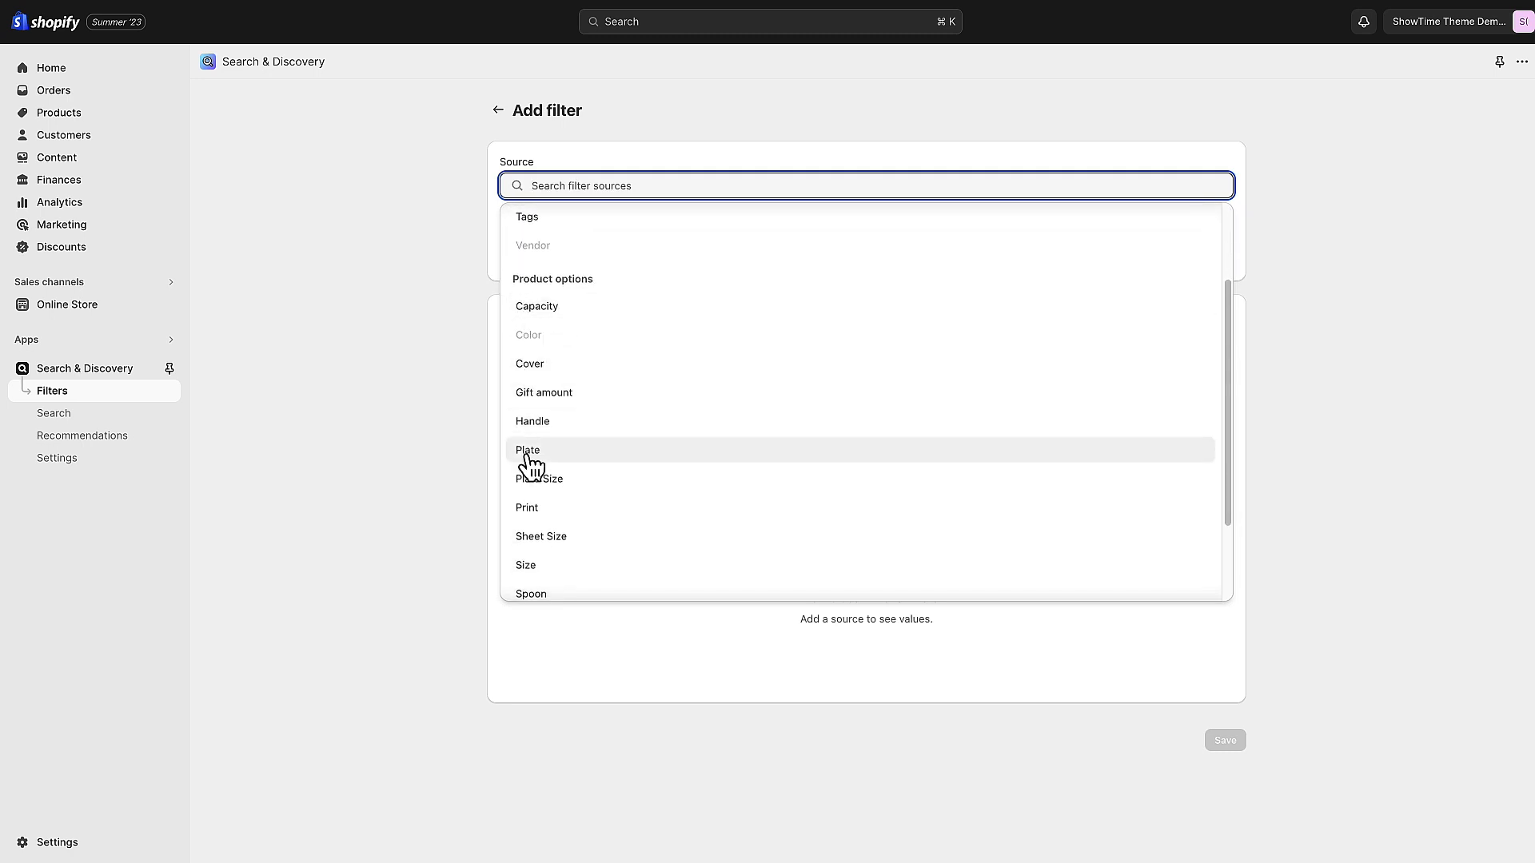
mouse_move(545, 314)
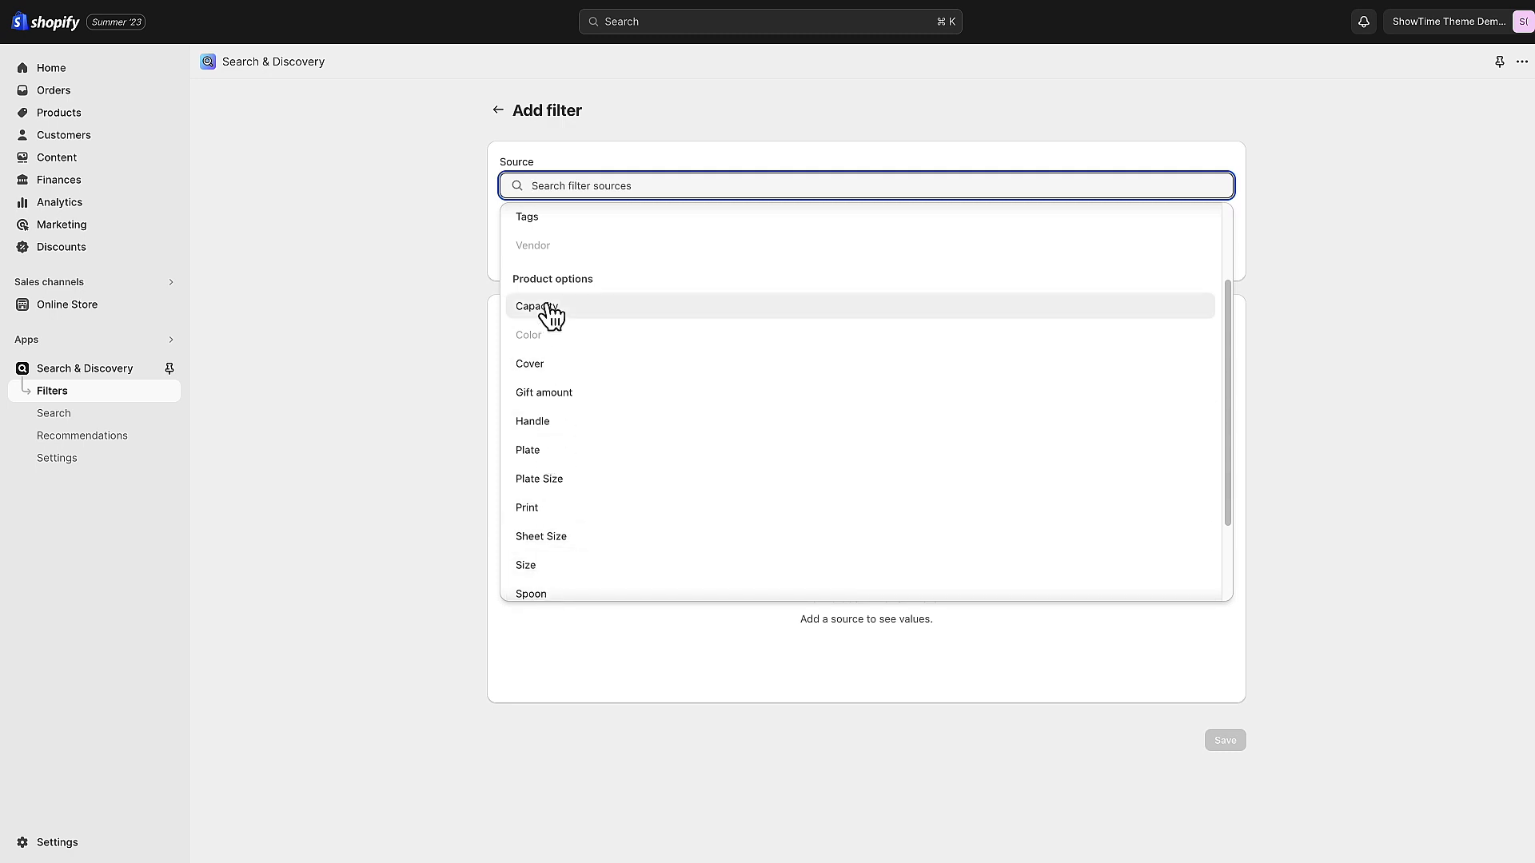
mouse_move(559, 397)
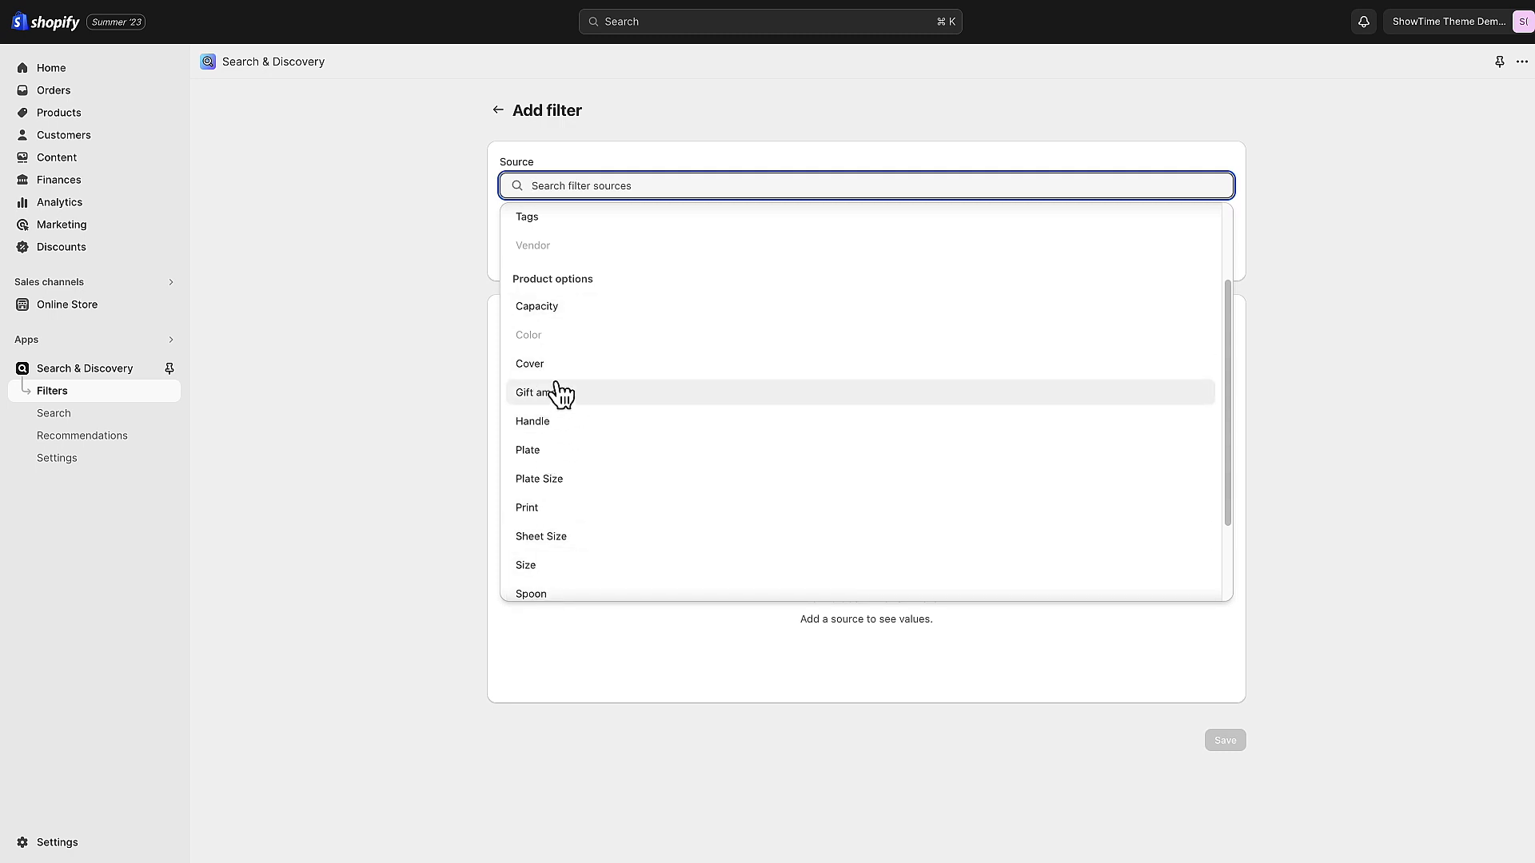
scroll("down", 3)
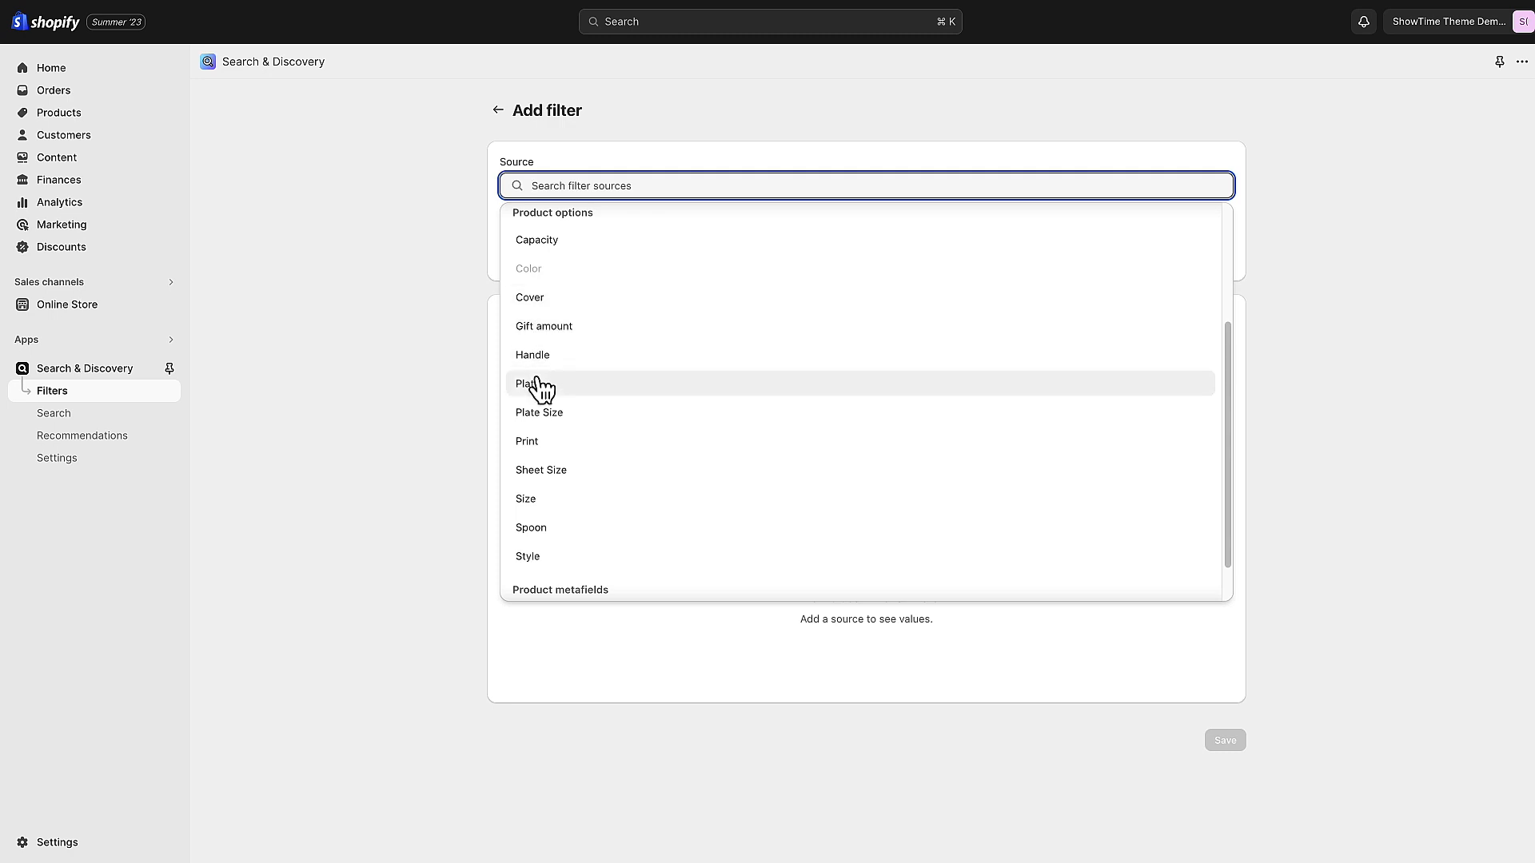
scroll("down", 3)
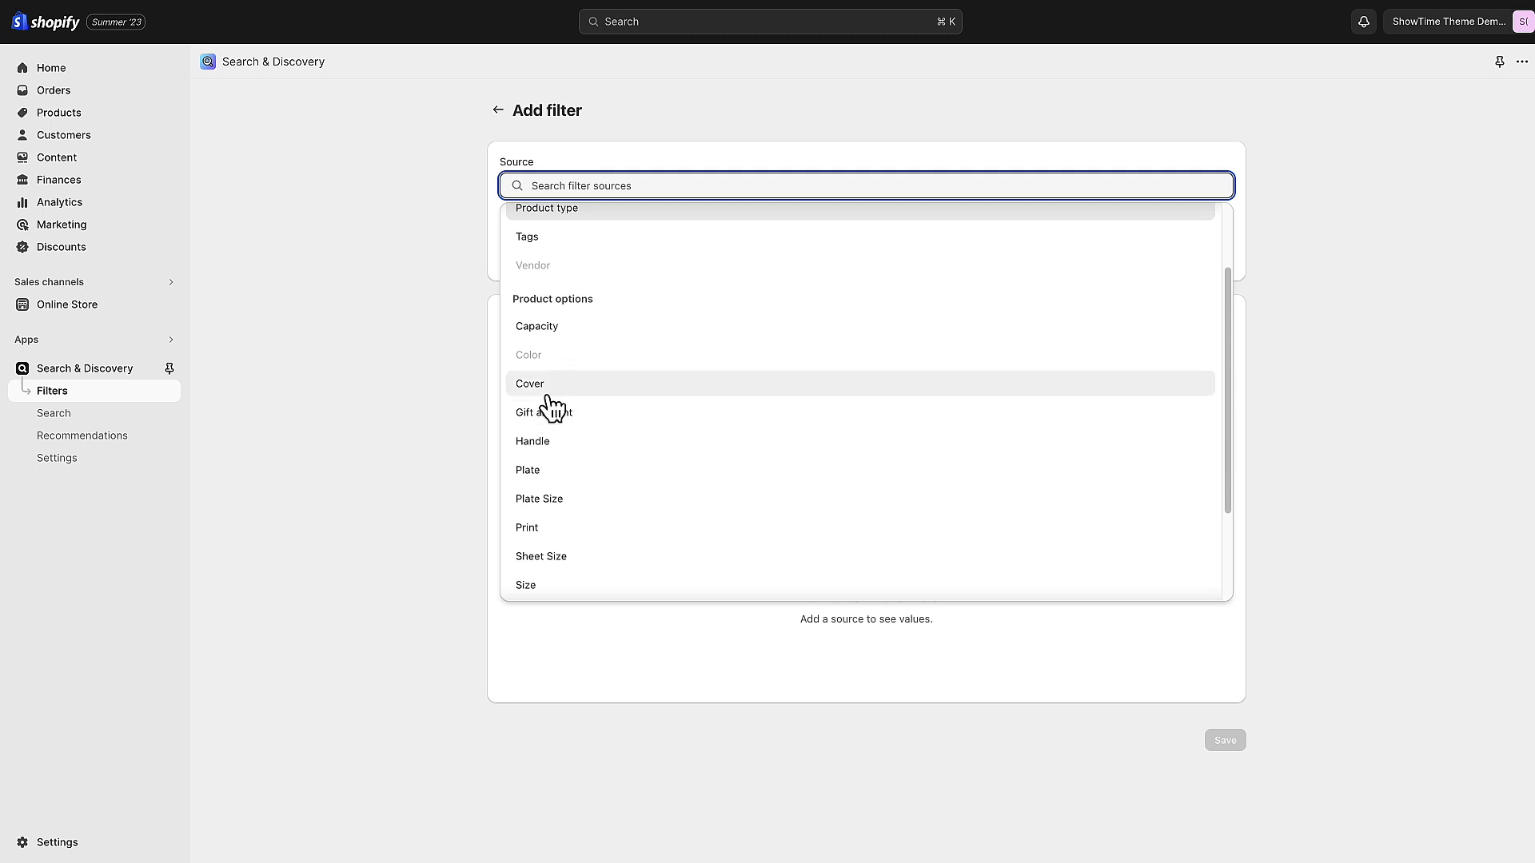
mouse_move(558, 451)
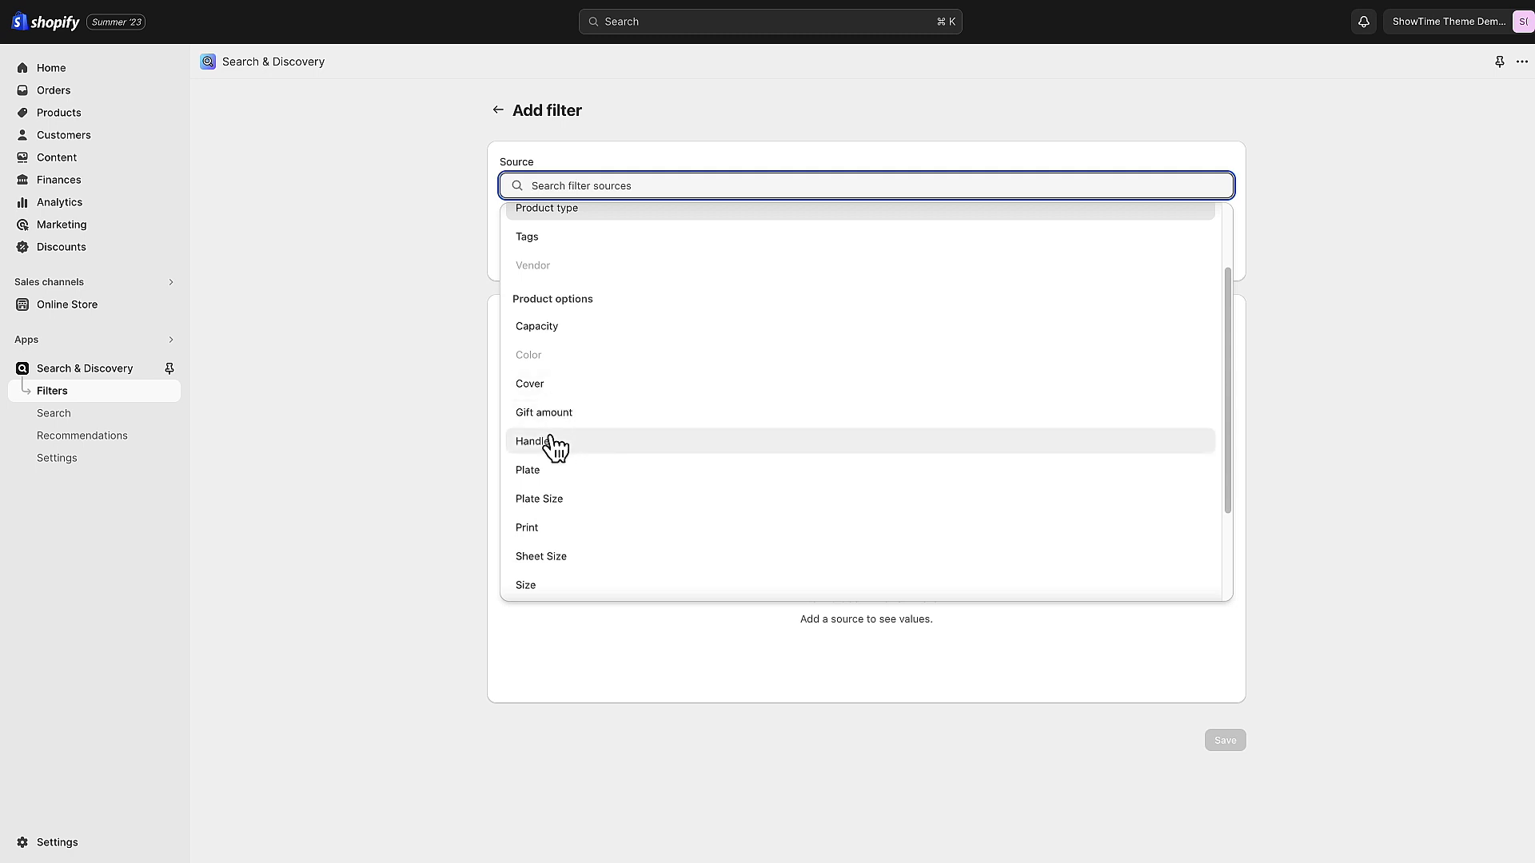
mouse_move(582, 464)
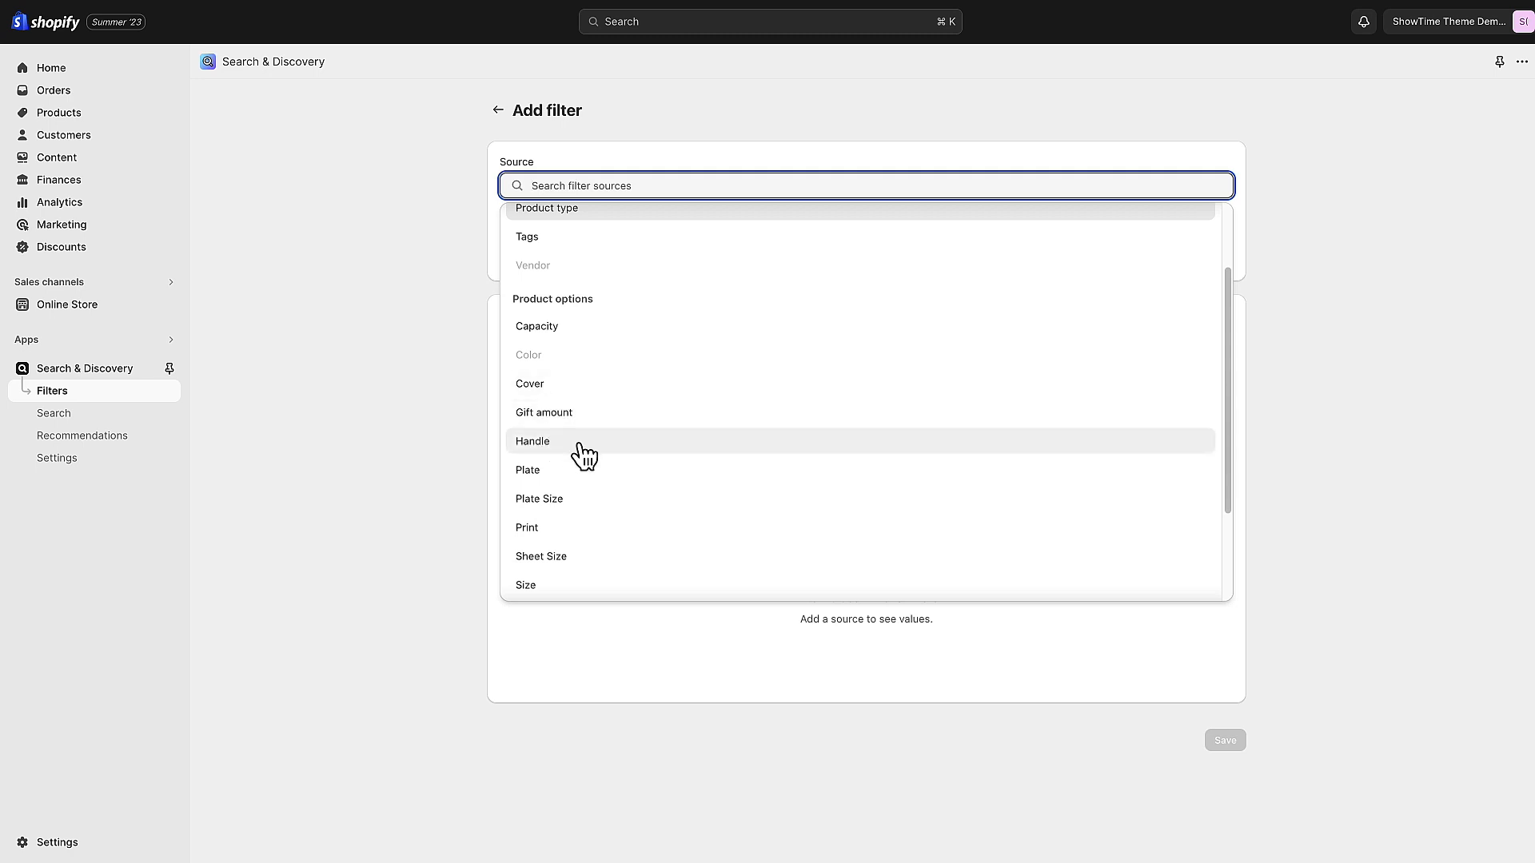
scroll("down", 3)
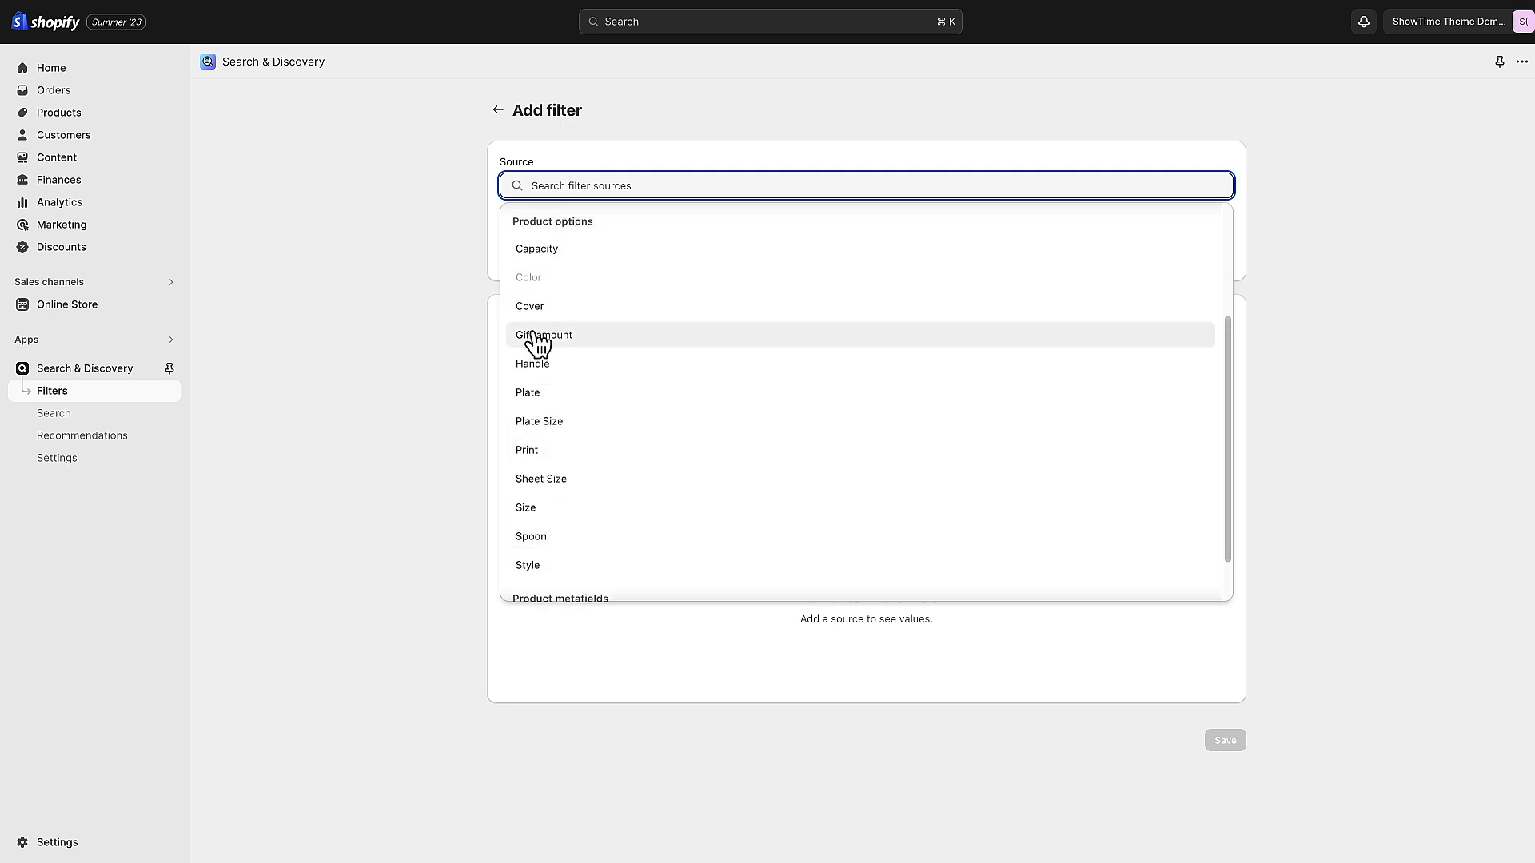
mouse_move(591, 457)
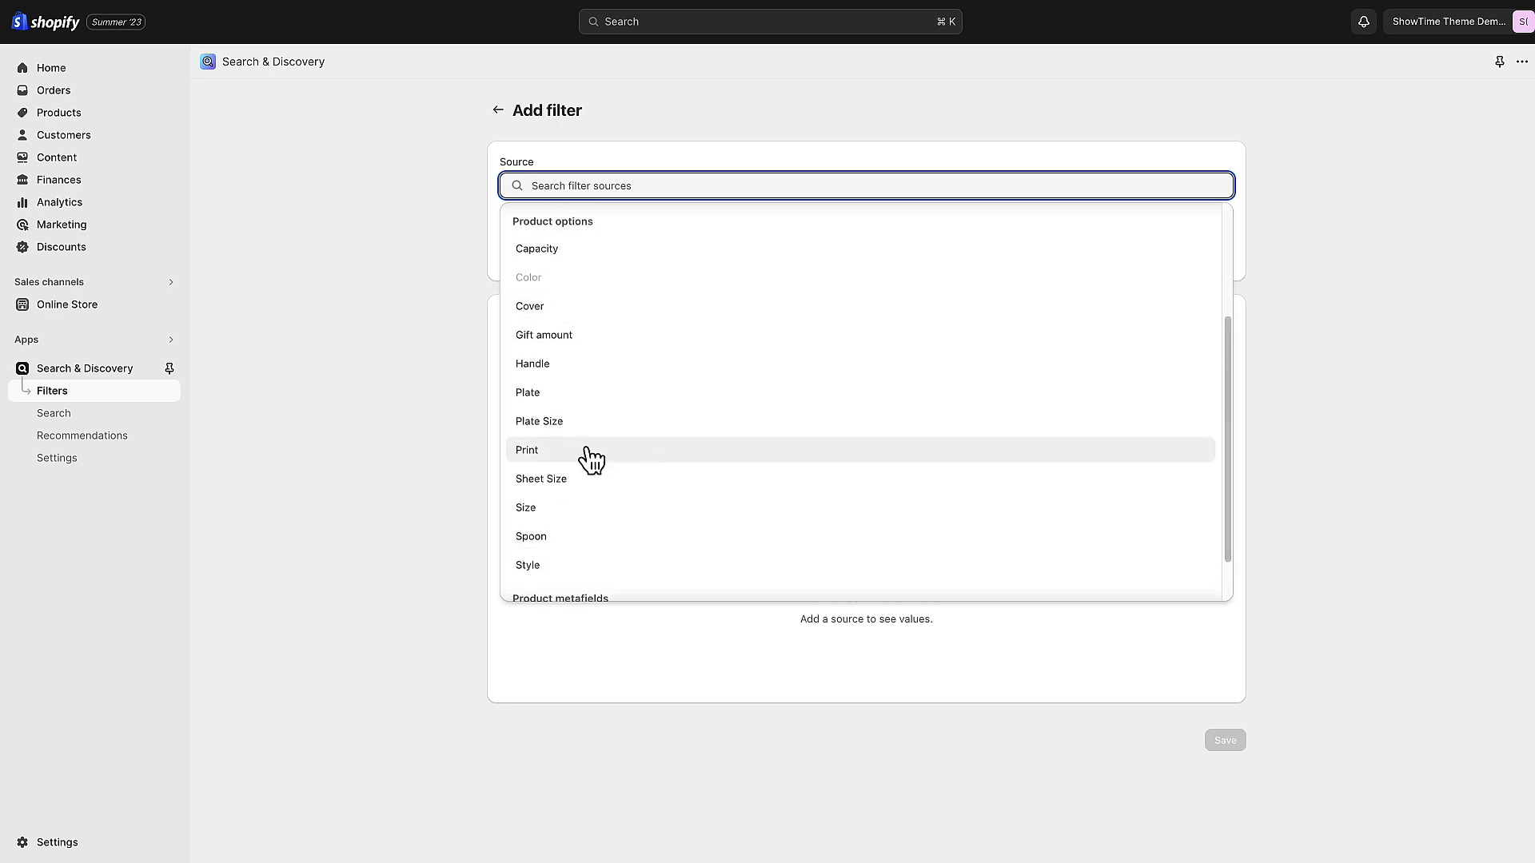
mouse_move(535, 521)
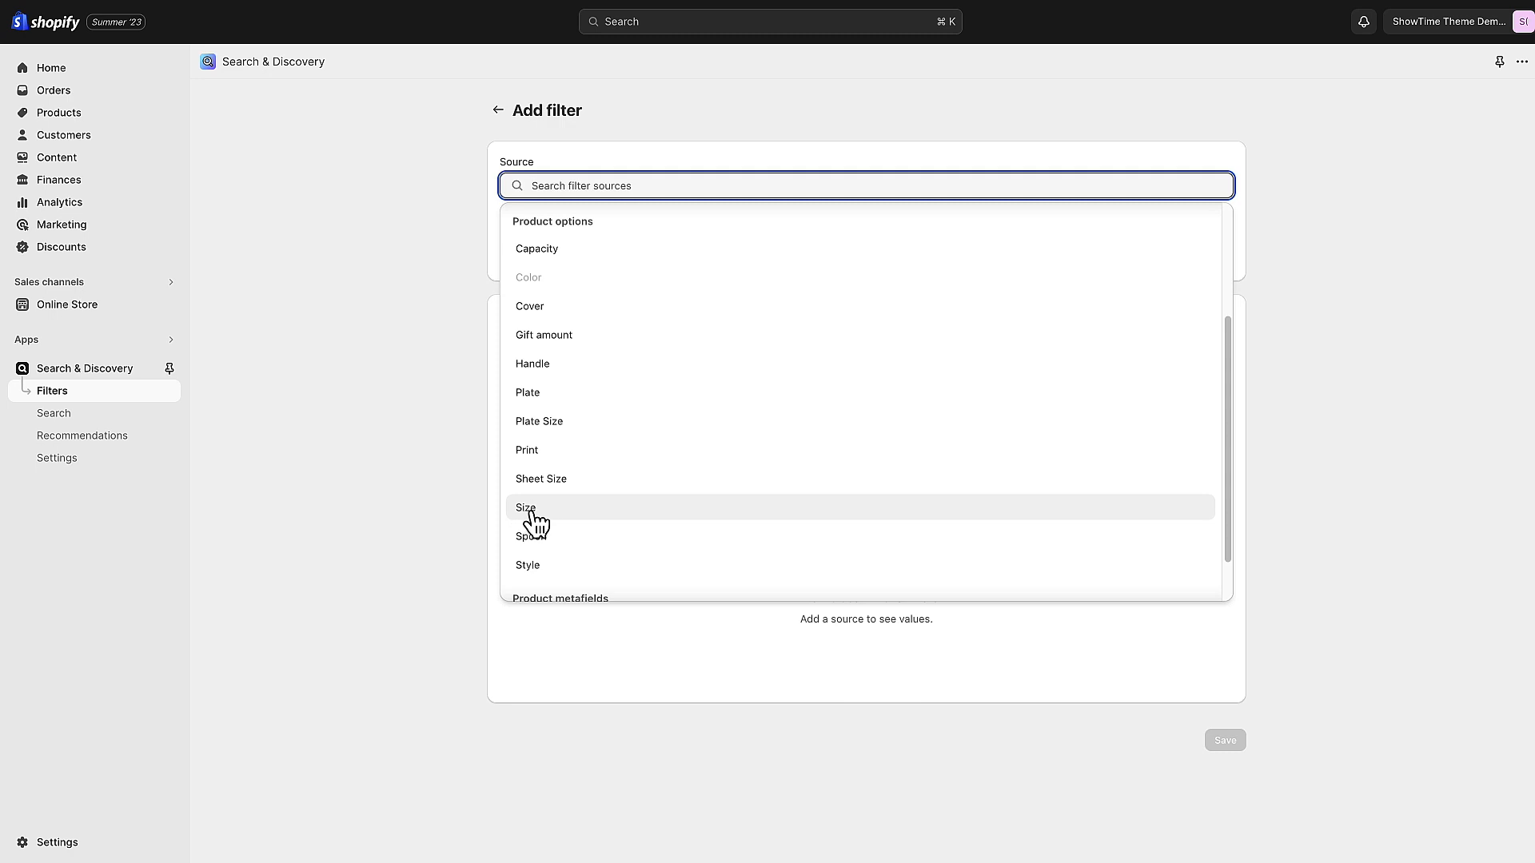
scroll("down", 3)
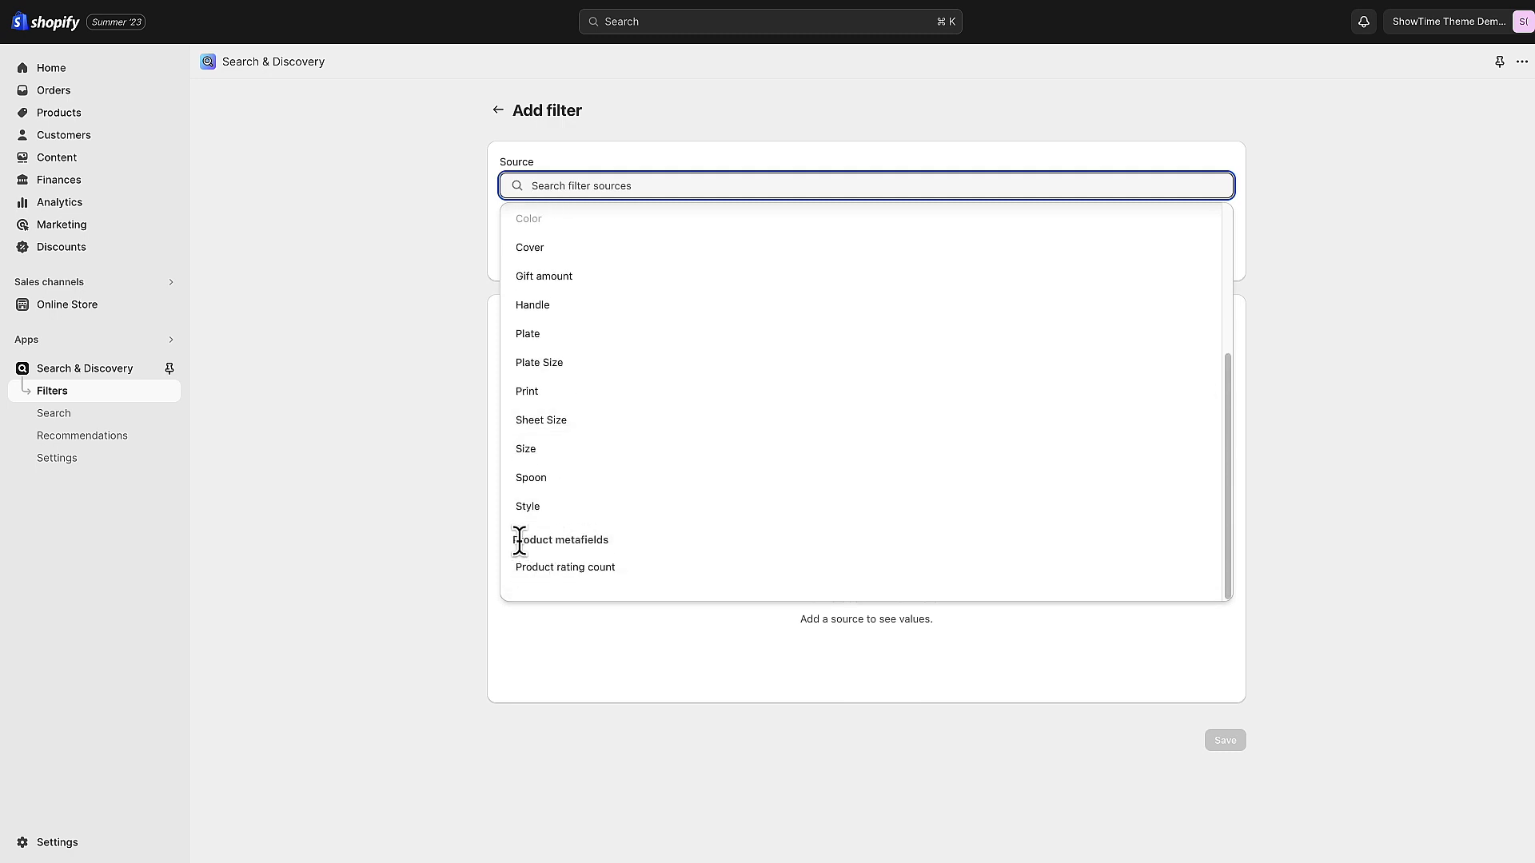
mouse_move(629, 556)
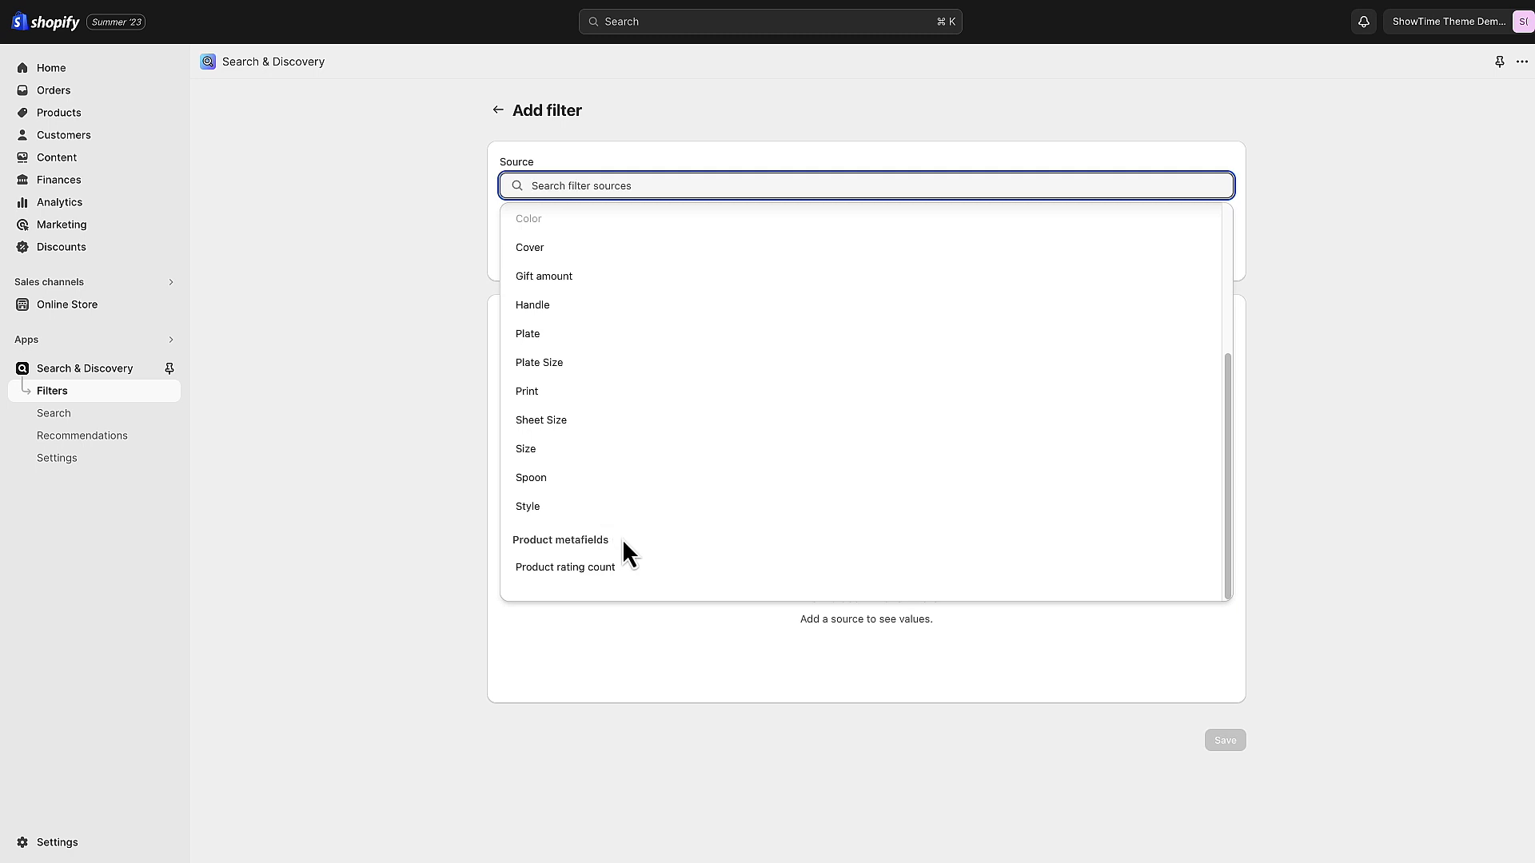
mouse_move(602, 543)
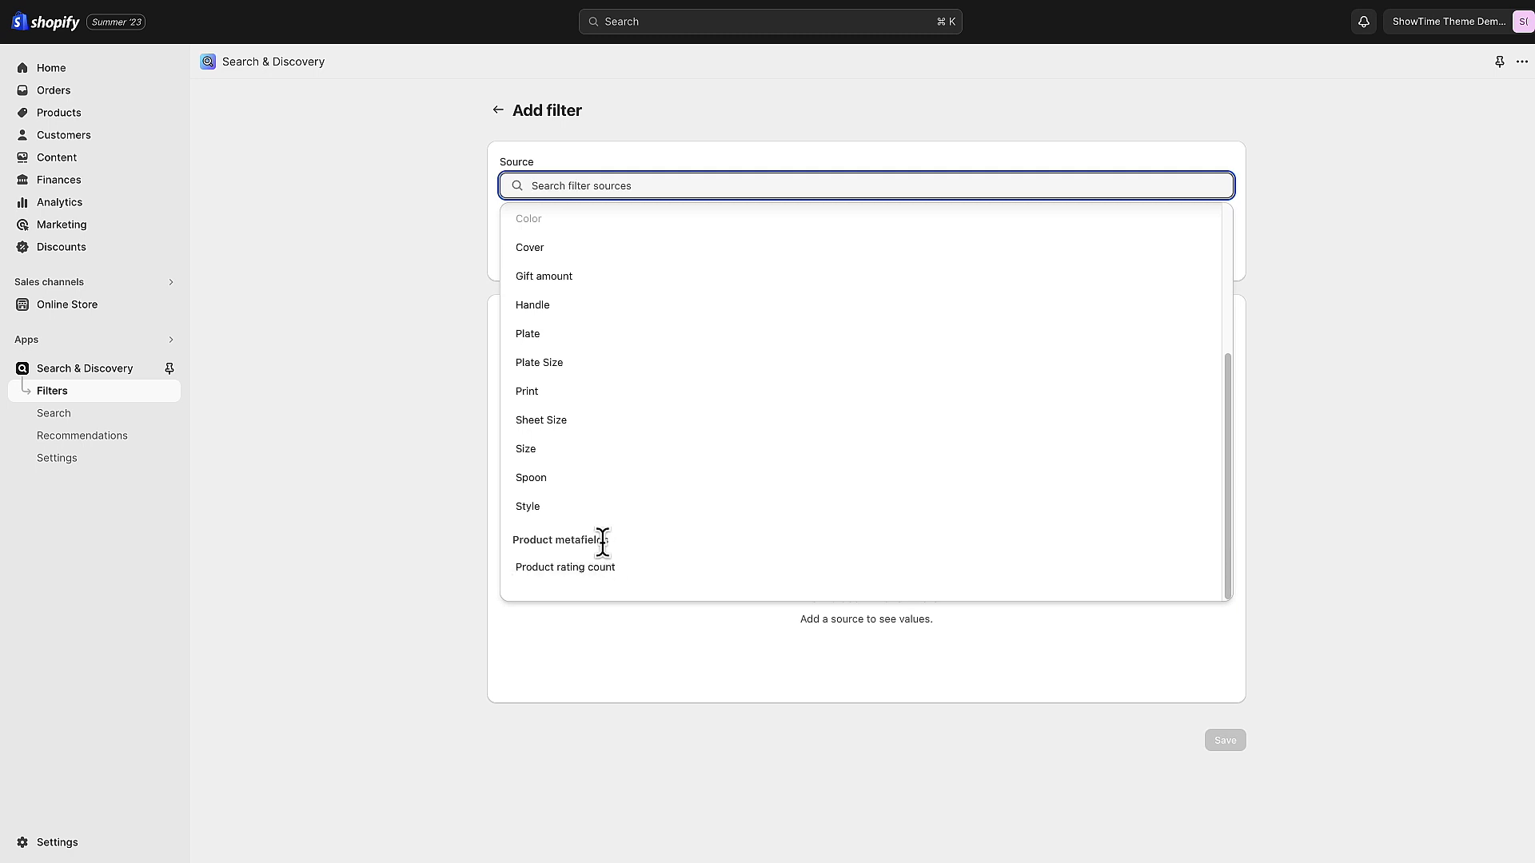
mouse_move(427, 541)
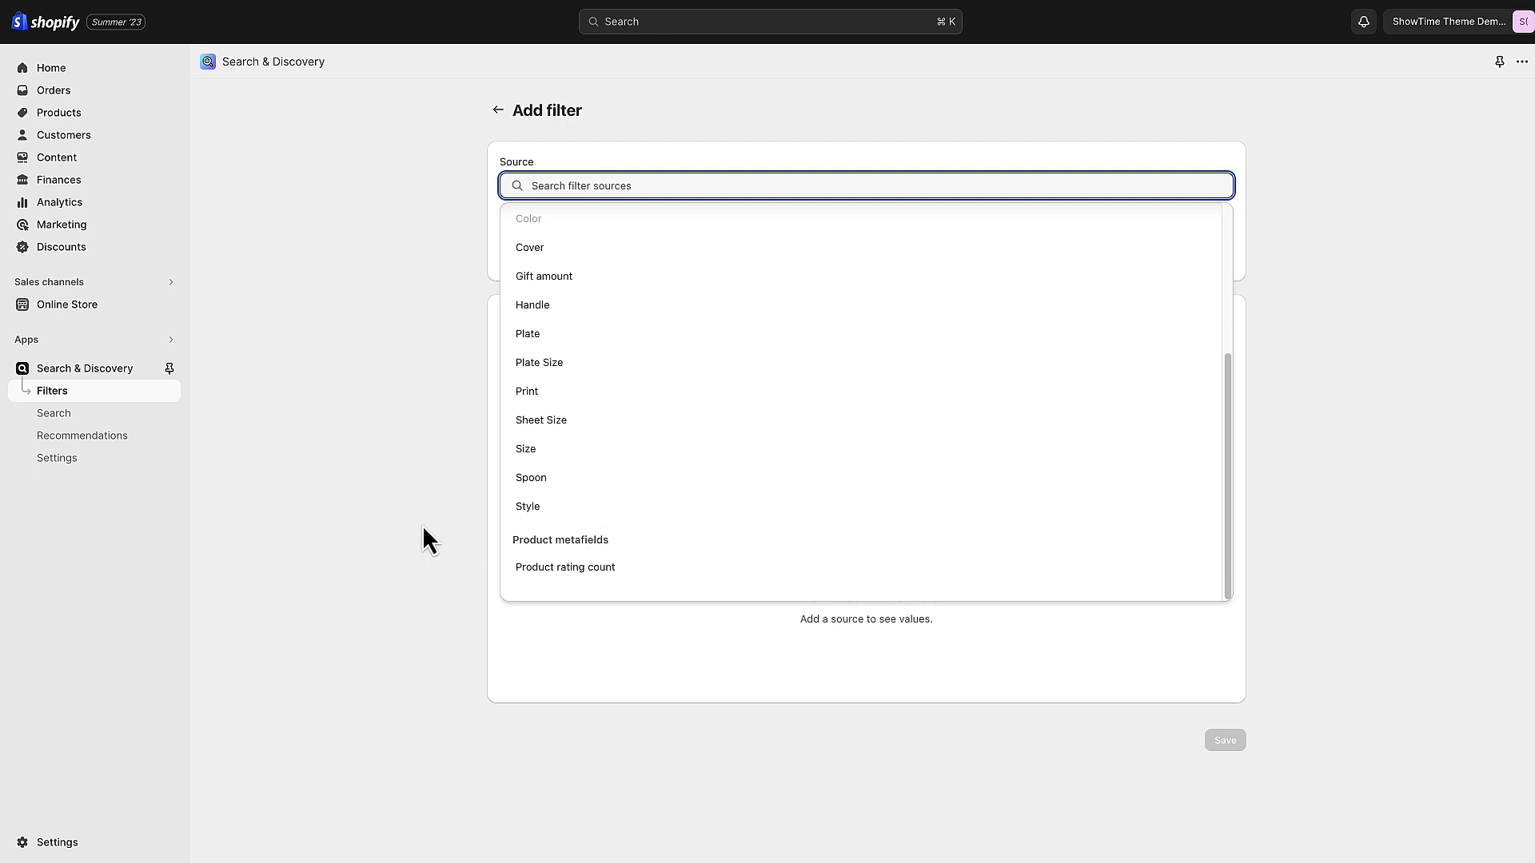
mouse_move(592, 541)
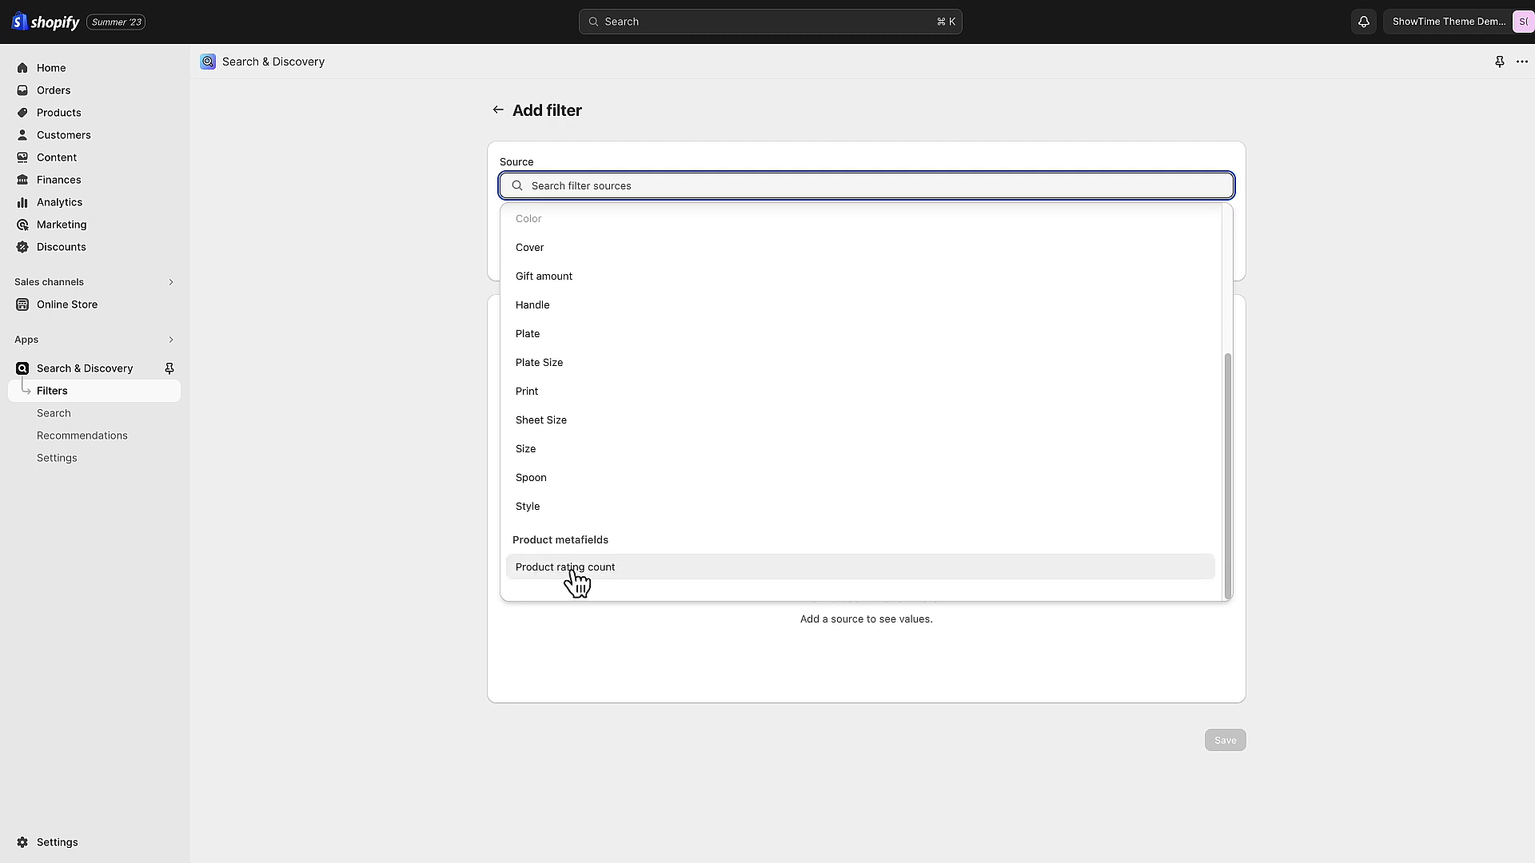
mouse_move(572, 590)
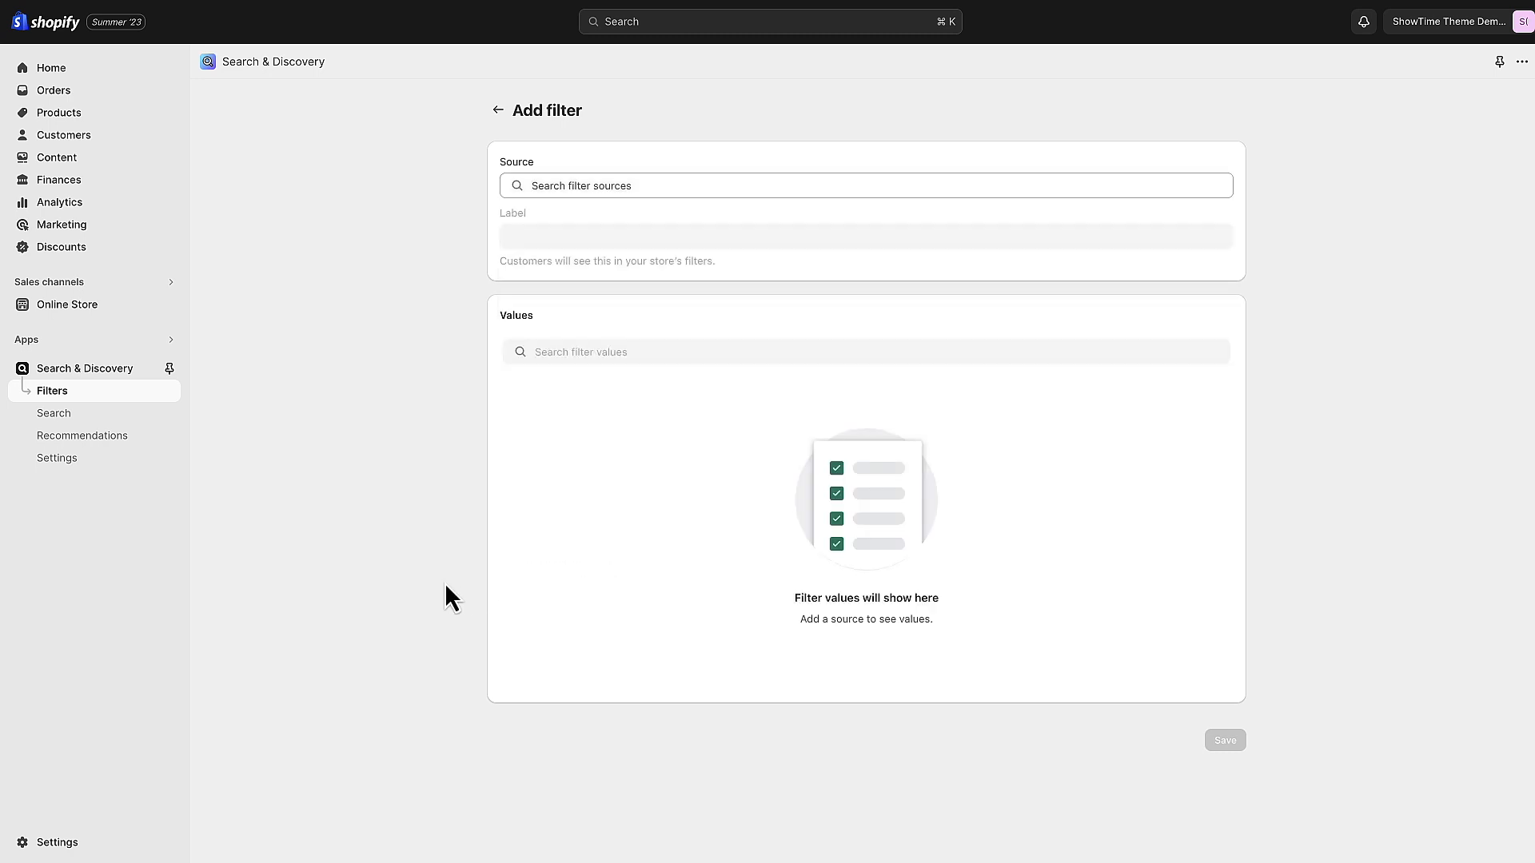
mouse_move(526, 413)
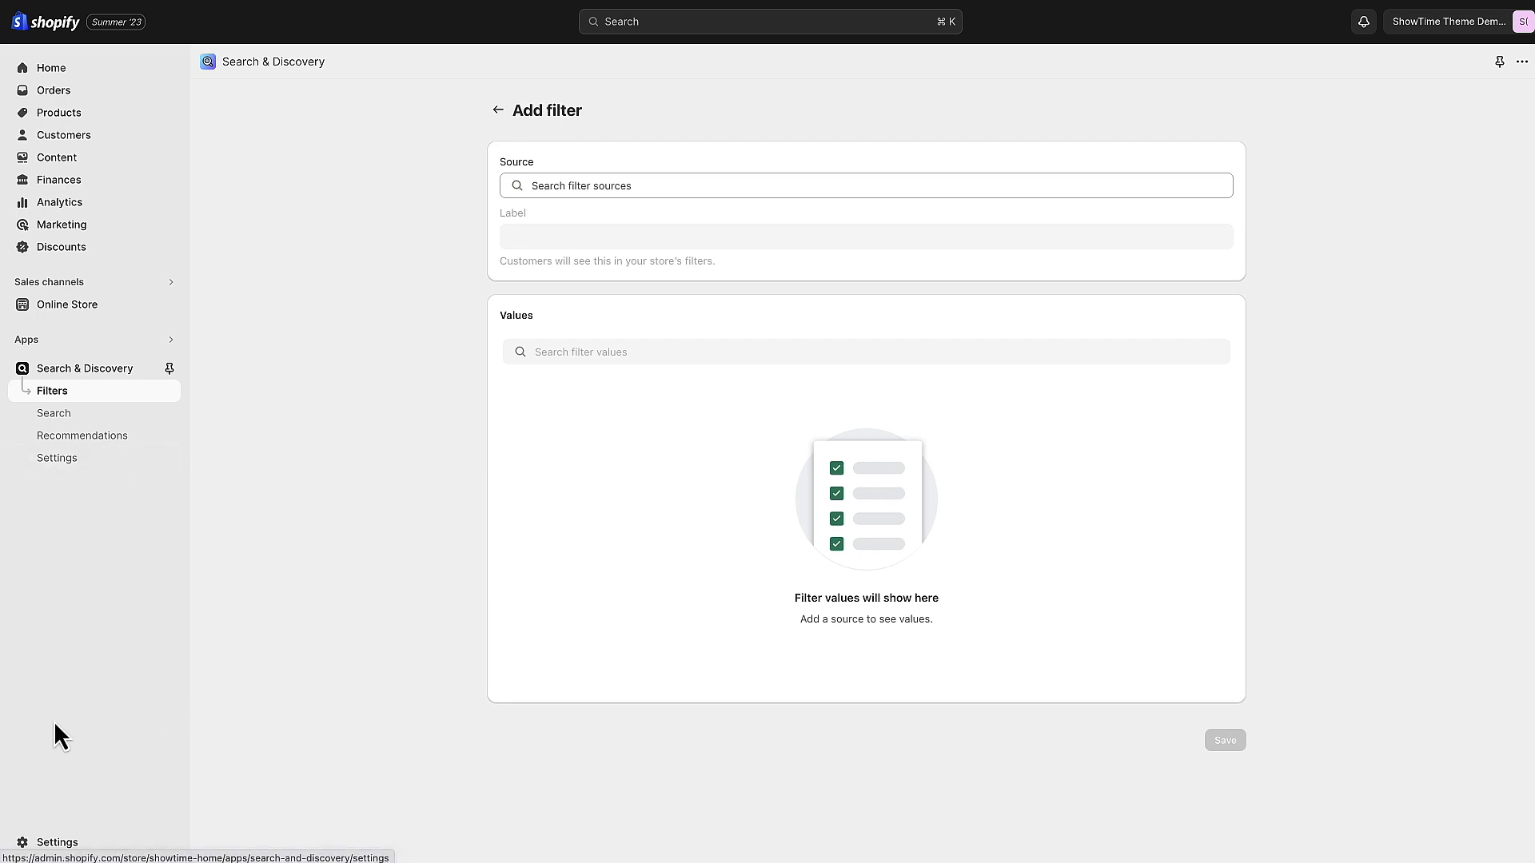
Go to Settings > Custom data and browse the Products metafield definitions.
left_click(51, 843)
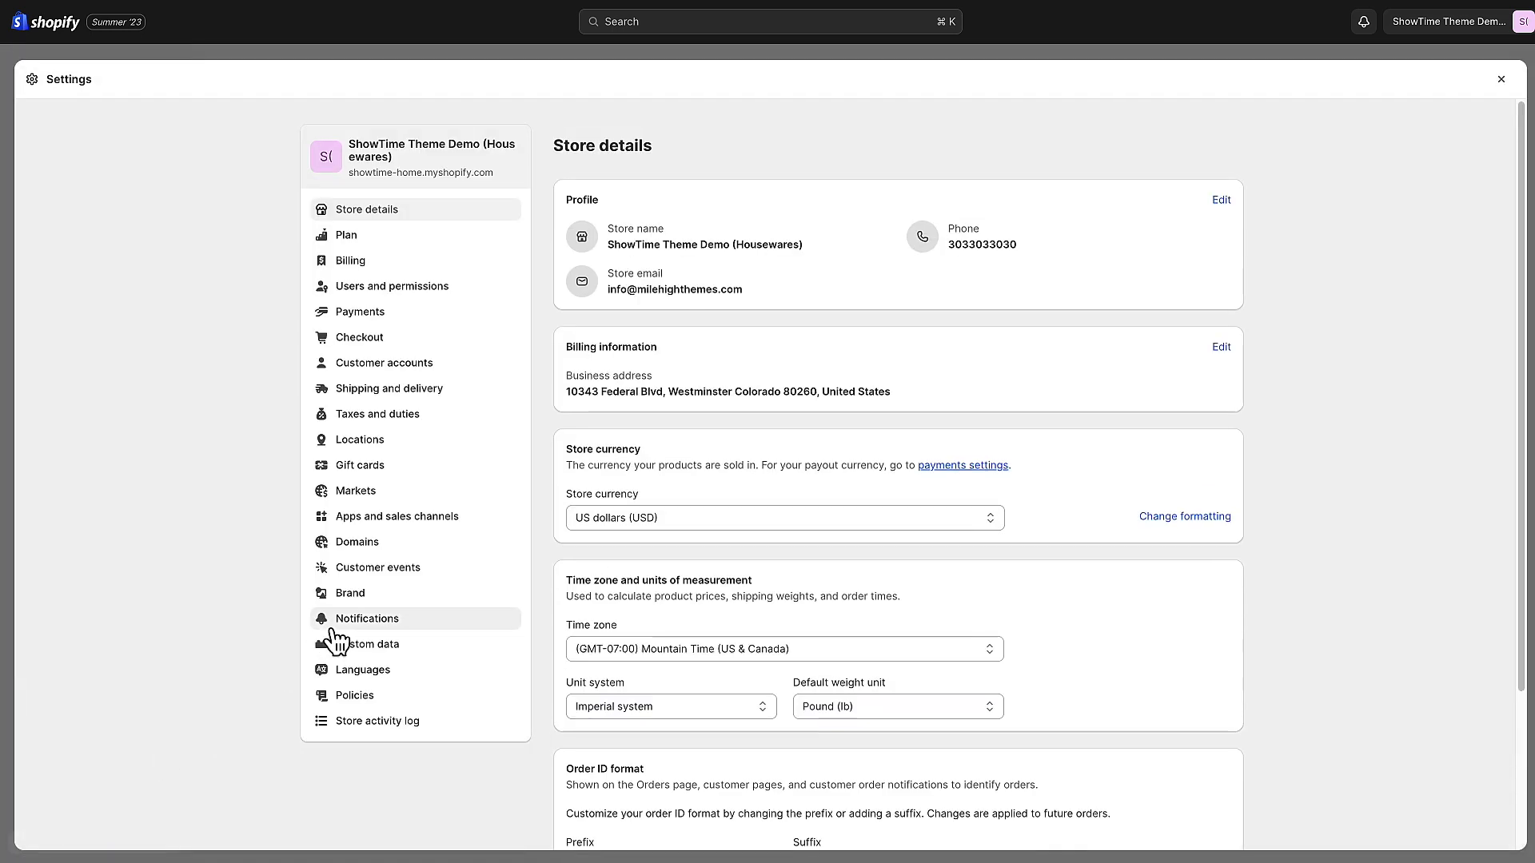
mouse_move(371, 656)
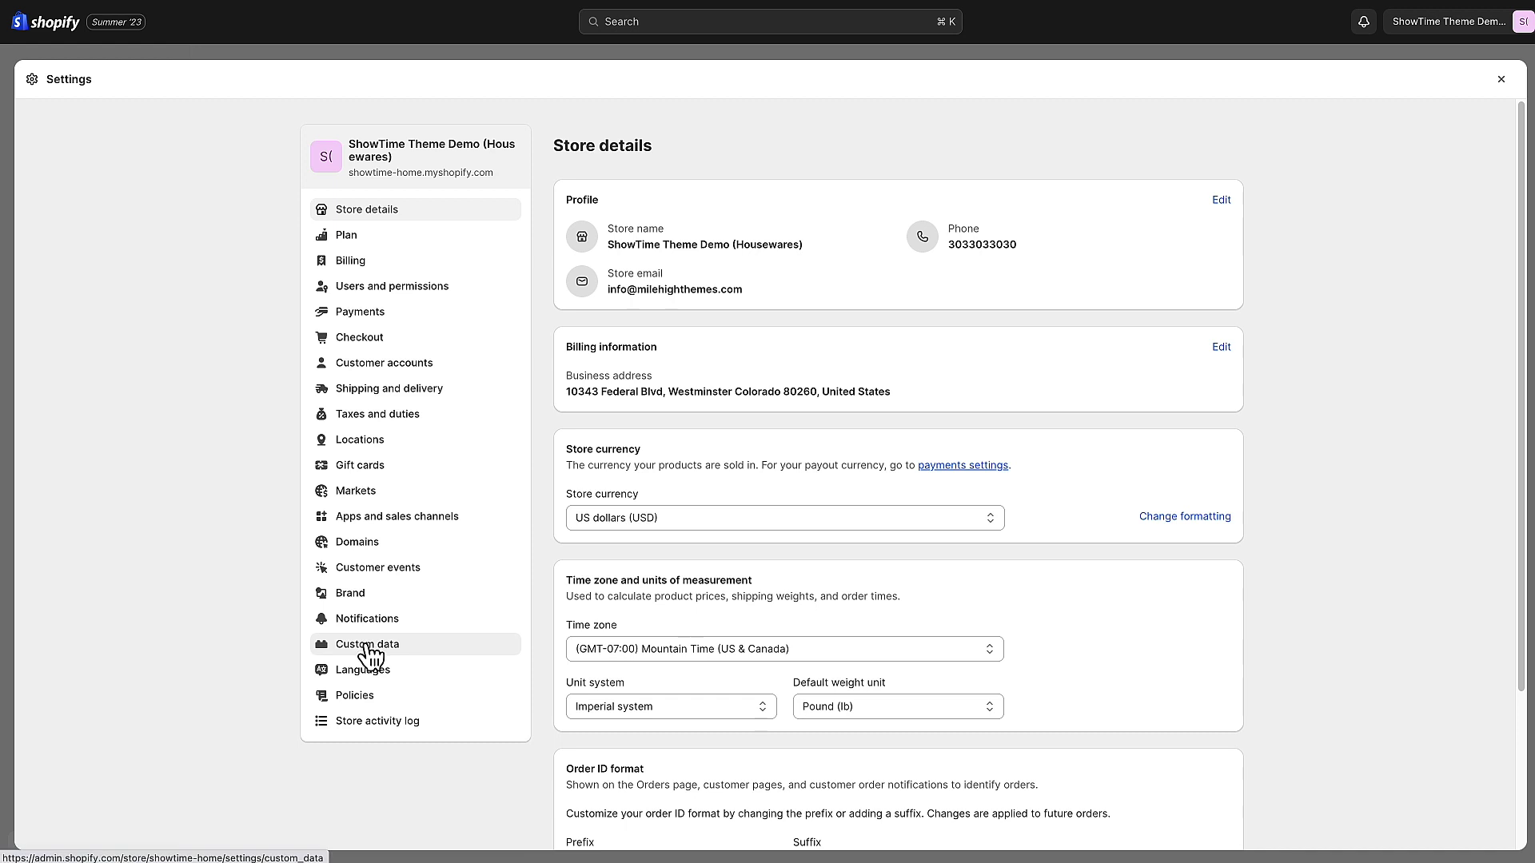
left_click(367, 644)
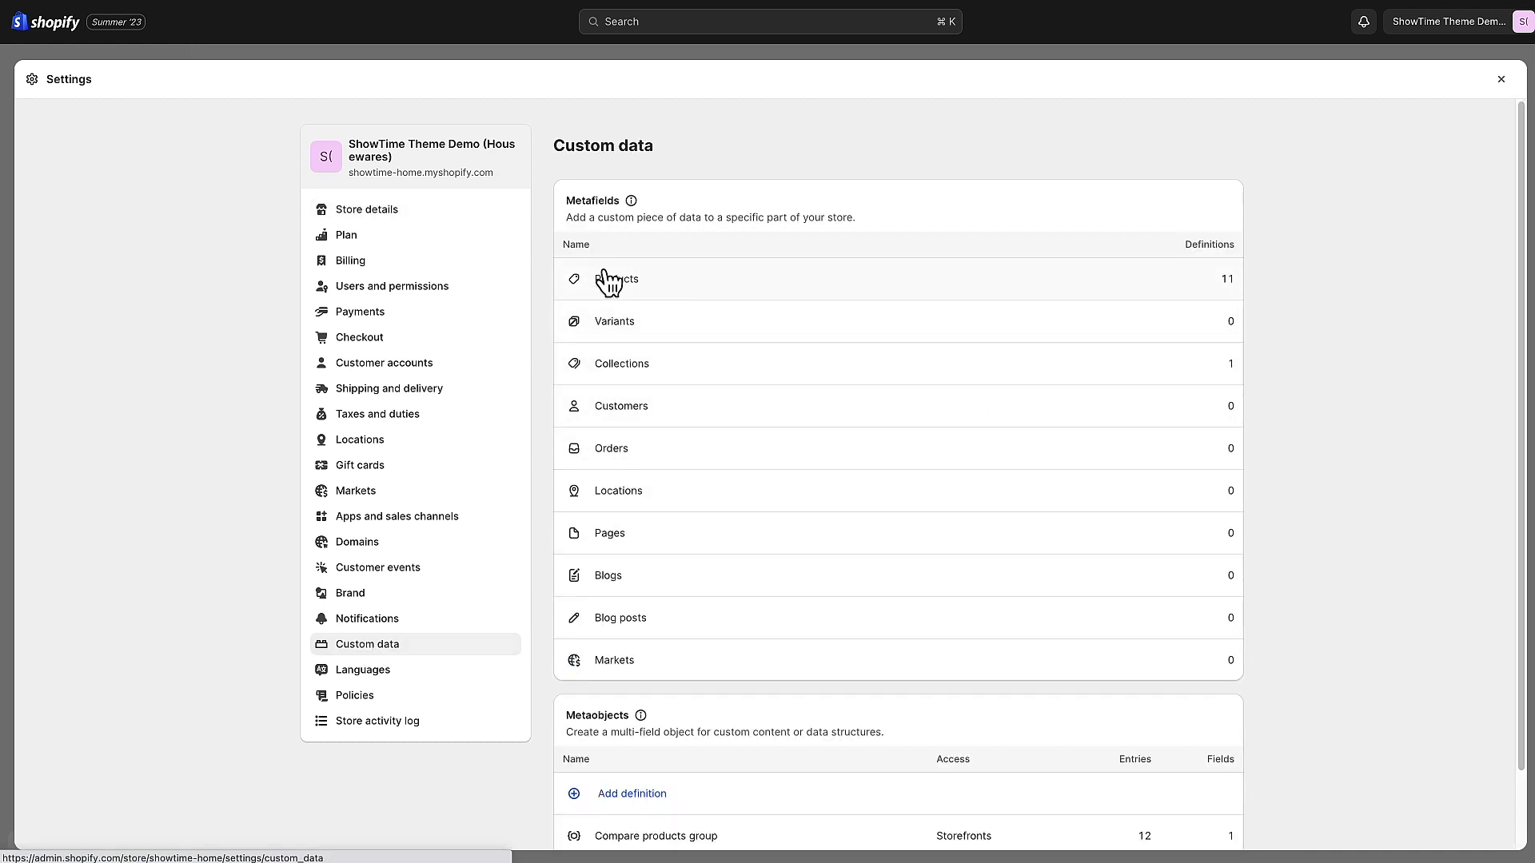
mouse_move(668, 293)
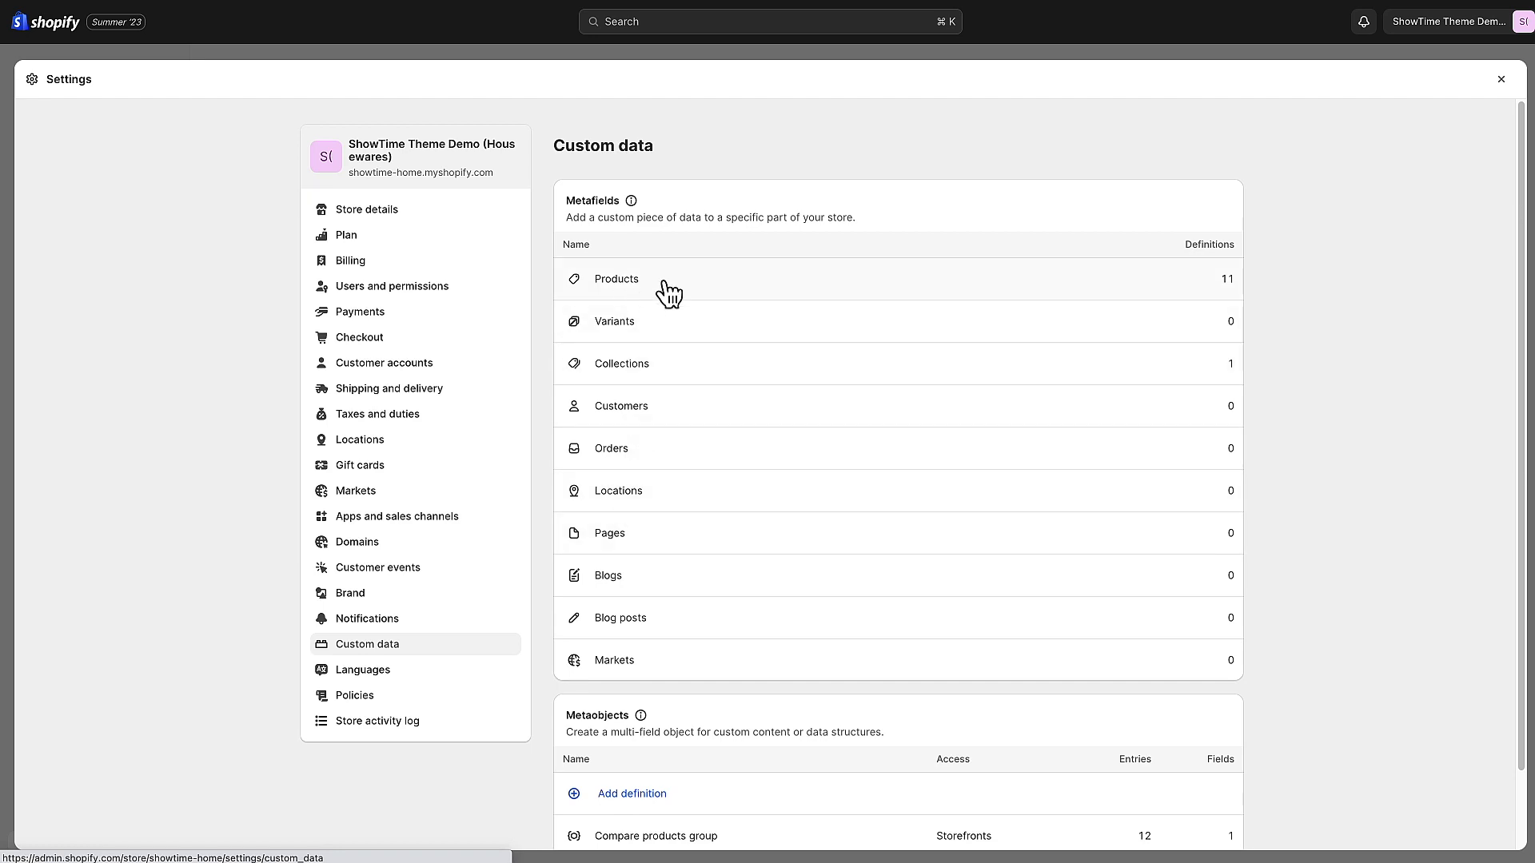
left_click(617, 279)
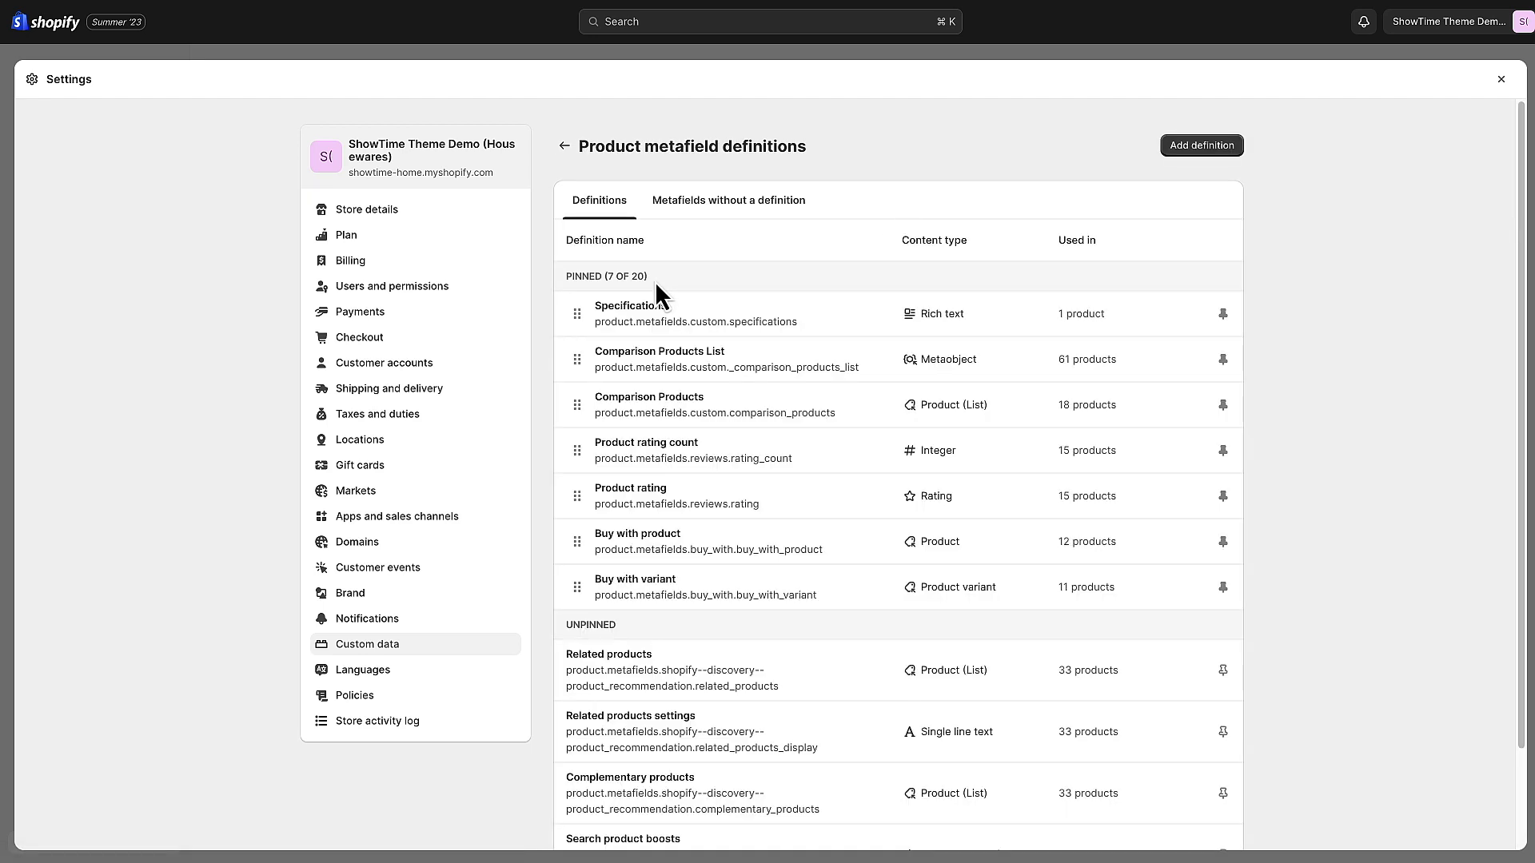
scroll("down", 3)
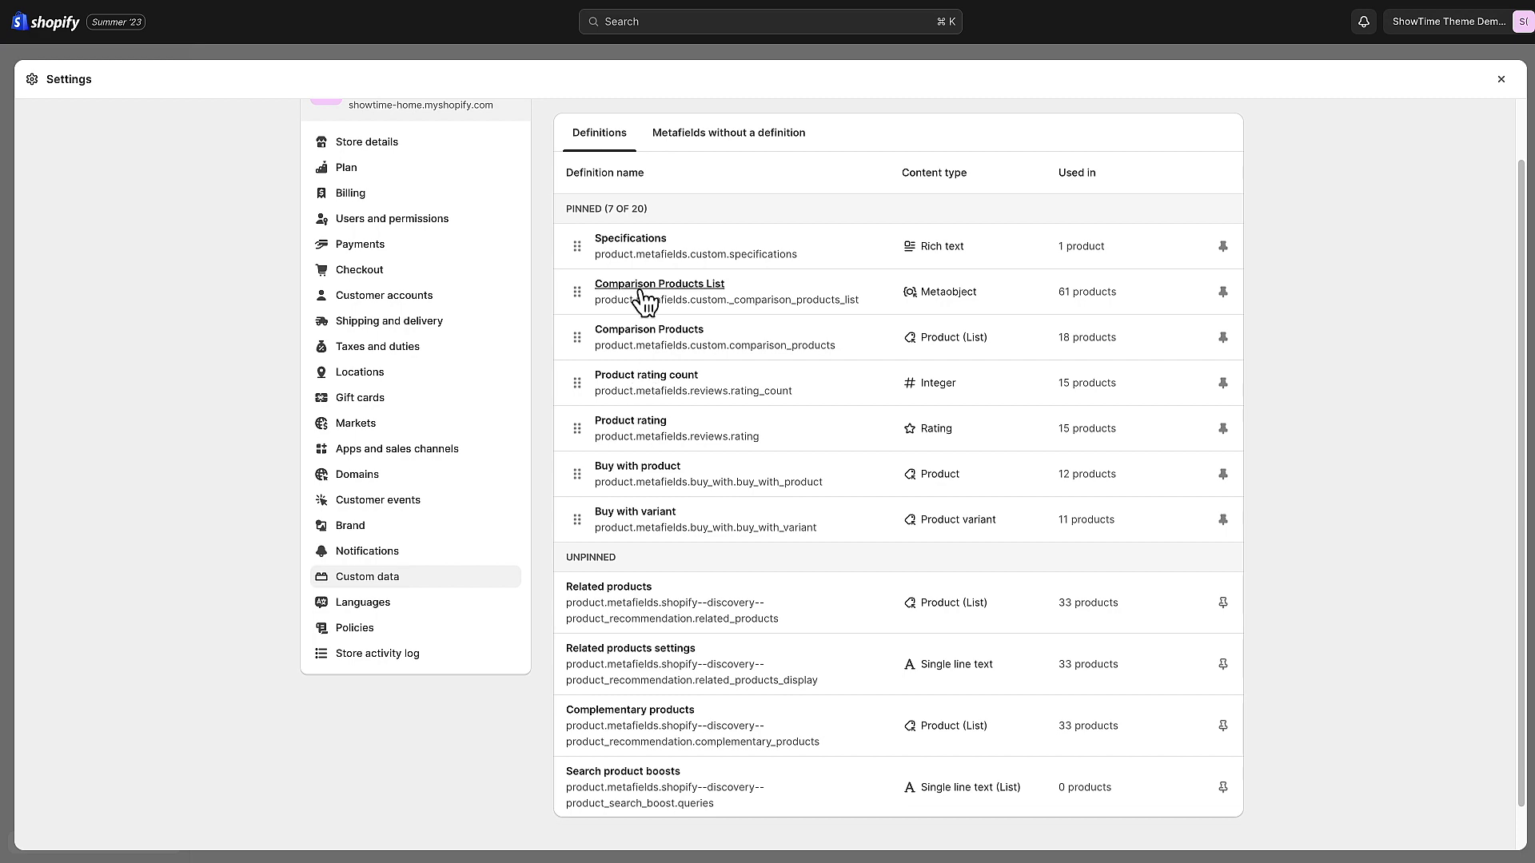
mouse_move(906, 629)
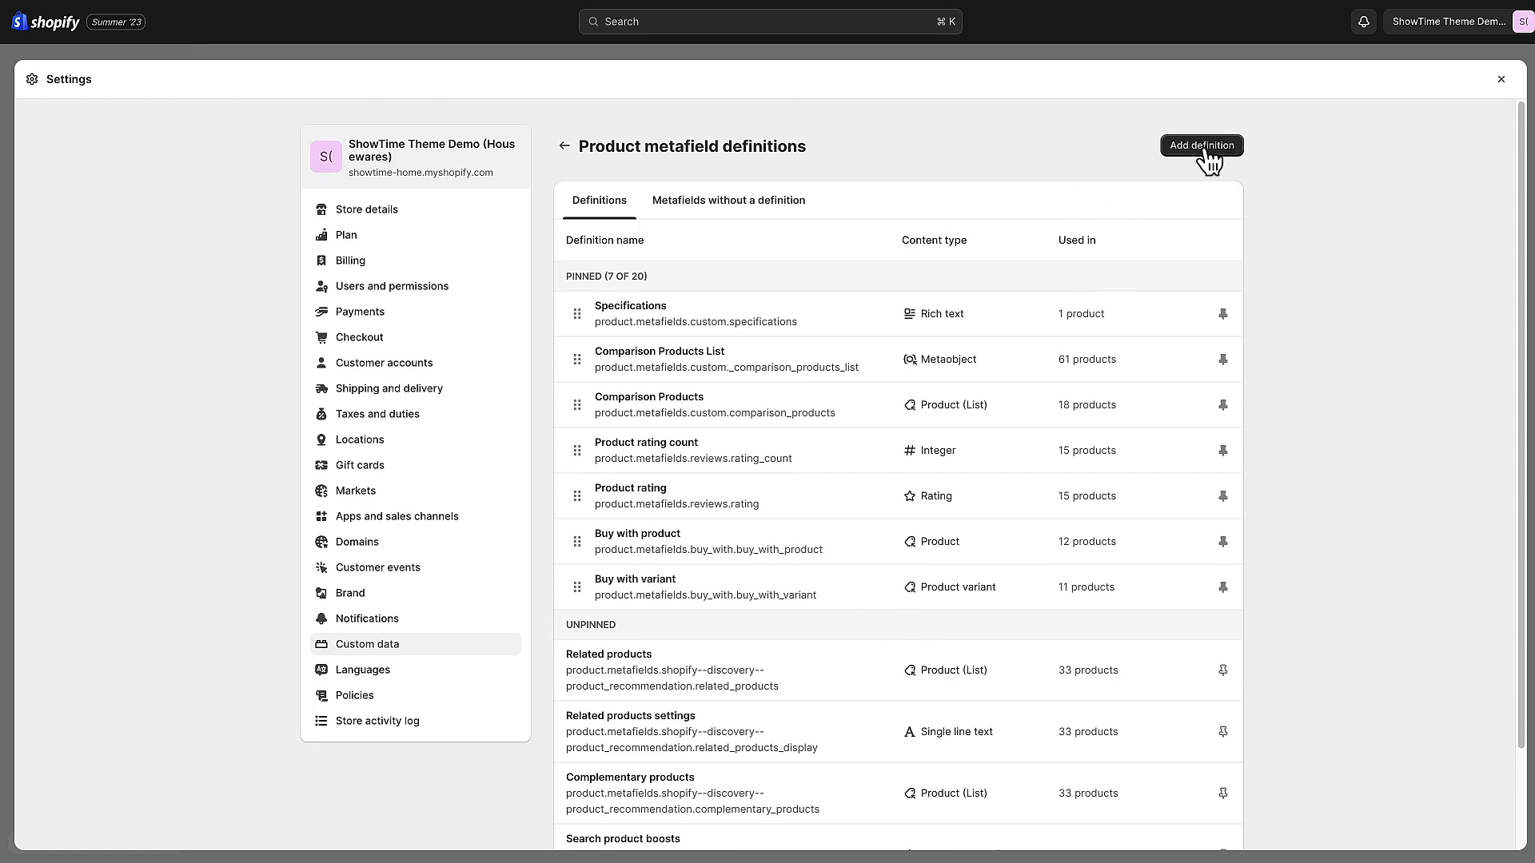
Define a Material product metafield of Single line text, described as the product's material.
left_click(1202, 146)
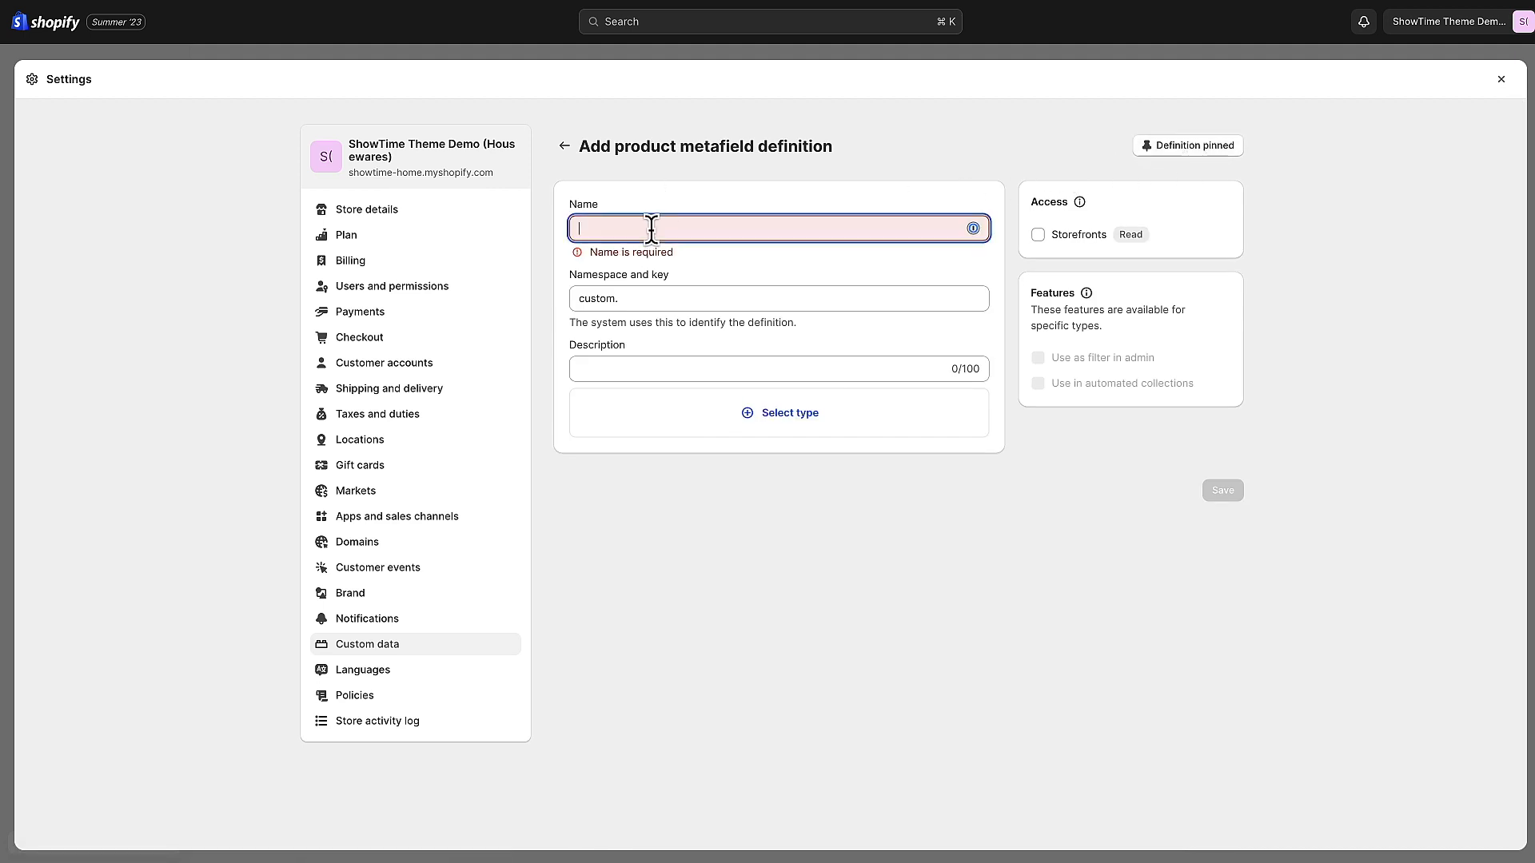
type("Material")
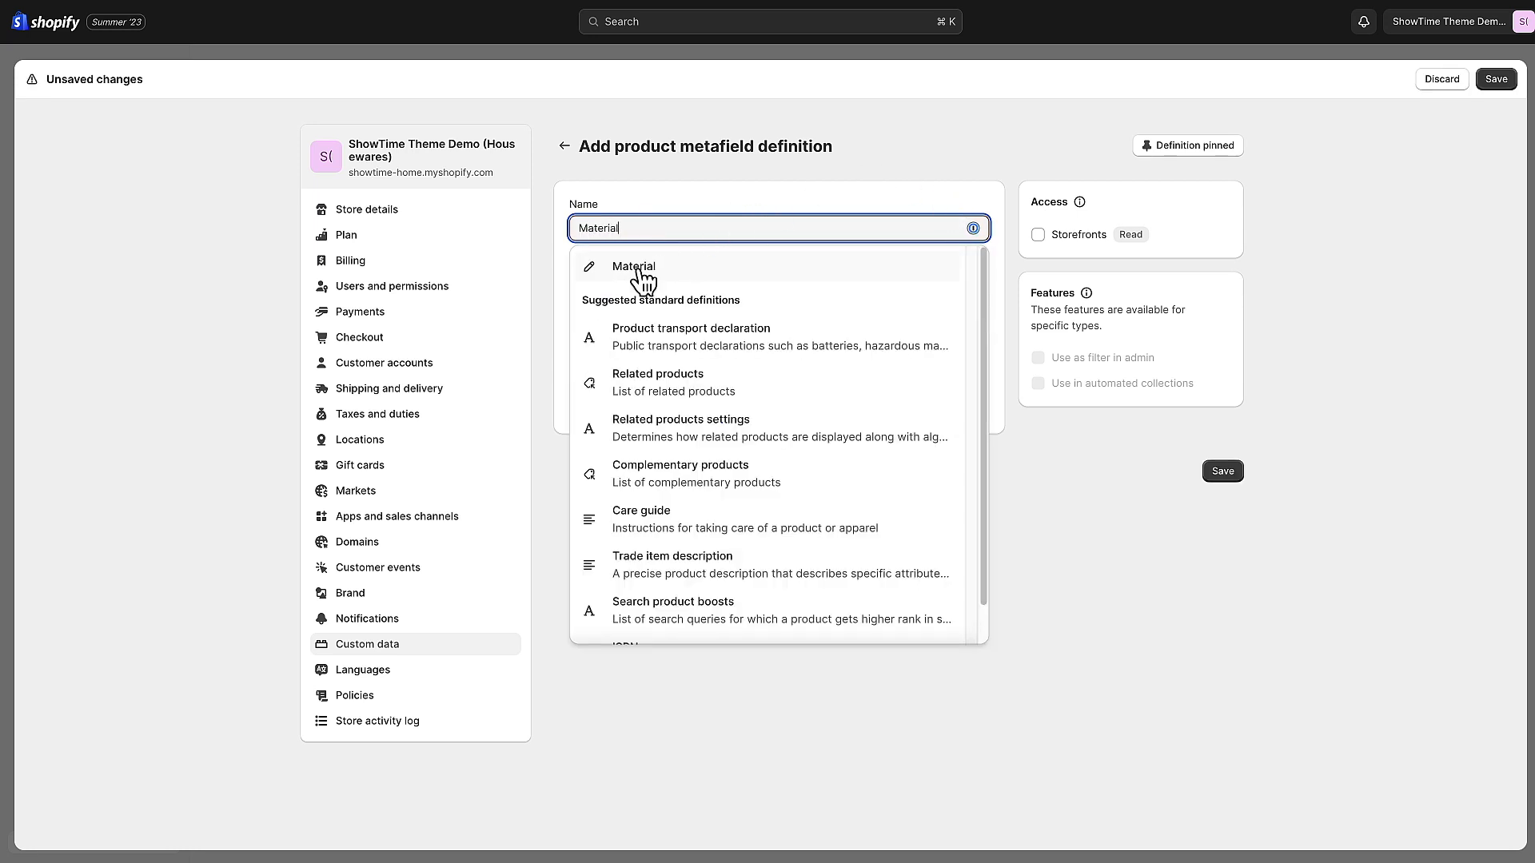
left_click(634, 267)
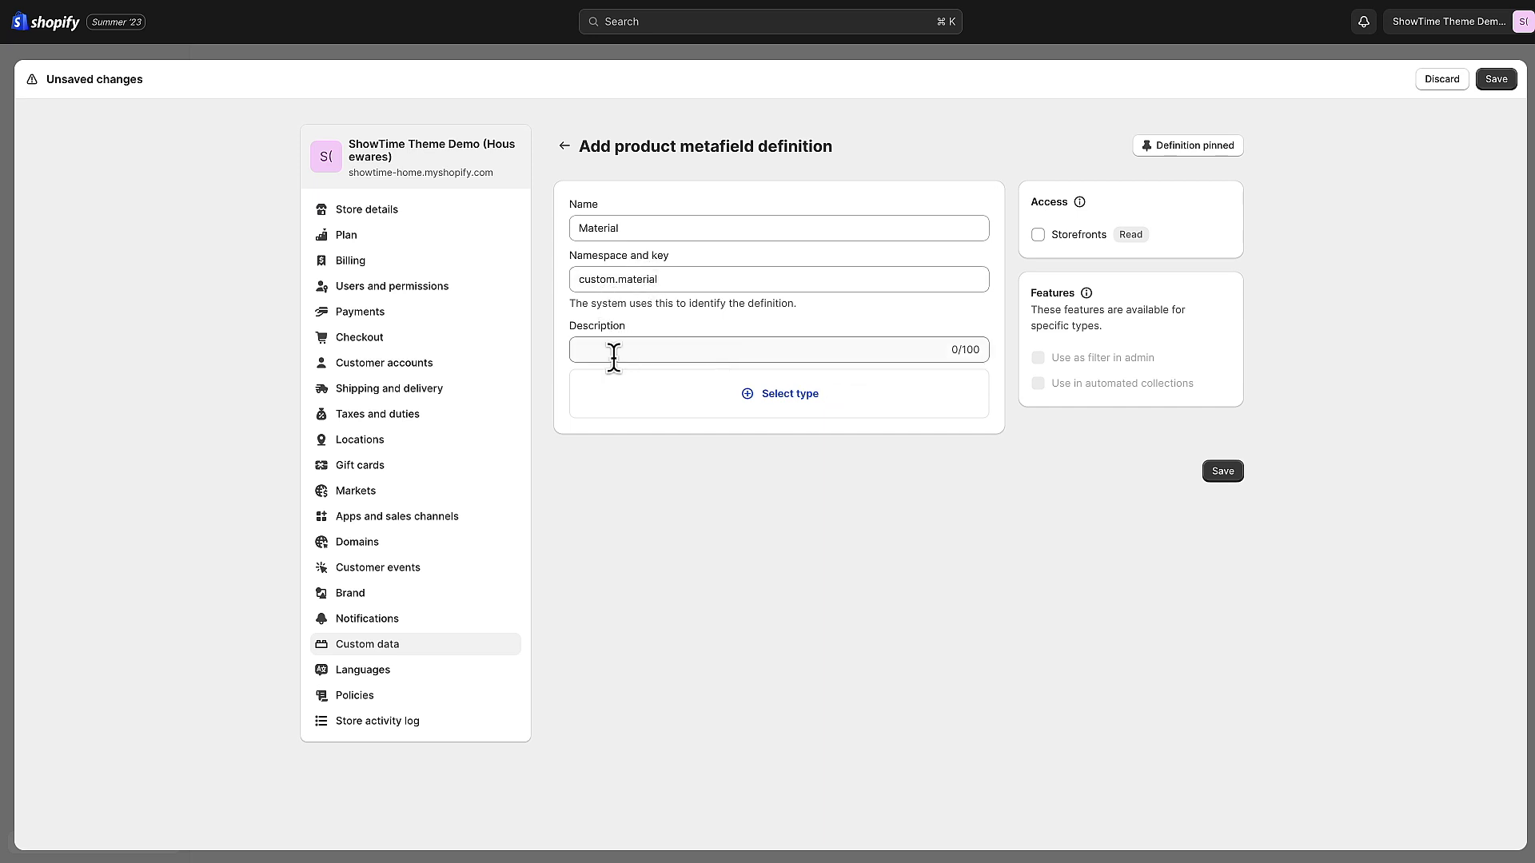
mouse_move(655, 351)
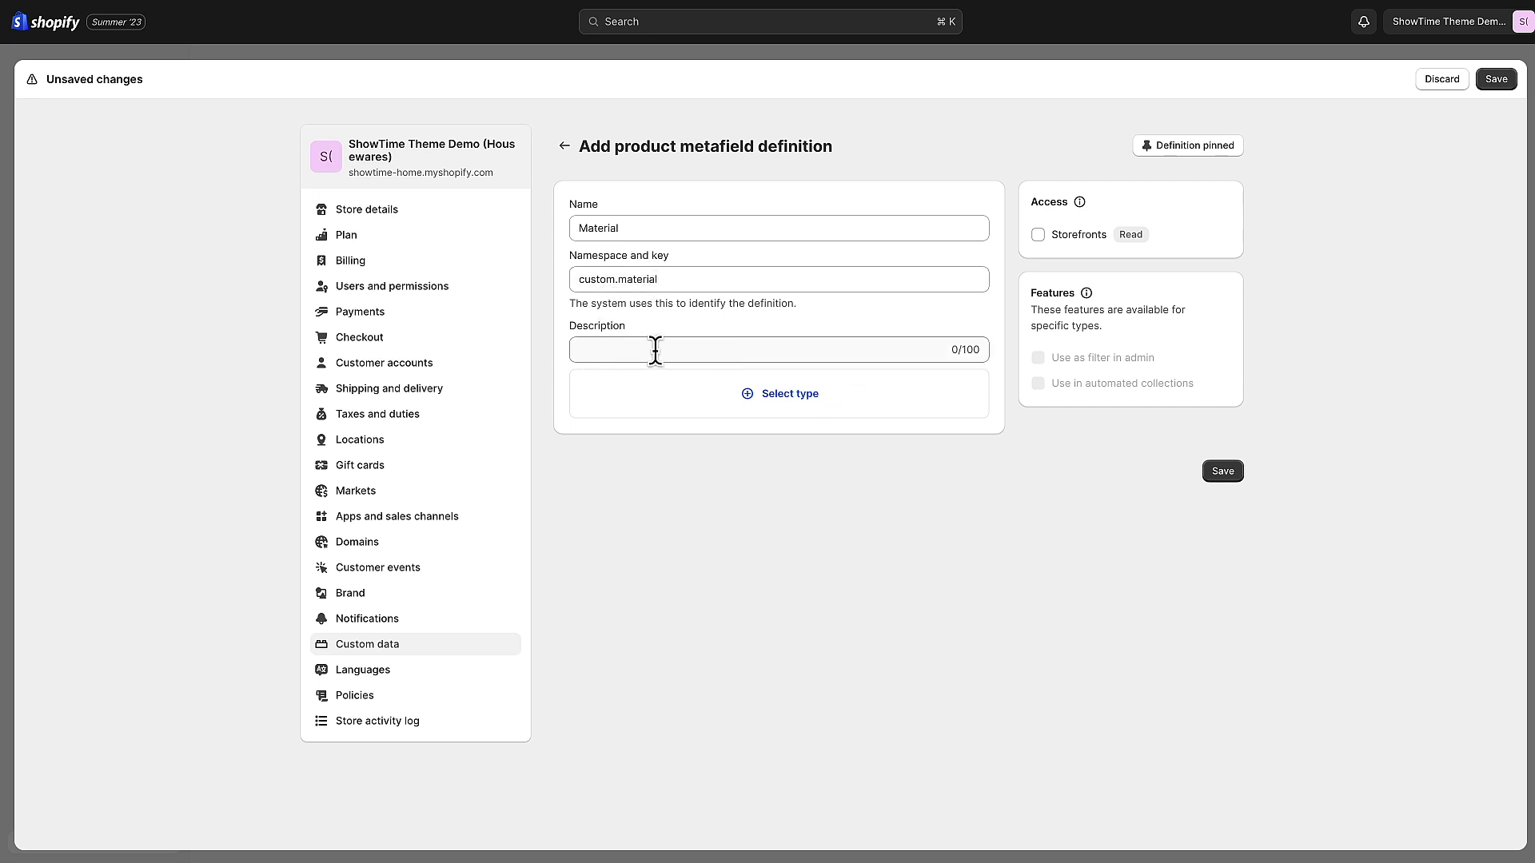
left_click(779, 349)
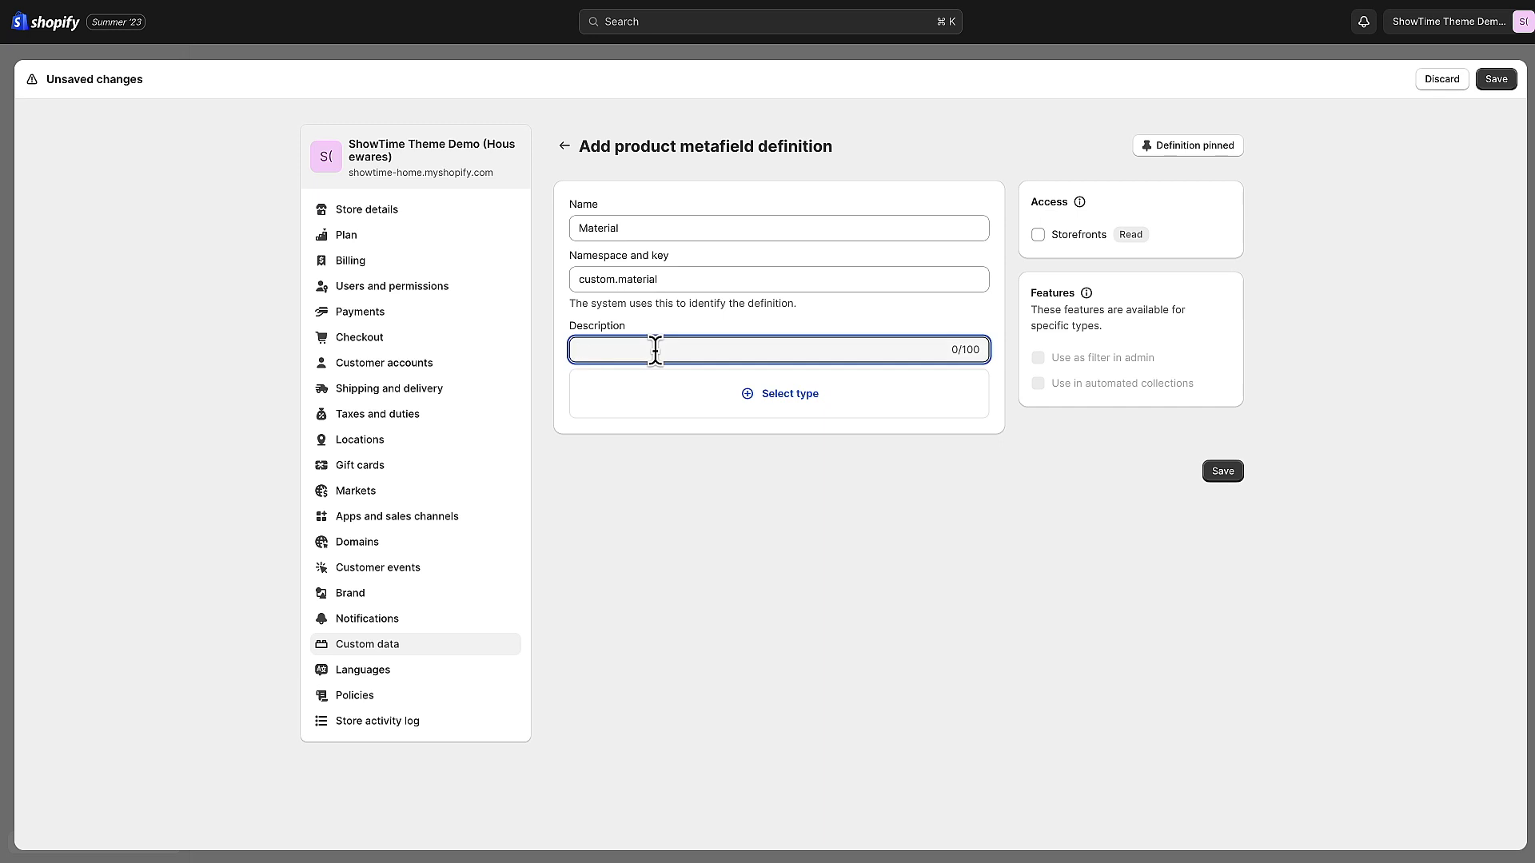
type("The material of the product")
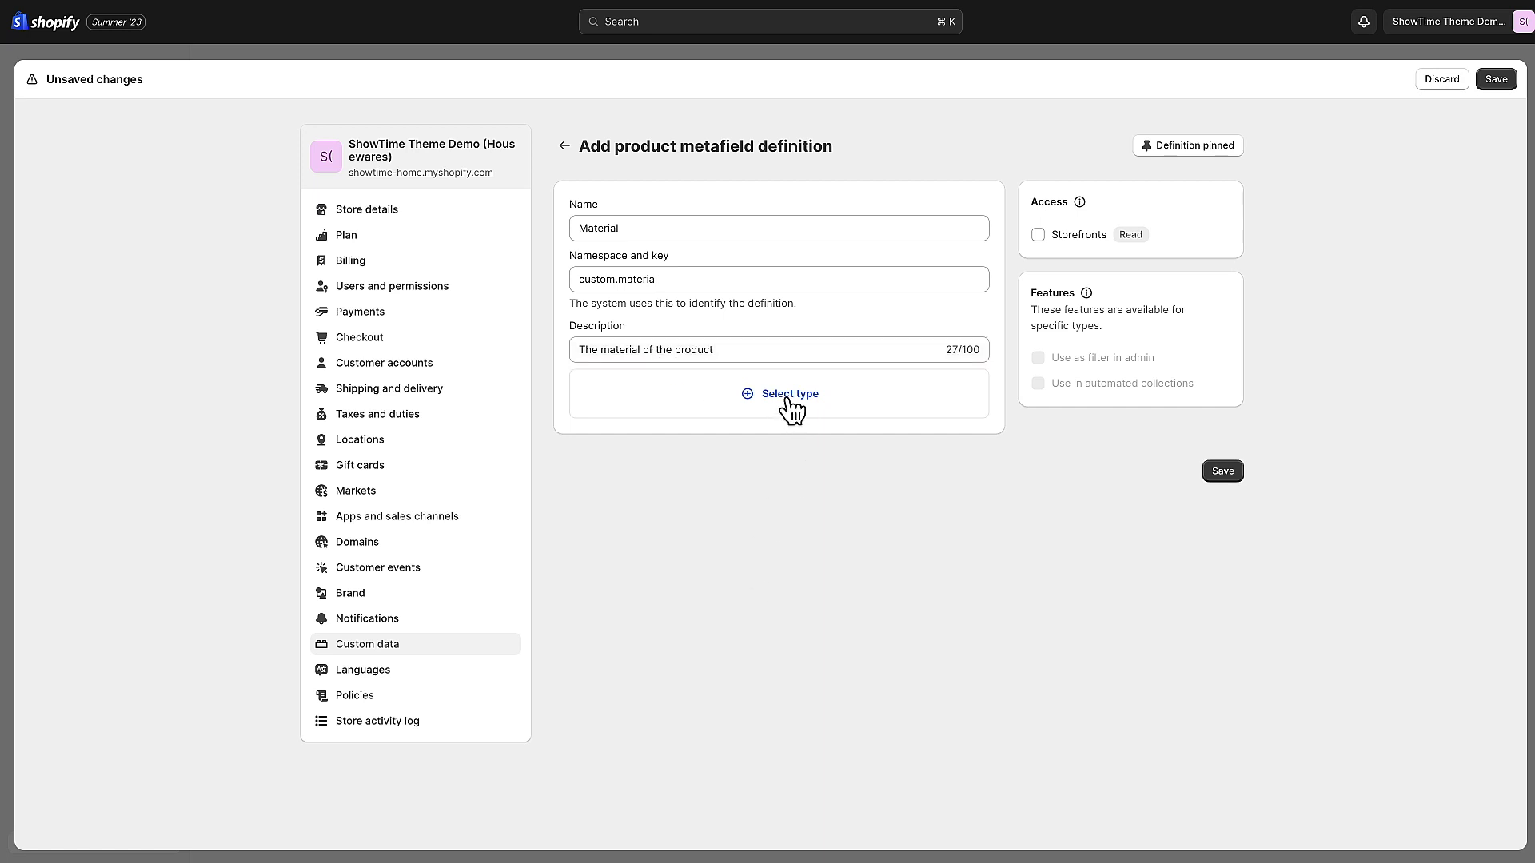
left_click(790, 394)
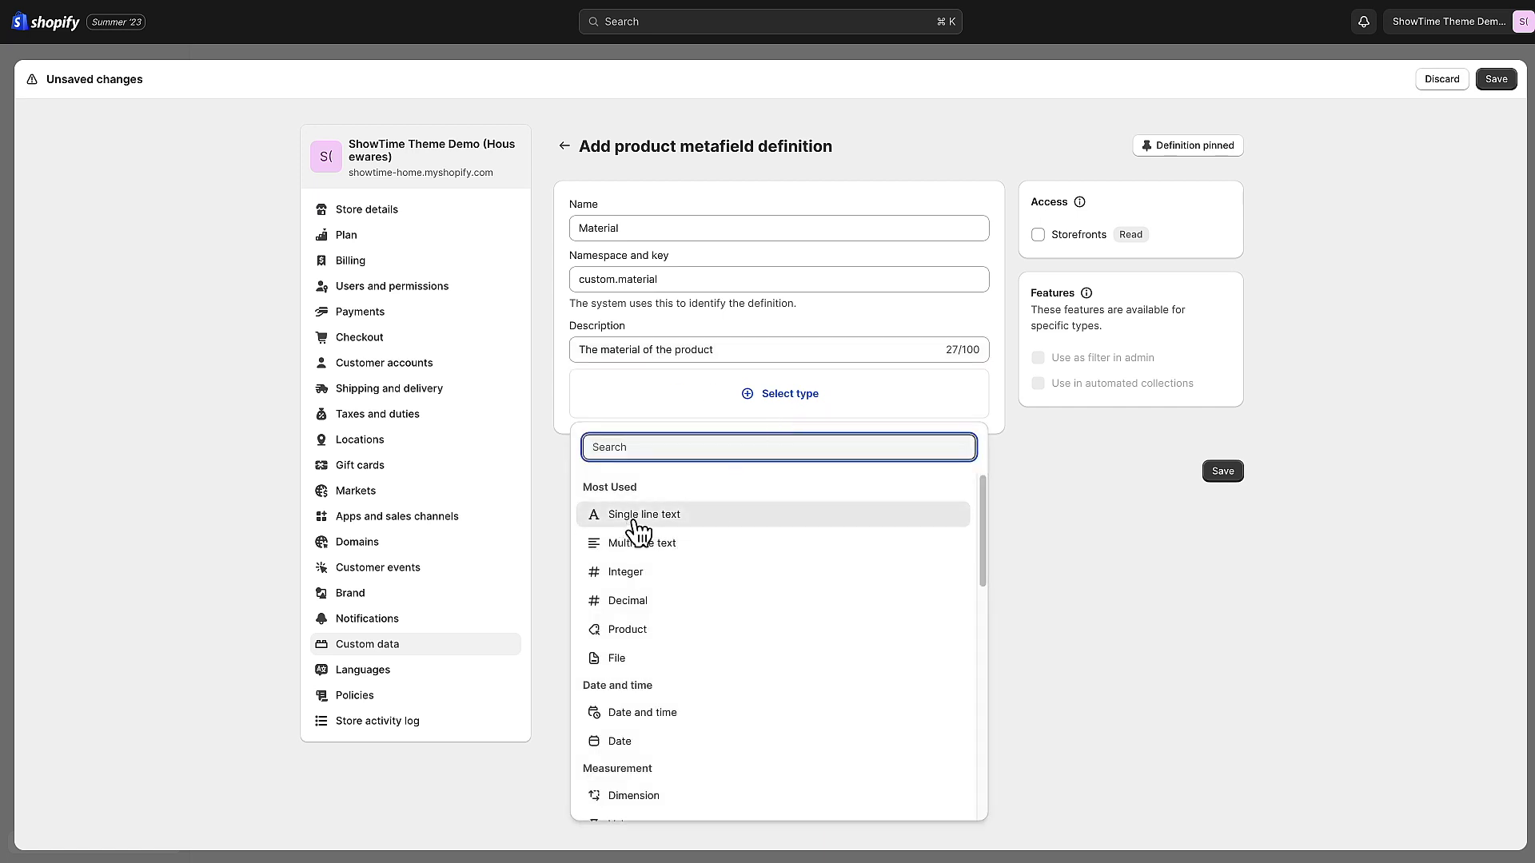
left_click(642, 514)
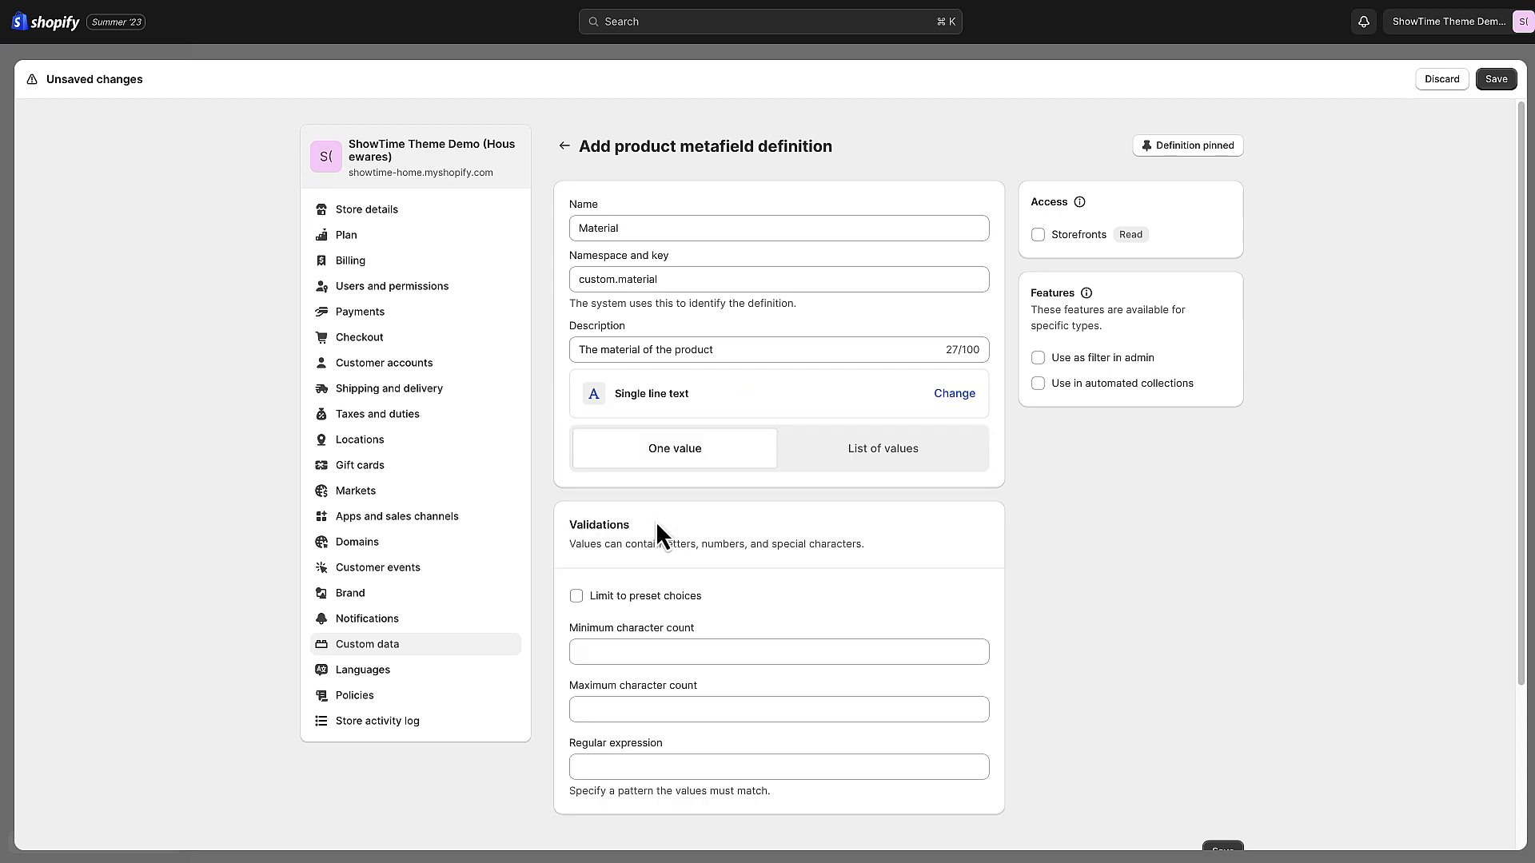
scroll("down", 3)
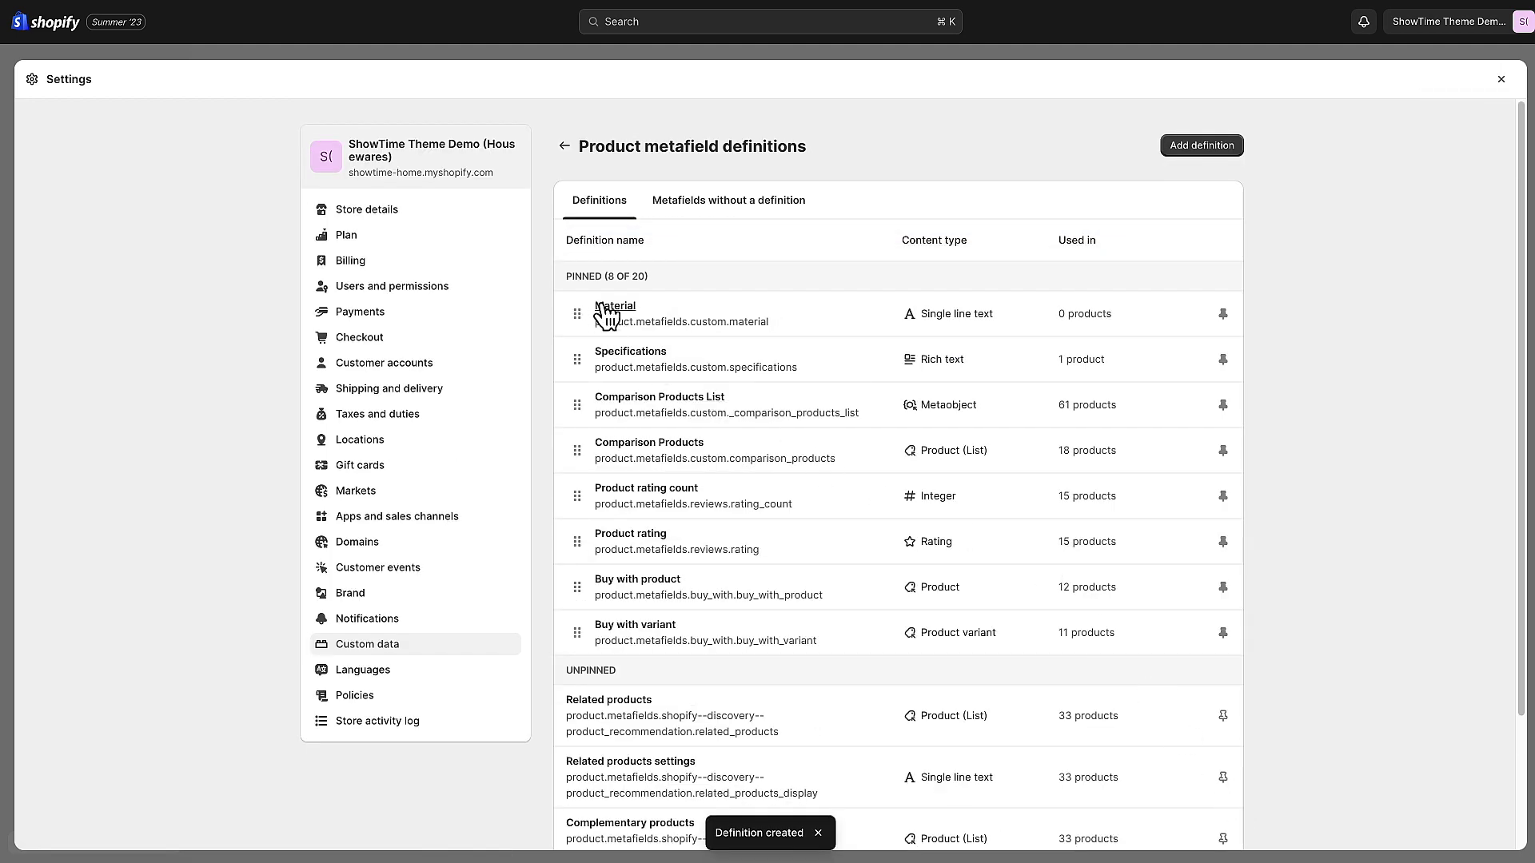
mouse_move(1481, 105)
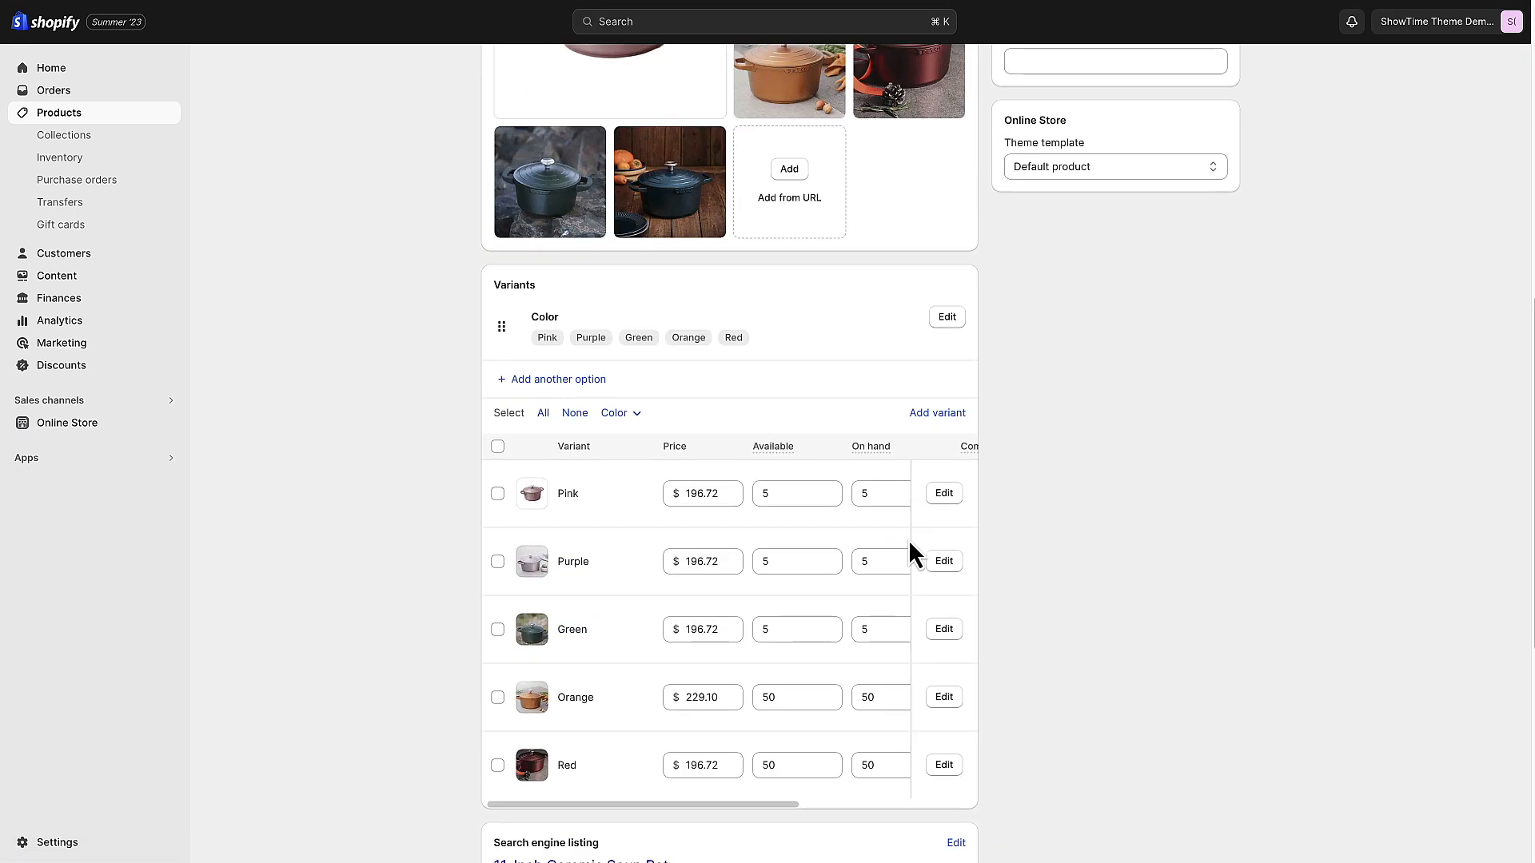
Check the product's metafields, return to the product list, and set the Fruit Basket's Material to Metal.
scroll("down", 3)
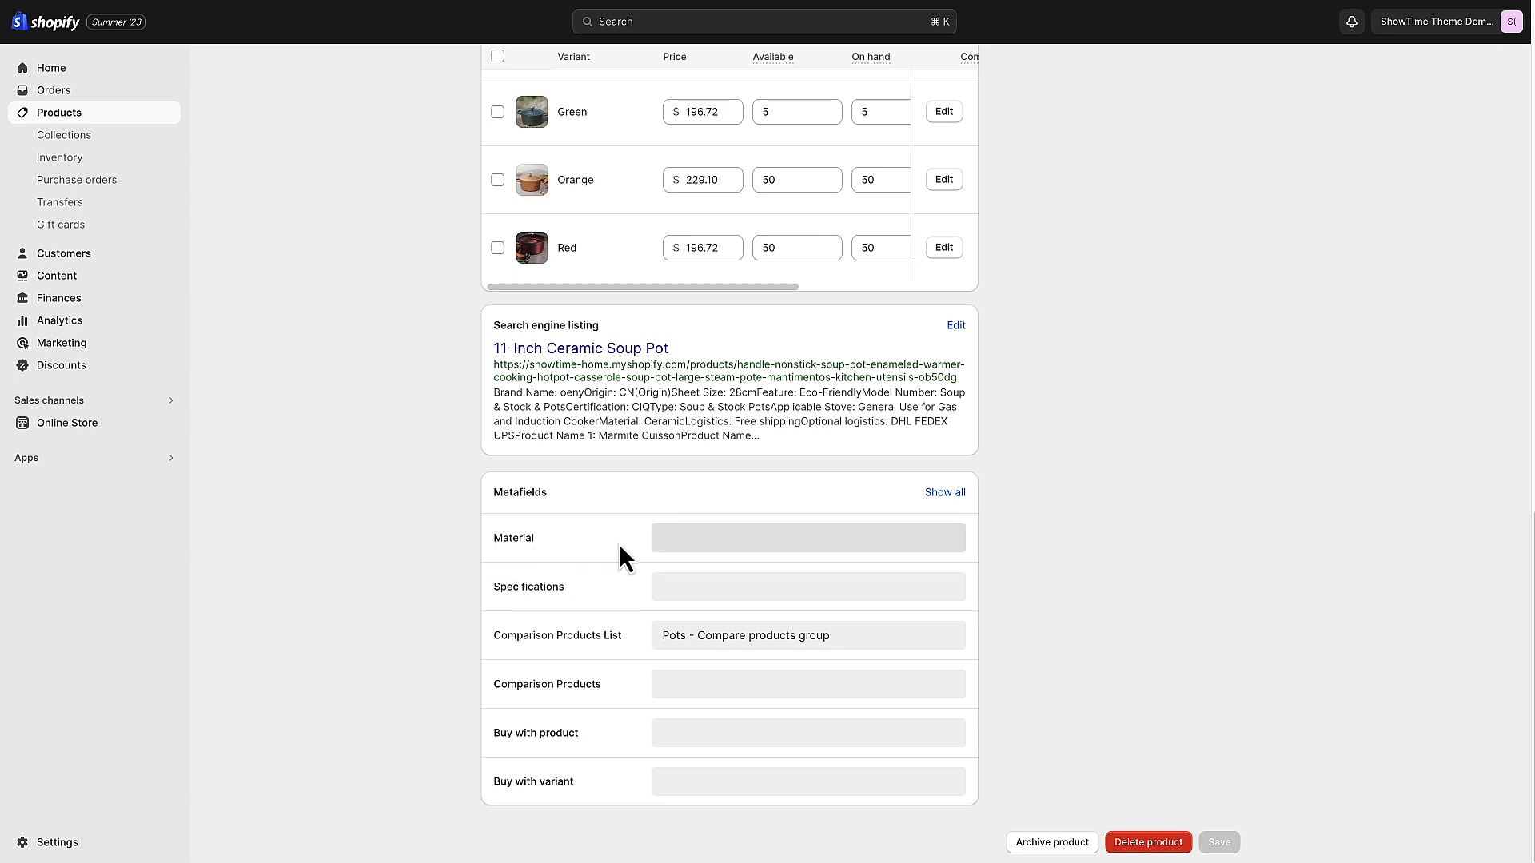
mouse_move(712, 551)
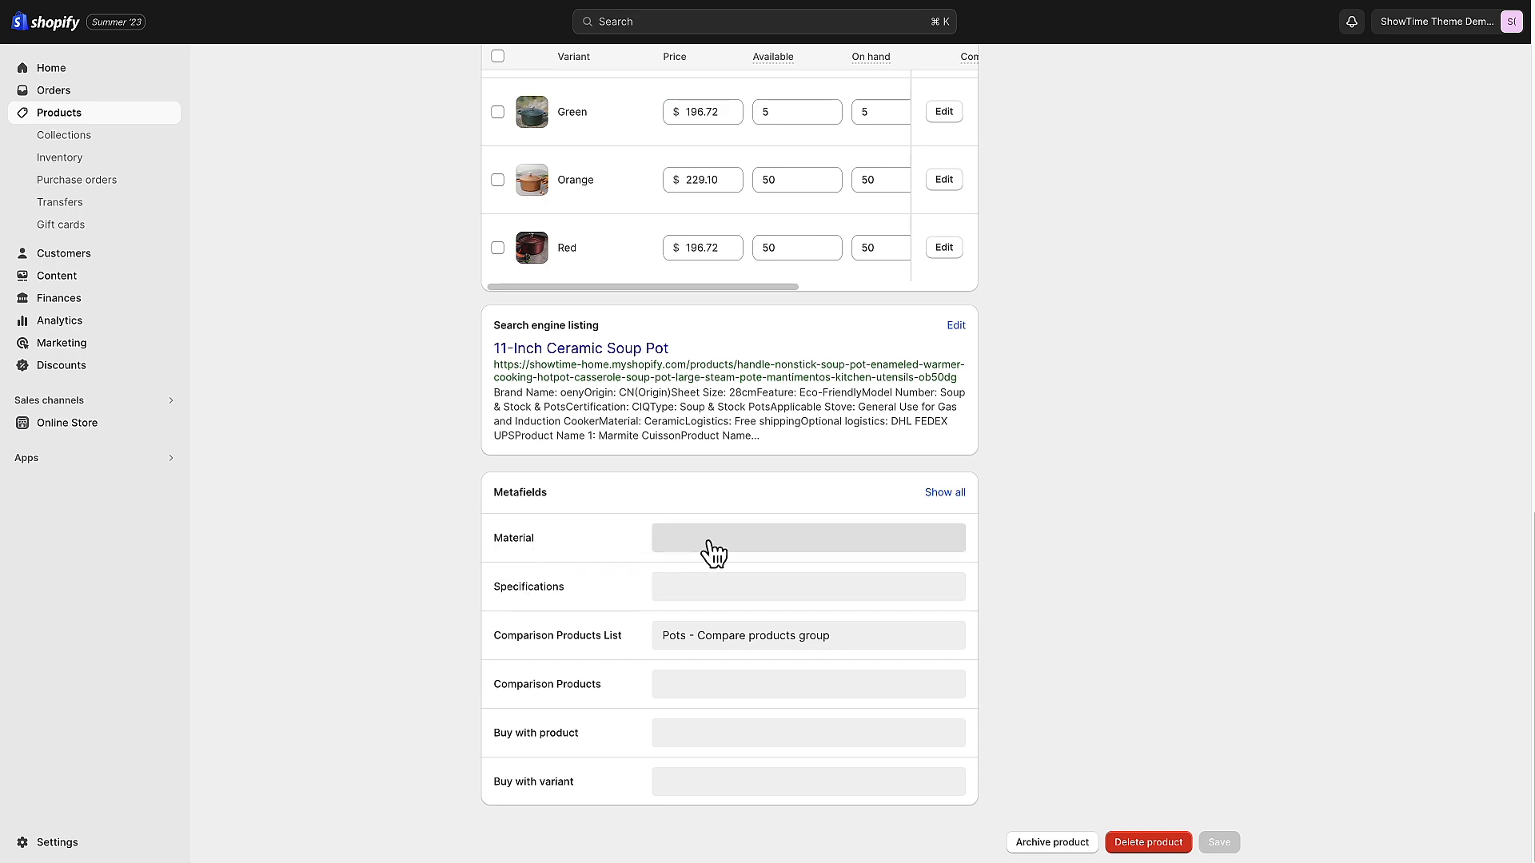
scroll("up", 3)
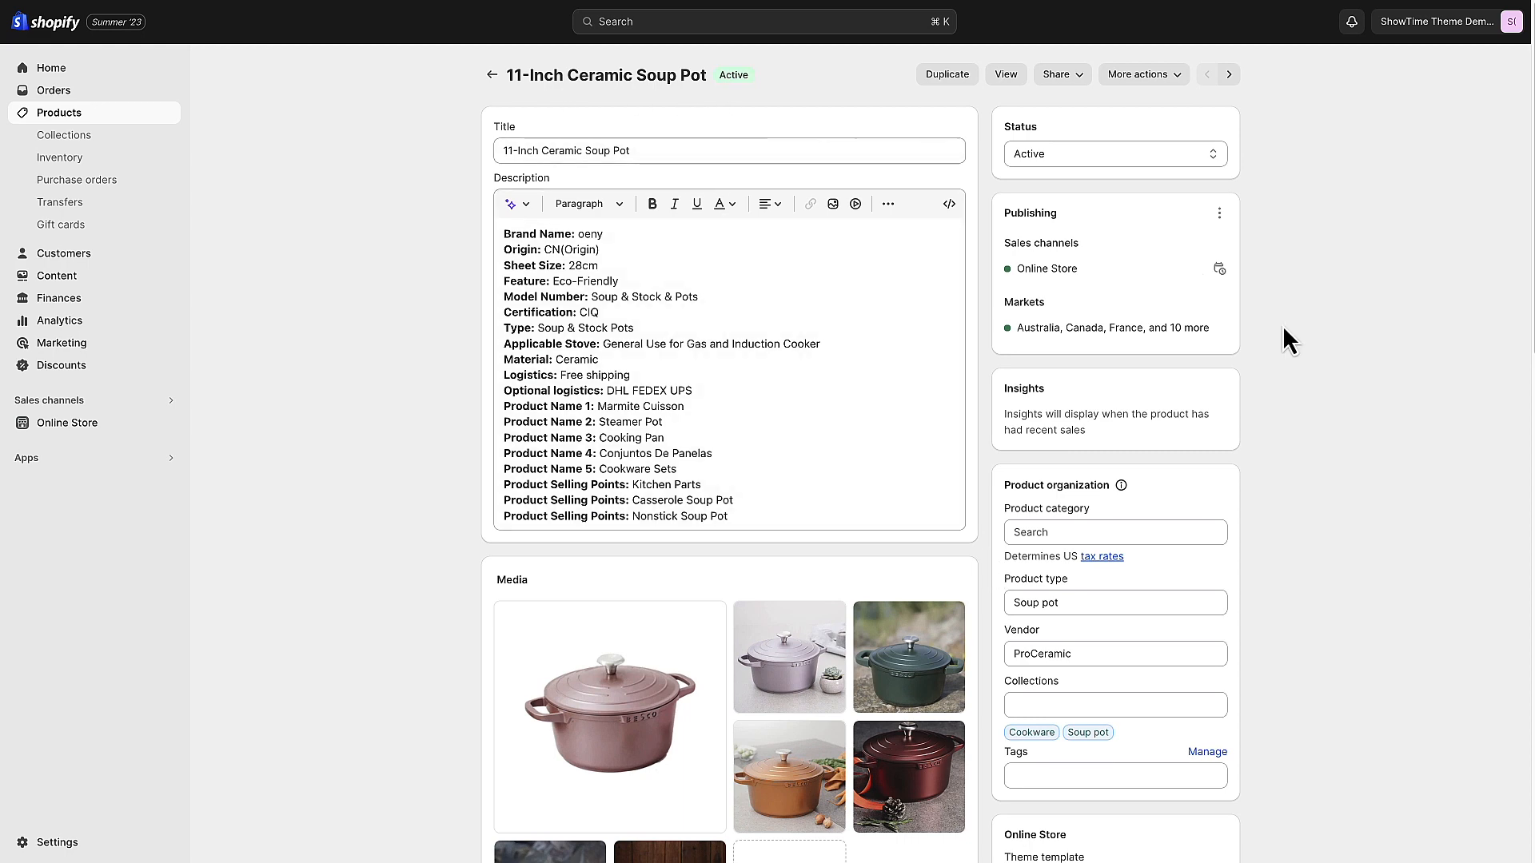
mouse_move(1352, 480)
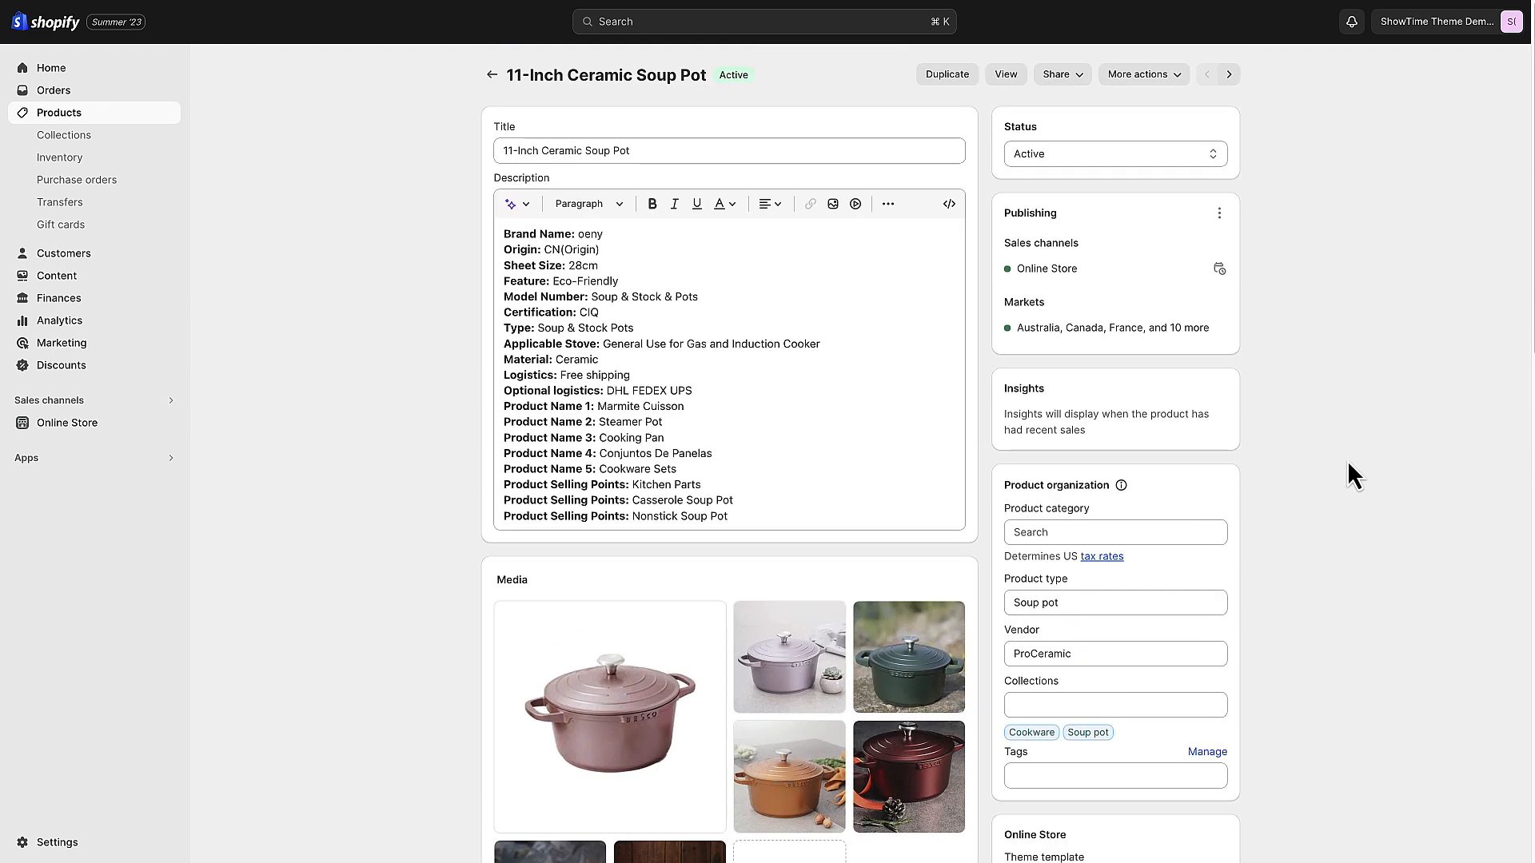
scroll("down", 3)
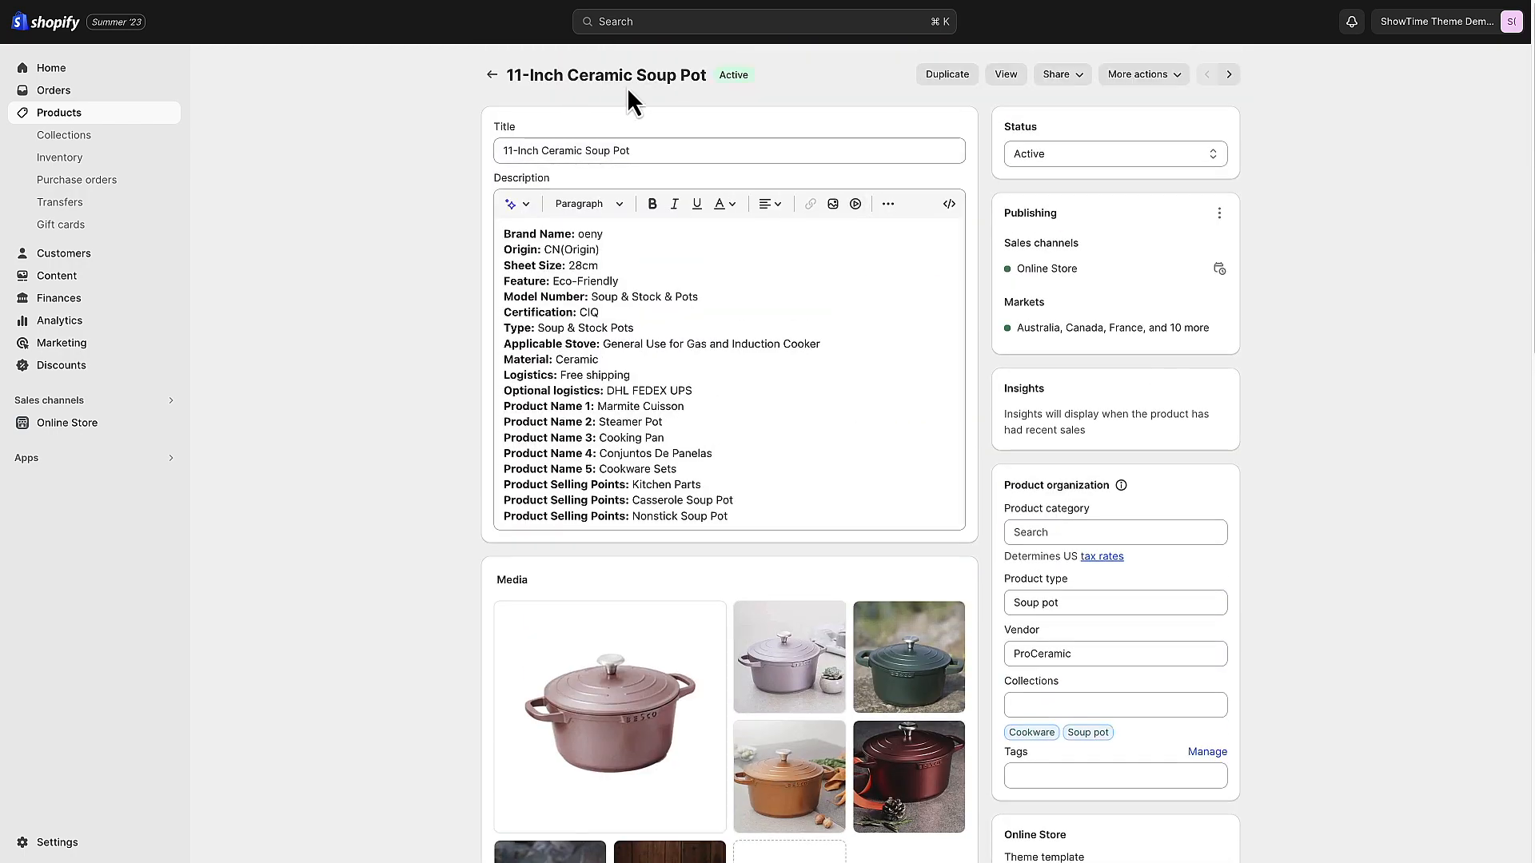
scroll("down", 3)
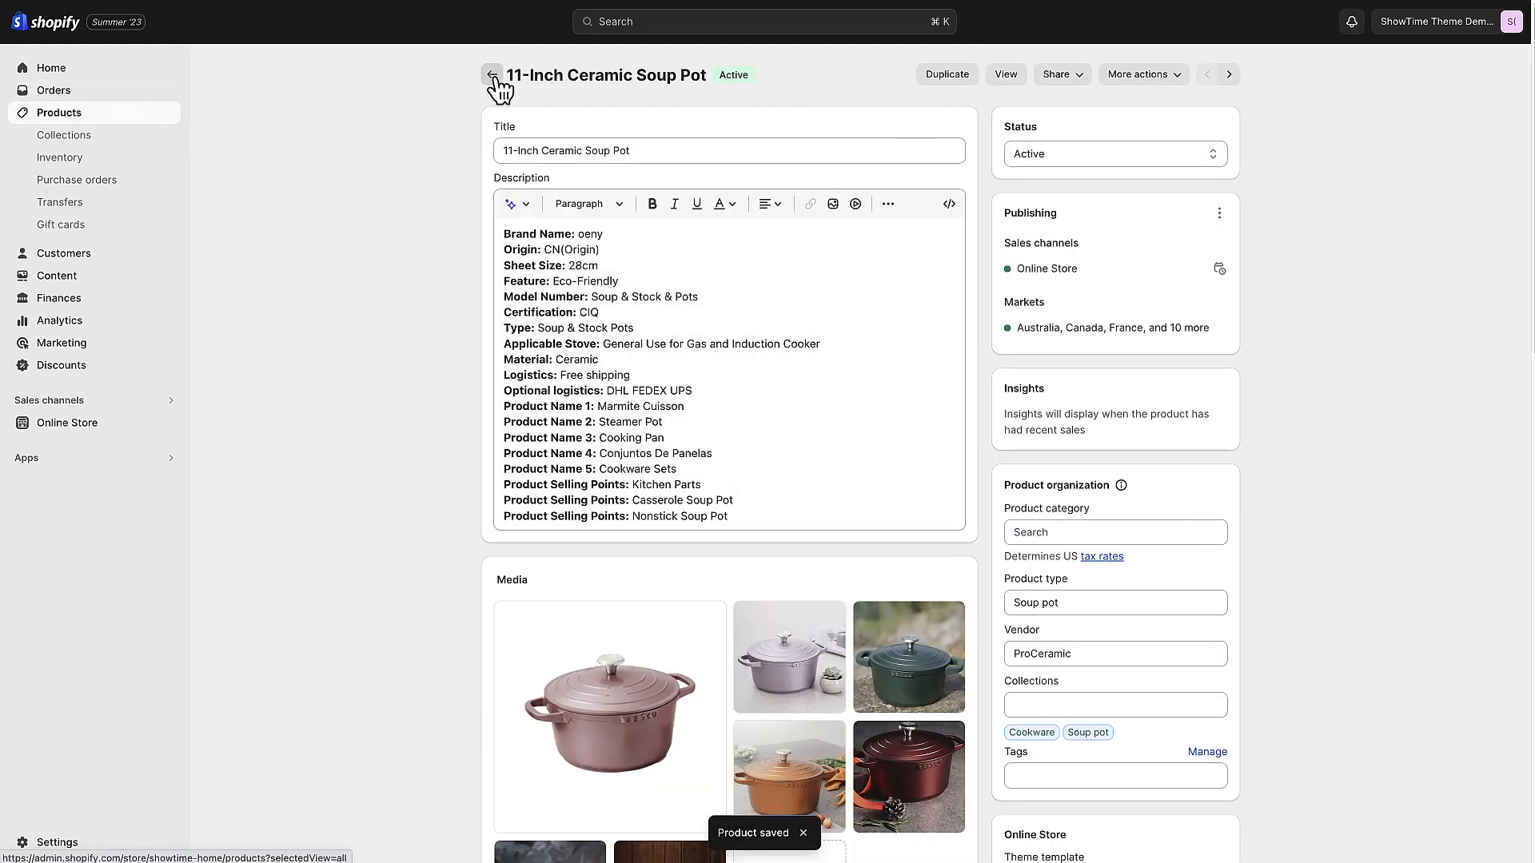
left_click(492, 75)
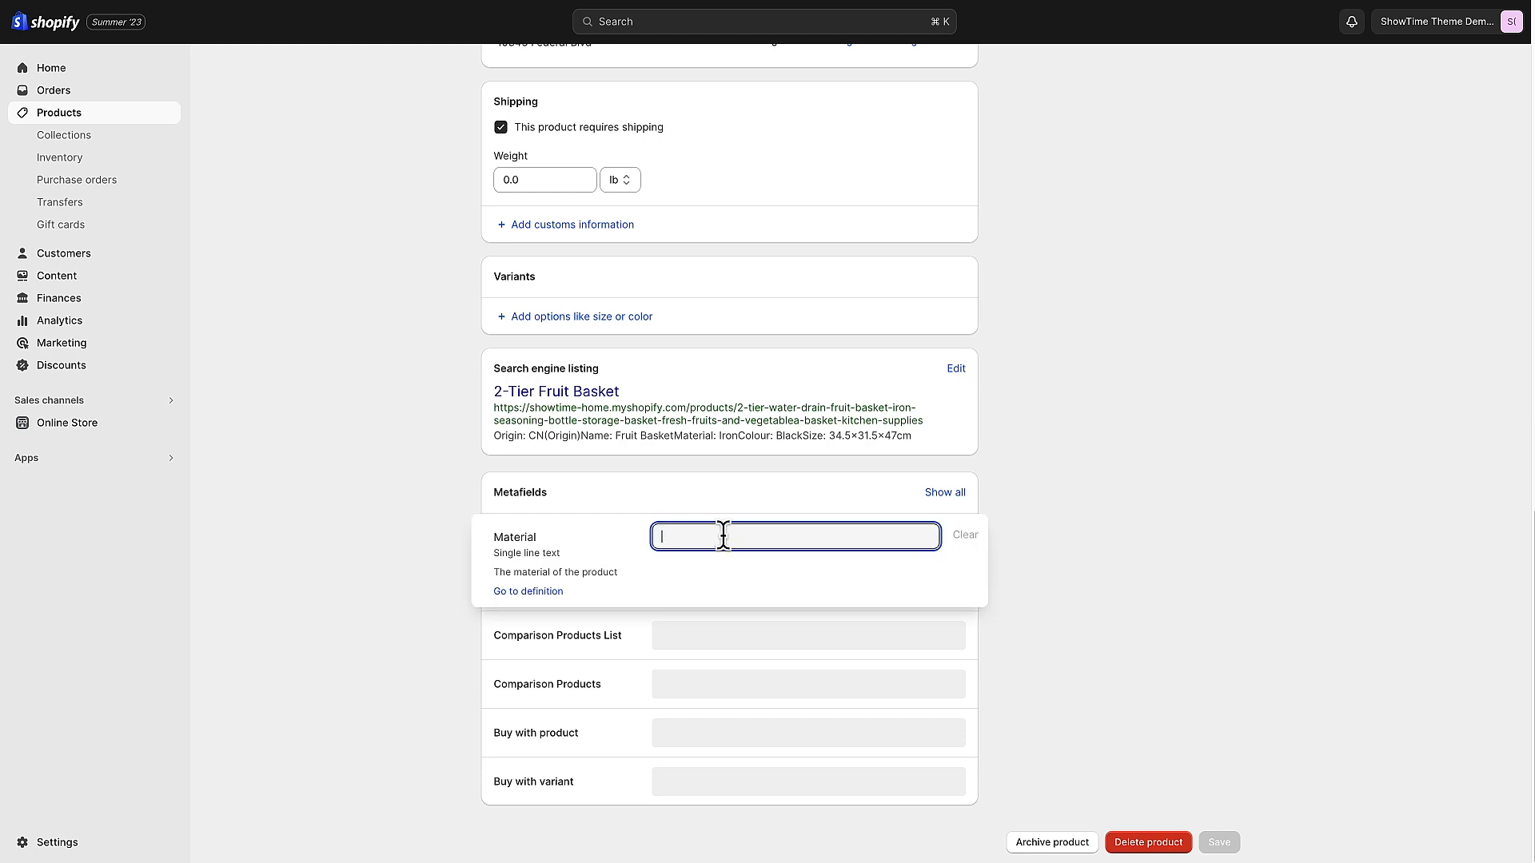
type("Metal")
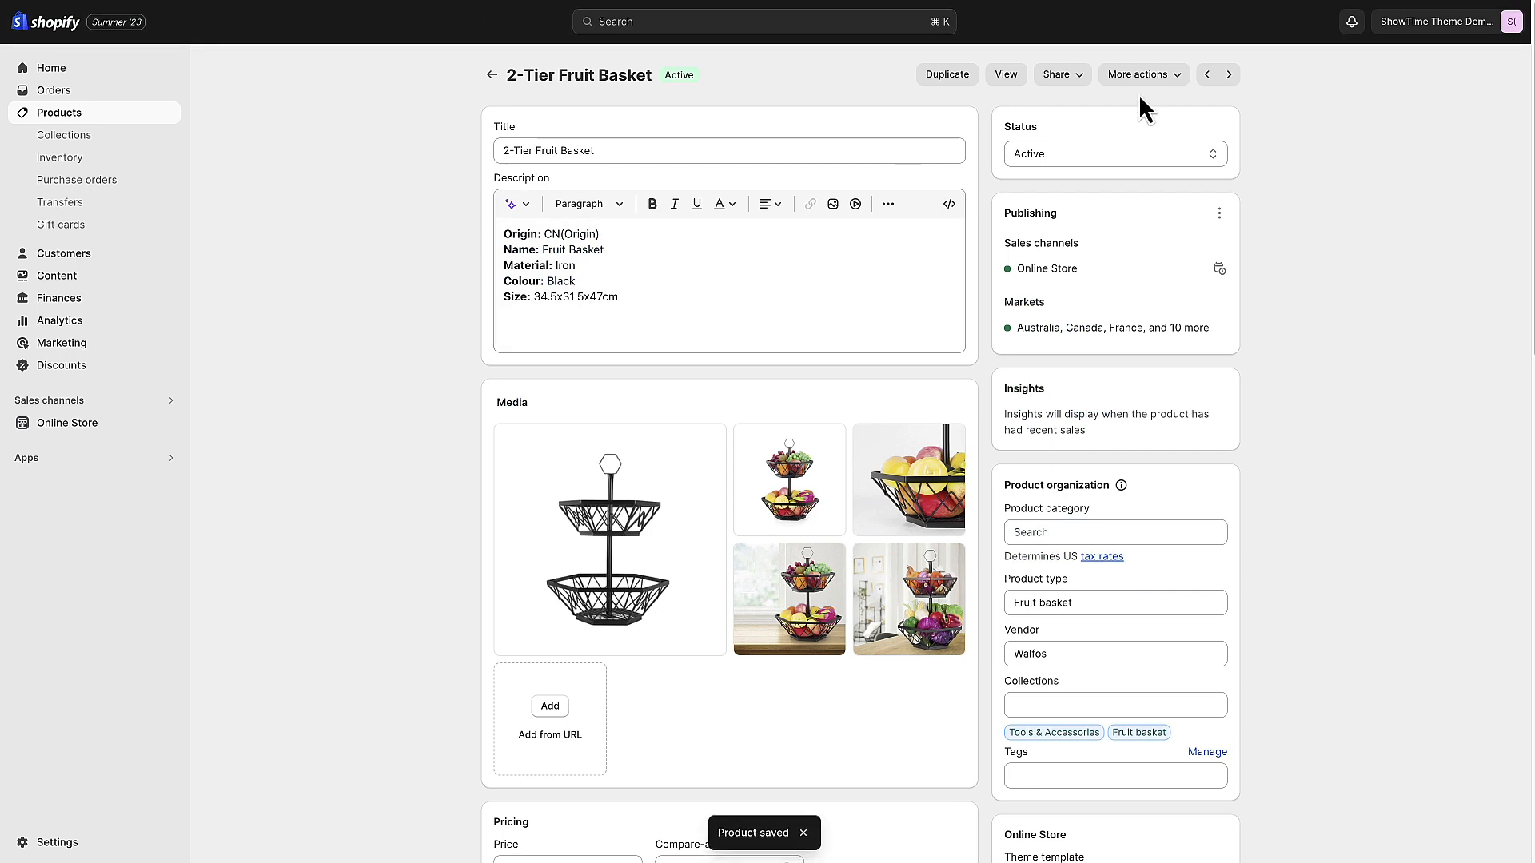
Move to the 2in1 Utensil Holder and begin entering 'Wood' as its Material.
left_click(1229, 74)
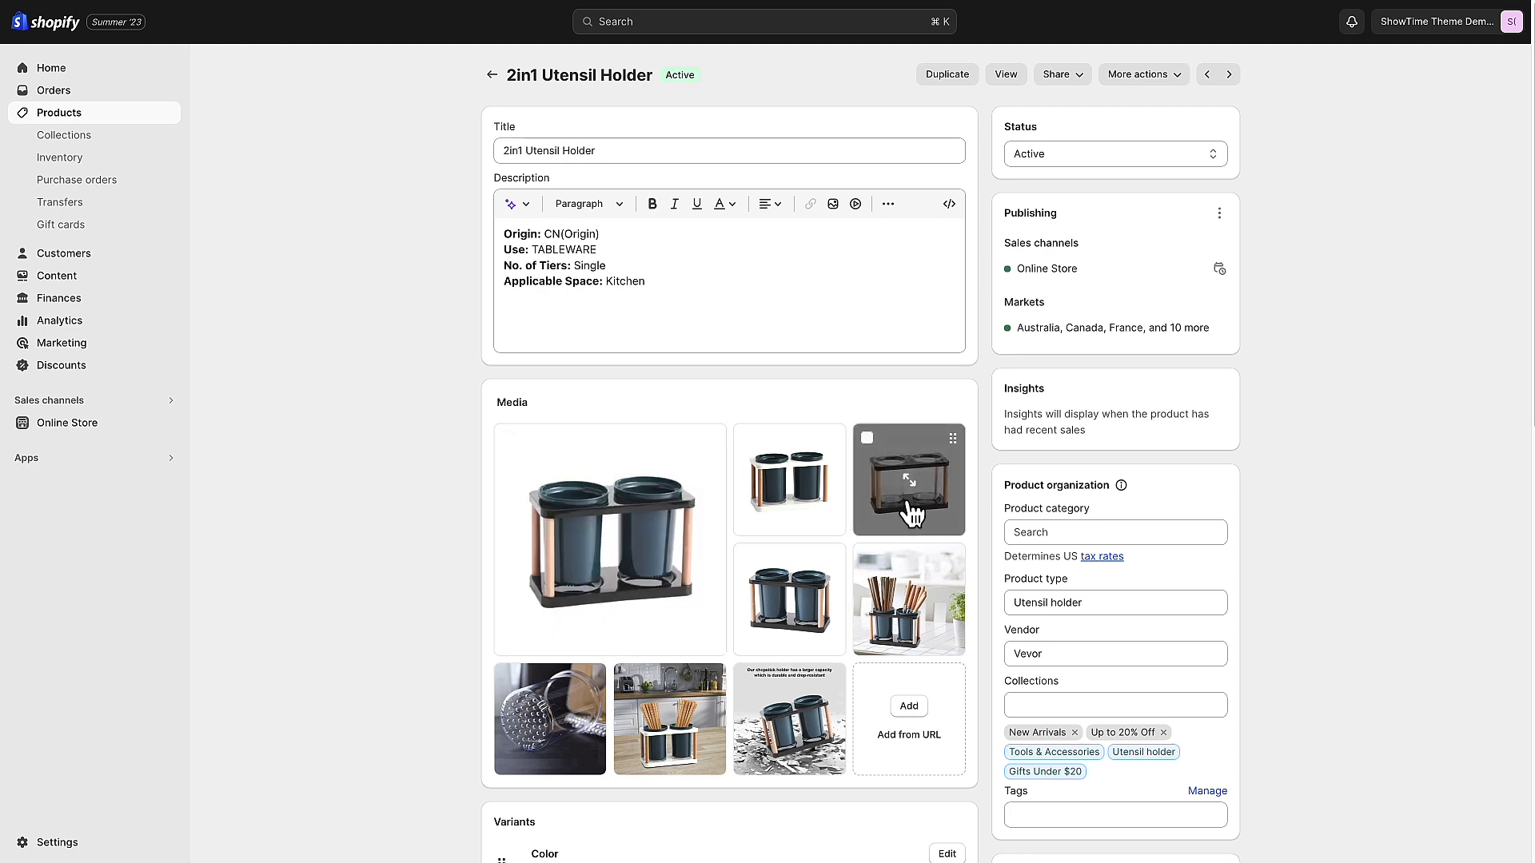
scroll("down", 3)
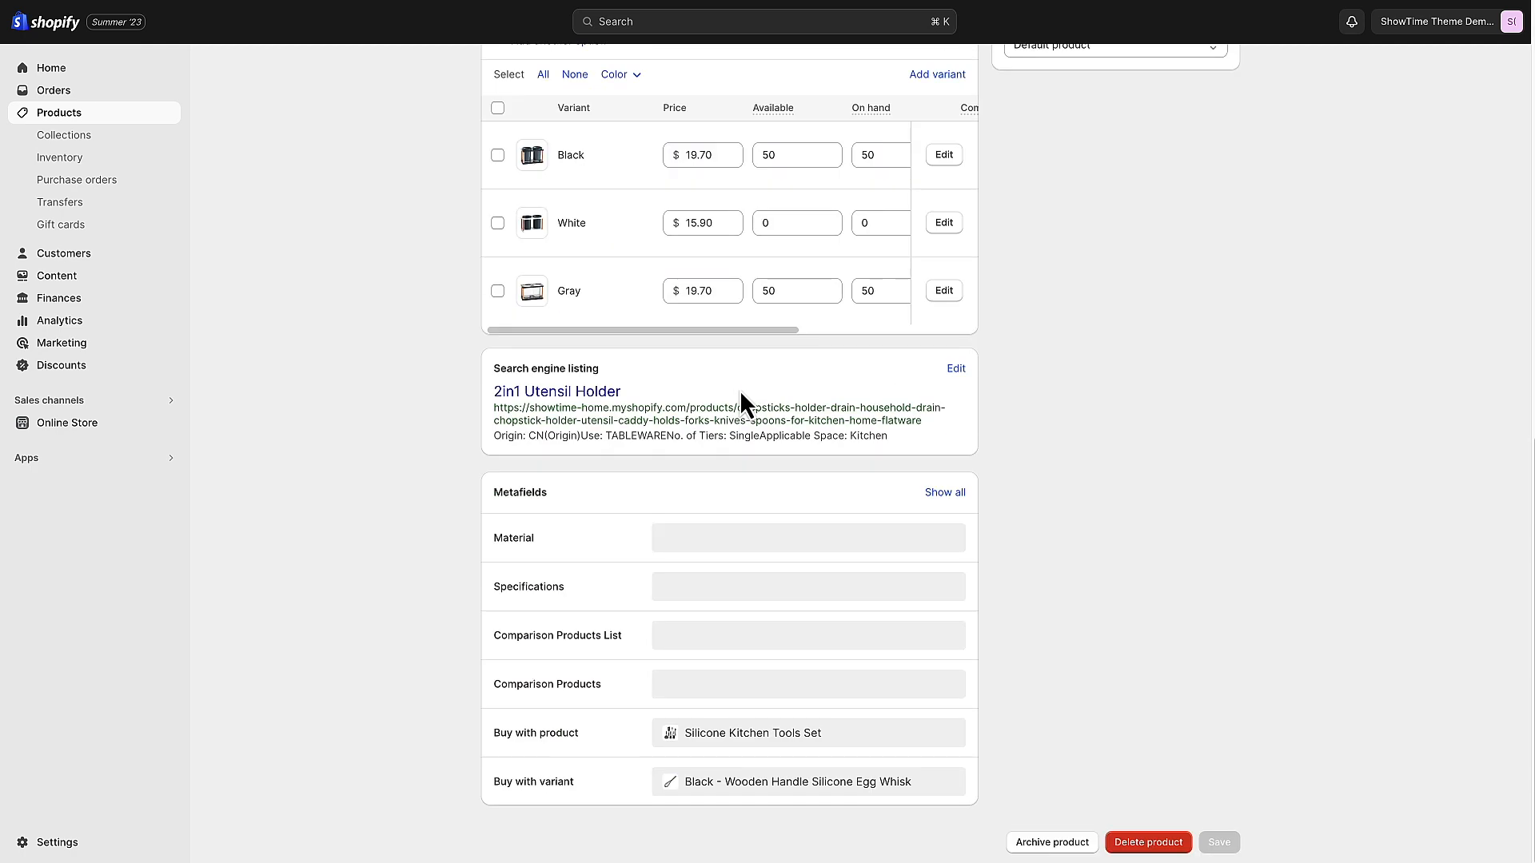
type("Wo")
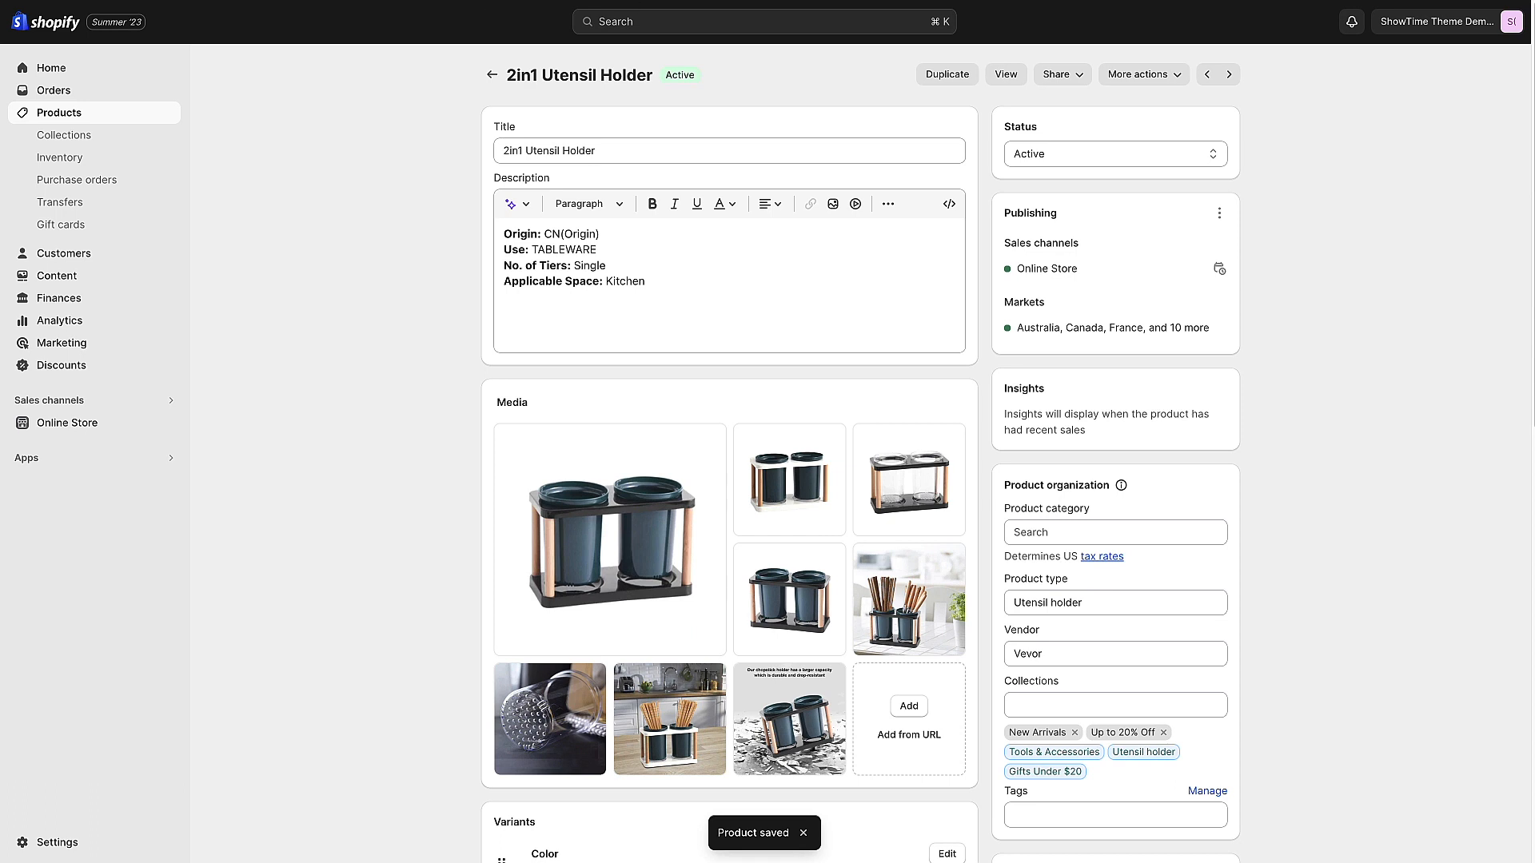
mouse_move(402, 200)
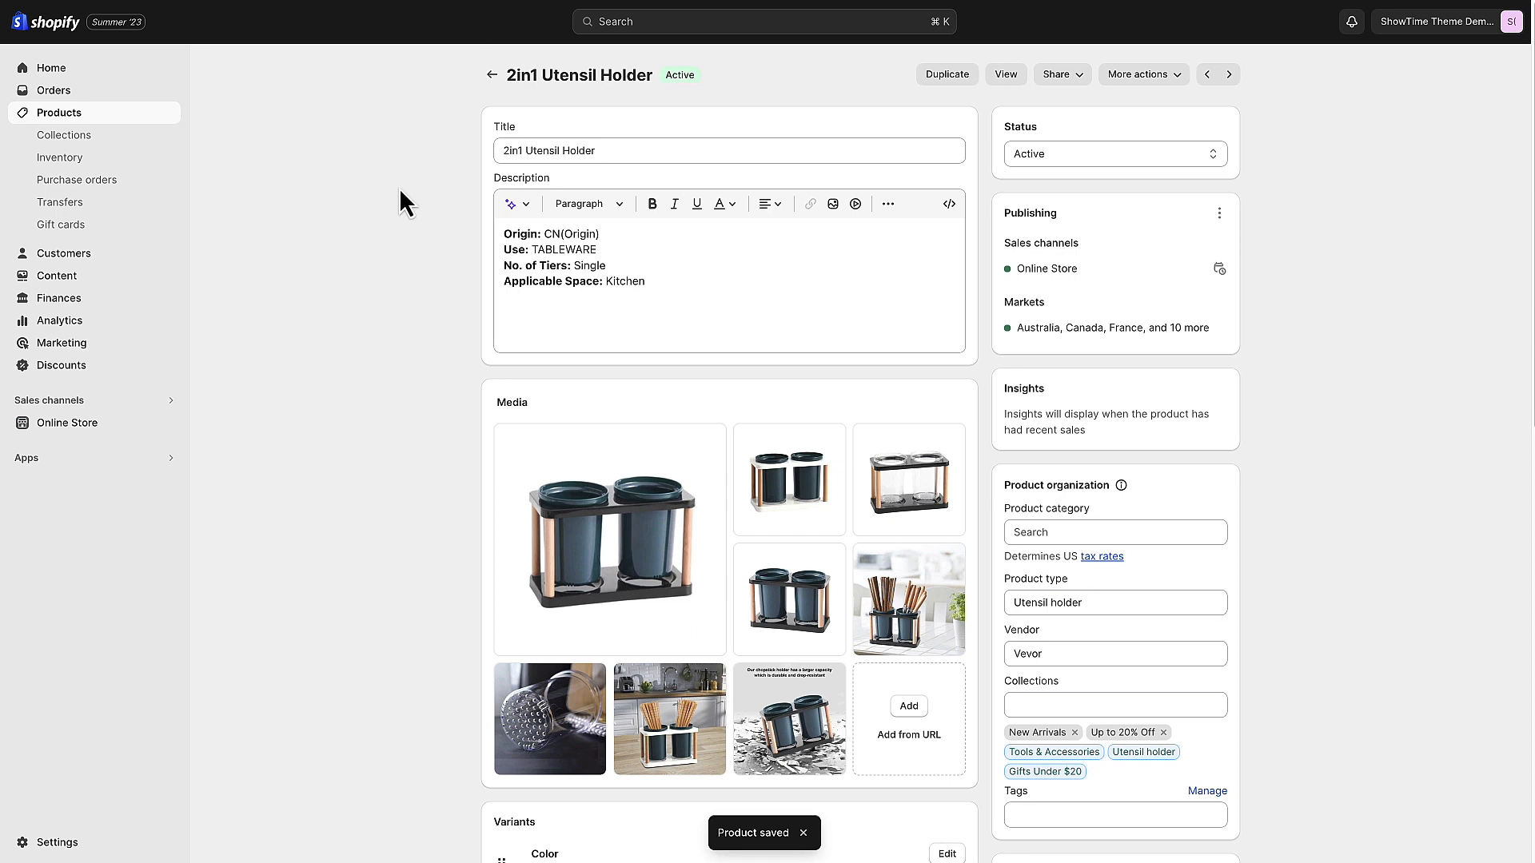
Open the installed Search & Discovery app from Apps to view its Filters list.
left_click(27, 458)
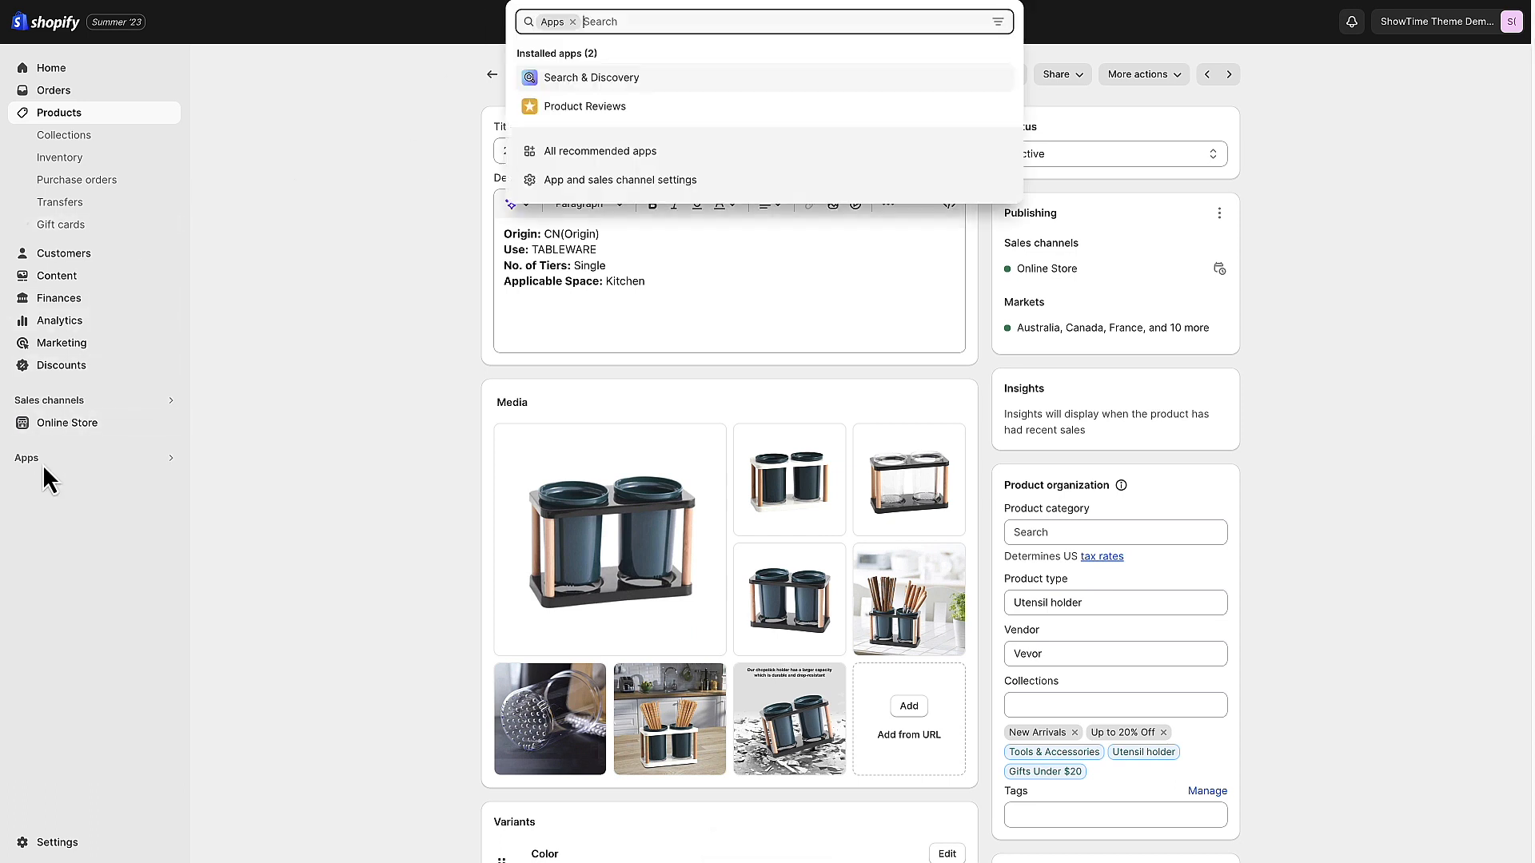
left_click(590, 78)
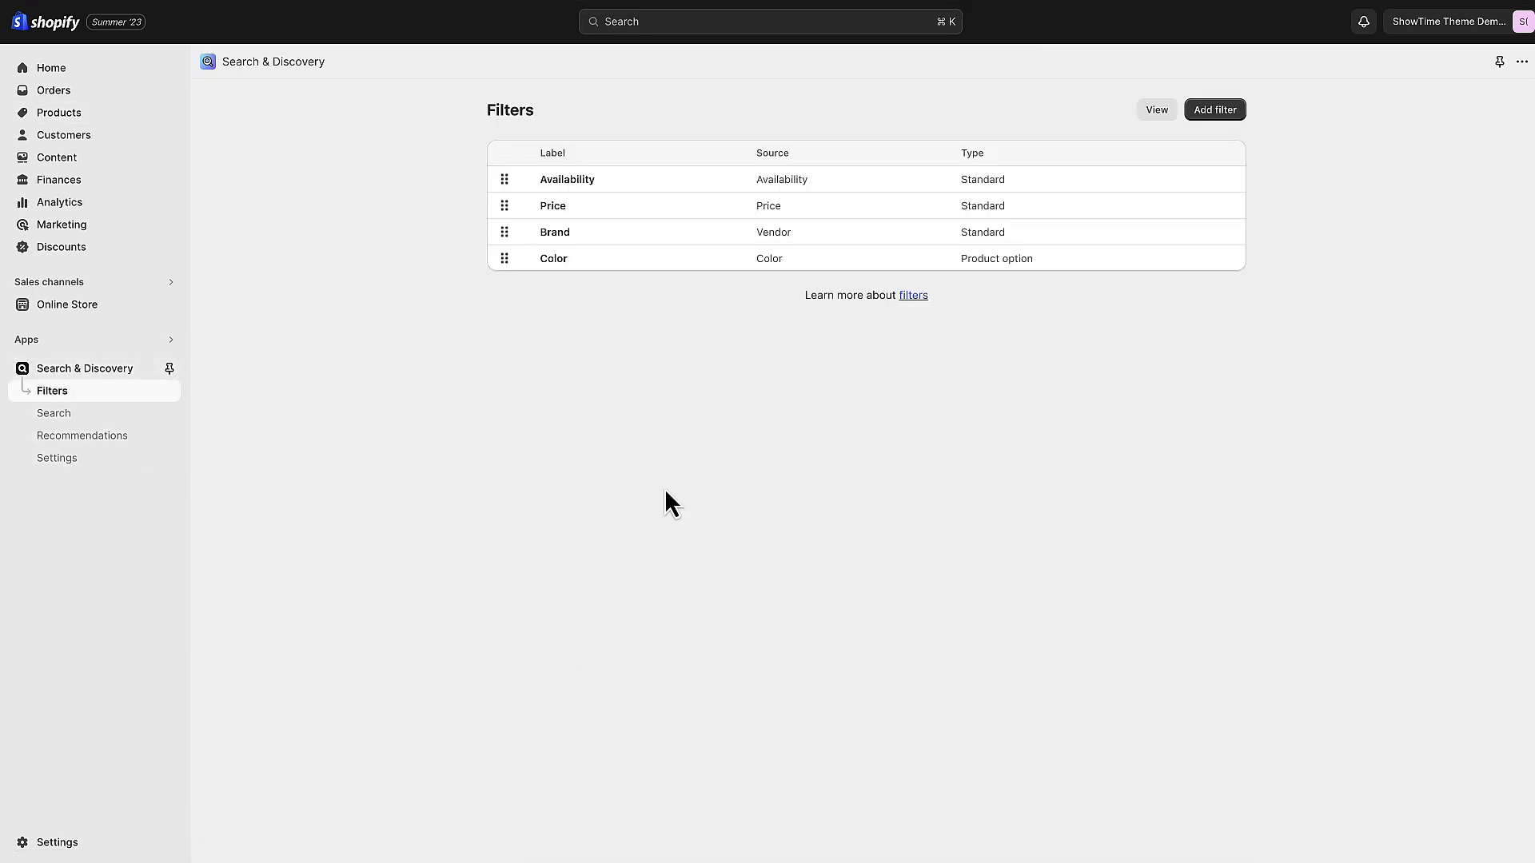
mouse_move(1224, 128)
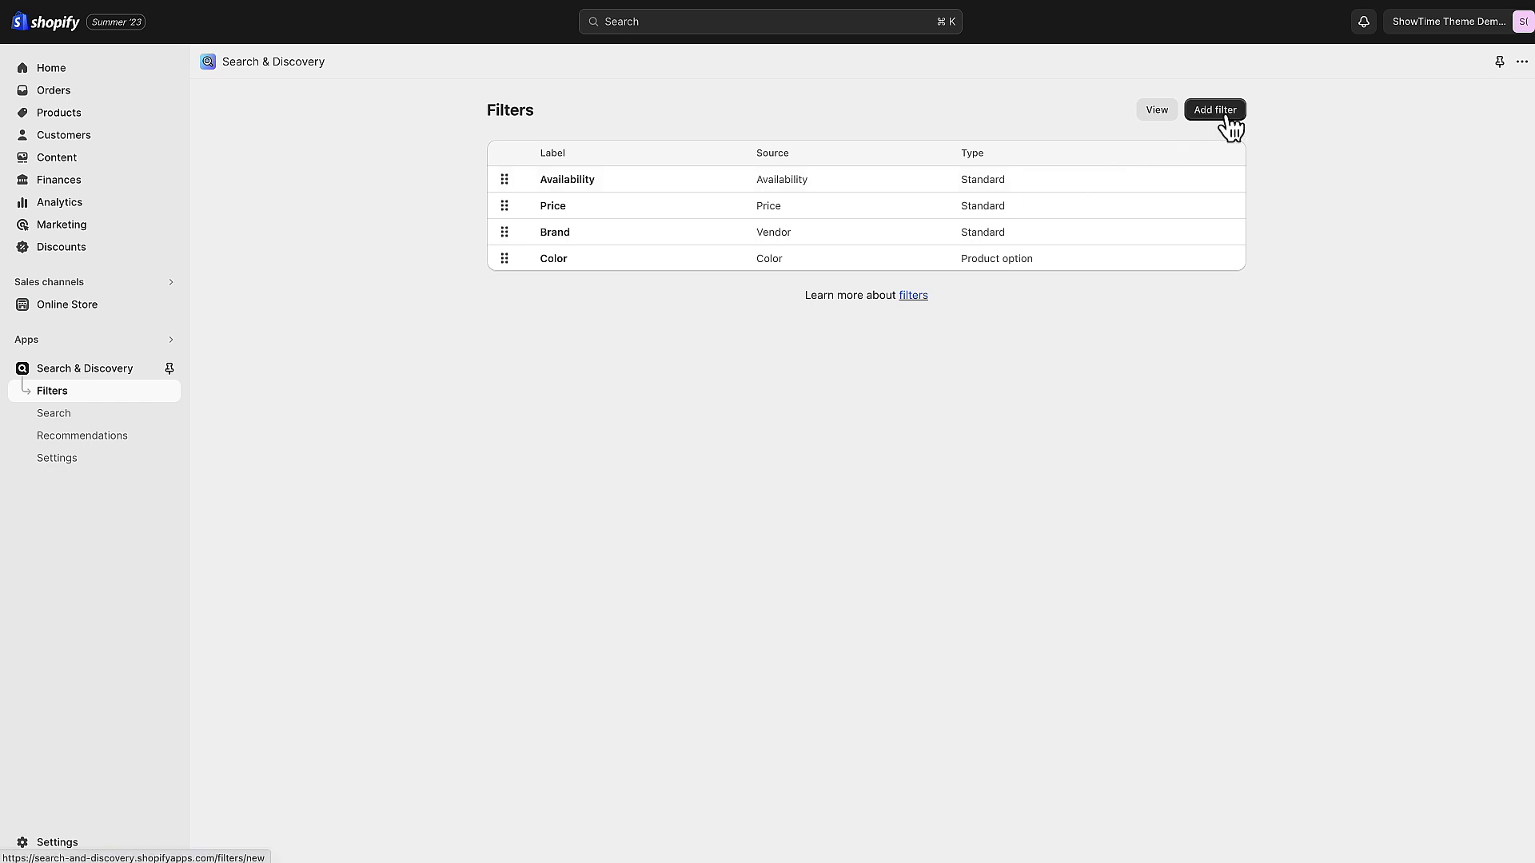
Add a filter sourced from the Material product metafield with all values selected, and save it.
left_click(1215, 110)
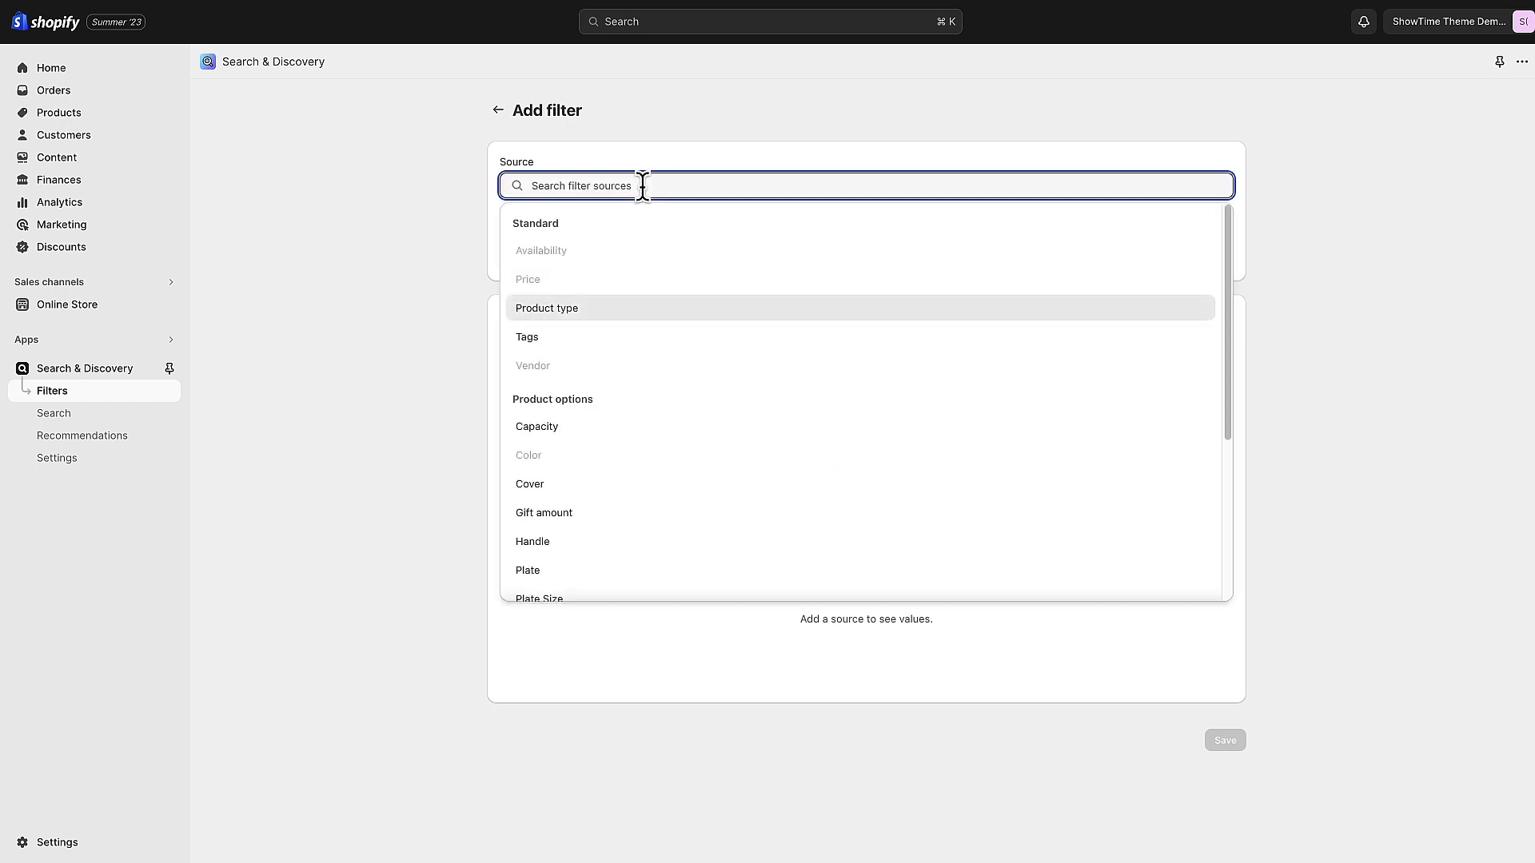
mouse_move(582, 356)
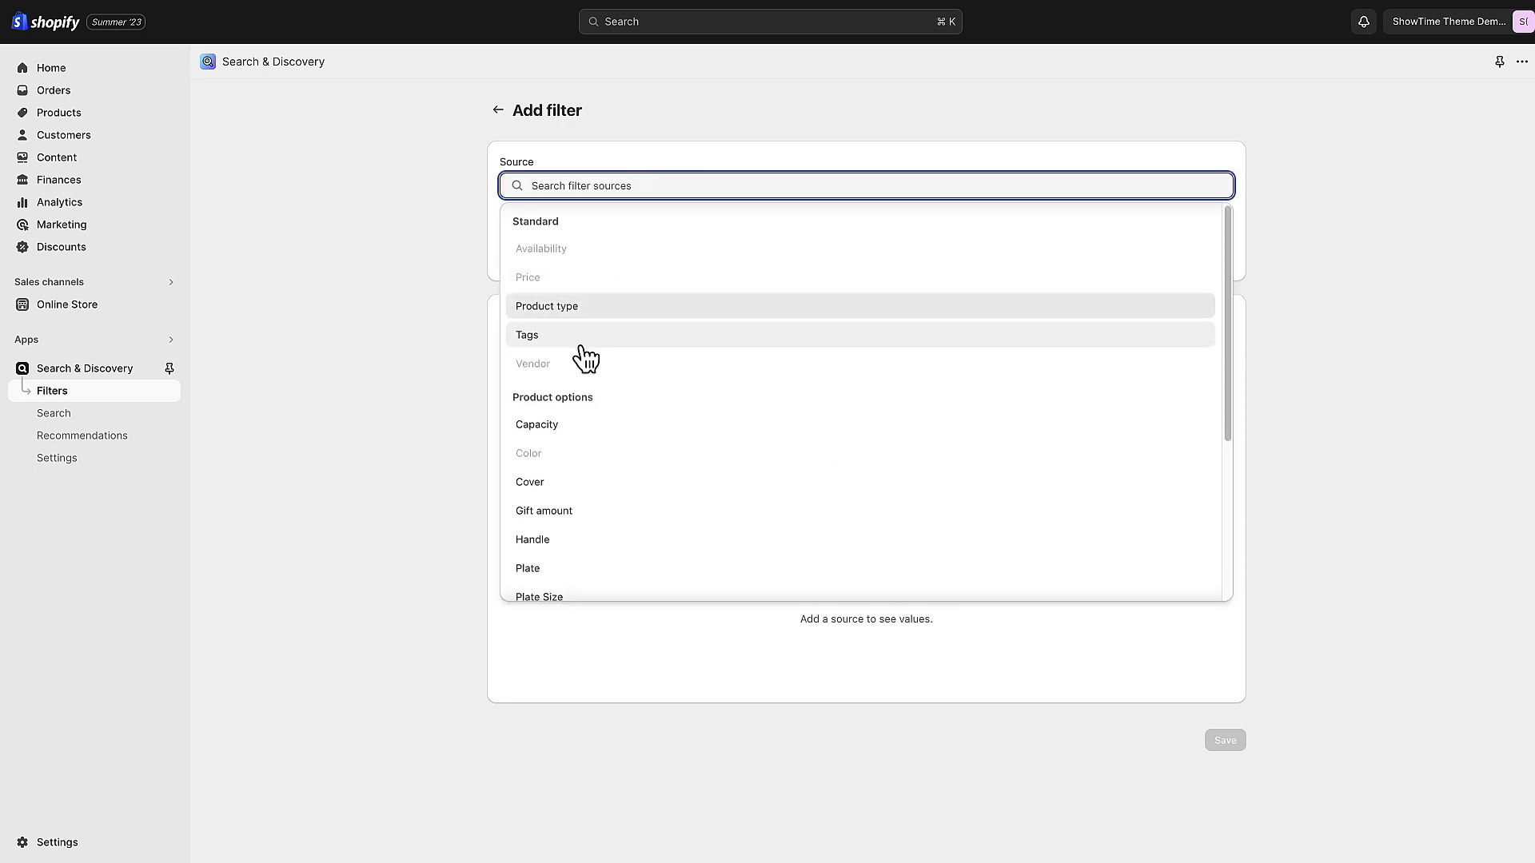
scroll("down", 3)
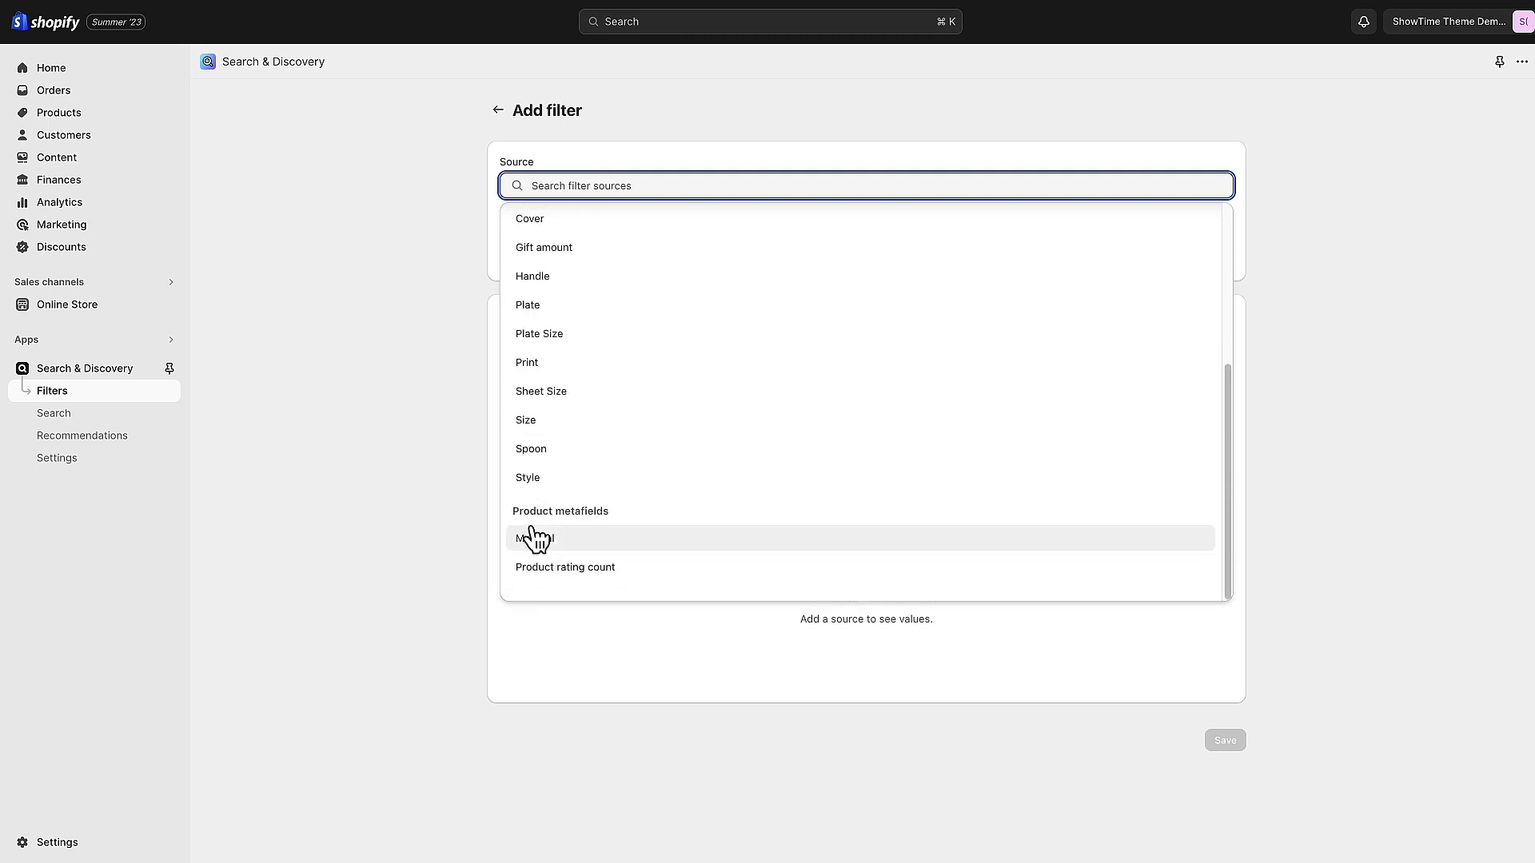
left_click(535, 538)
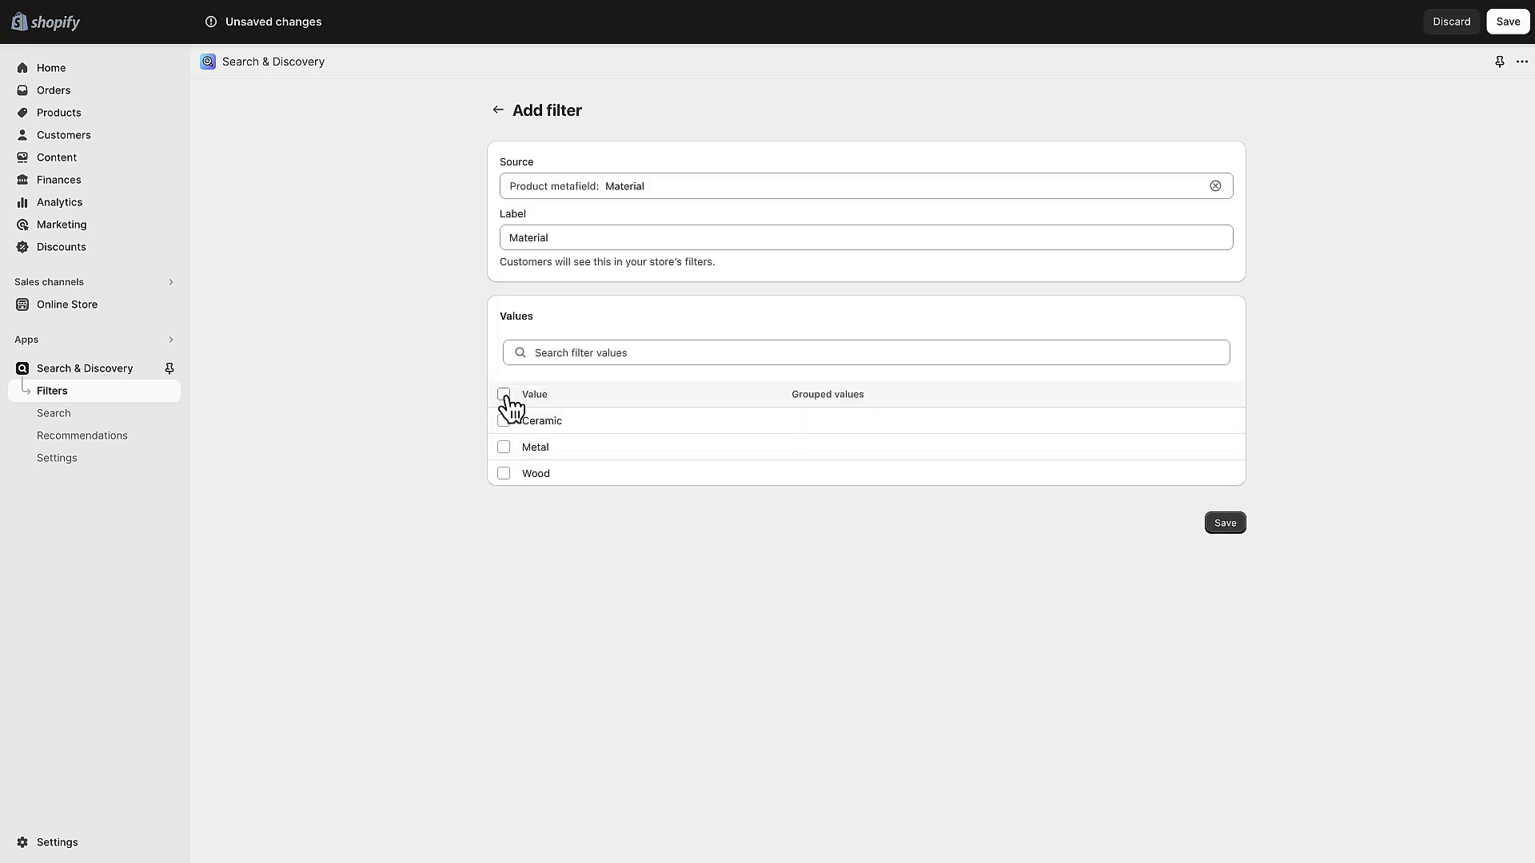
left_click(503, 395)
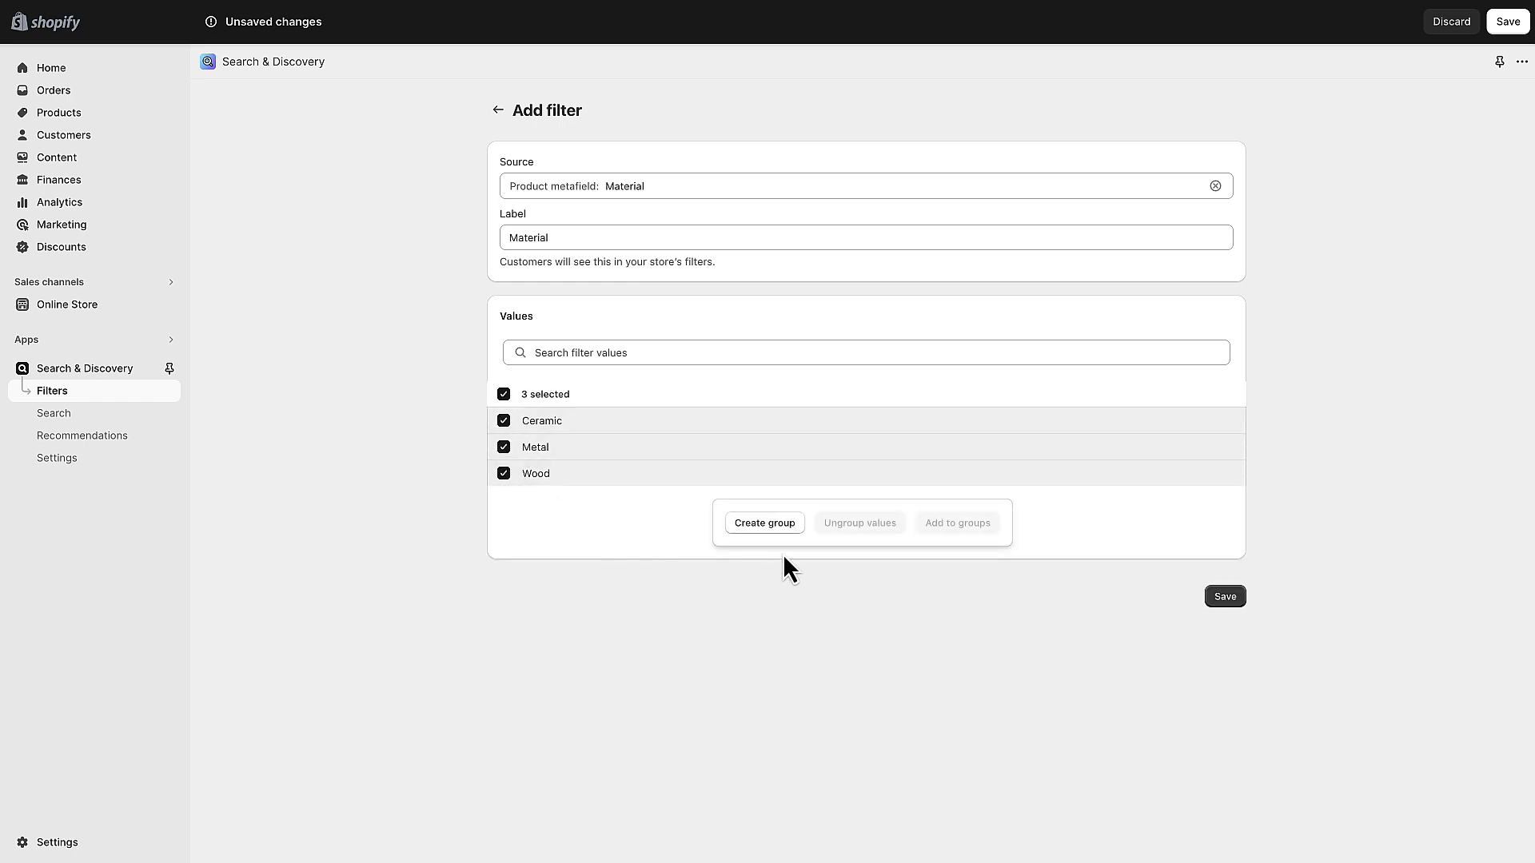
left_click(1225, 596)
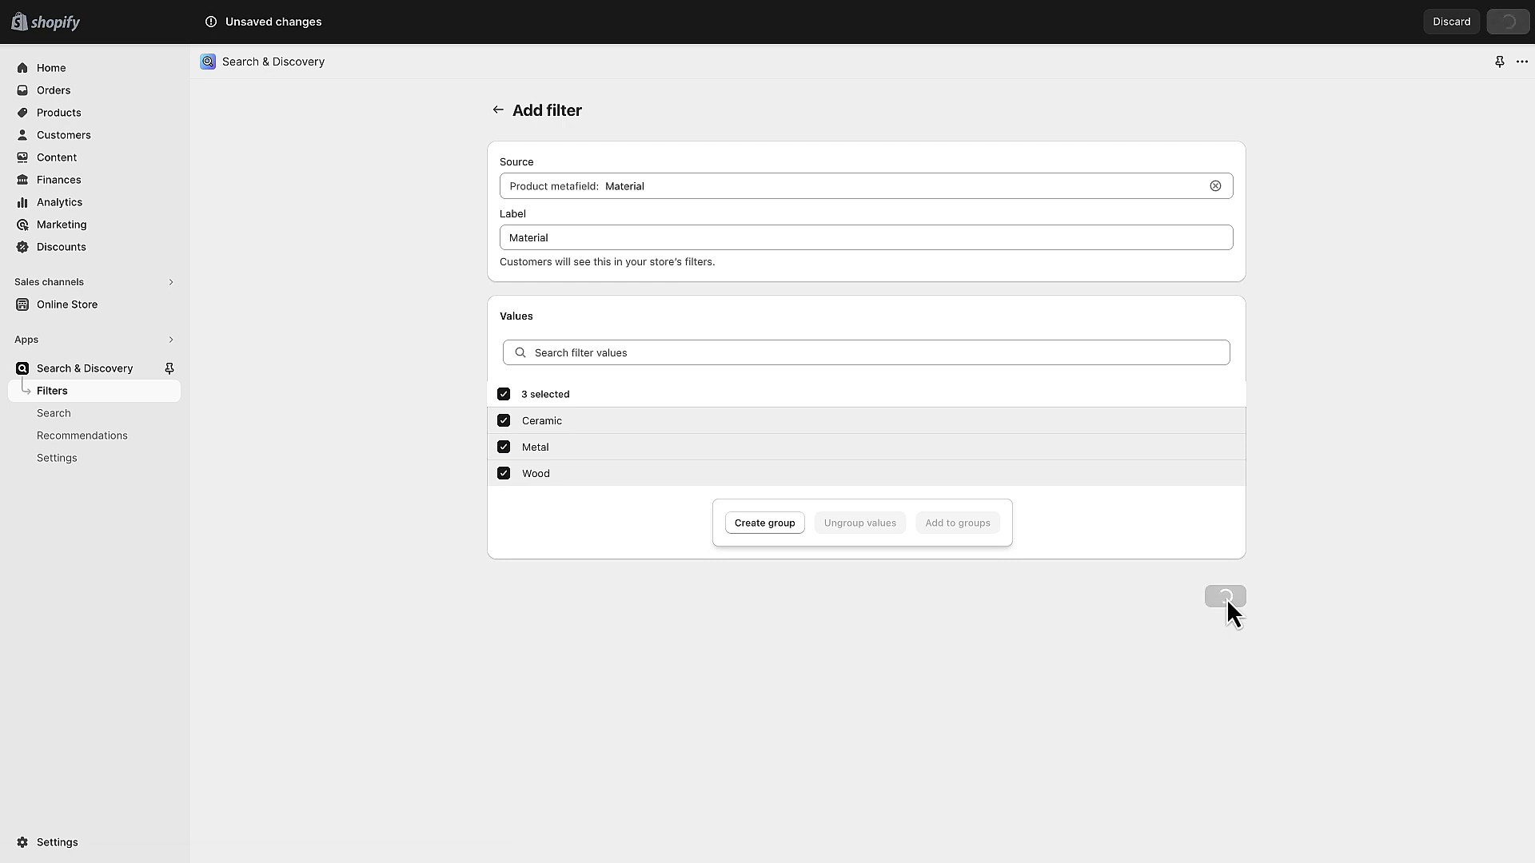
left_click(1226, 598)
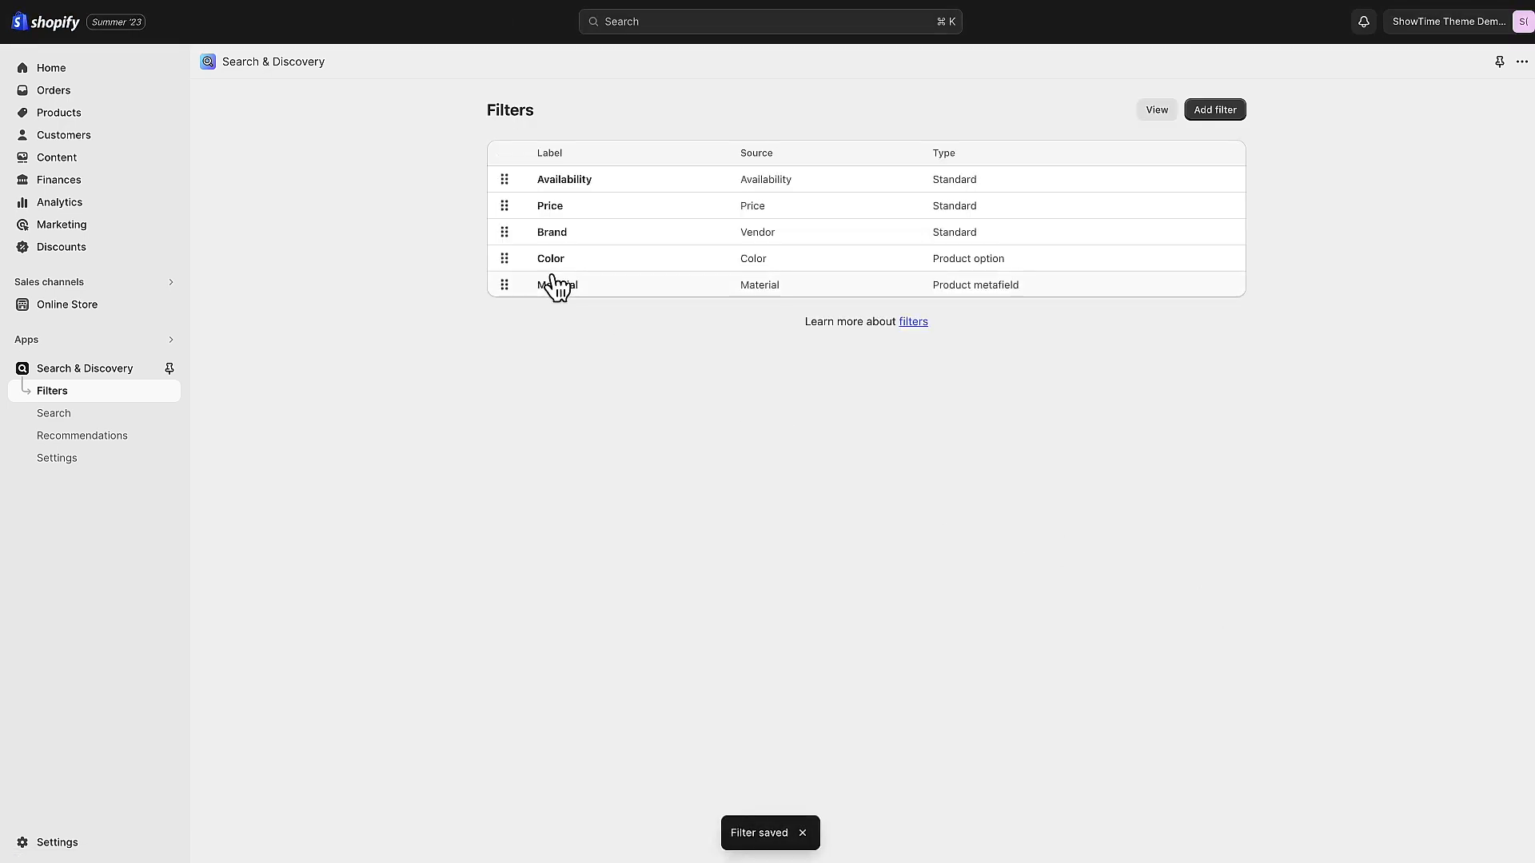
mouse_move(565, 179)
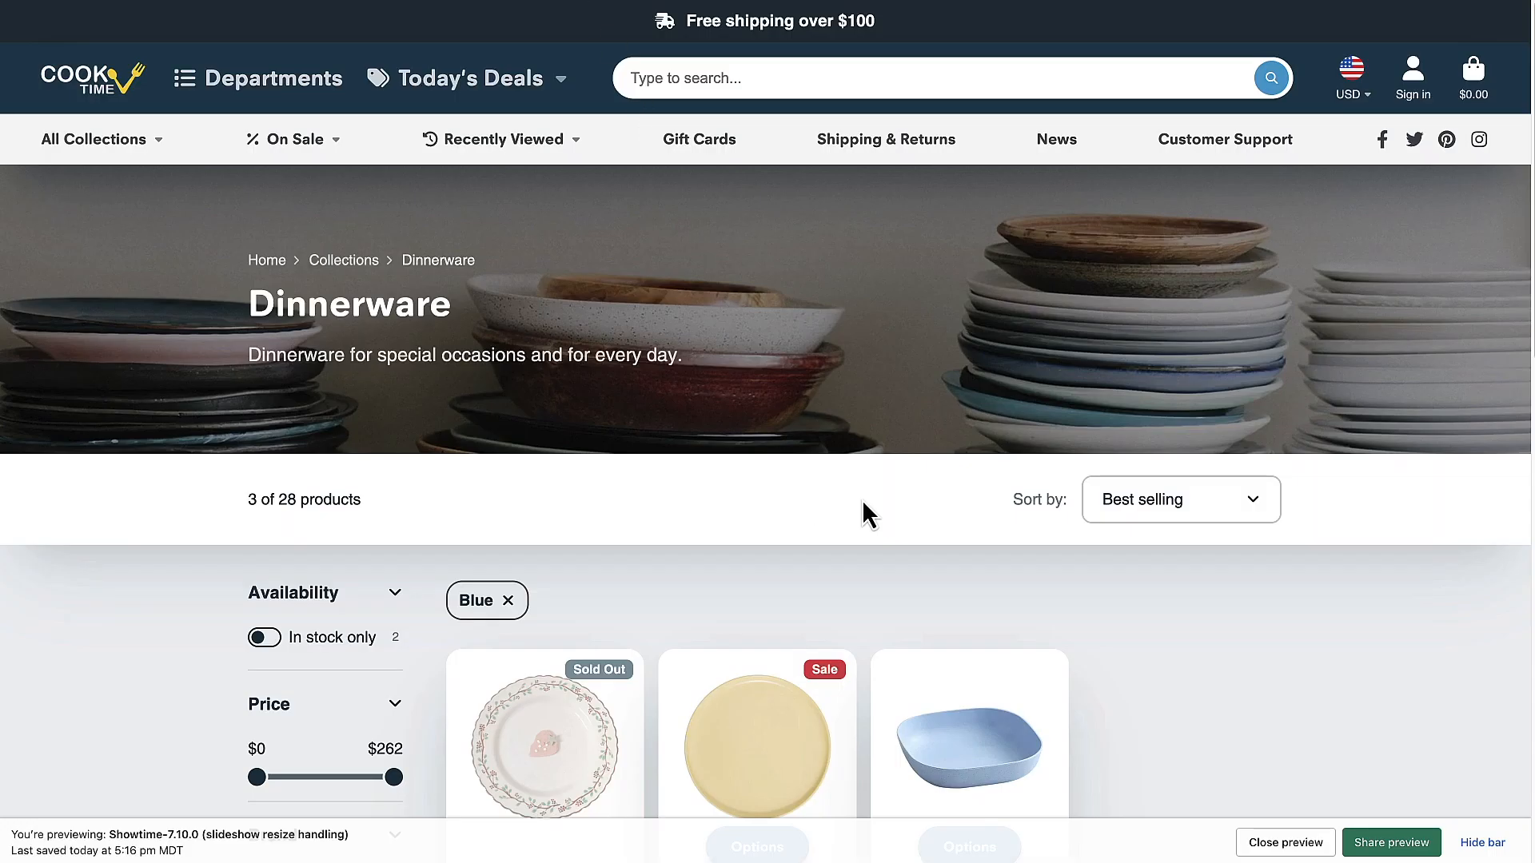
mouse_move(849, 497)
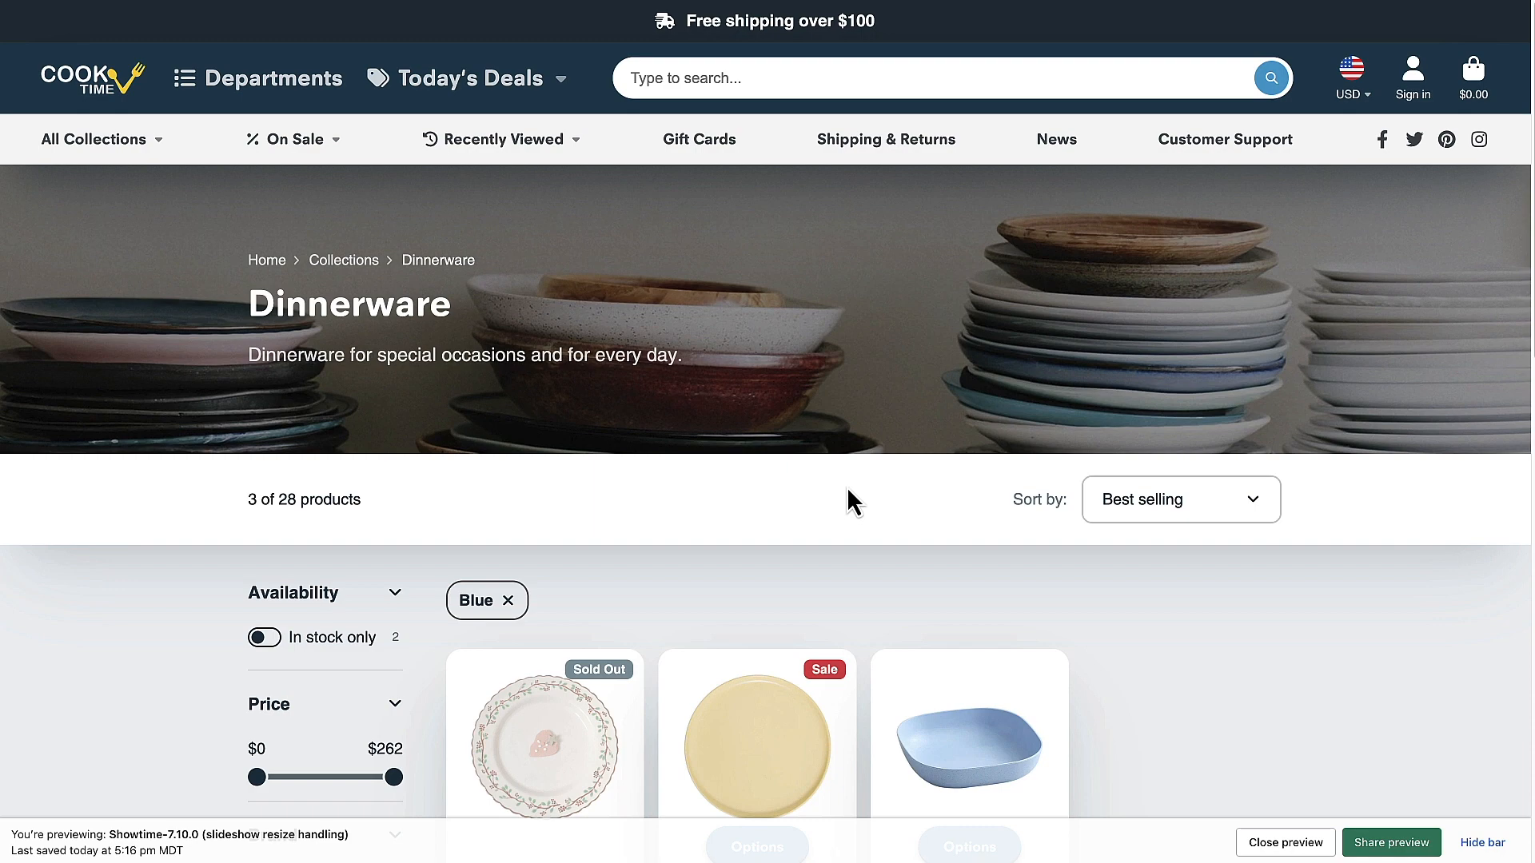
scroll("down", 3)
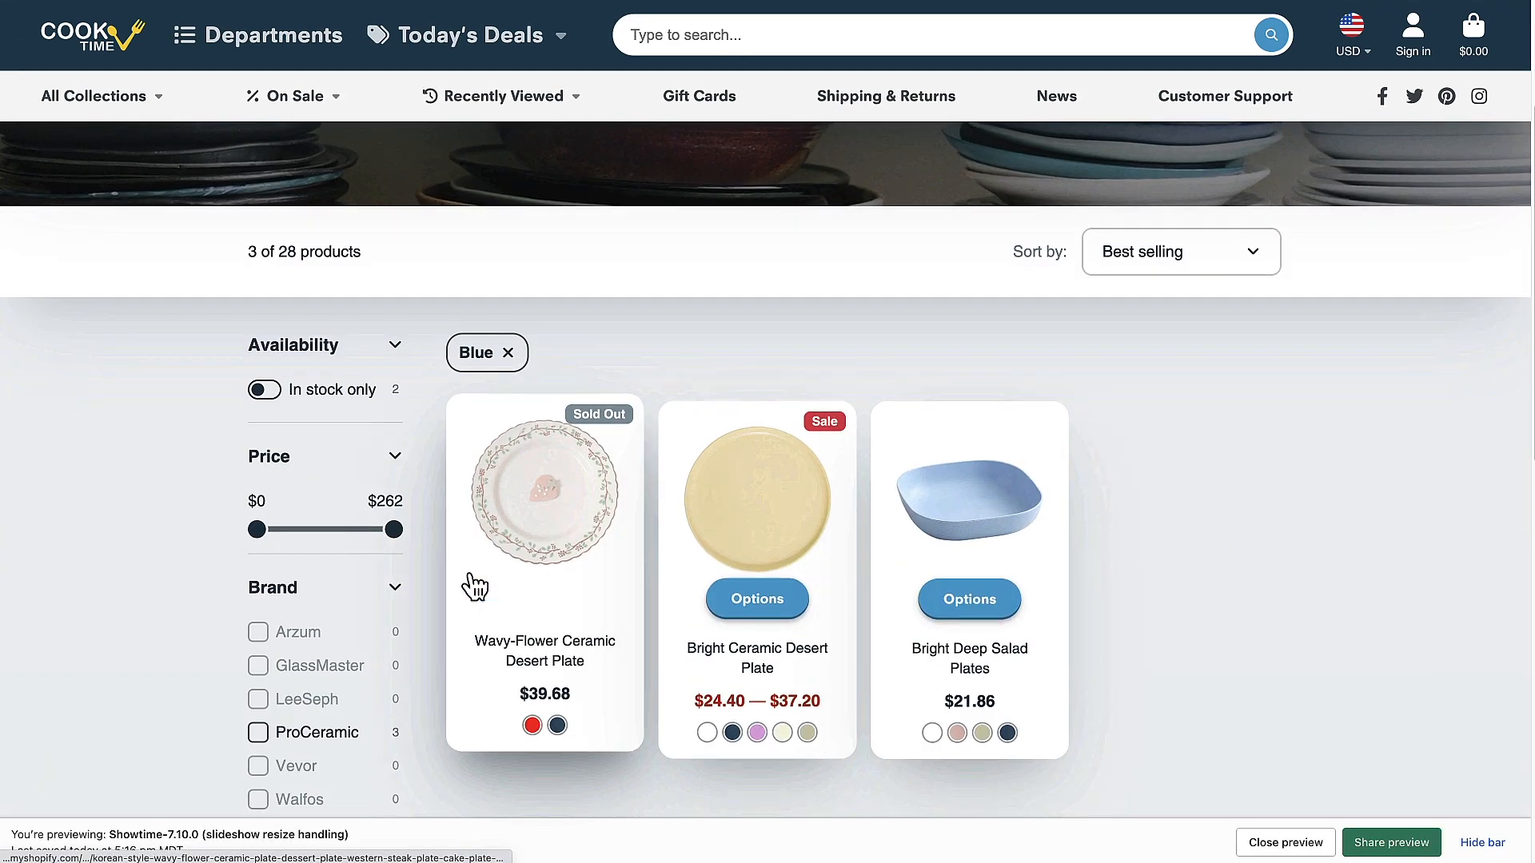
scroll("down", 3)
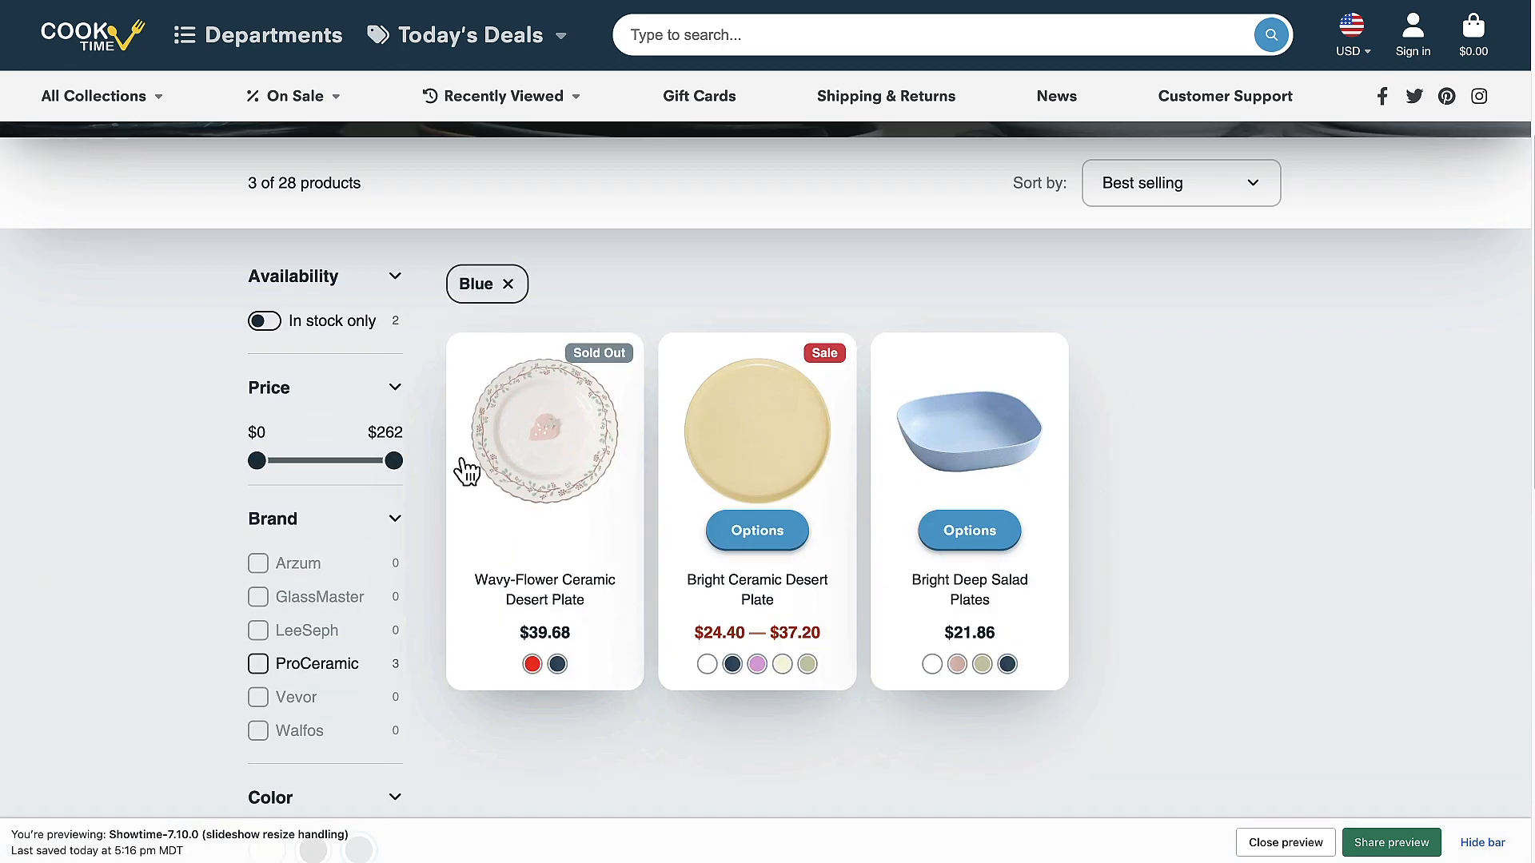
scroll("down", 3)
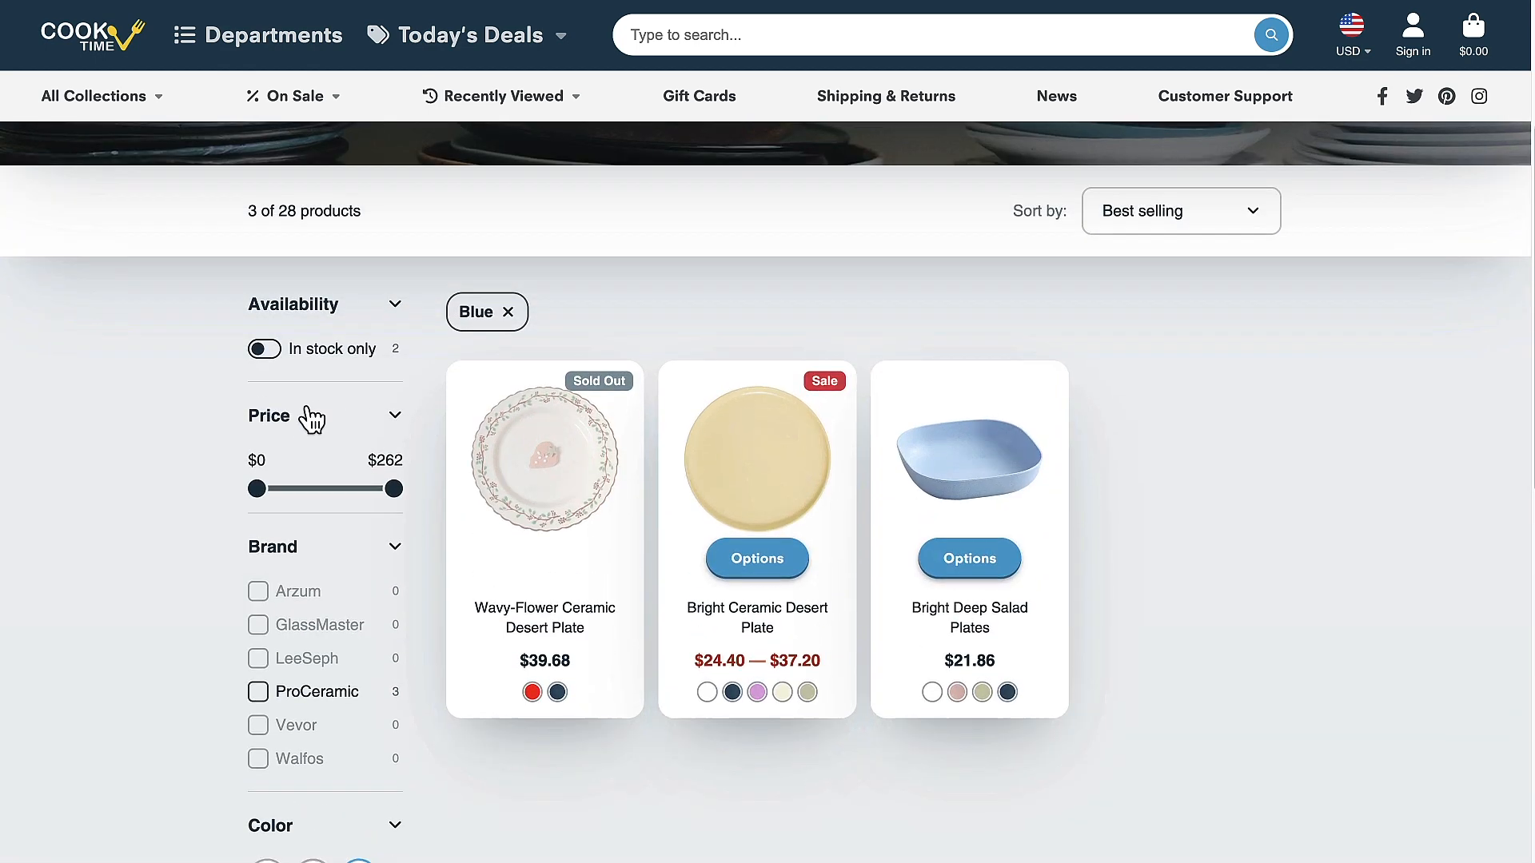
mouse_move(1241, 402)
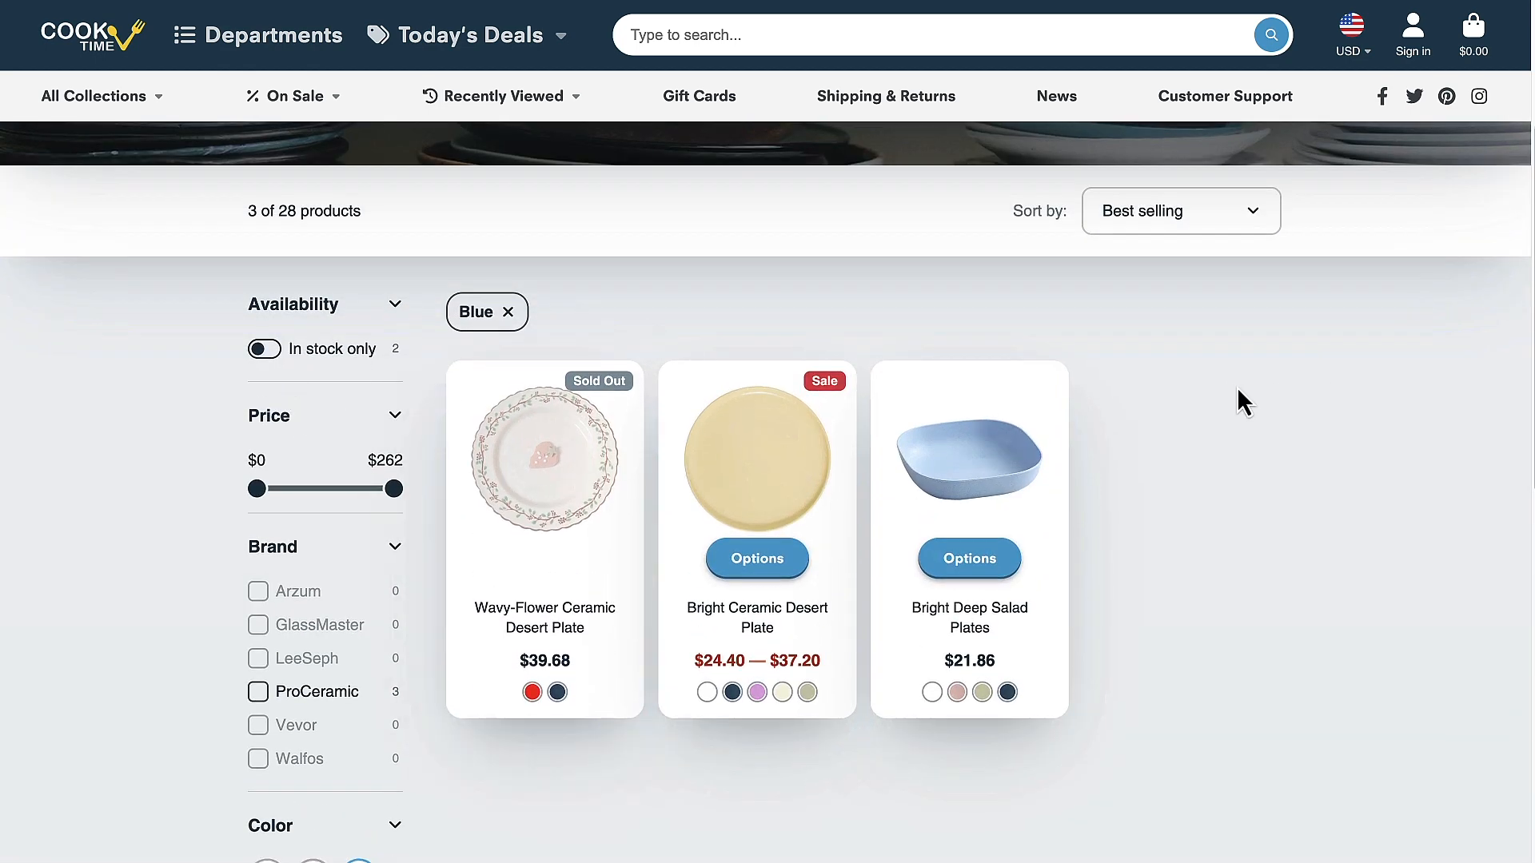
scroll("down", 3)
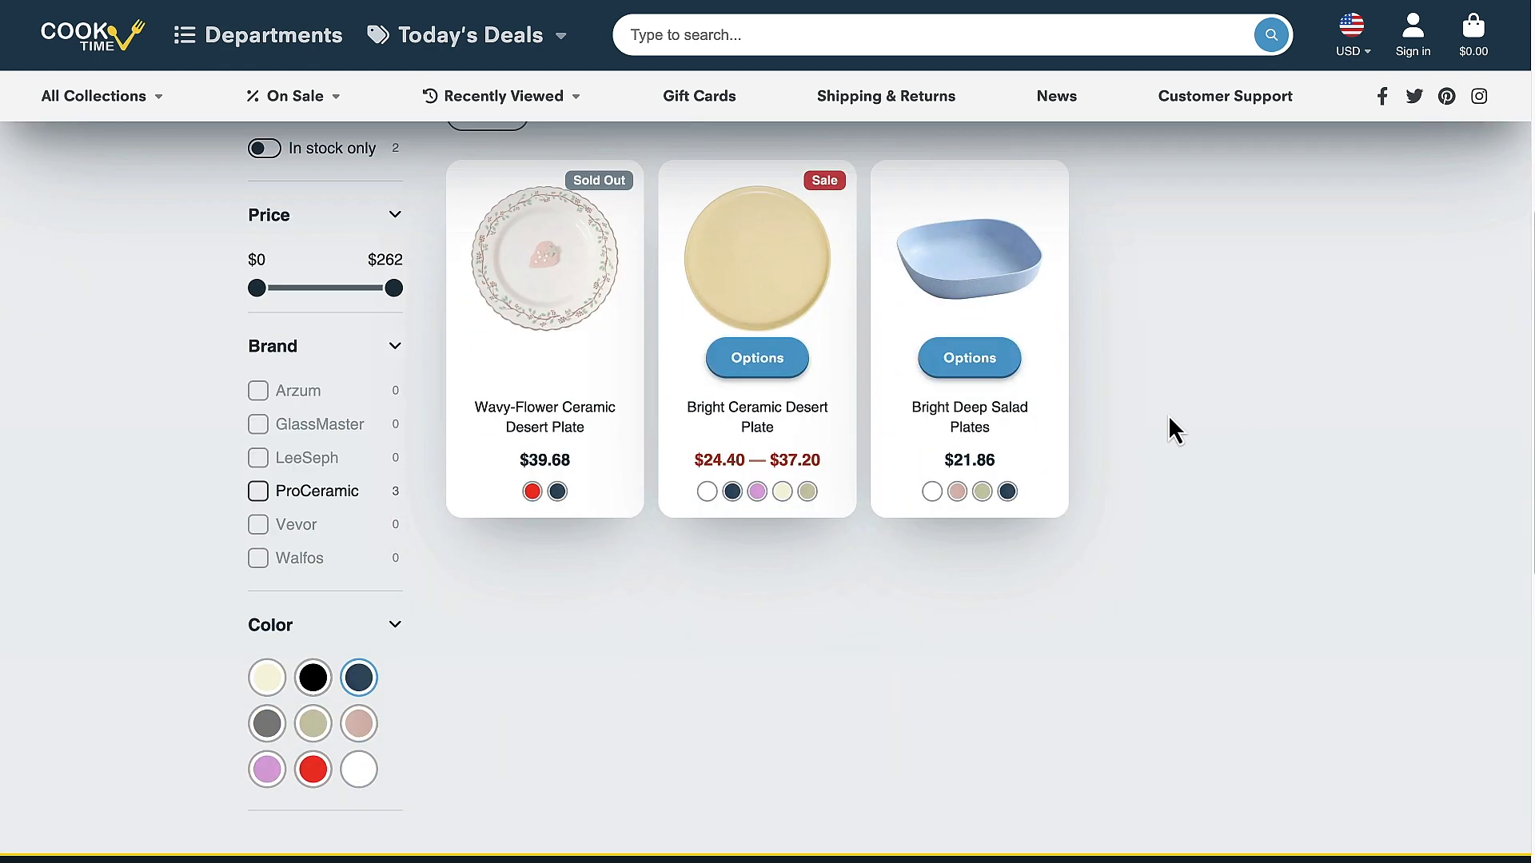
scroll("down", 3)
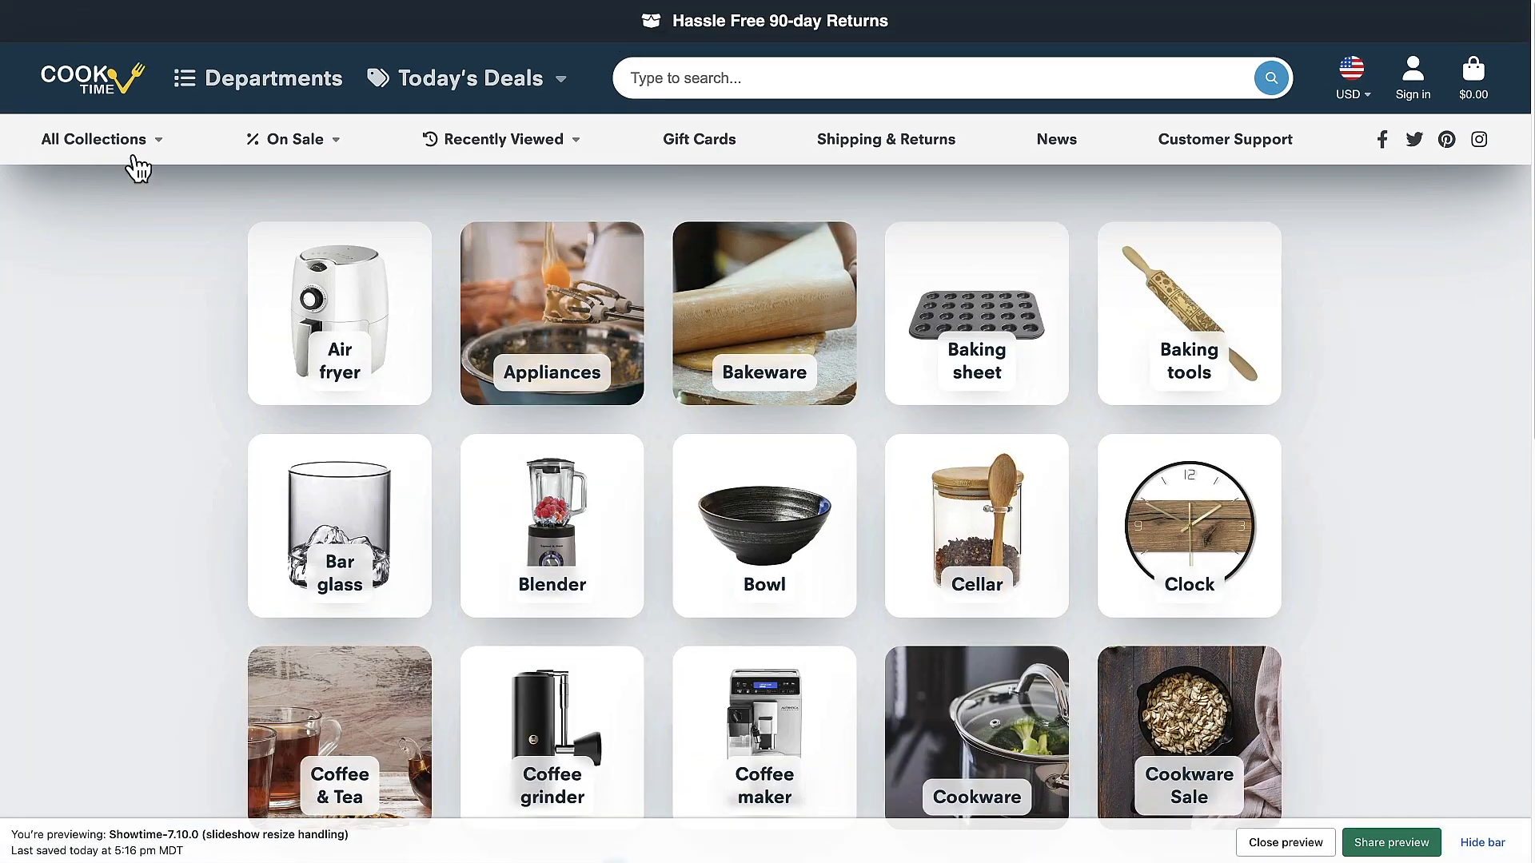
In the storefront Soup pots collection, filter Material to Ceramic, leaving the 11-Inch Ceramic Soup Pot.
left_click(94, 139)
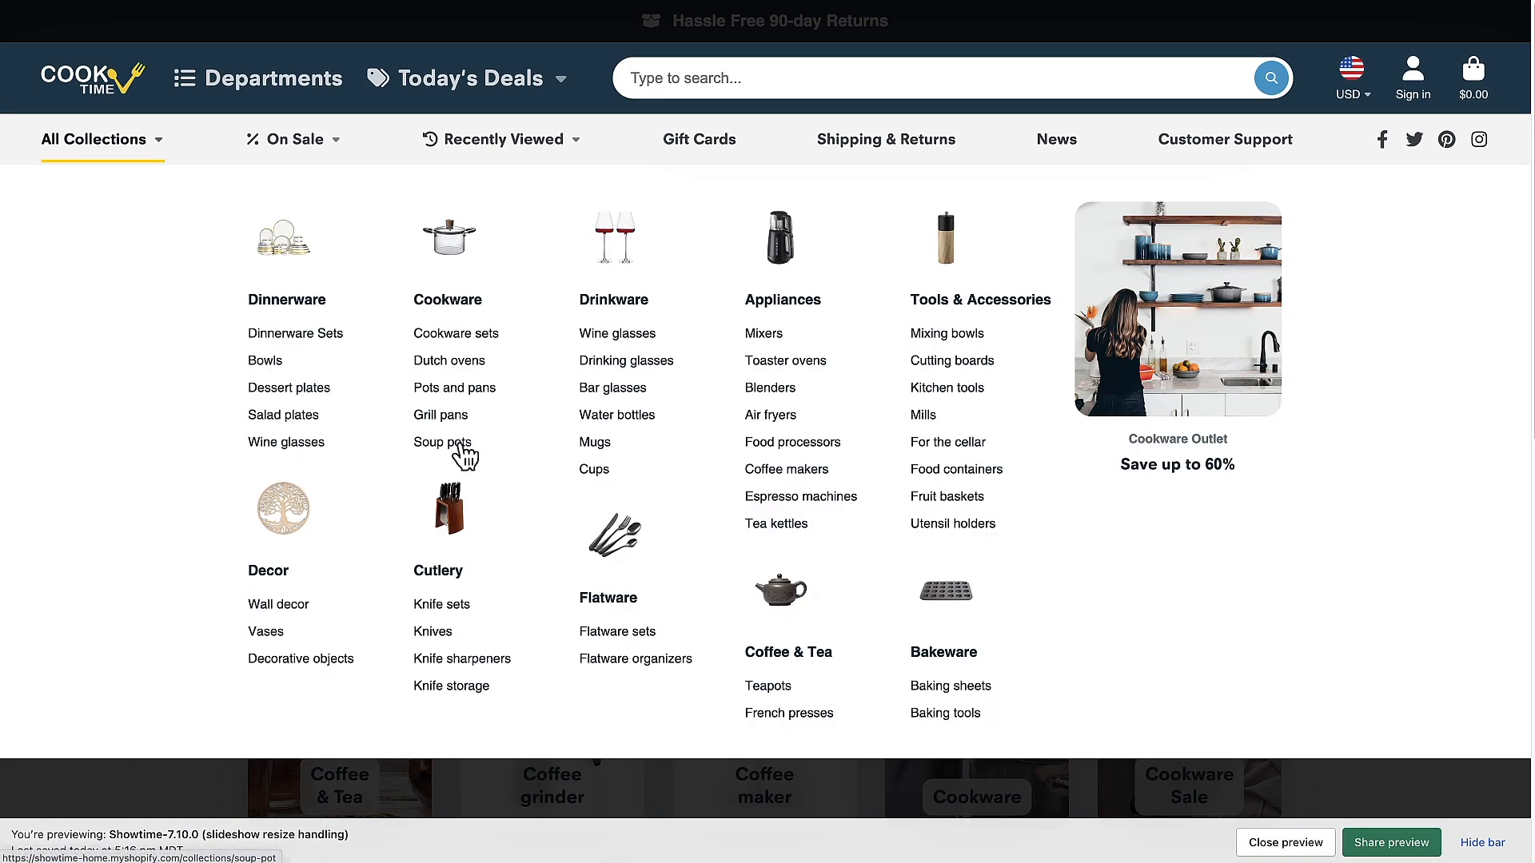
left_click(442, 442)
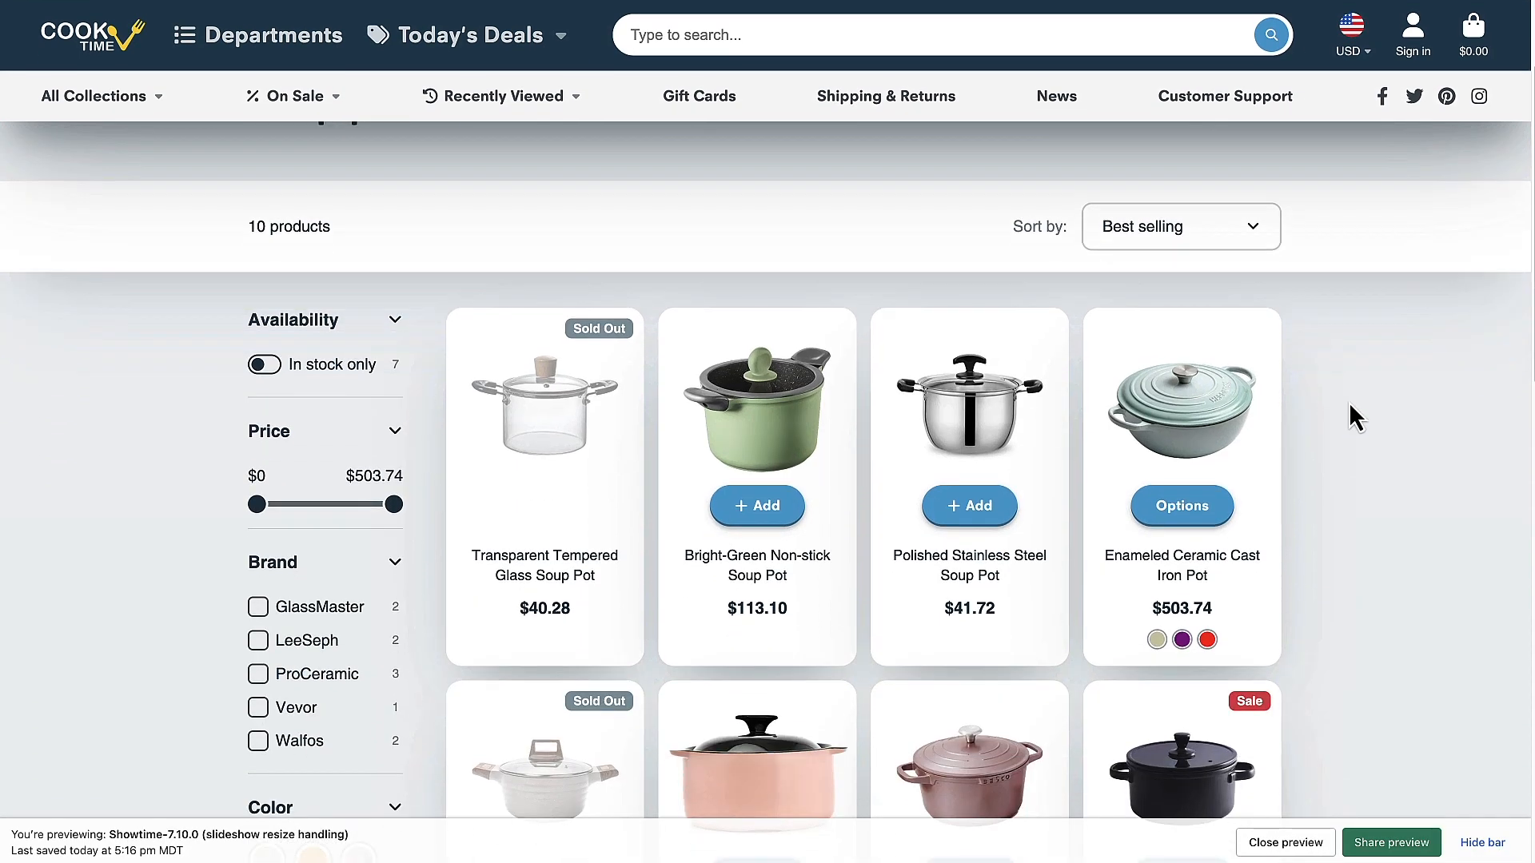
scroll("down", 3)
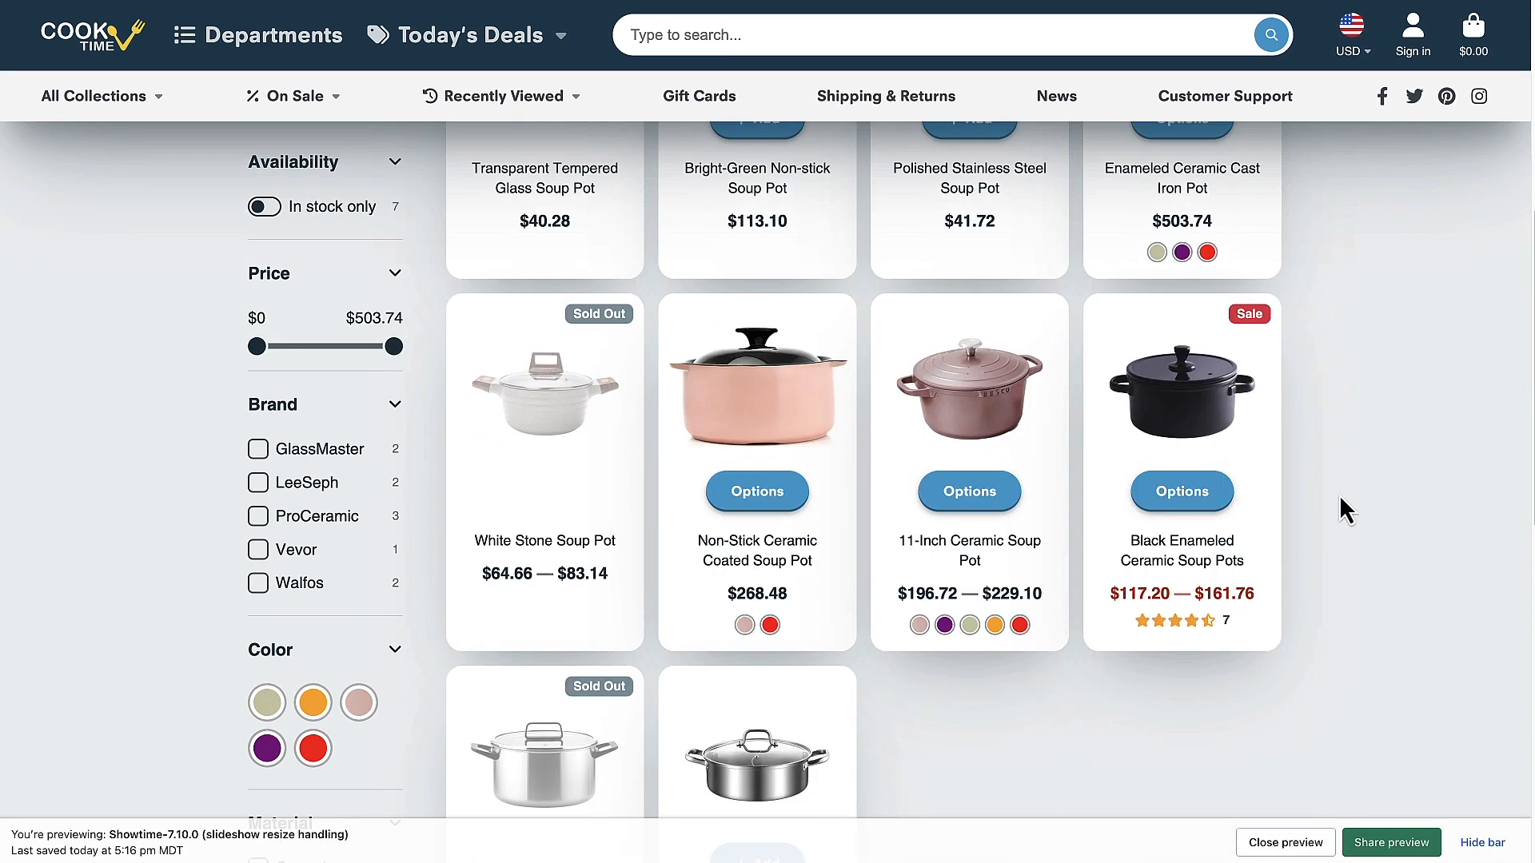
mouse_move(990, 556)
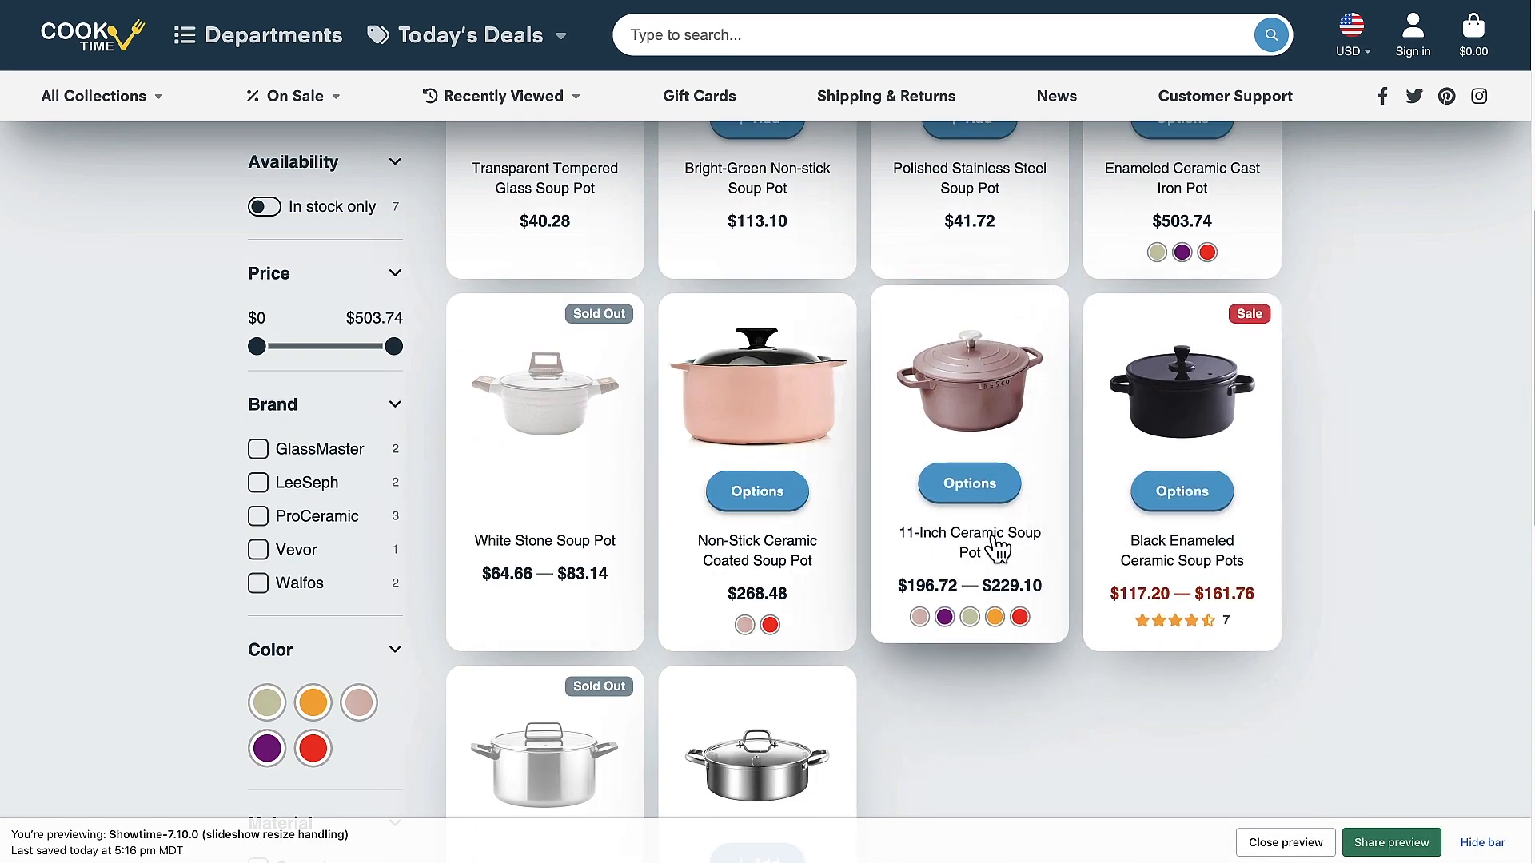
scroll("down", 3)
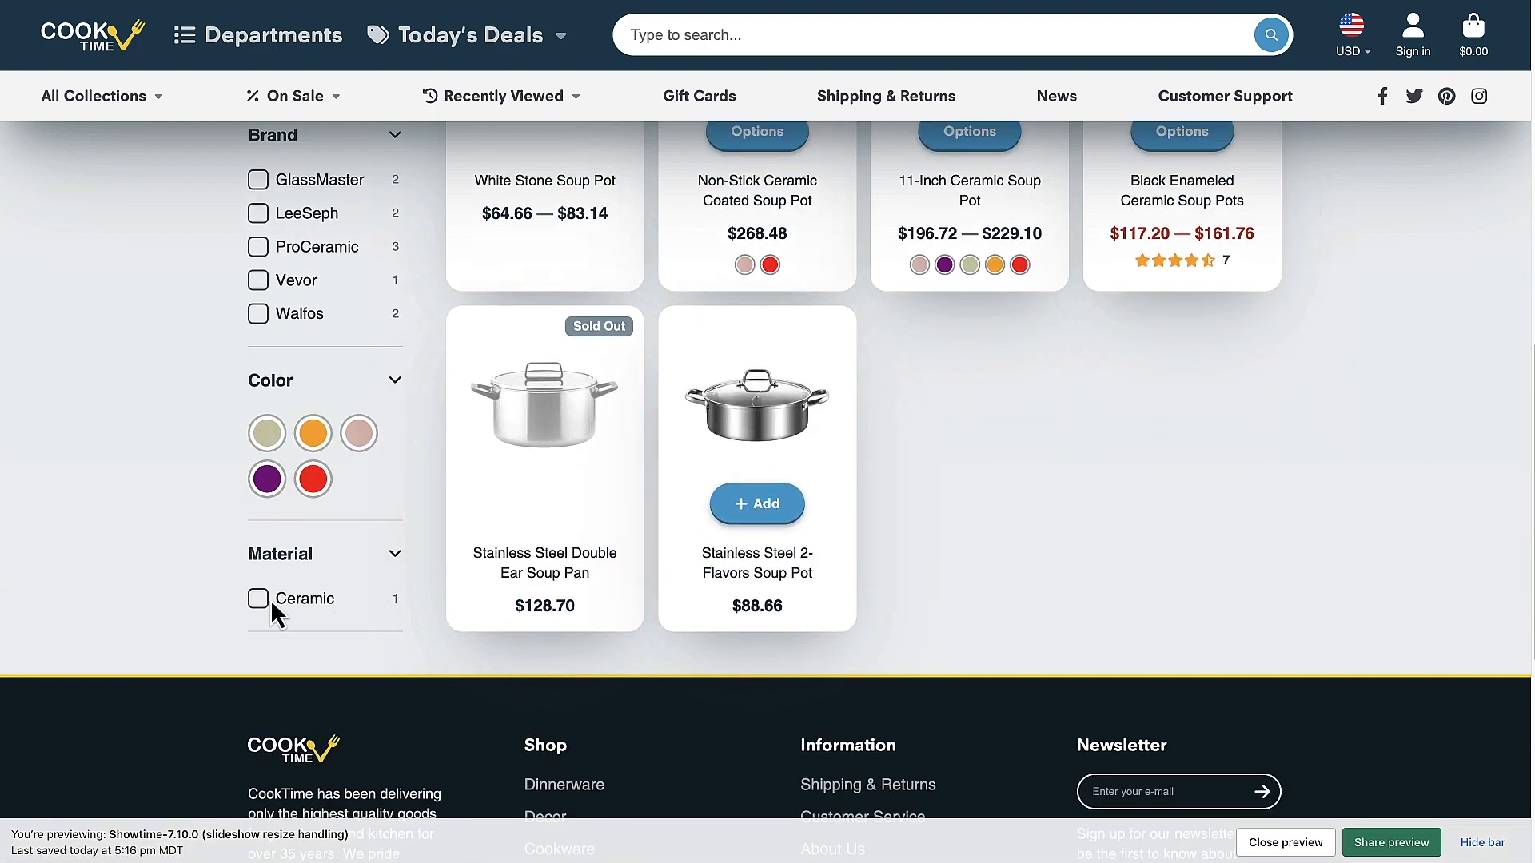
mouse_move(251, 617)
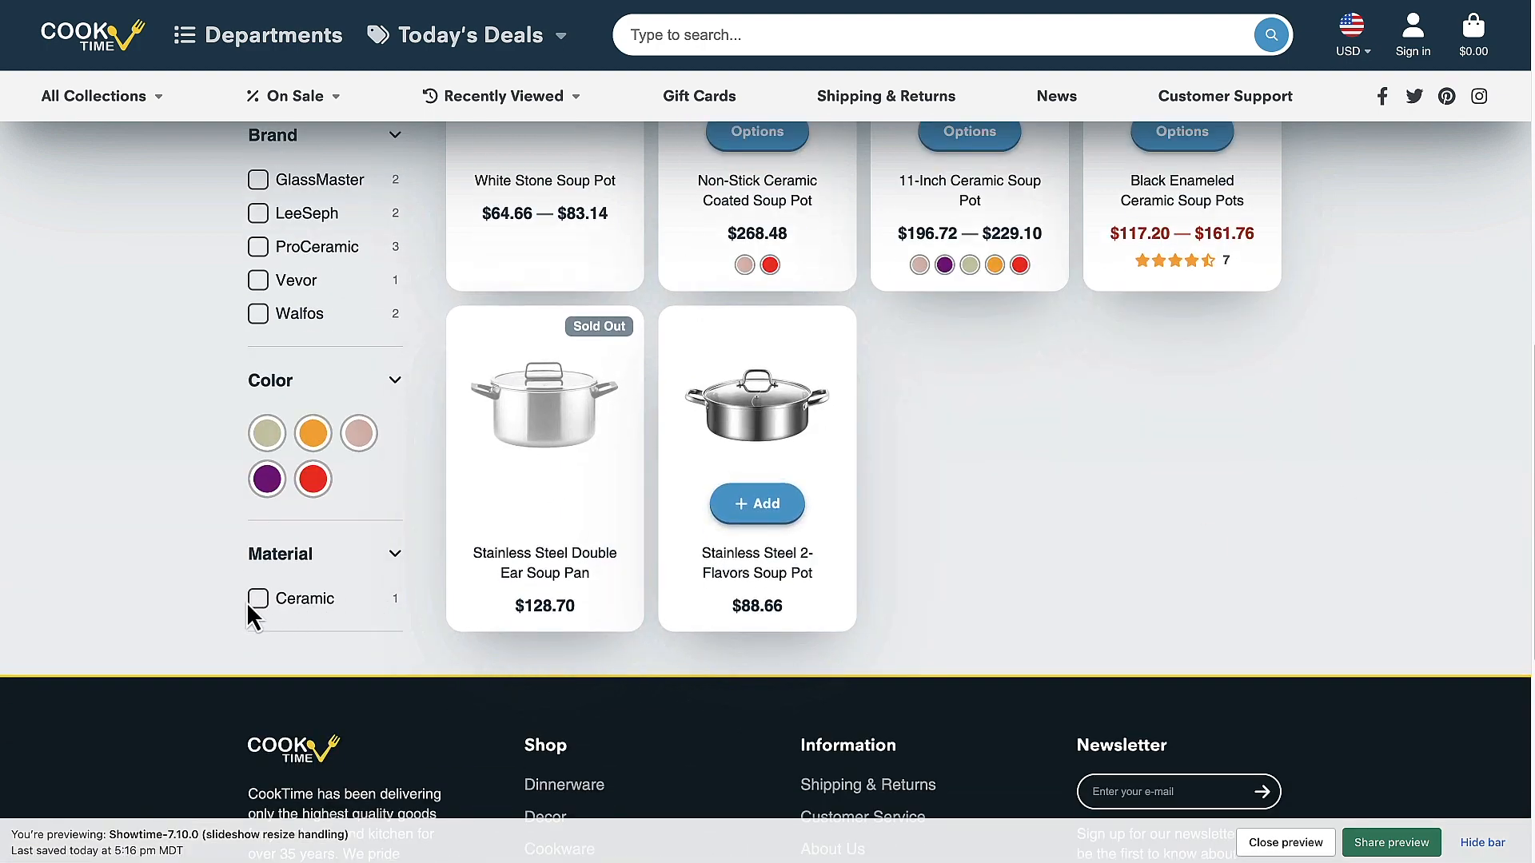
left_click(258, 598)
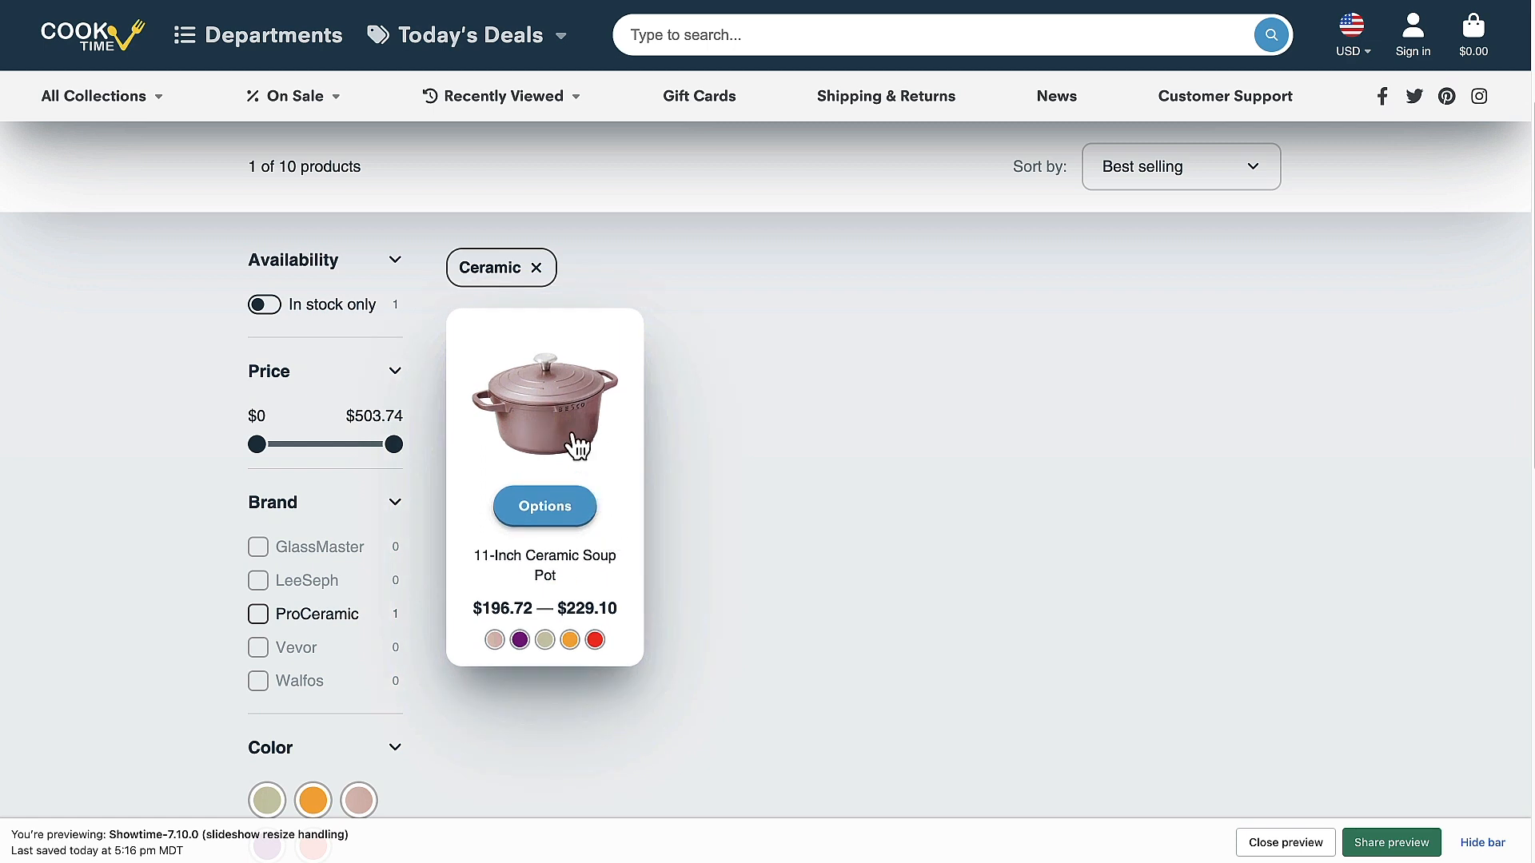
mouse_move(503, 303)
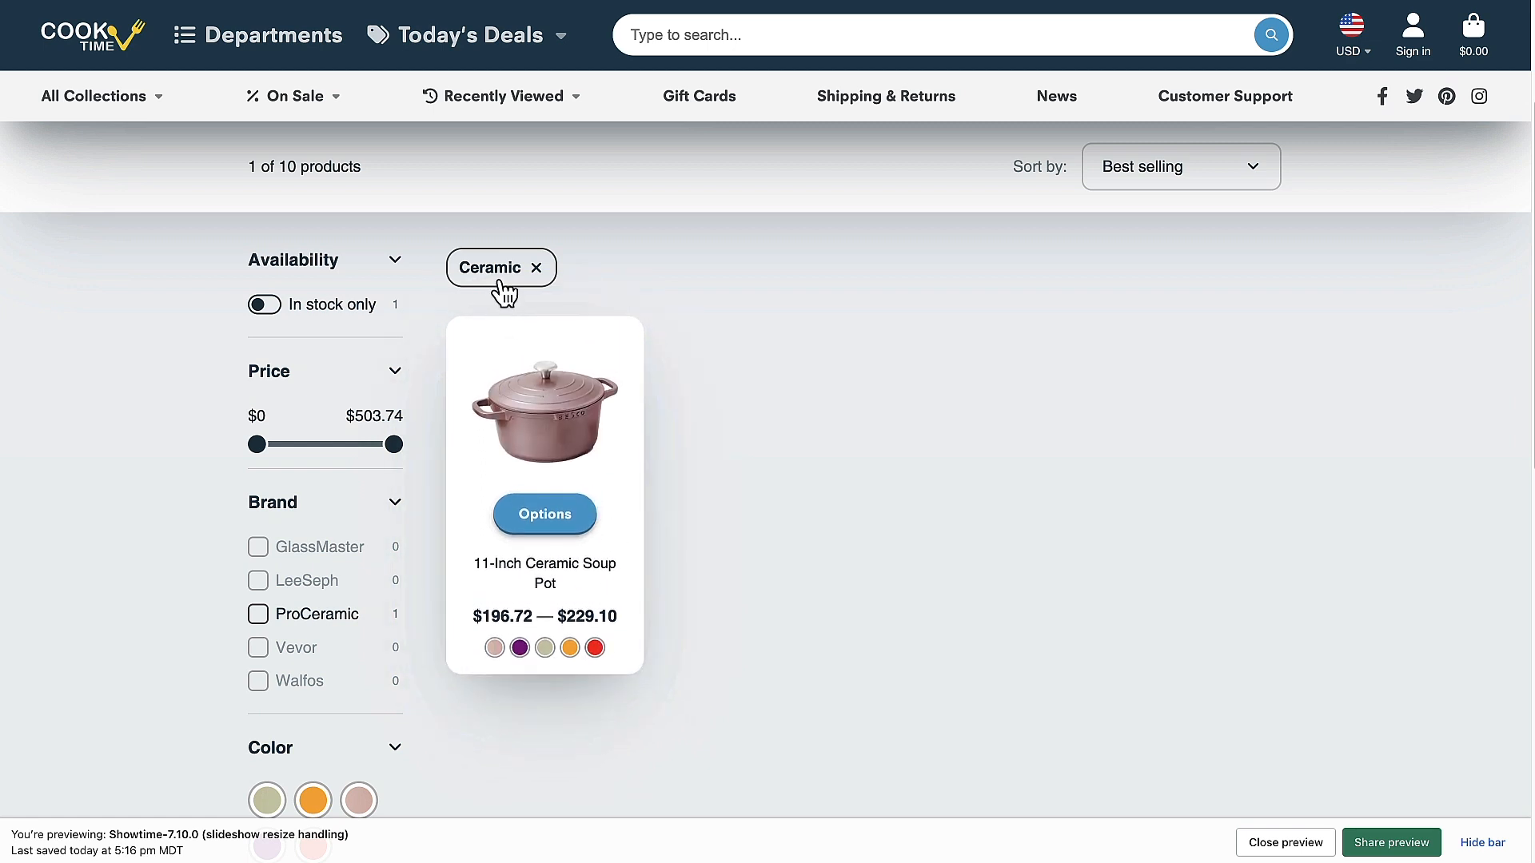
mouse_move(889, 485)
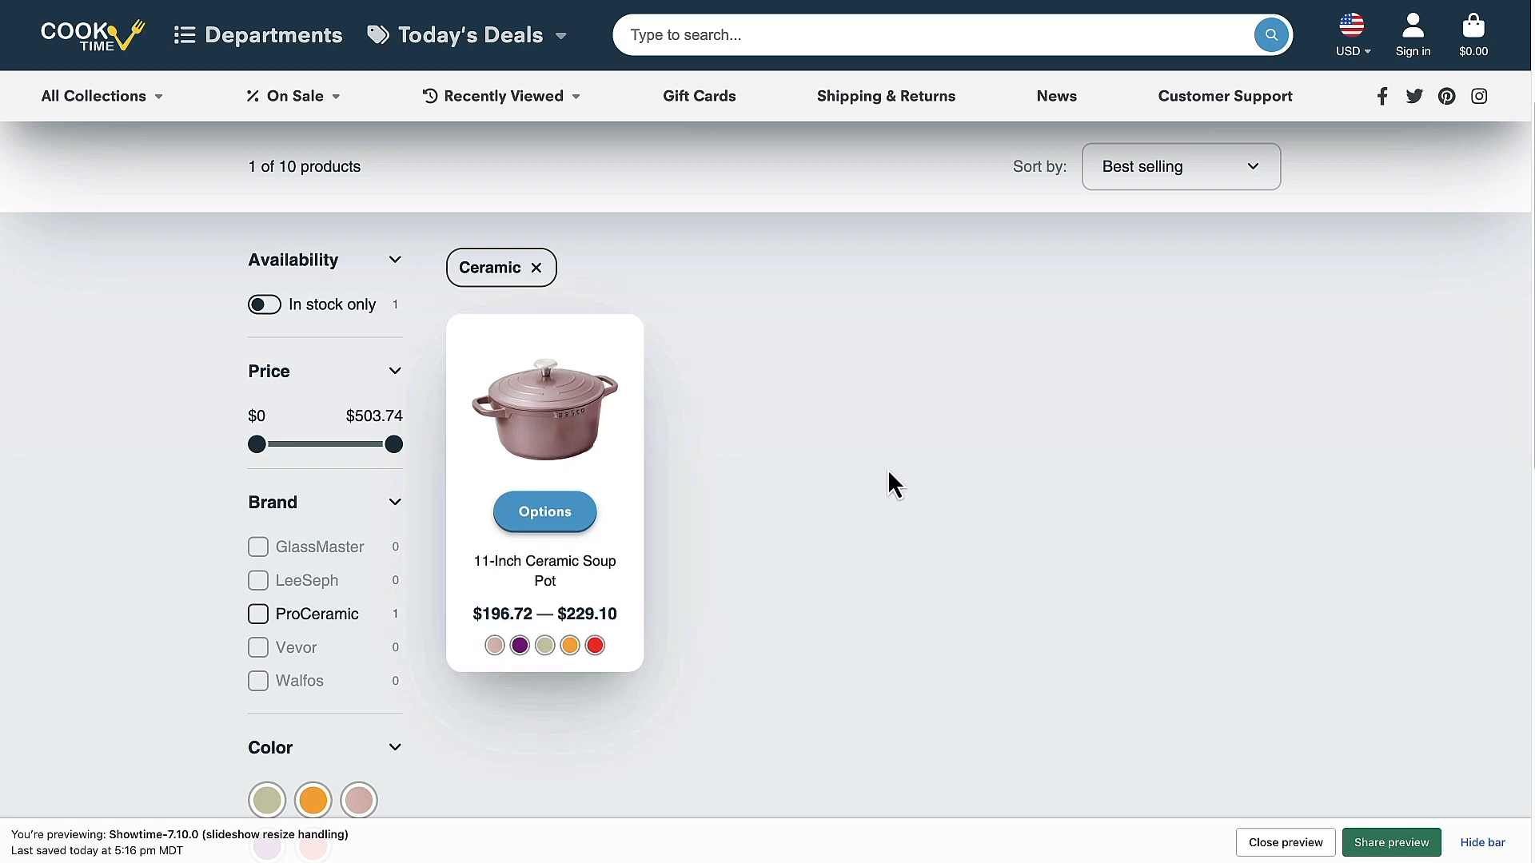
scroll("down", 3)
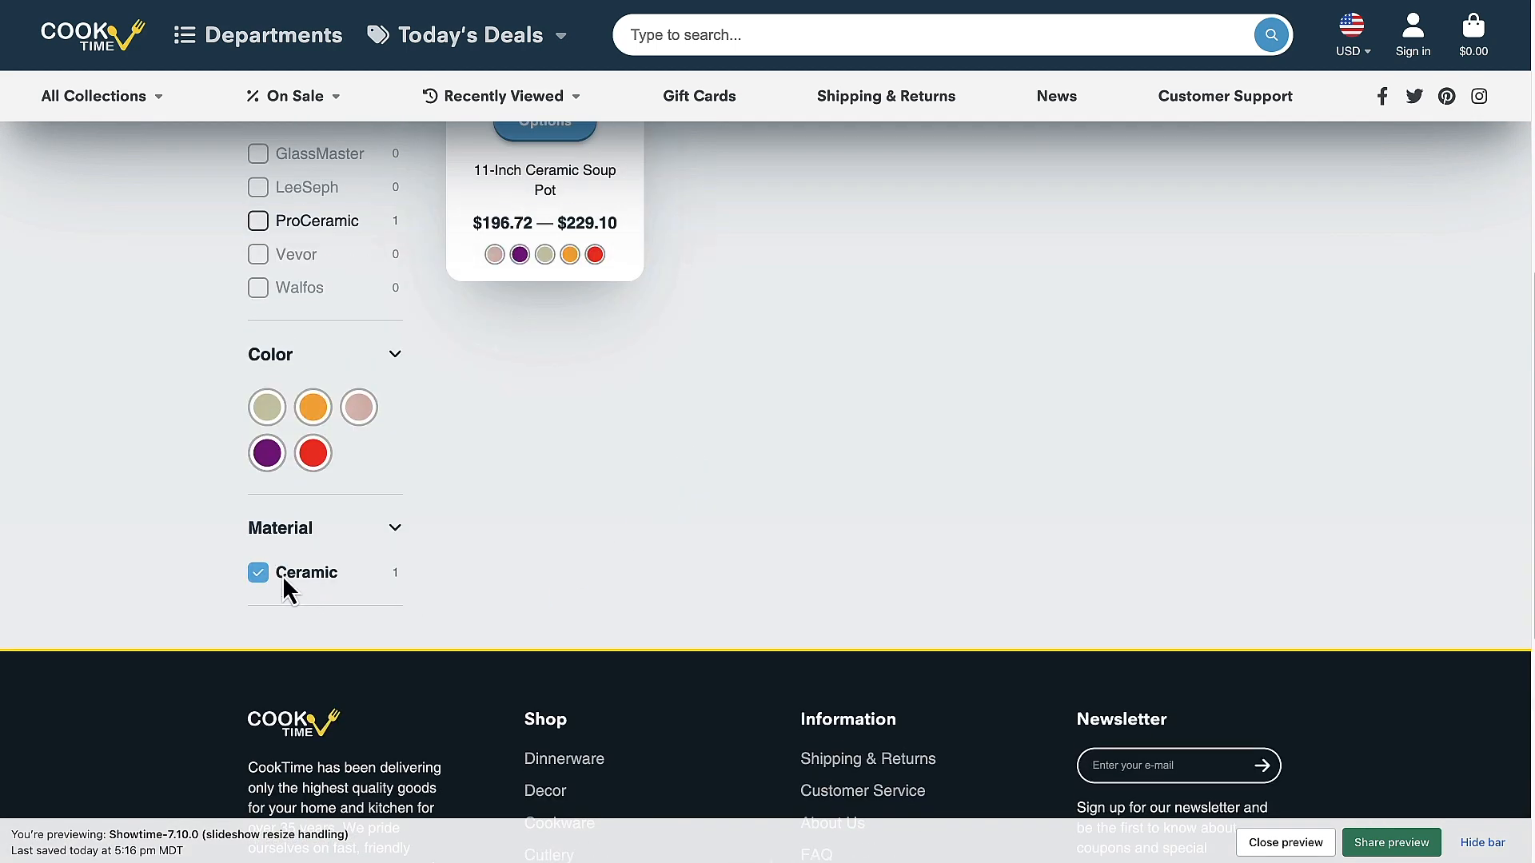
mouse_move(320, 625)
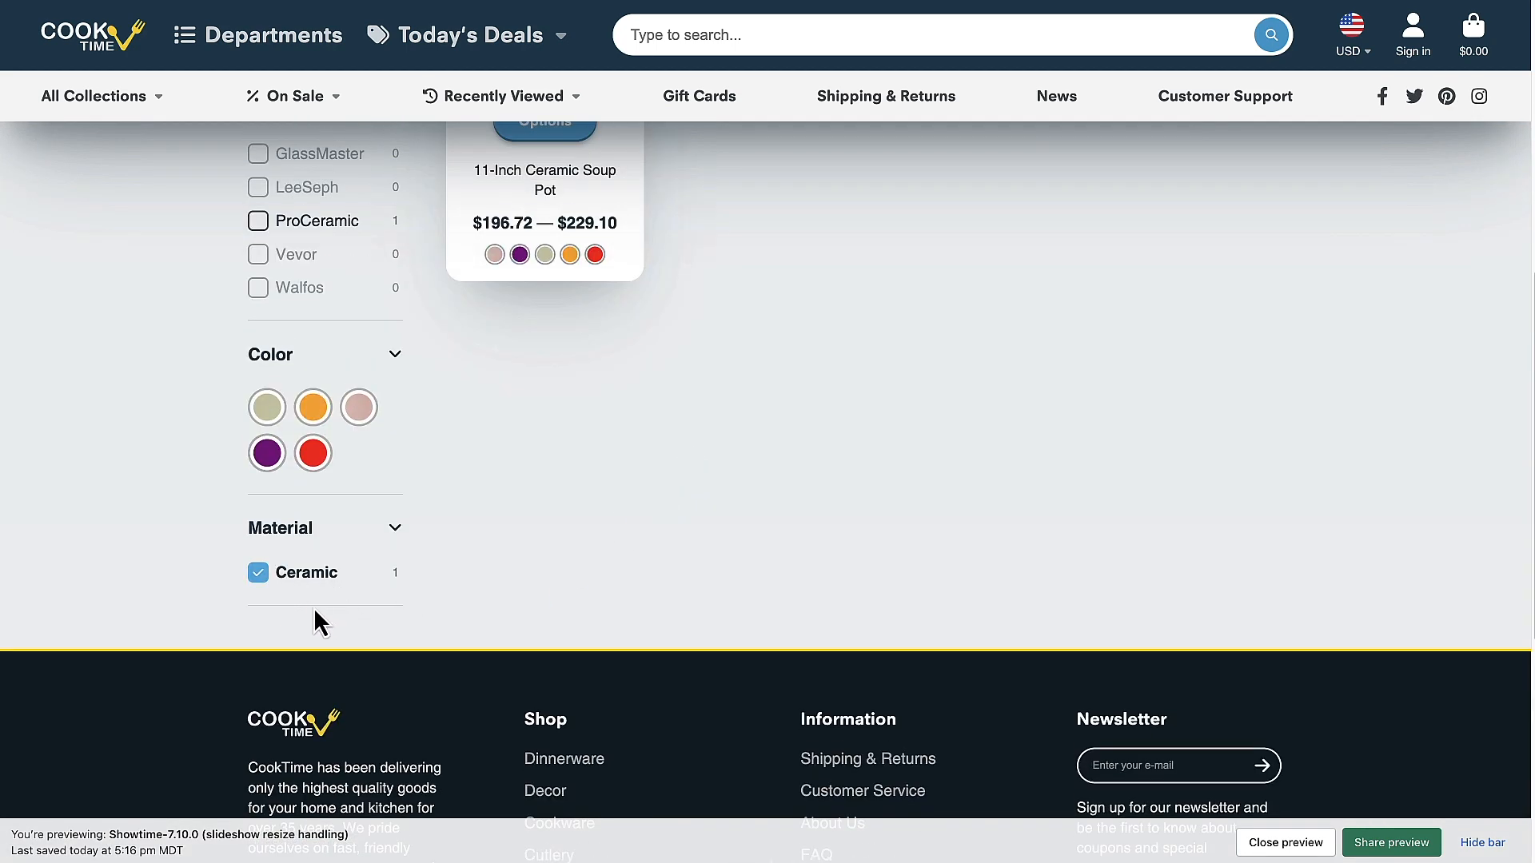
mouse_move(771, 523)
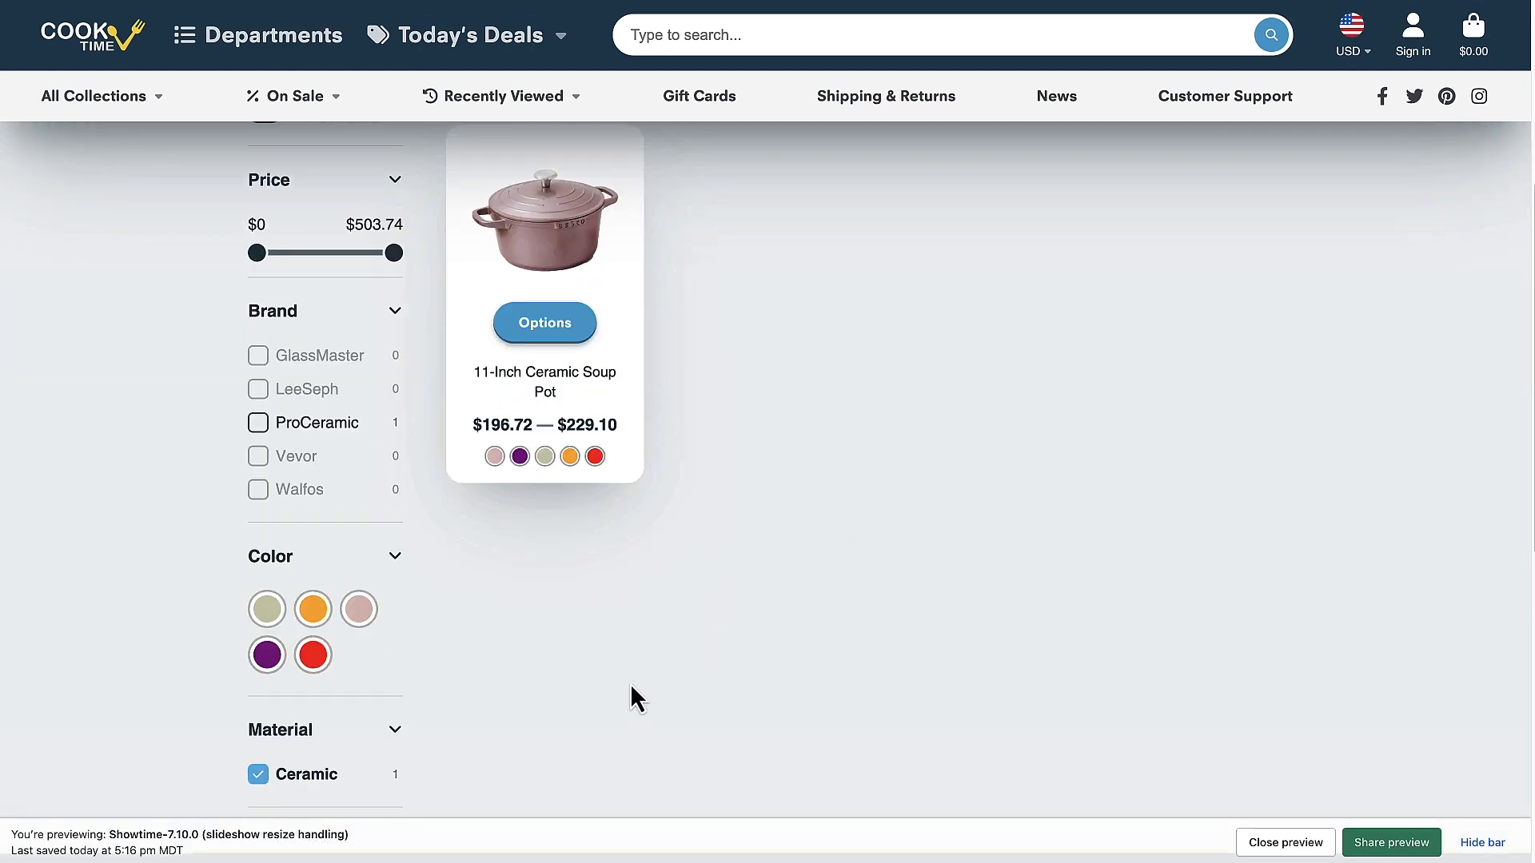
scroll("down", 3)
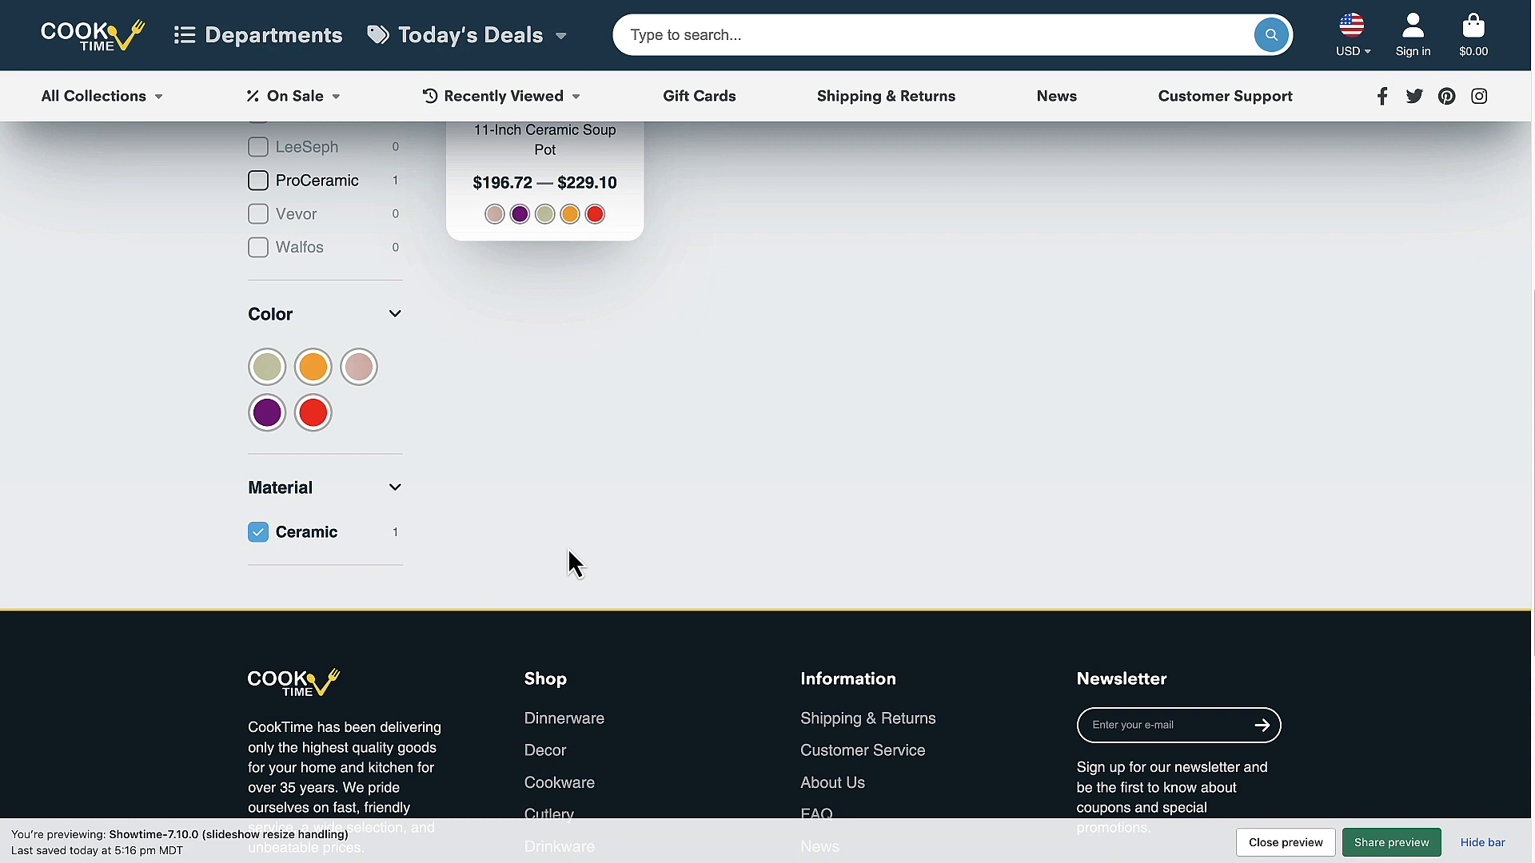